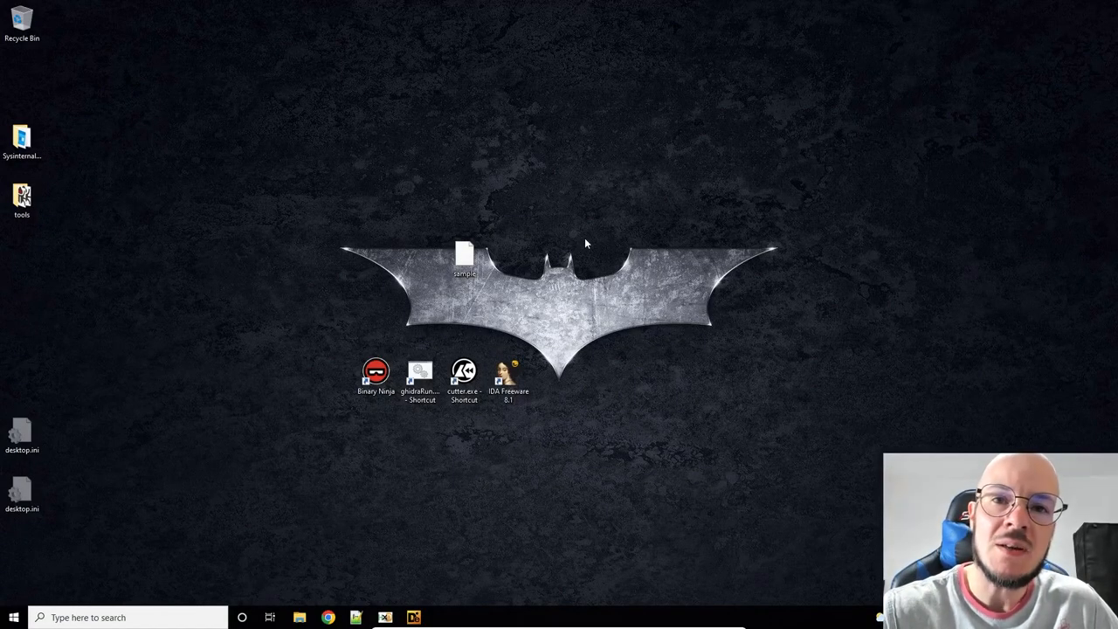
mouse_move(598, 185)
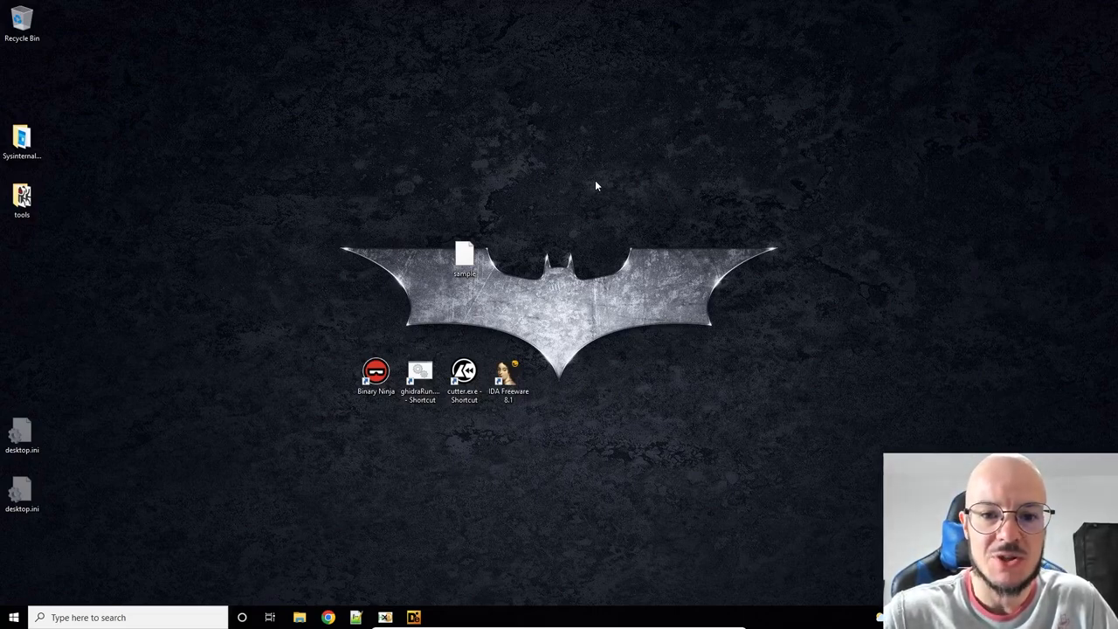
mouse_move(612, 201)
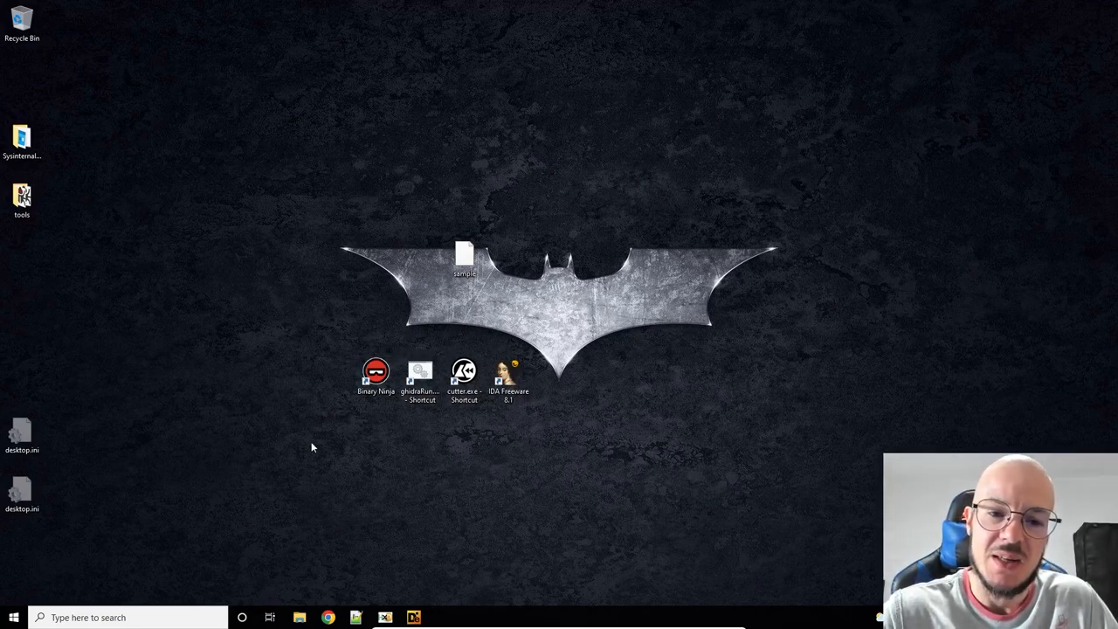
mouse_move(440, 456)
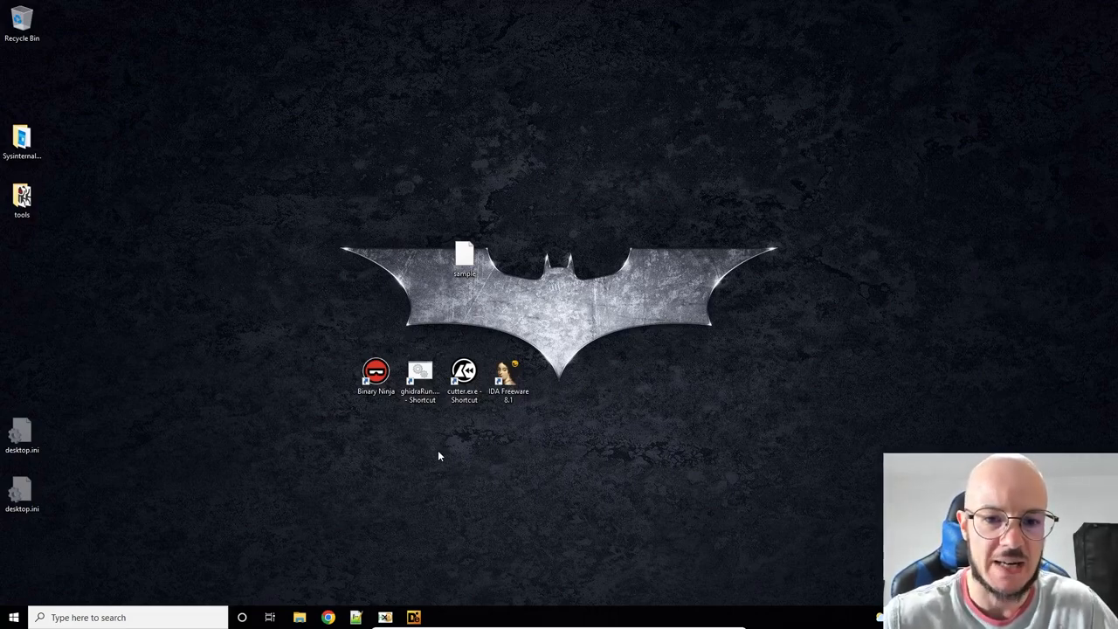
mouse_move(464, 481)
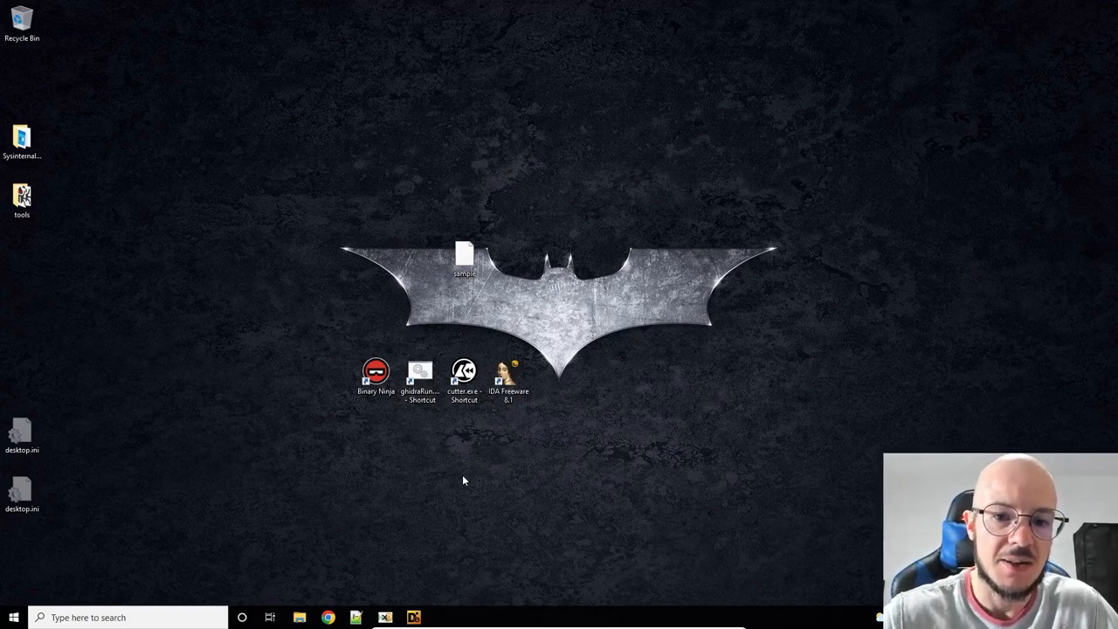
mouse_move(487, 507)
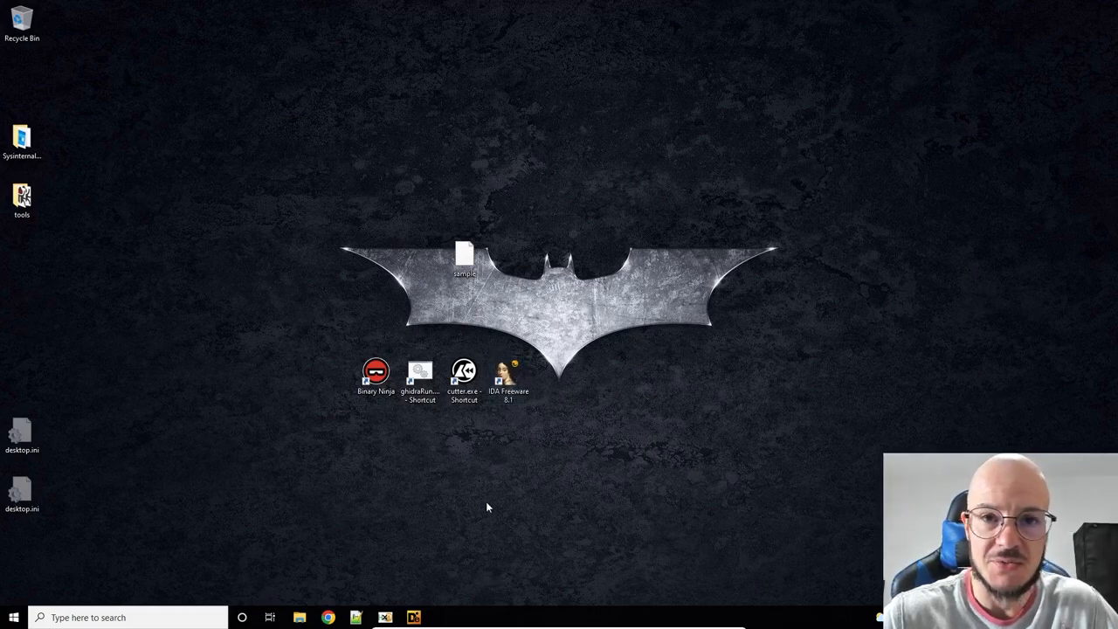
mouse_move(501, 498)
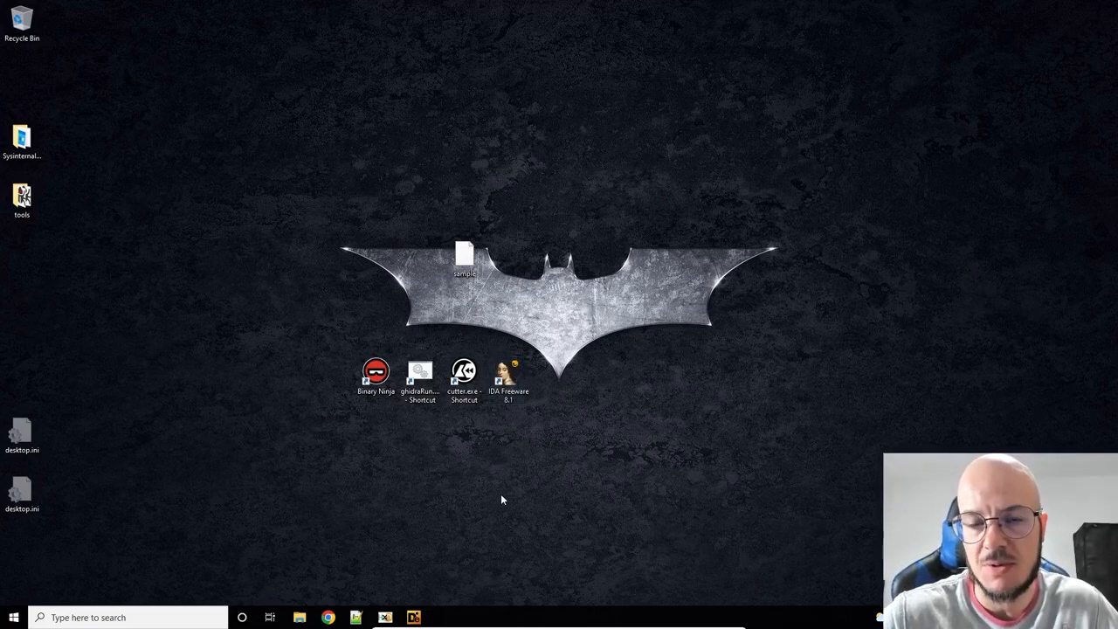
mouse_move(487, 478)
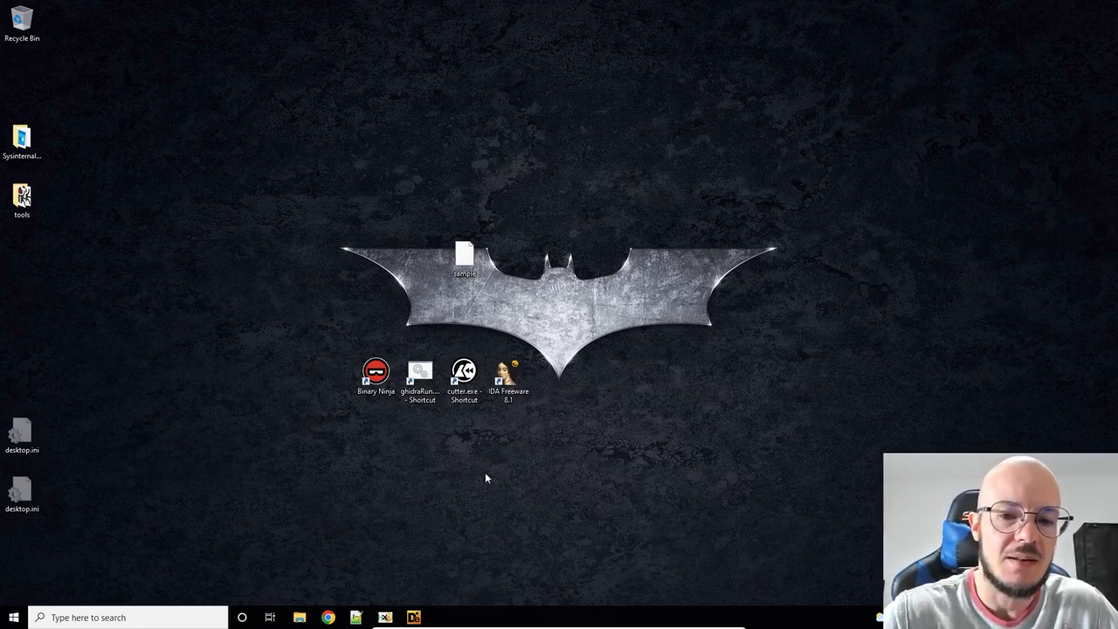
mouse_move(428, 411)
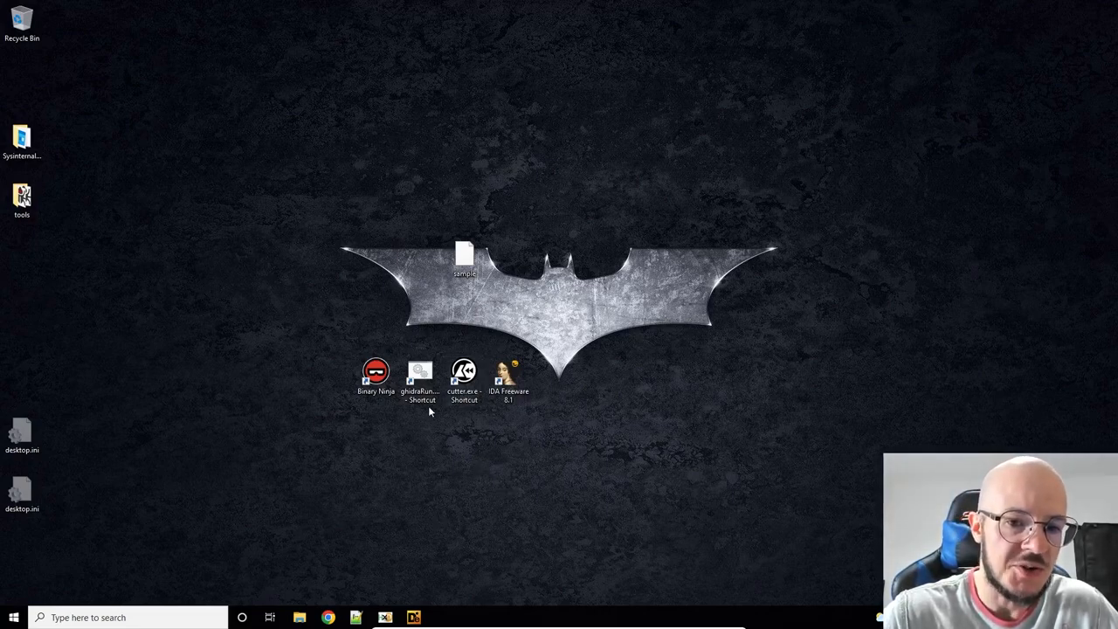
mouse_move(396, 507)
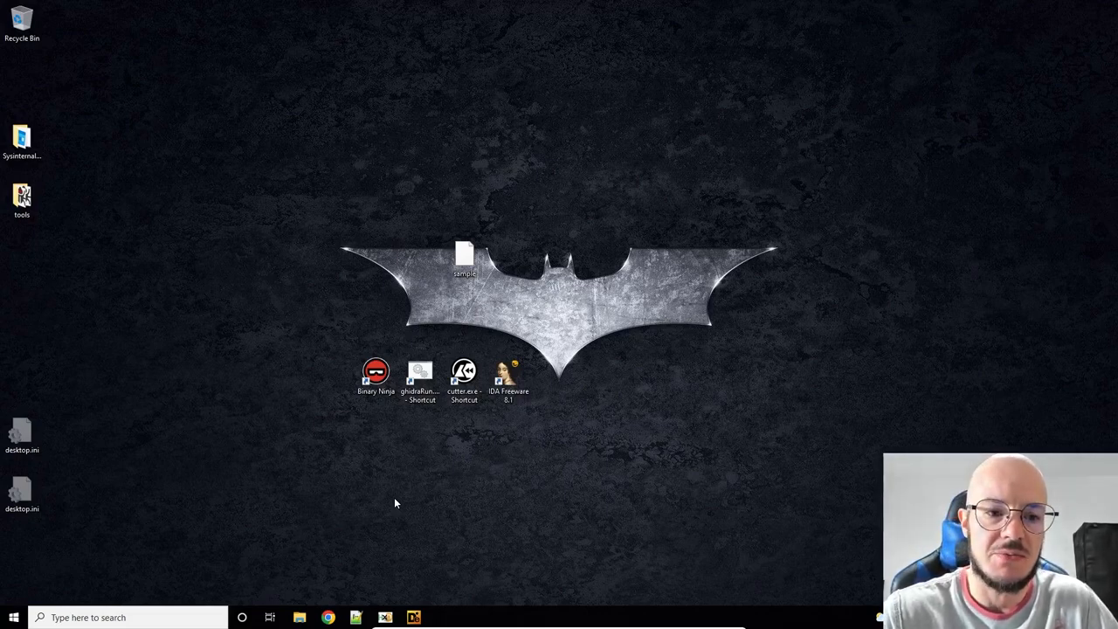
mouse_move(387, 483)
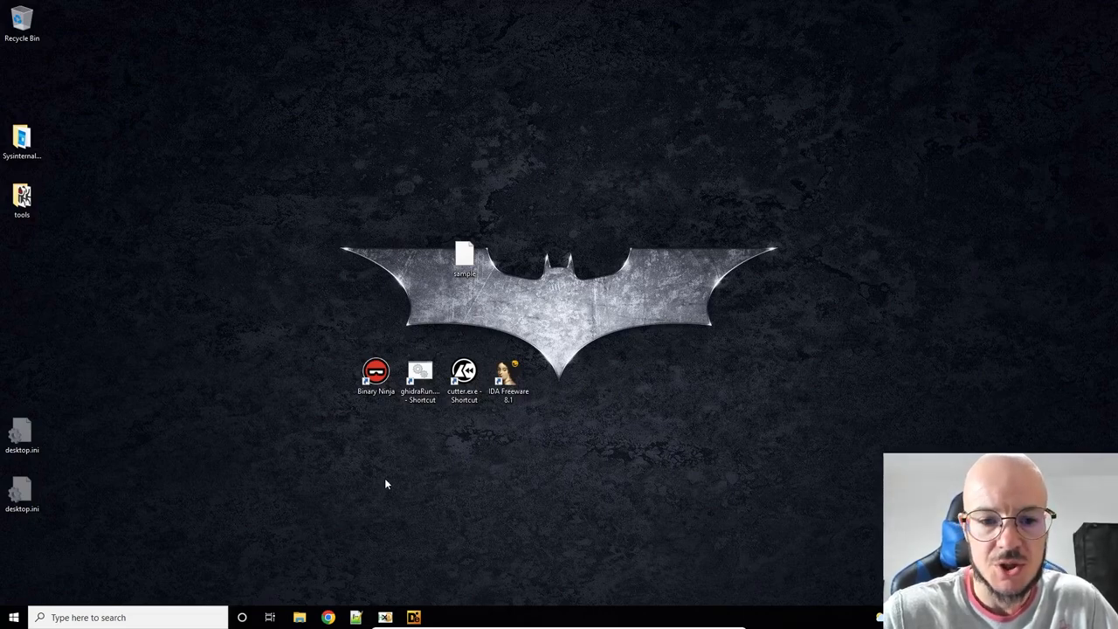
mouse_move(394, 462)
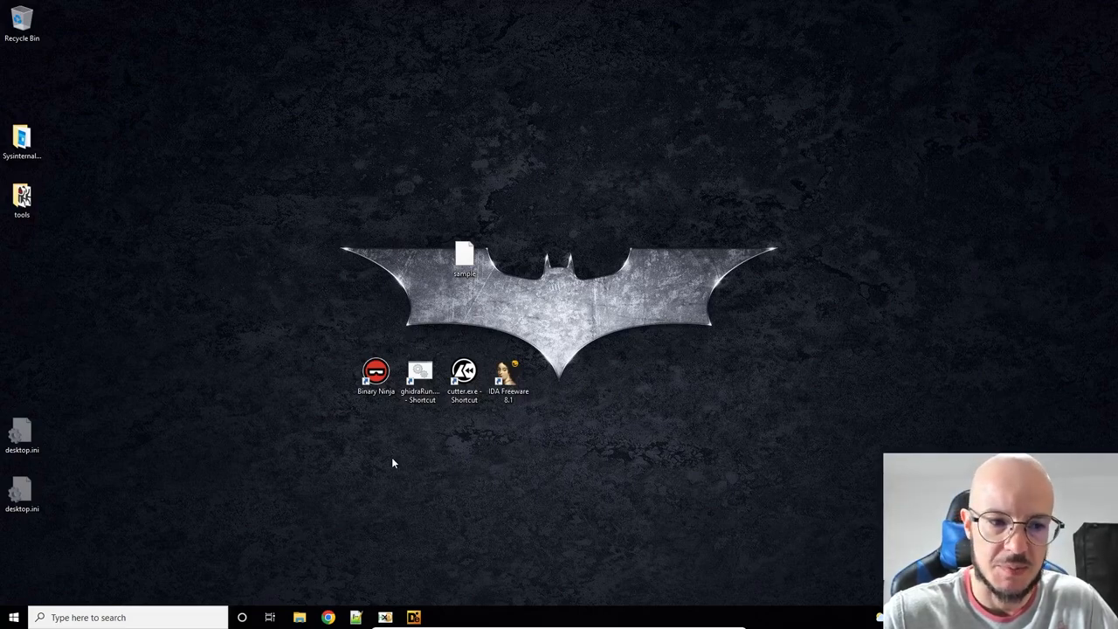
mouse_move(387, 463)
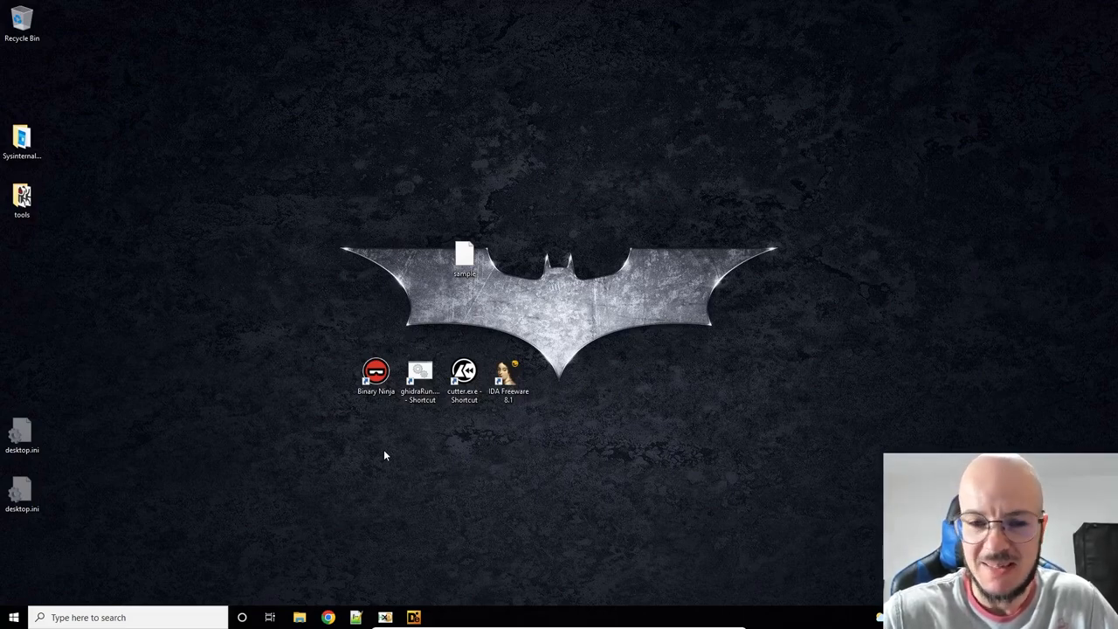
mouse_move(380, 416)
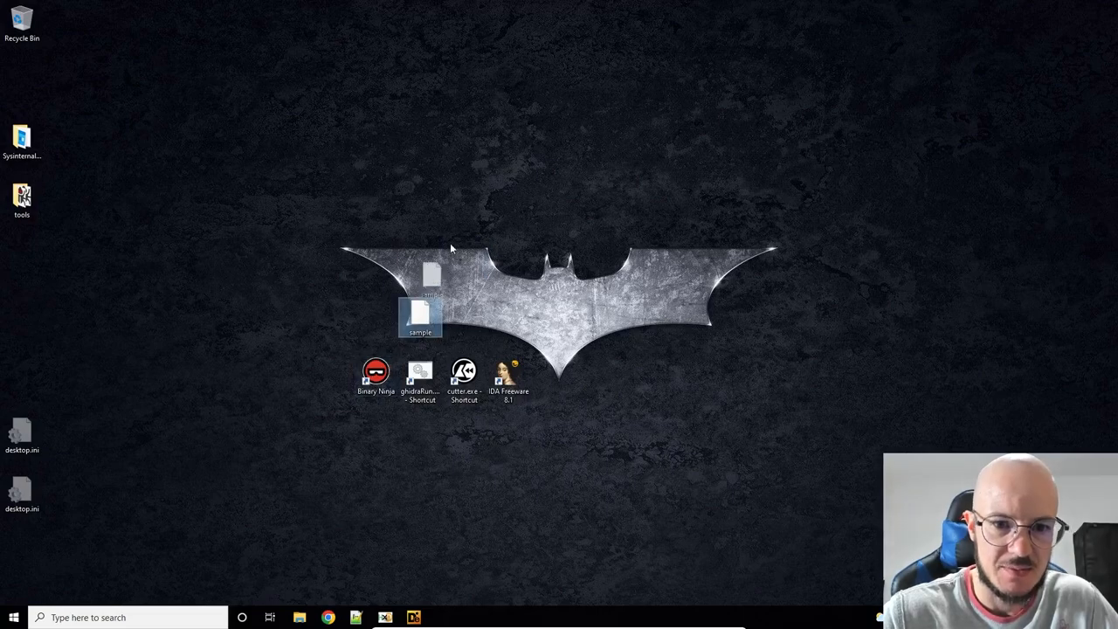
Step: Launch Binary Ninja and load the recent Desktop sample file for analysis
left_click_drag(420, 315, 463, 258)
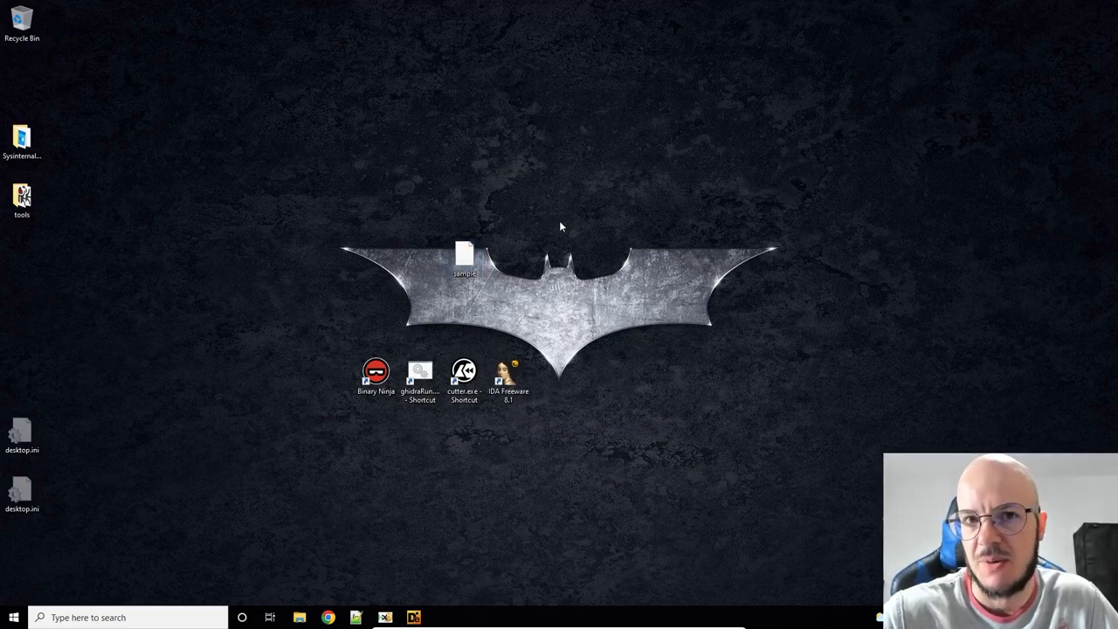
mouse_move(528, 190)
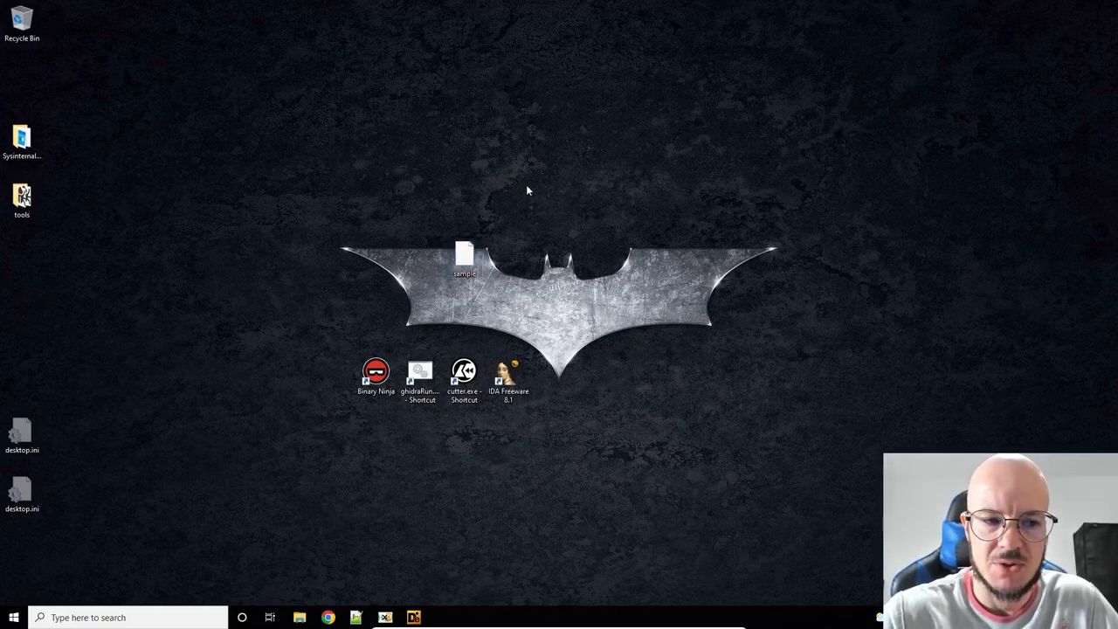
mouse_move(472, 157)
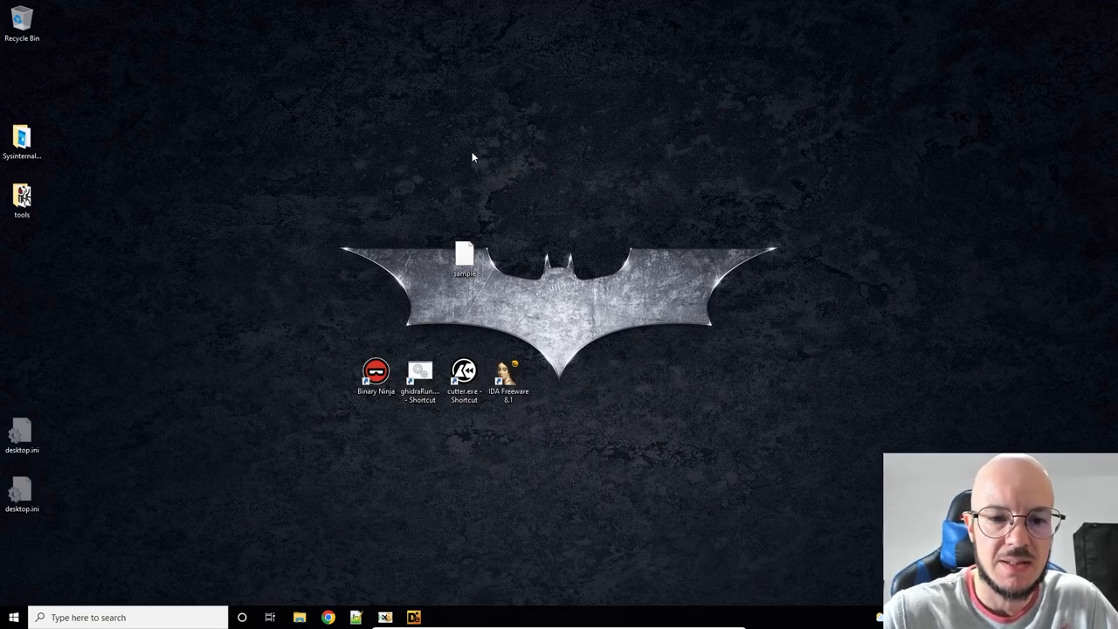
mouse_move(464, 256)
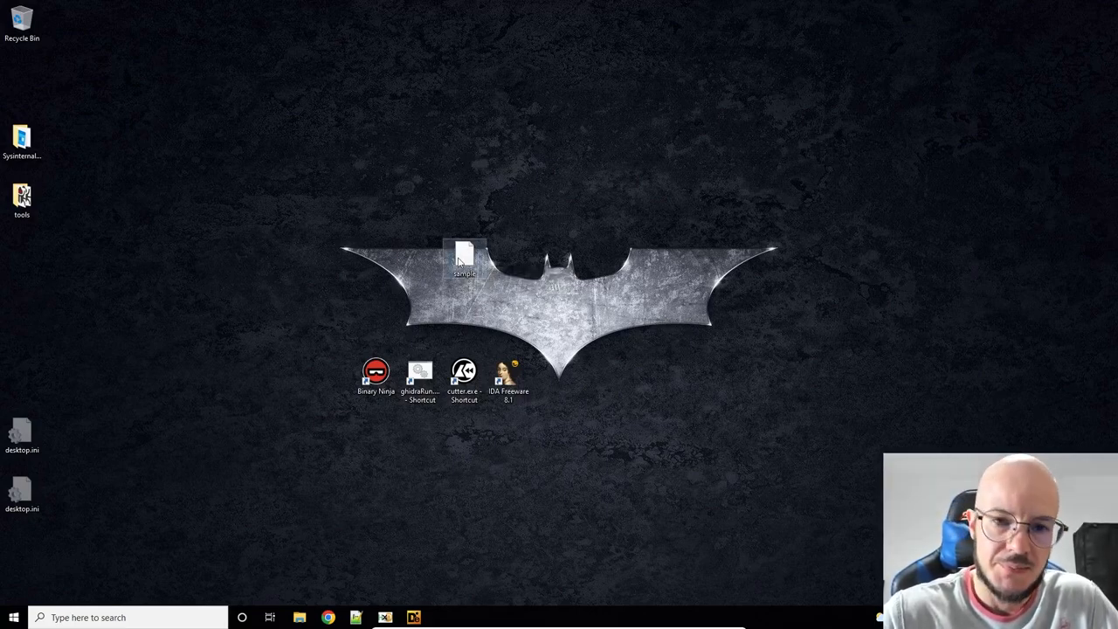
mouse_move(376, 371)
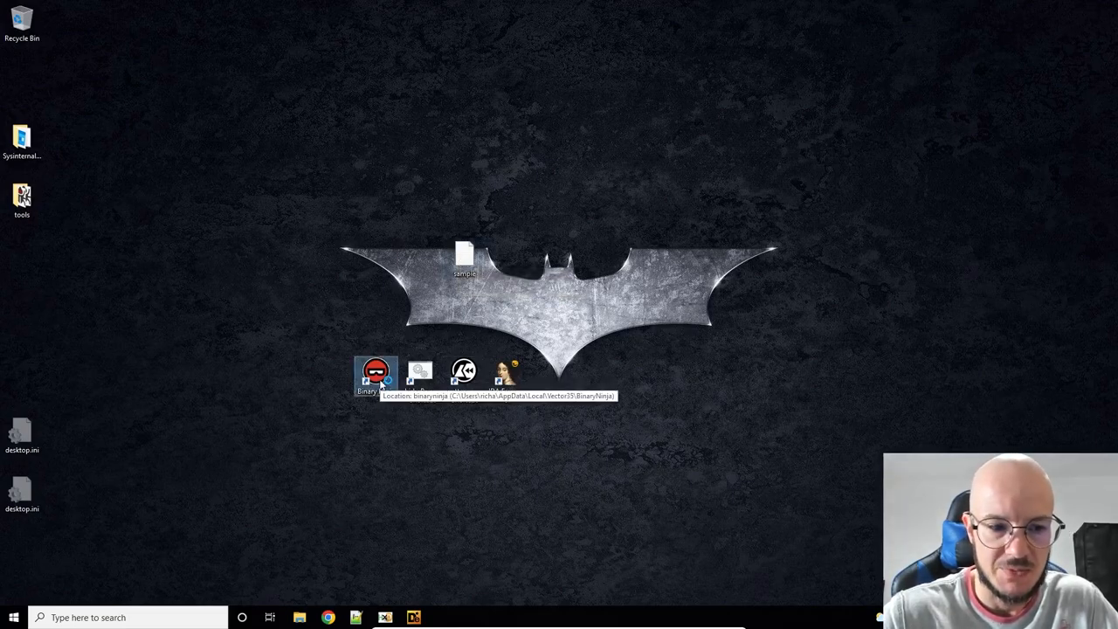
double_click(377, 371)
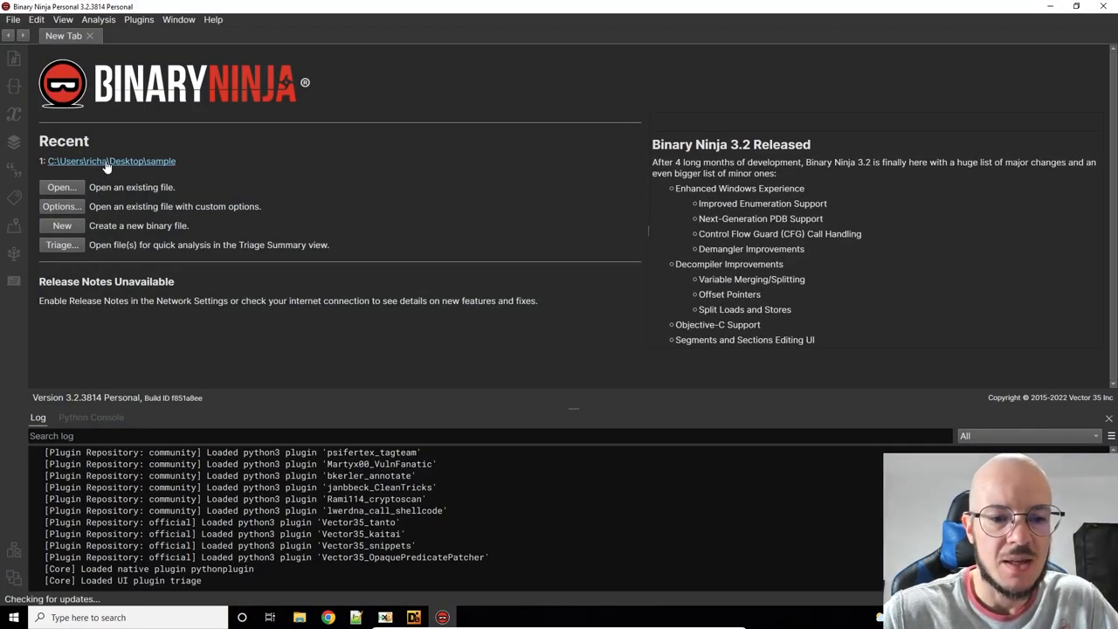
left_click(111, 161)
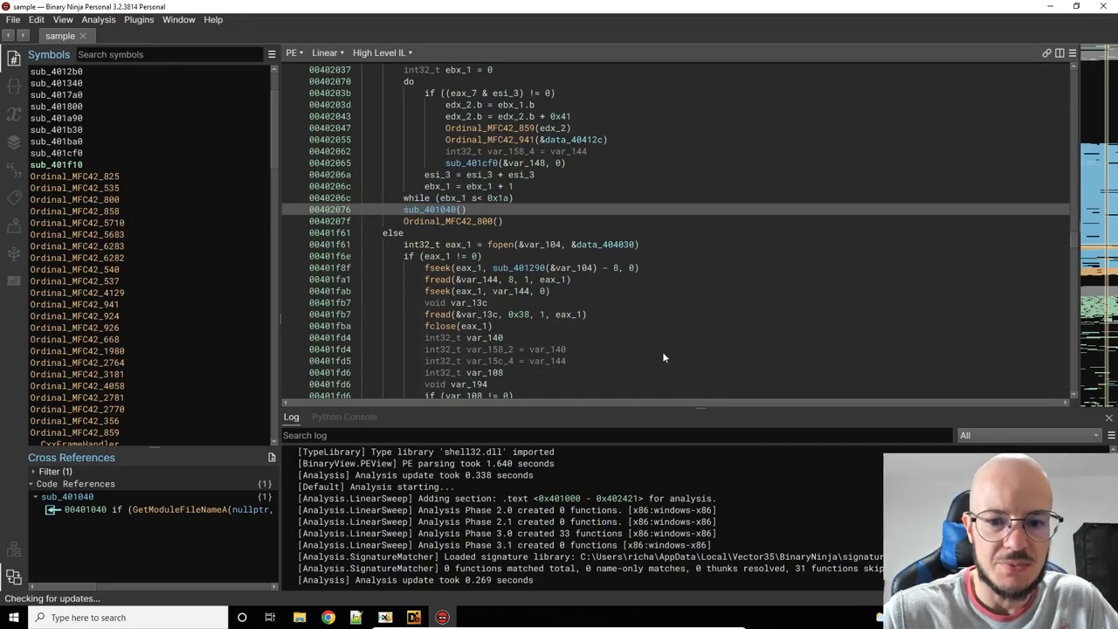
mouse_move(861, 350)
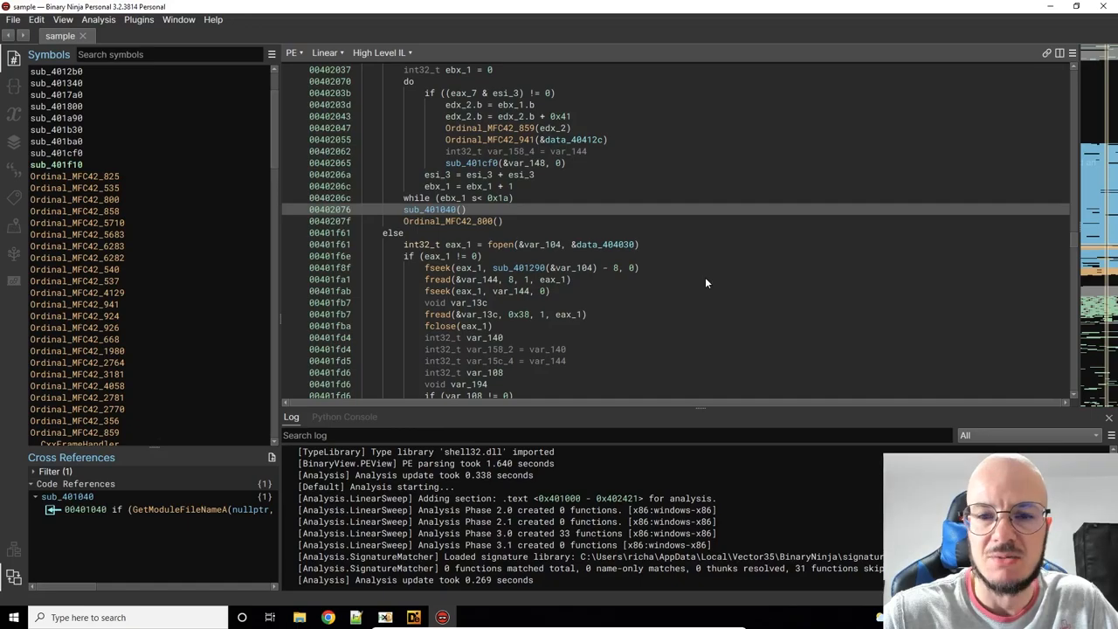
mouse_move(412, 222)
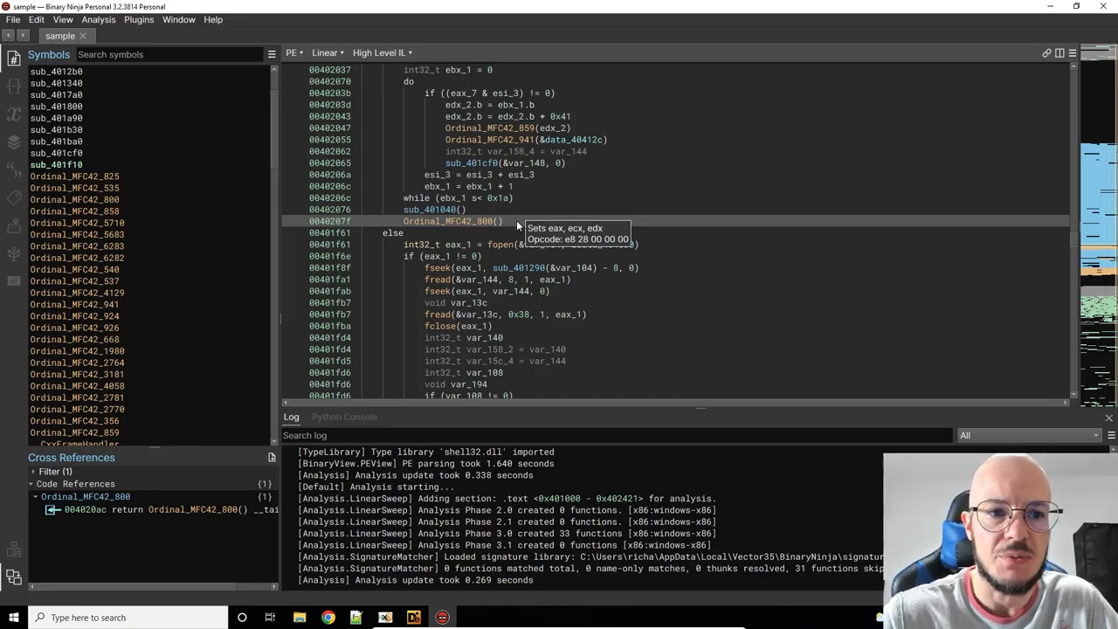
left_click(326, 52)
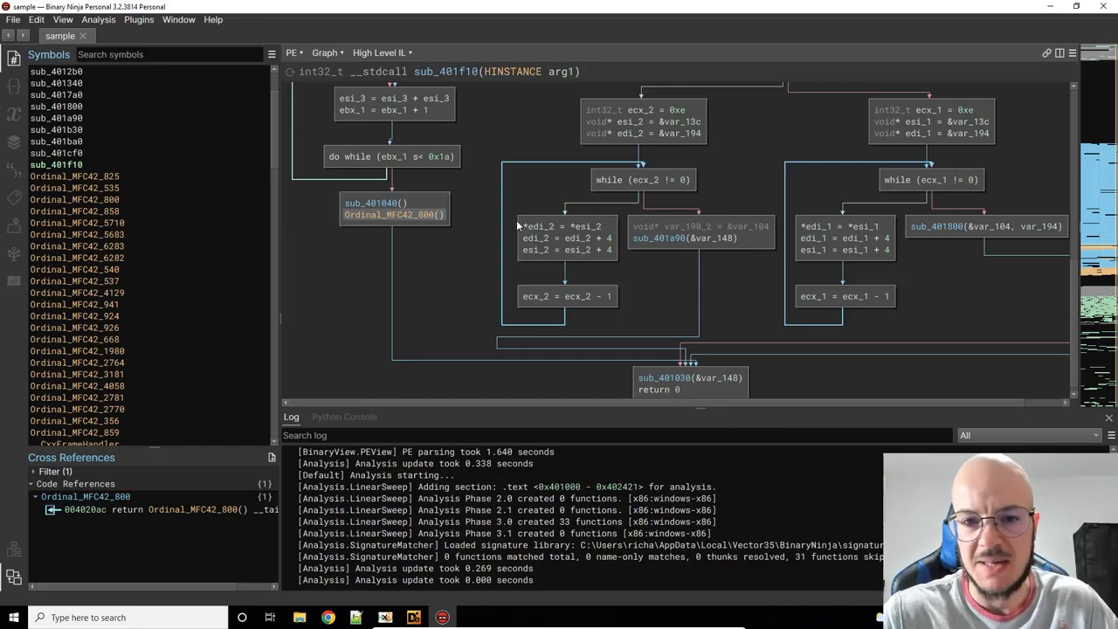
left_click(325, 52)
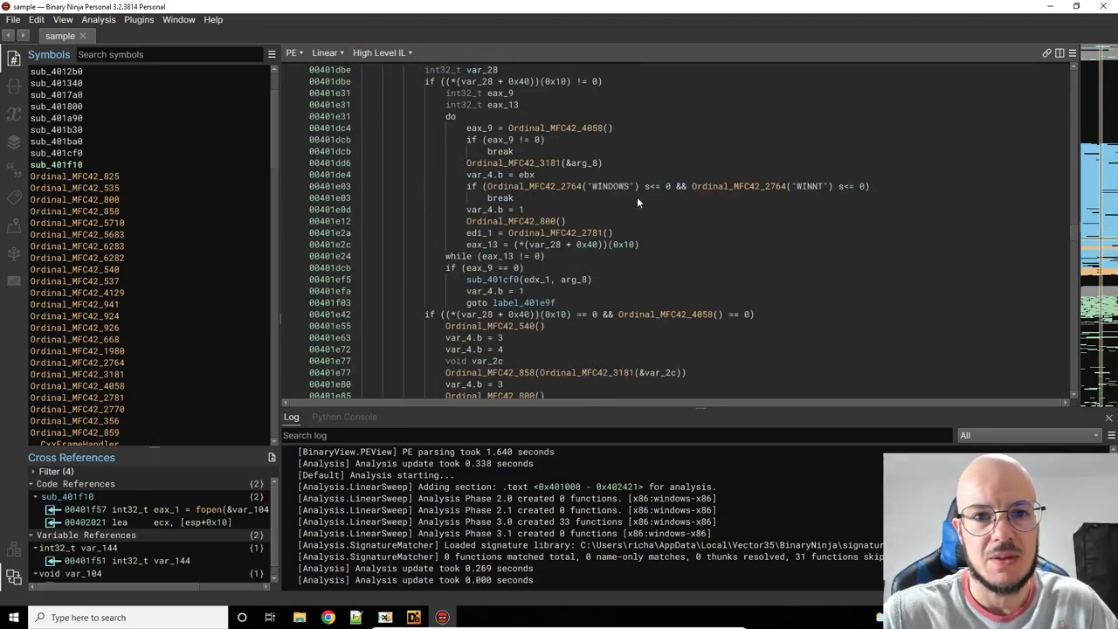
Step: Scroll sub_401cf0's High Level IL and look up cross references for edx_1 and arg2
scroll("up", 3)
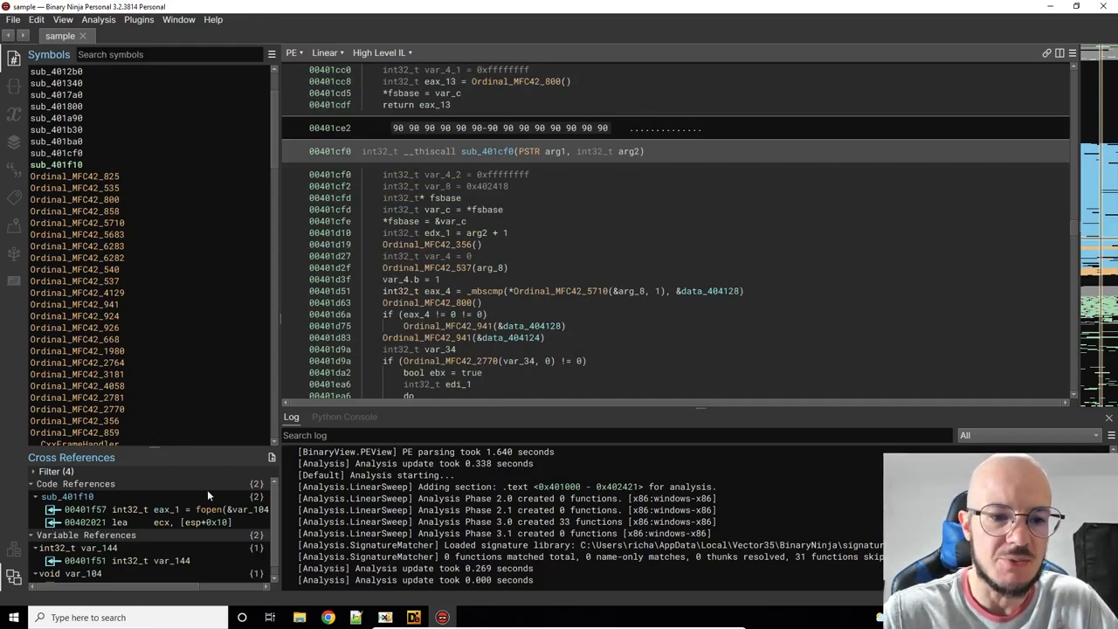
mouse_move(594, 60)
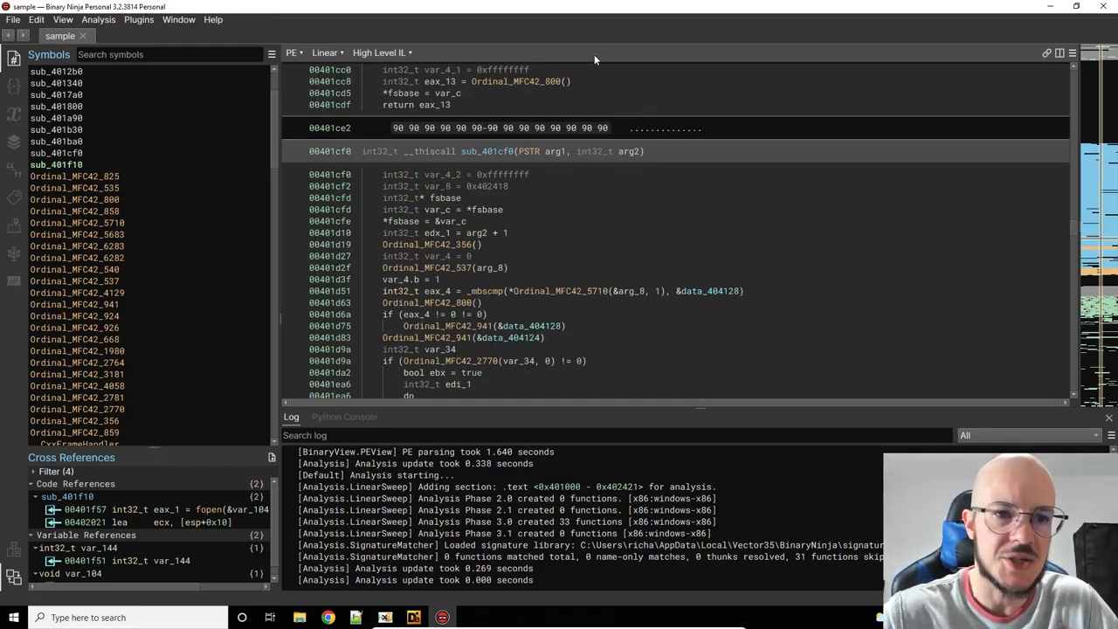
mouse_move(651, 50)
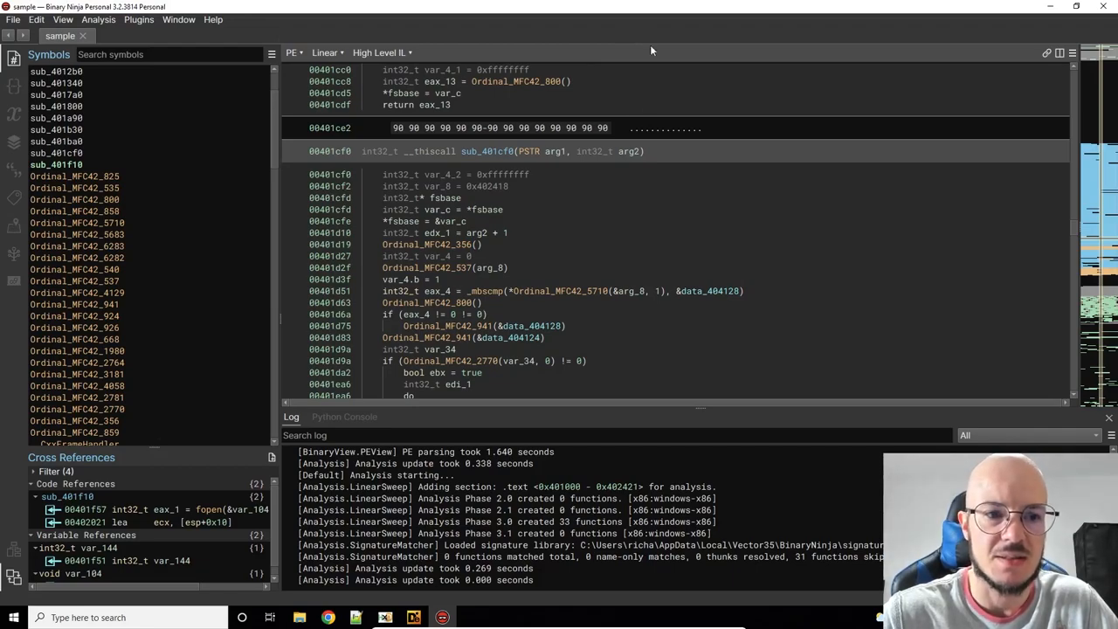
left_click(437, 233)
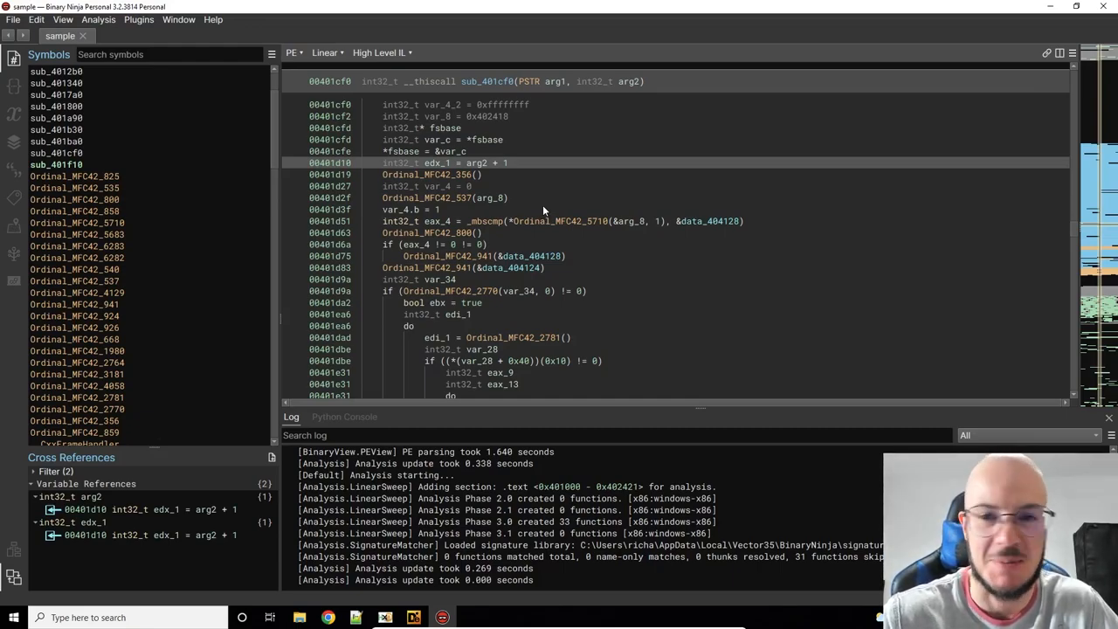
mouse_move(473, 197)
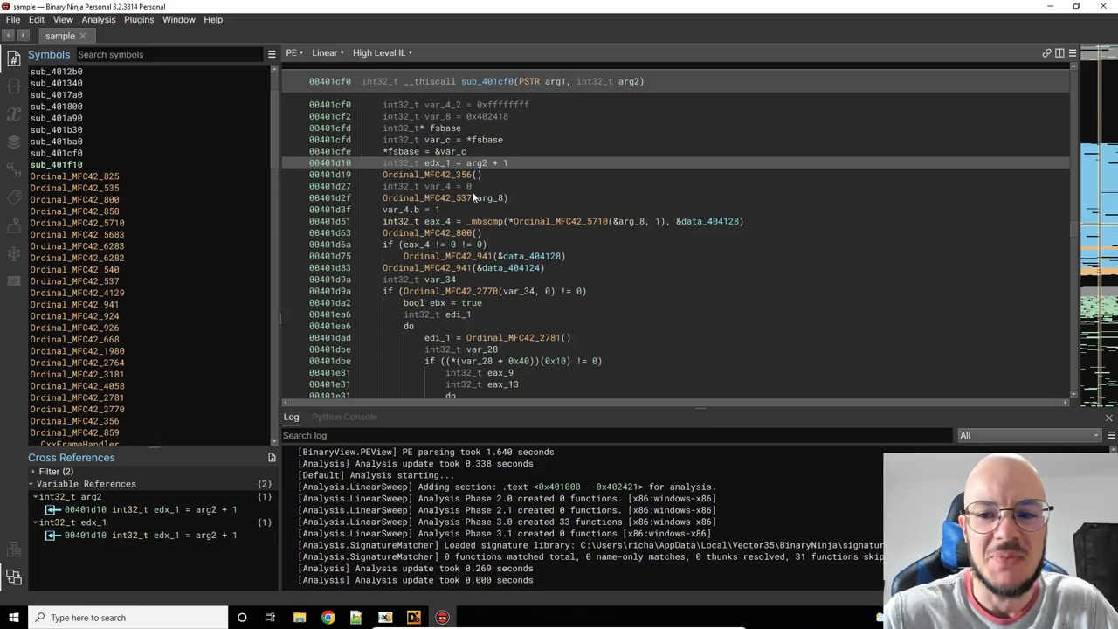
mouse_move(581, 348)
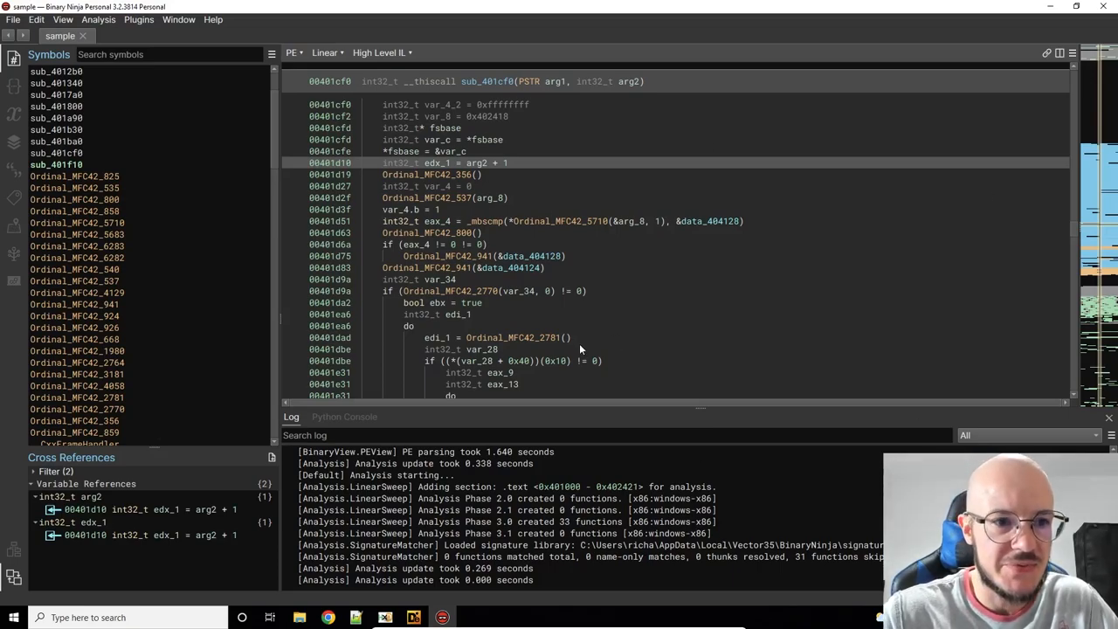
scroll("up", 3)
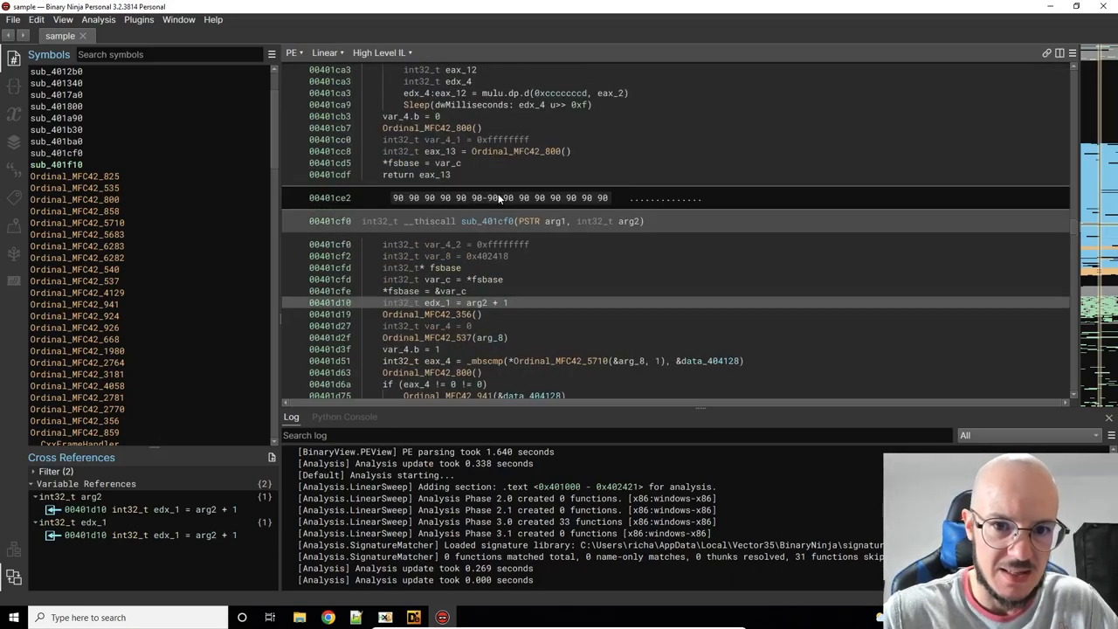
scroll("down", 3)
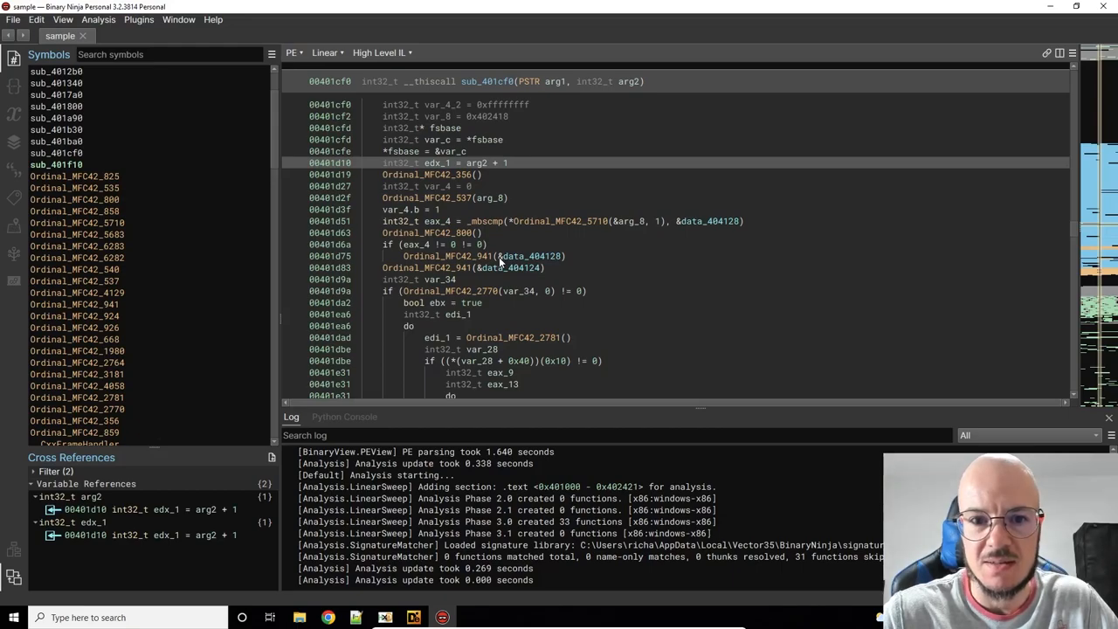
mouse_move(596, 282)
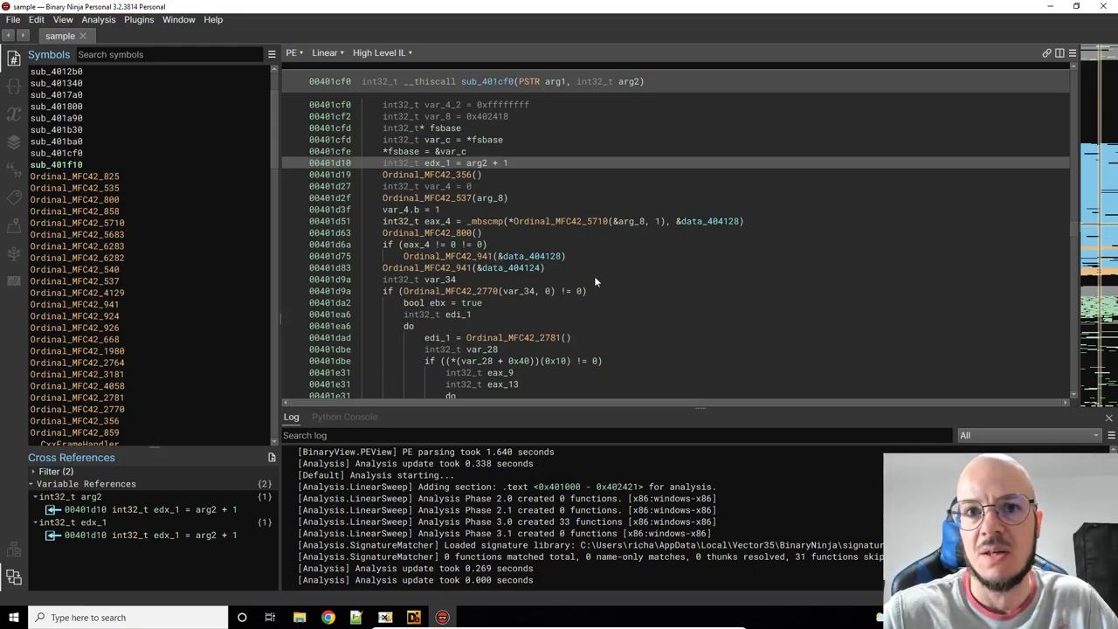
mouse_move(521, 180)
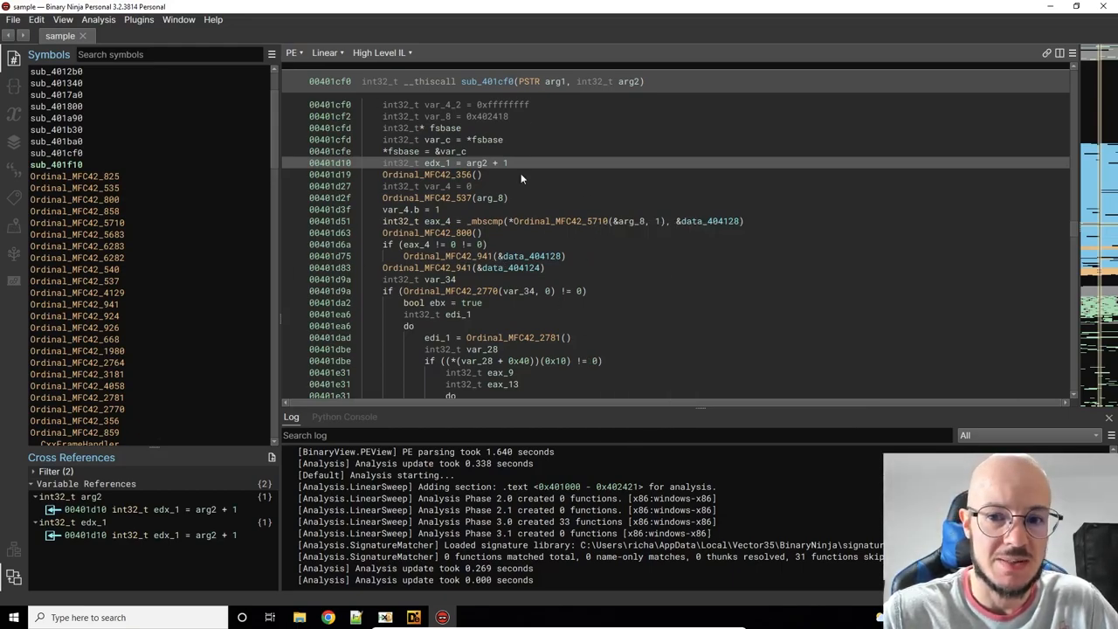
Step: Check var_4's references, then show which functions reference Ordinal_MFC42_825
left_click(437, 186)
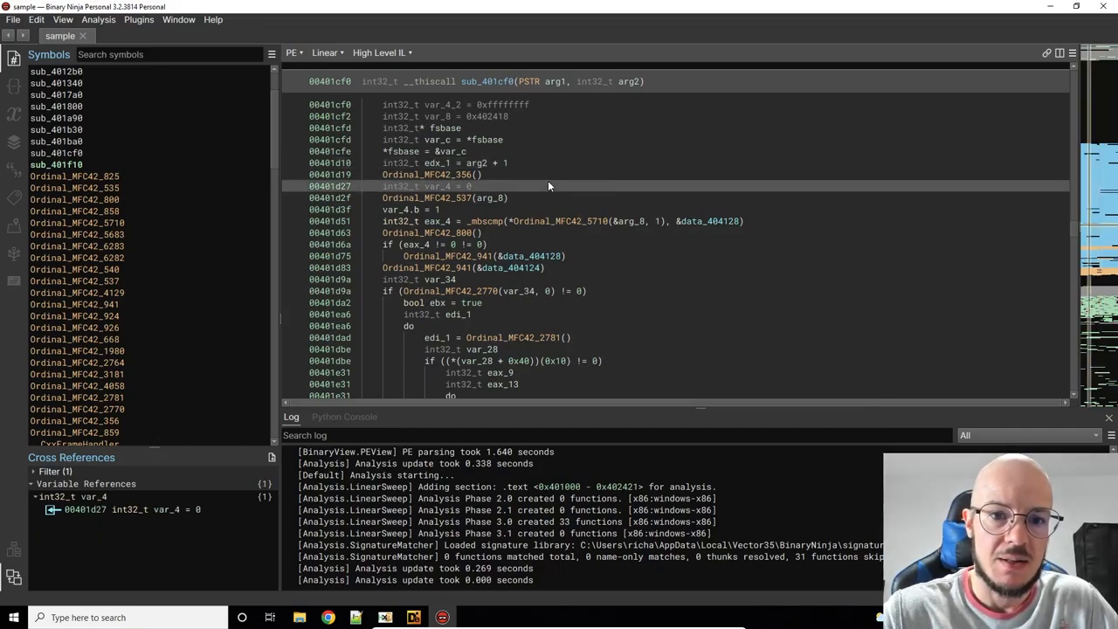
mouse_move(72, 181)
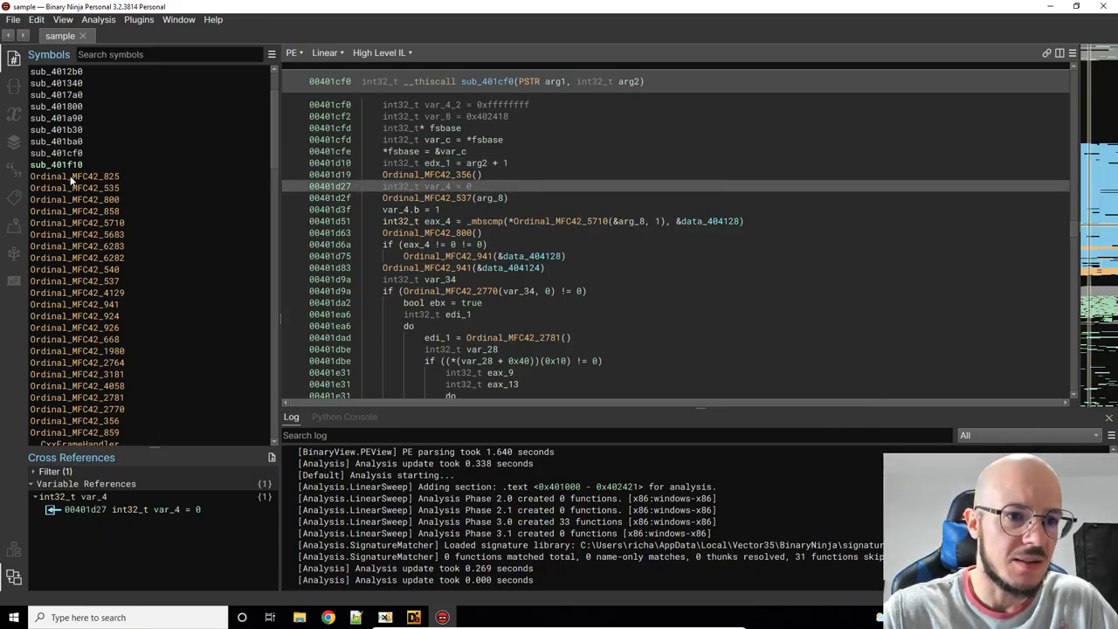
left_click(75, 246)
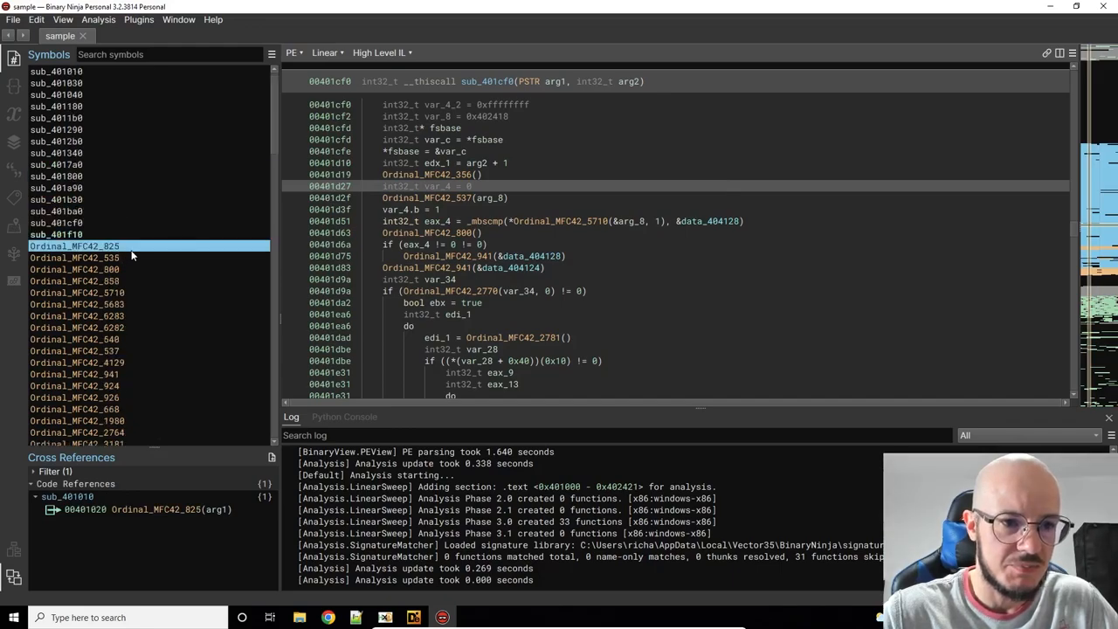
scroll("down", 3)
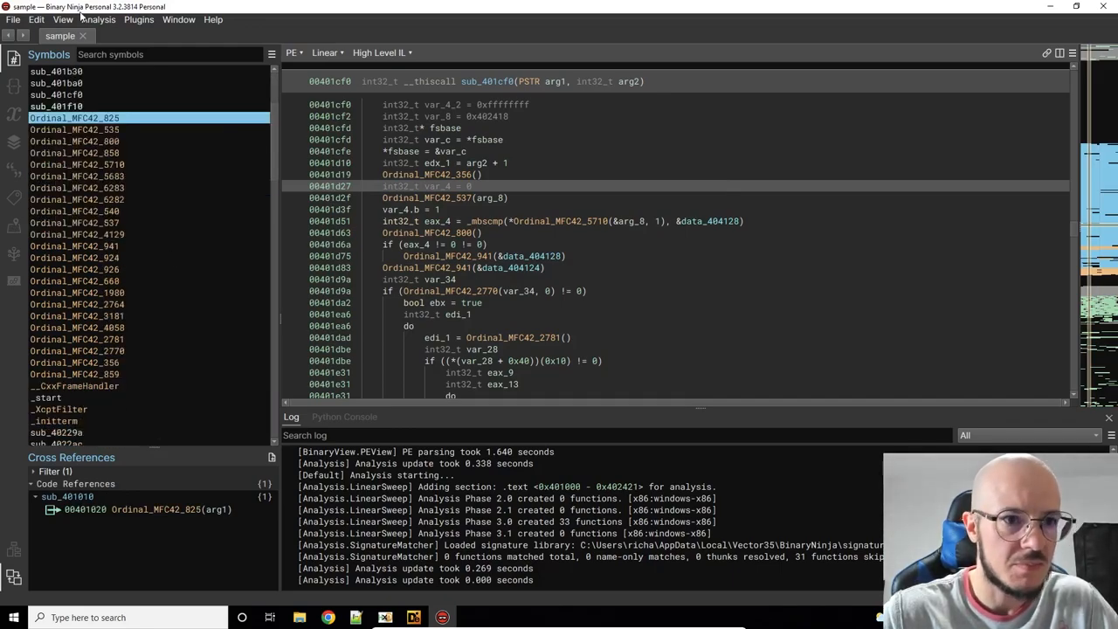
Step: Switch to the Triage Summary view and scroll through file info, headers, libraries and imports
left_click(62, 19)
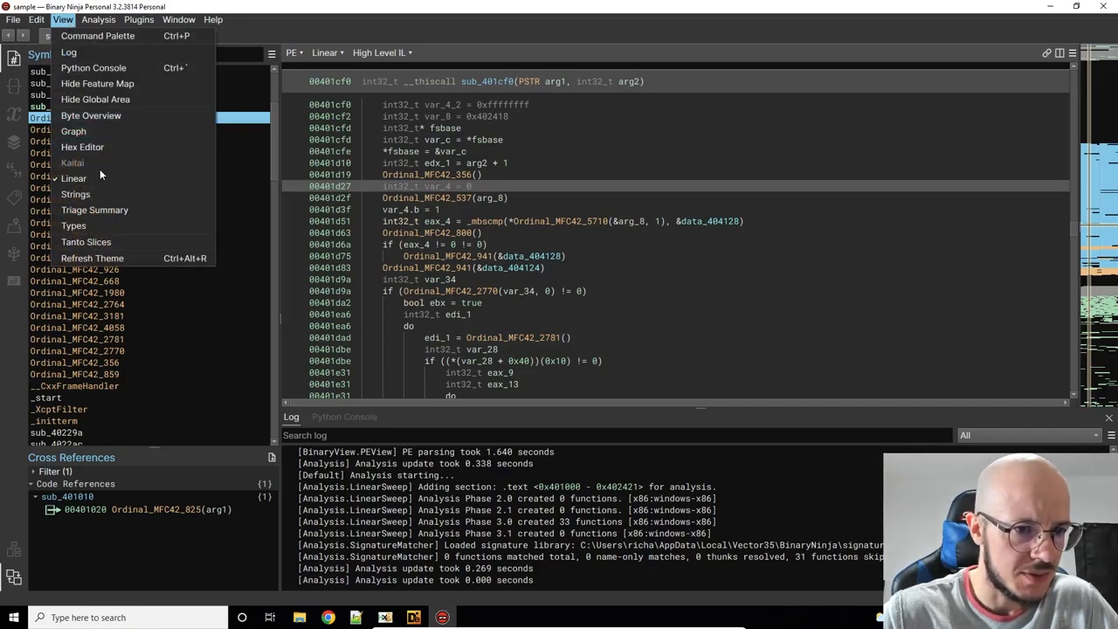
left_click(94, 210)
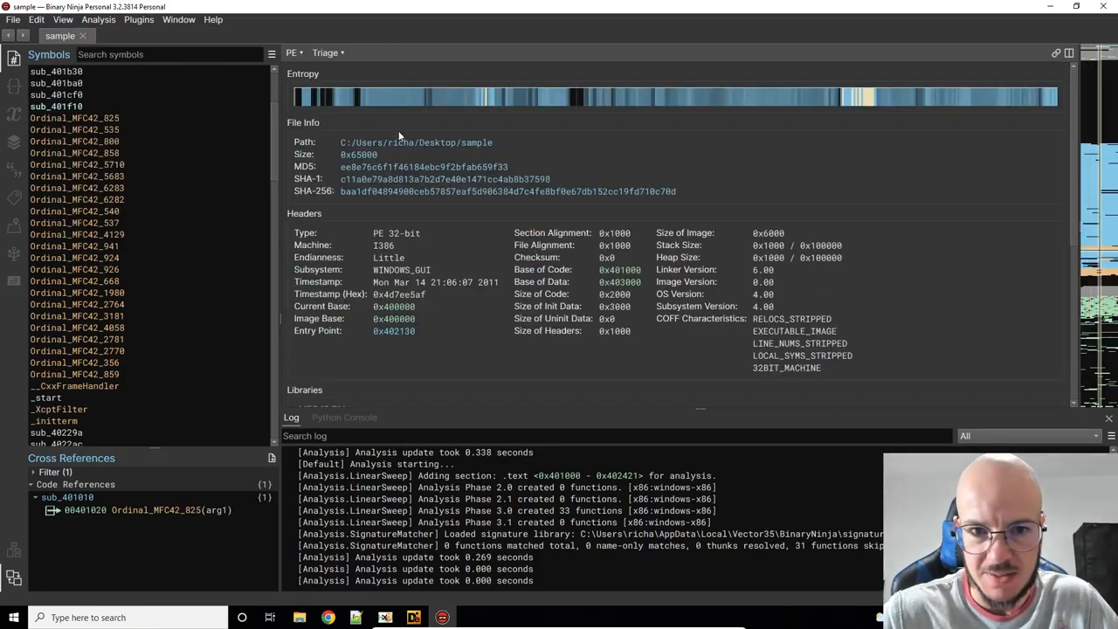
mouse_move(577, 171)
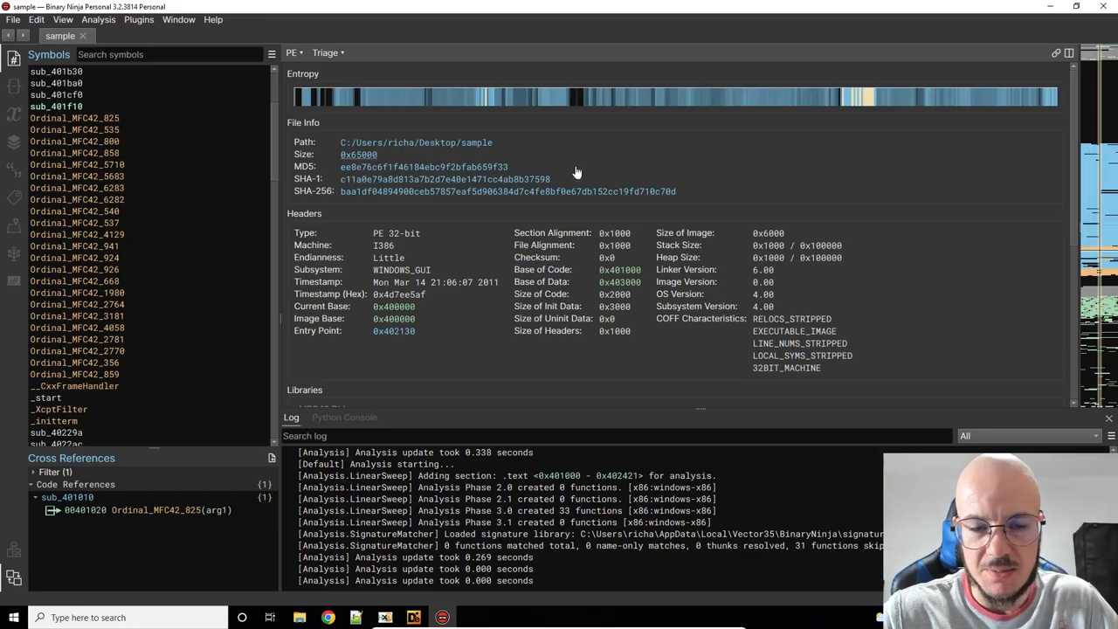
mouse_move(339, 395)
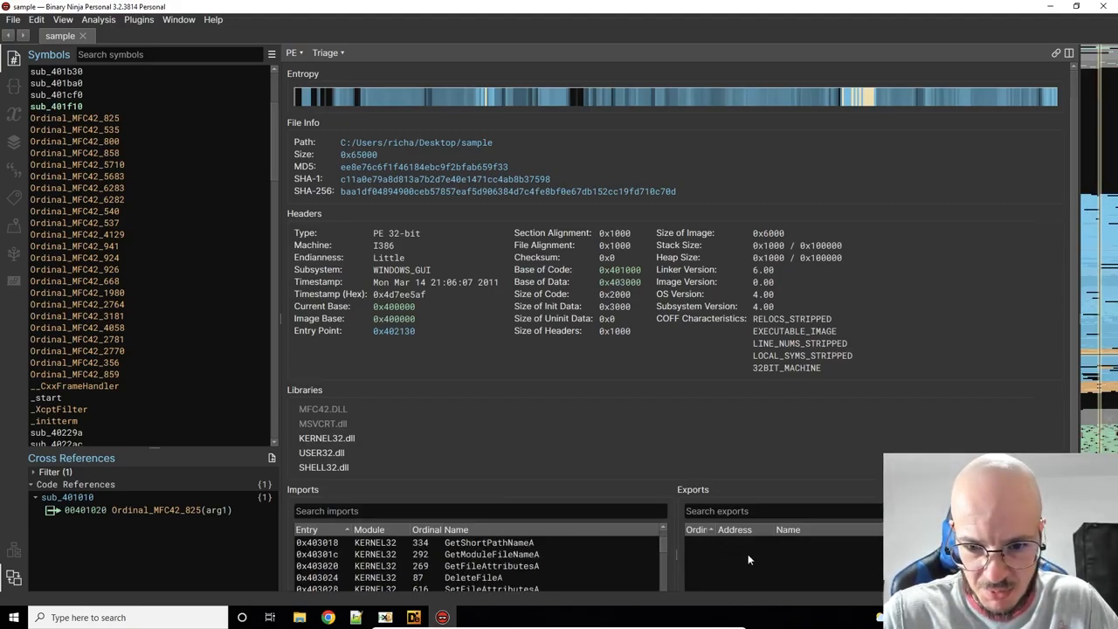
scroll("down", 3)
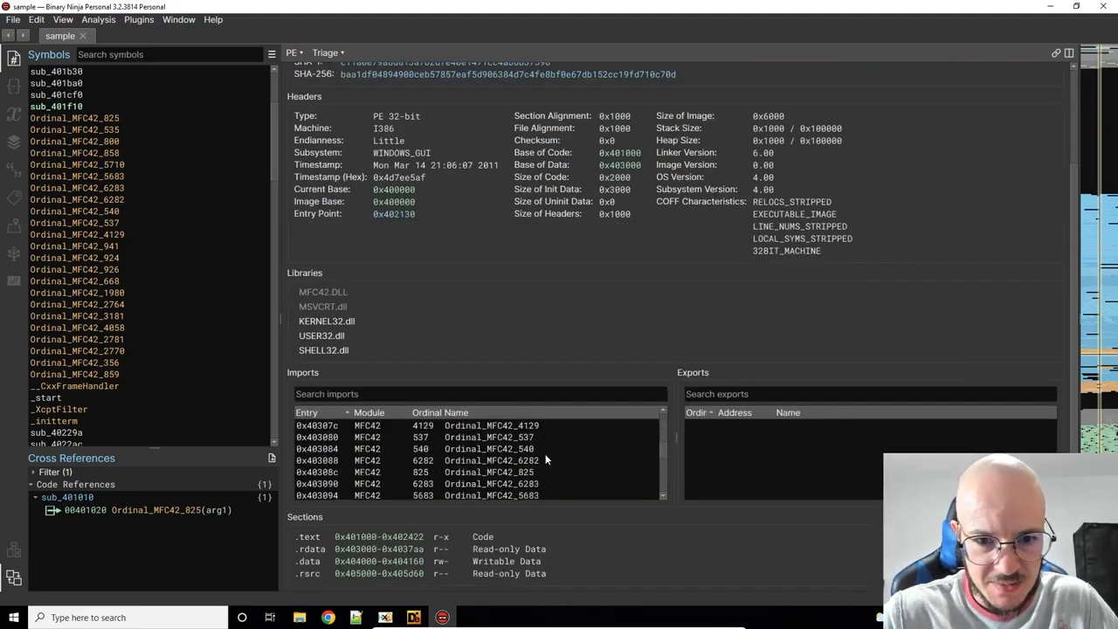
scroll("down", 3)
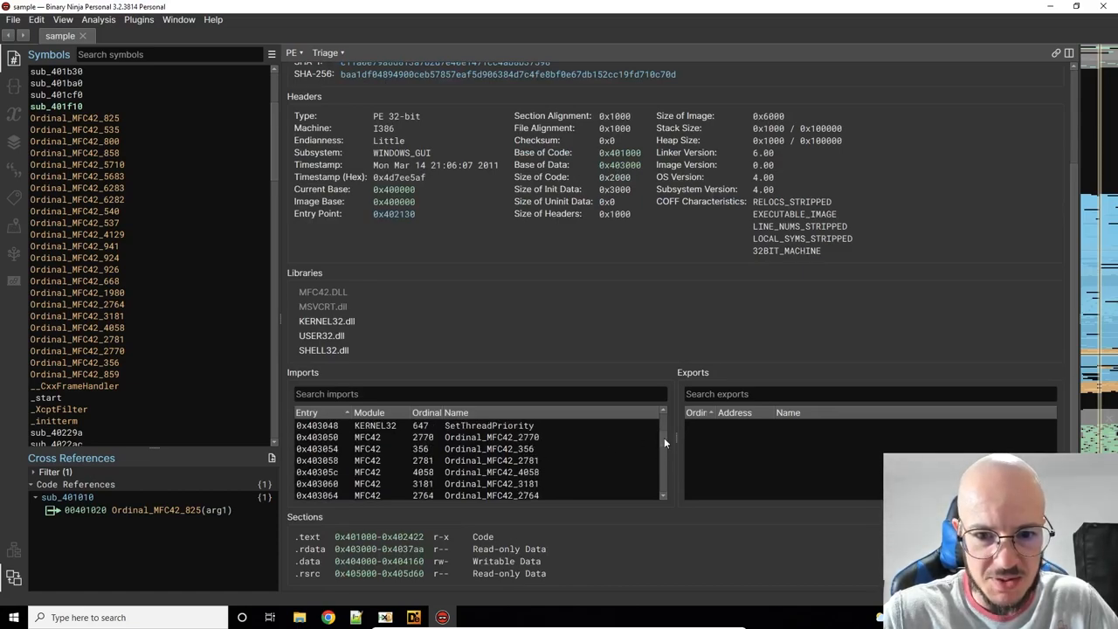
scroll("up", 3)
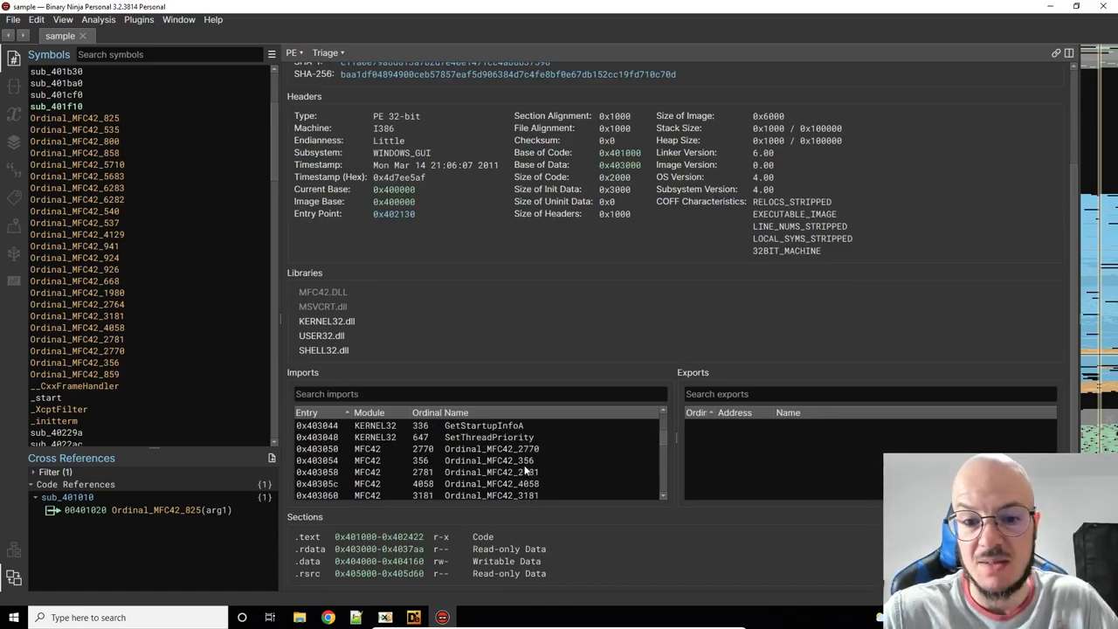
Step: Check cross references for imports Ordinal_MFC42_4058, 2770, 356 and 825
left_click(489, 472)
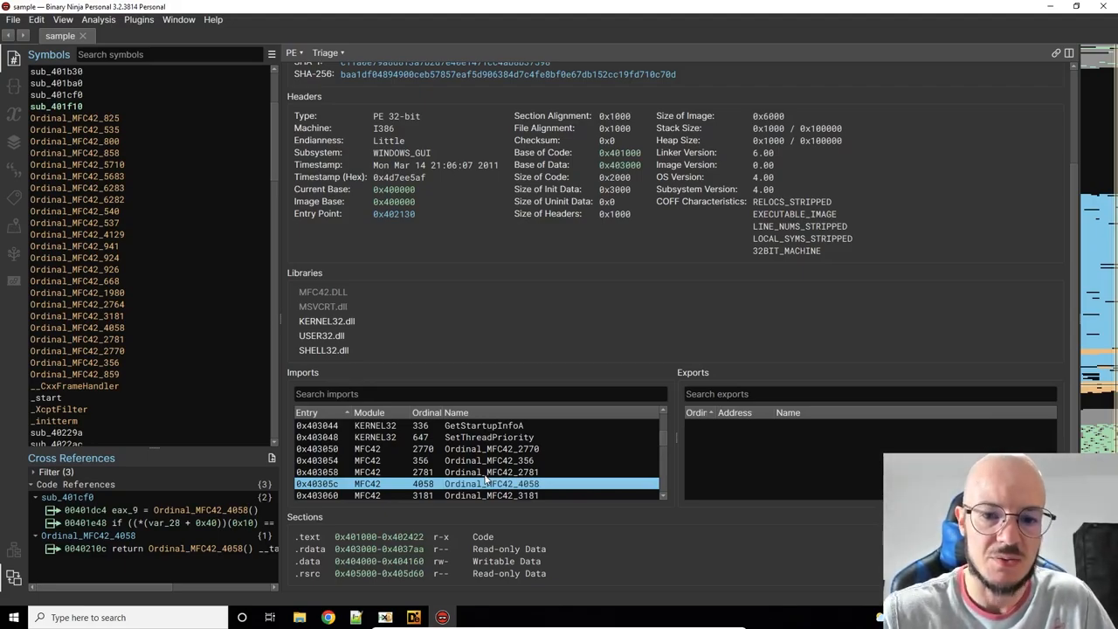
left_click(490, 448)
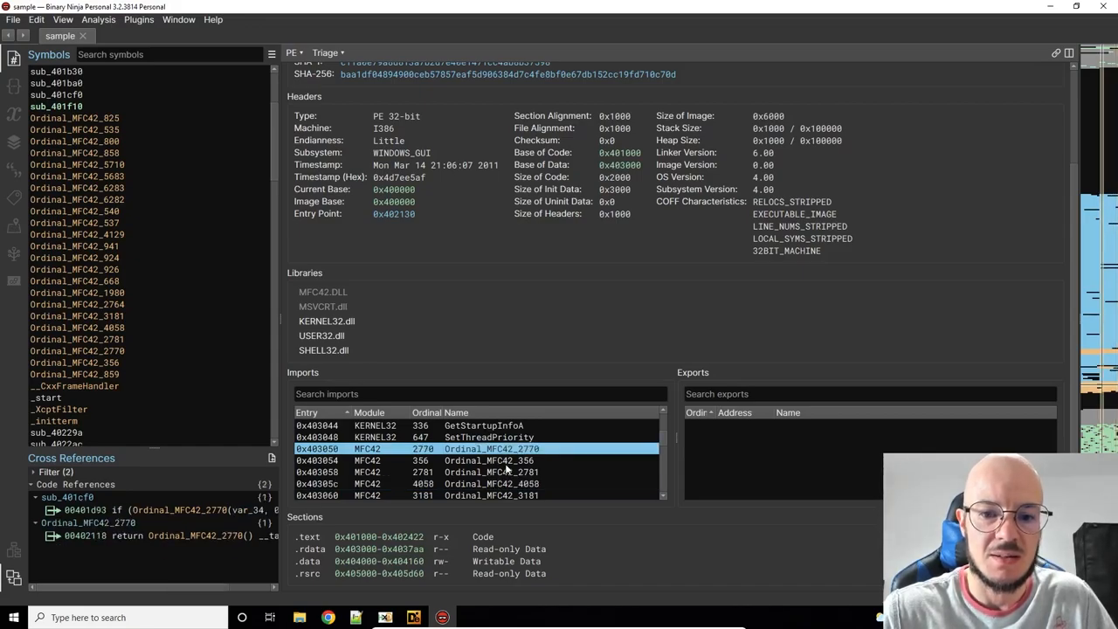
left_click(489, 460)
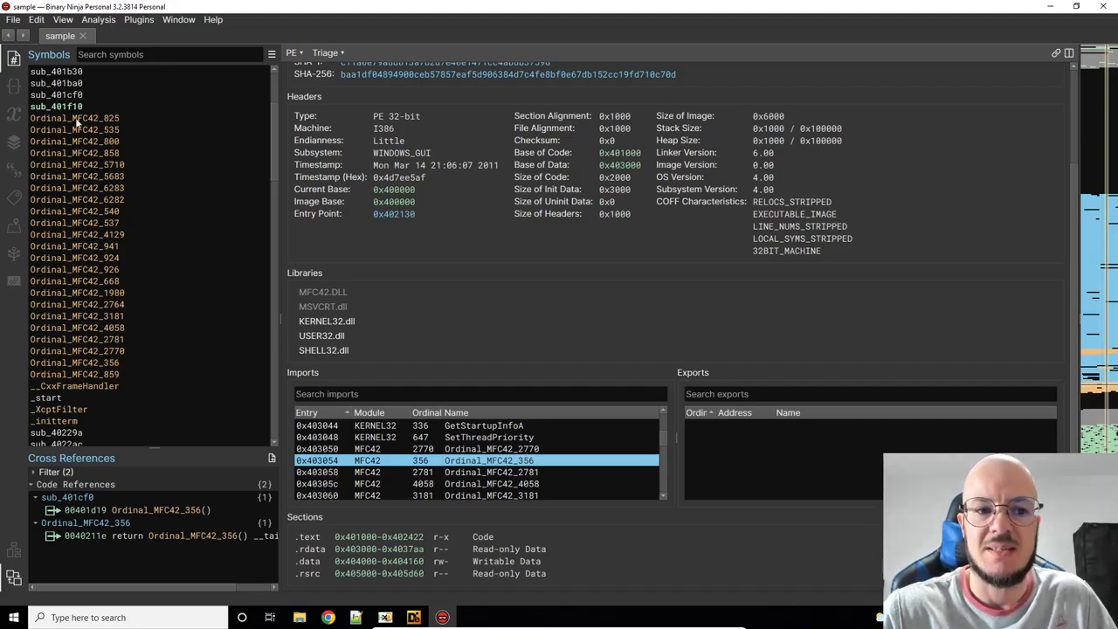
mouse_move(233, 262)
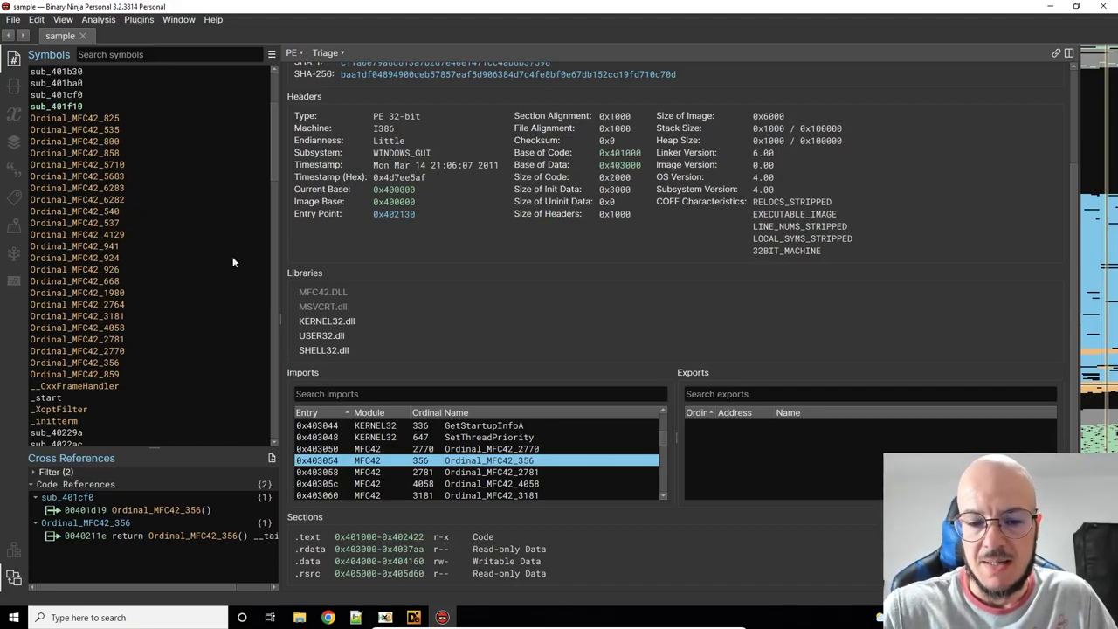
left_click(490, 448)
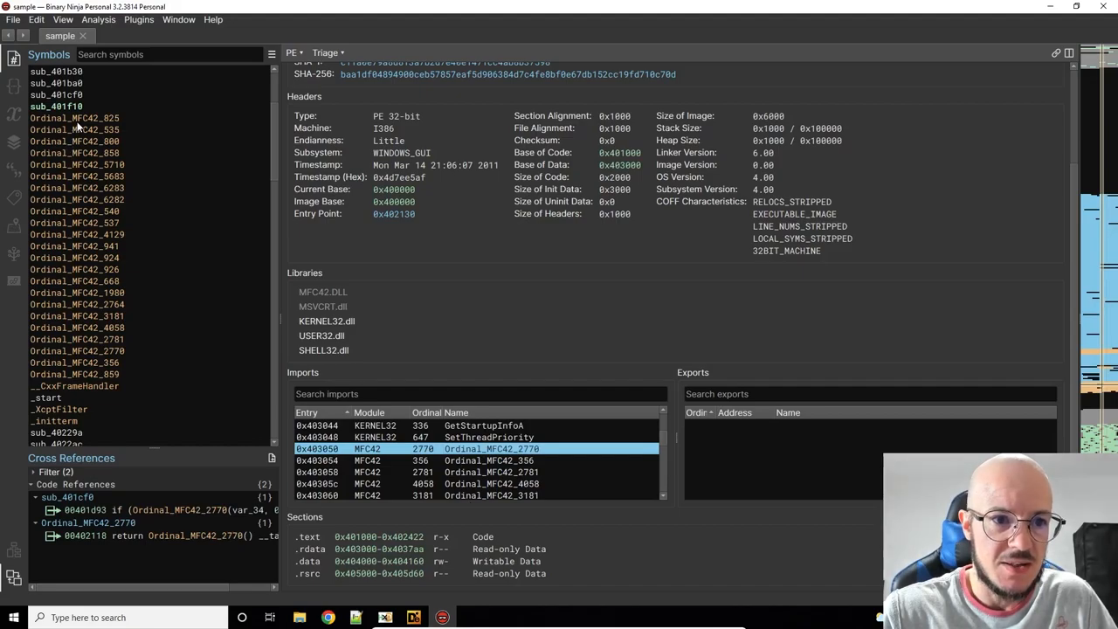
left_click(75, 118)
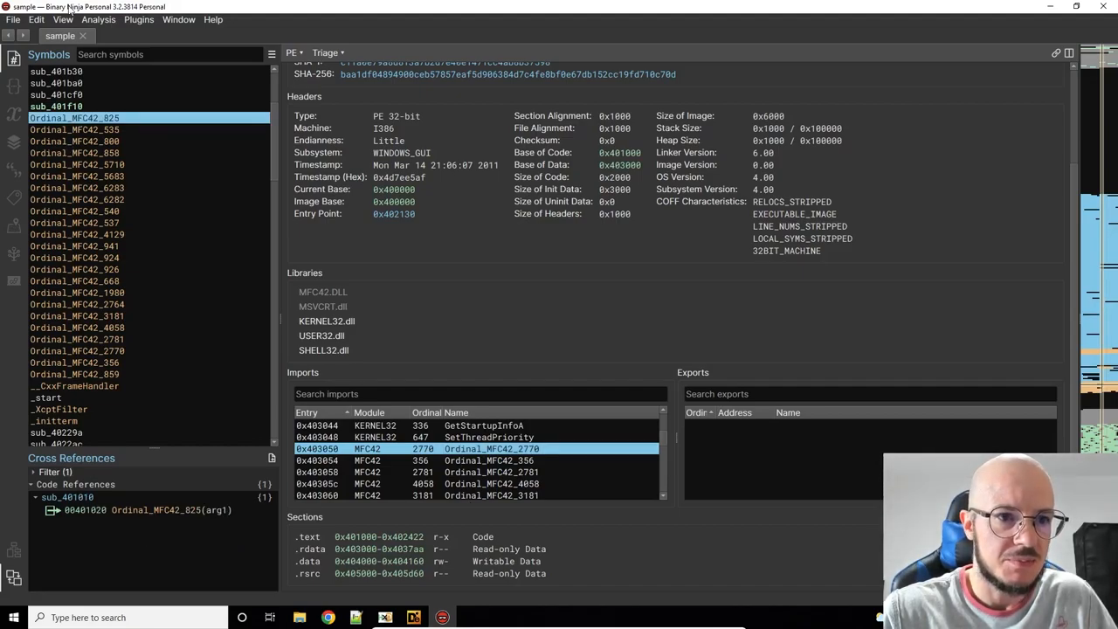
mouse_move(148, 21)
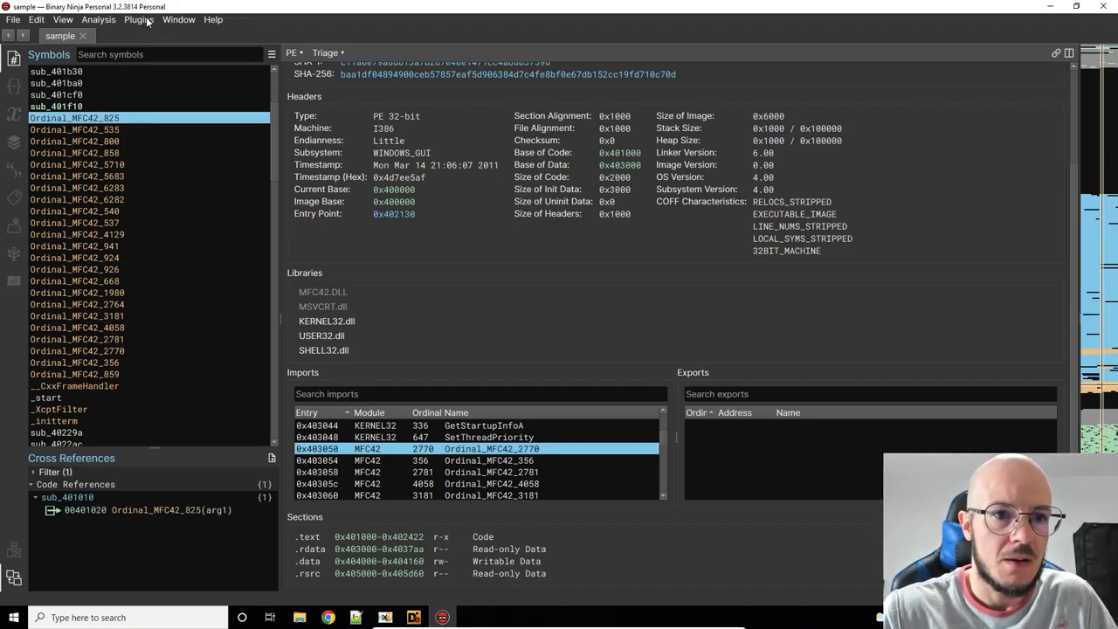
Step: Open the plugin manager and browse to the Emotet API+string deobfuscator plugin
left_click(138, 19)
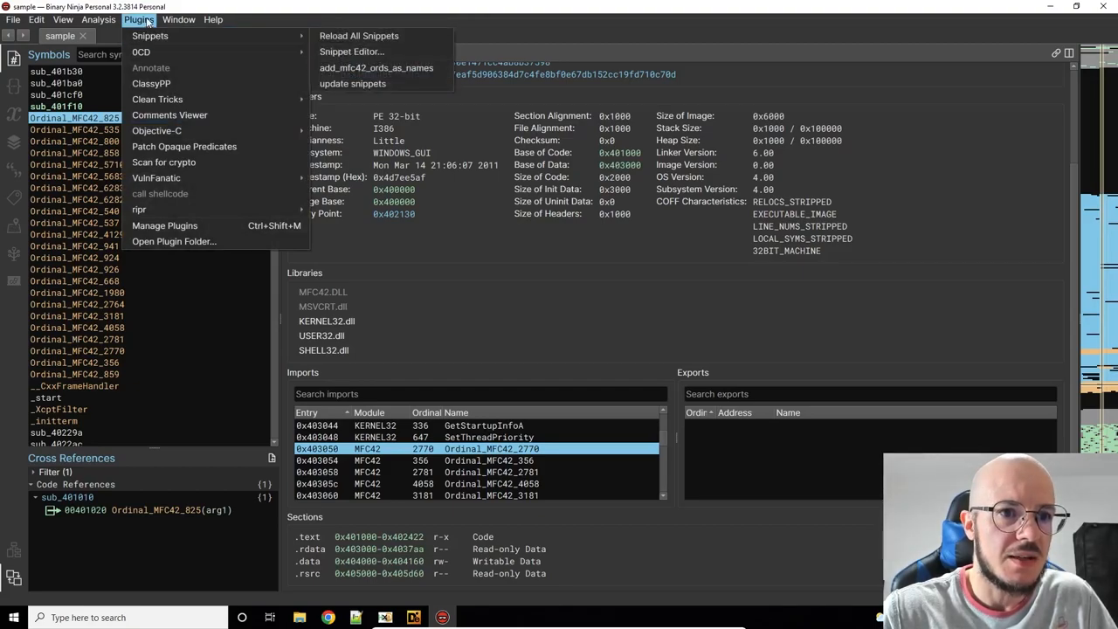
left_click(179, 19)
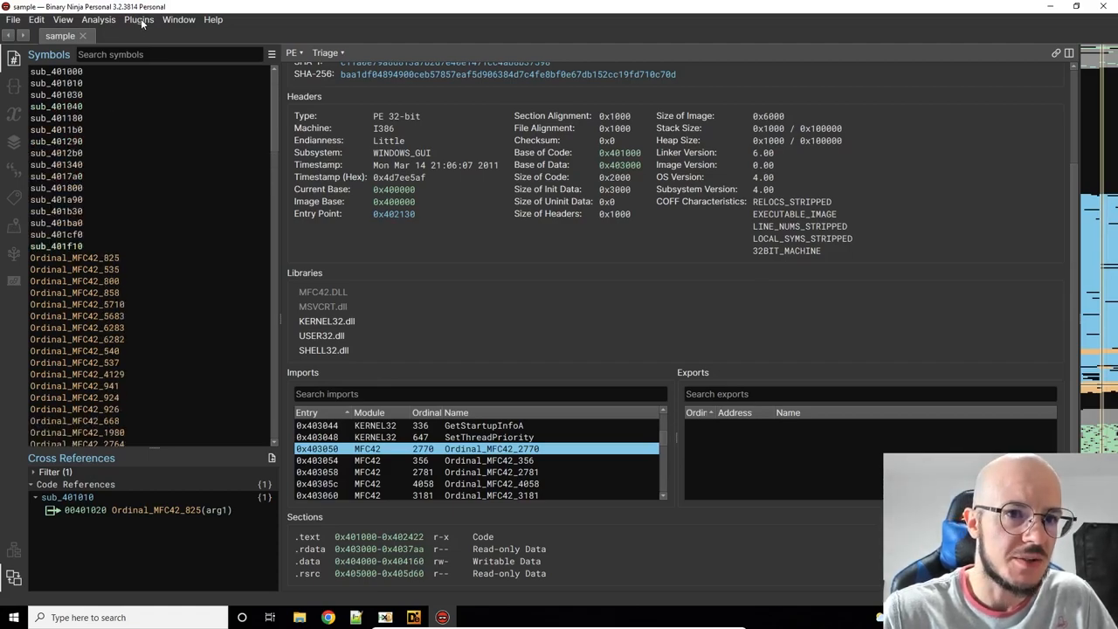
left_click(138, 19)
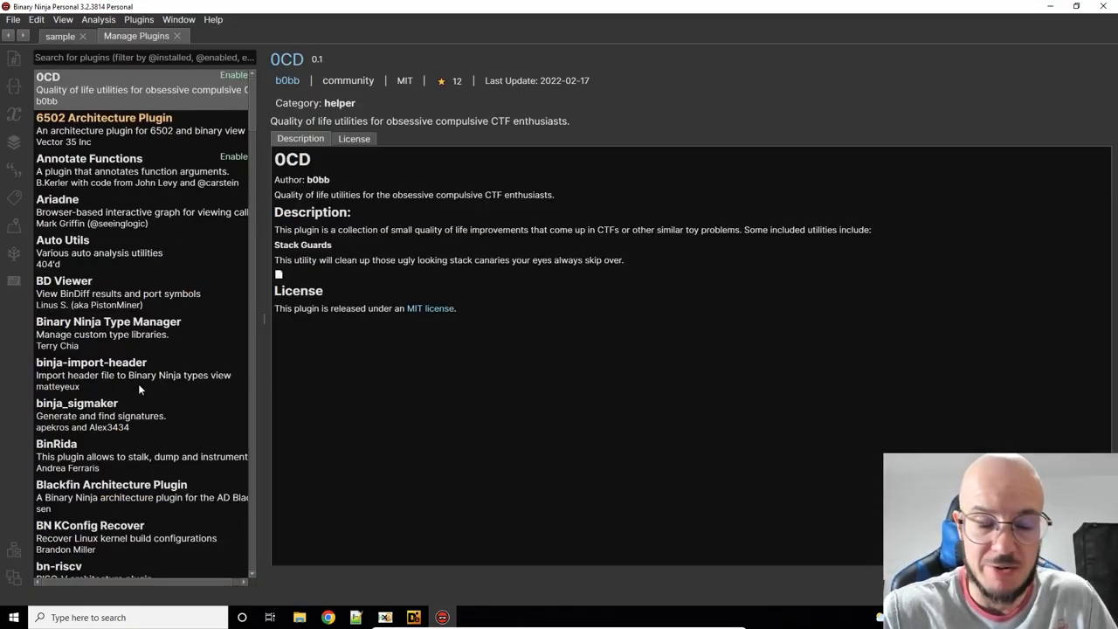
scroll("down", 3)
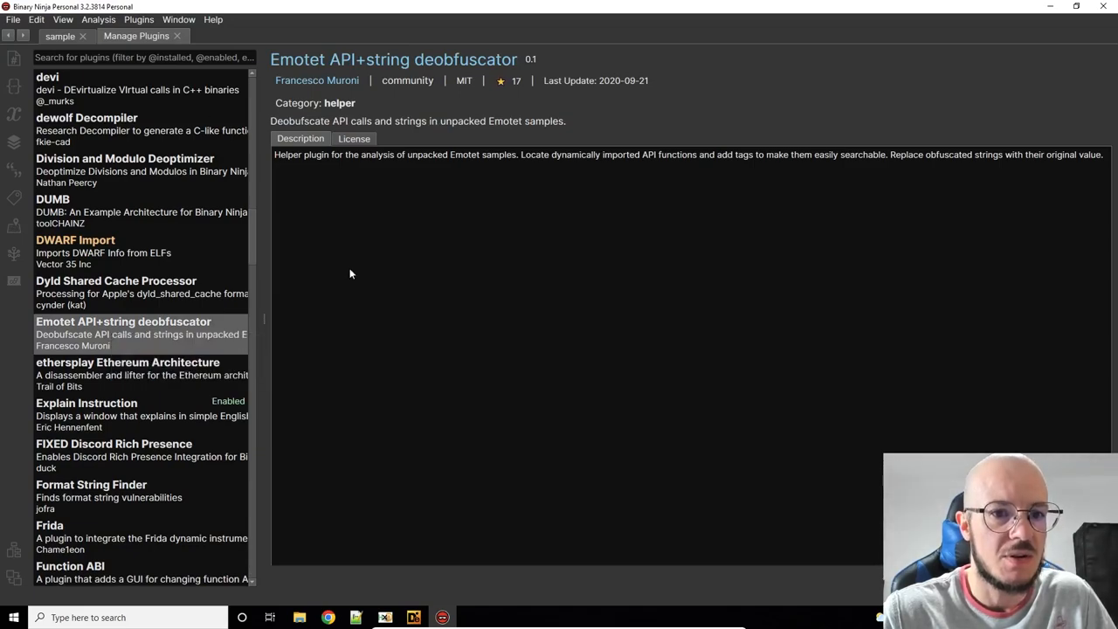
left_click(138, 19)
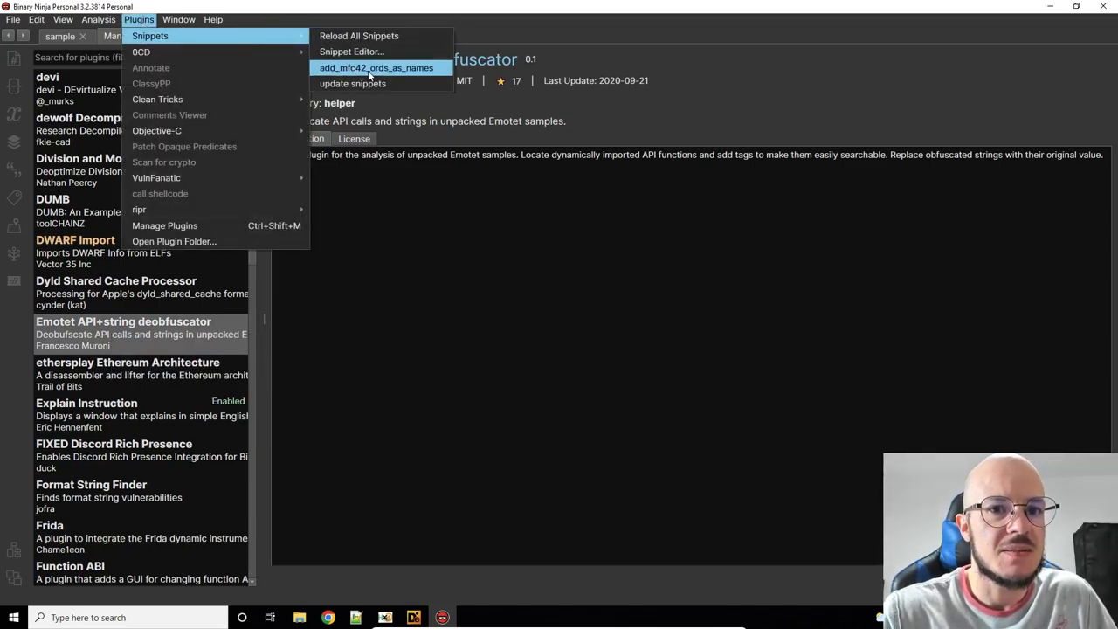
mouse_move(353, 84)
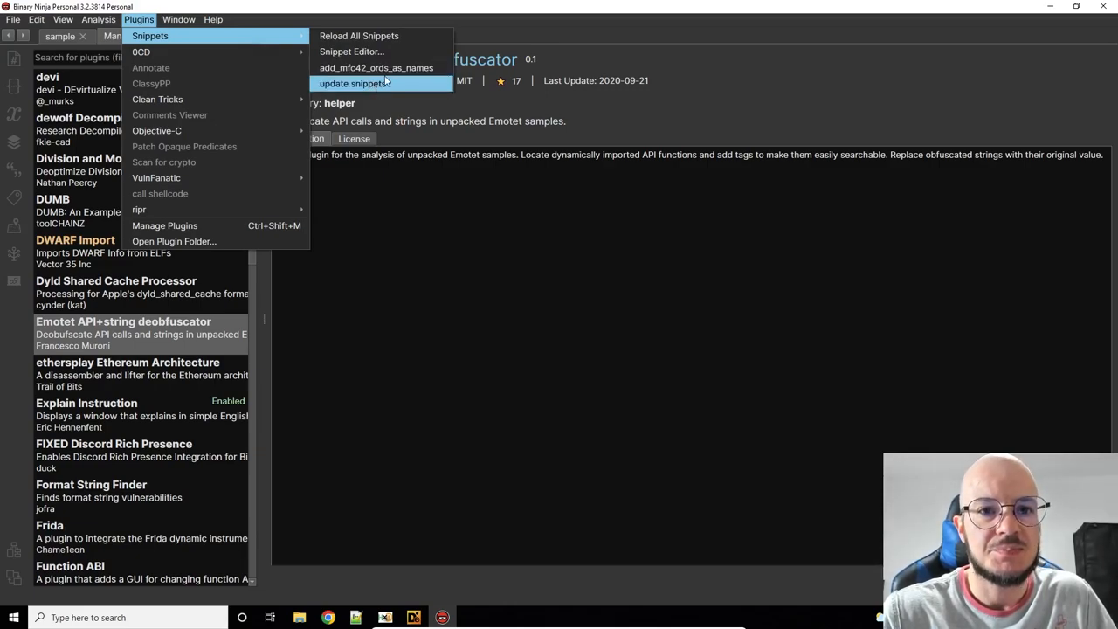
mouse_move(376, 67)
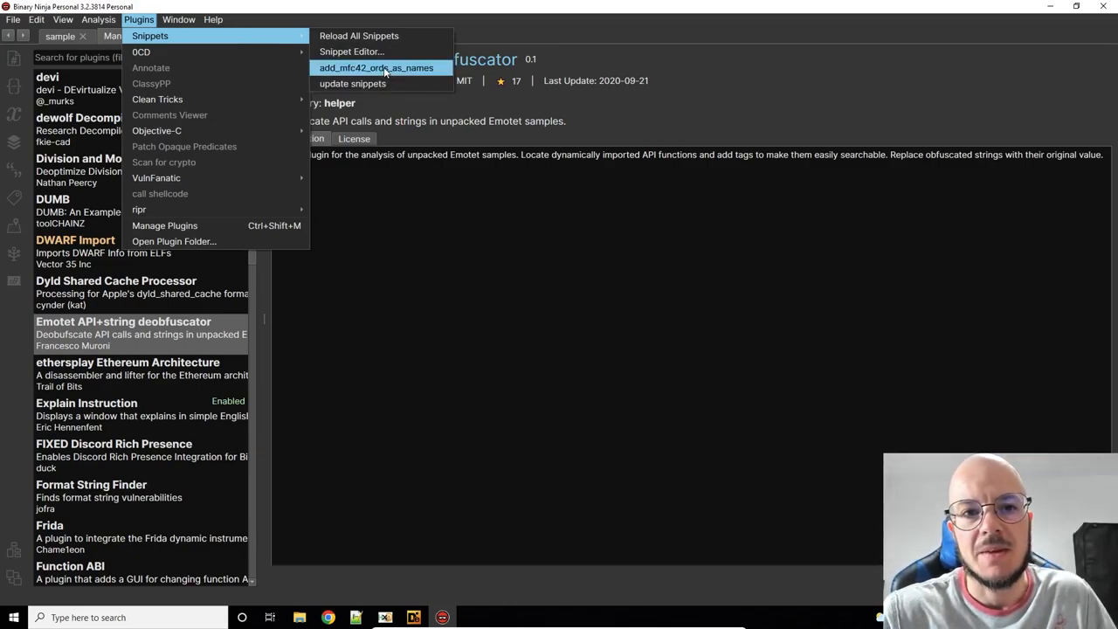
mouse_move(352, 52)
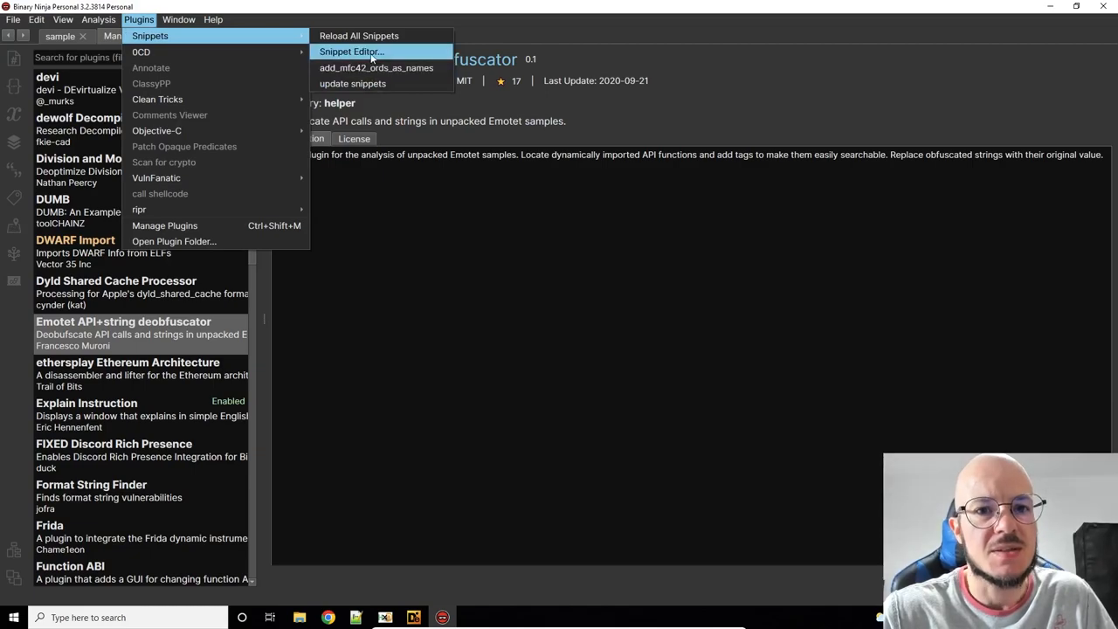
Step: Open the Snippet Editor and start from an empty snippet
left_click(352, 52)
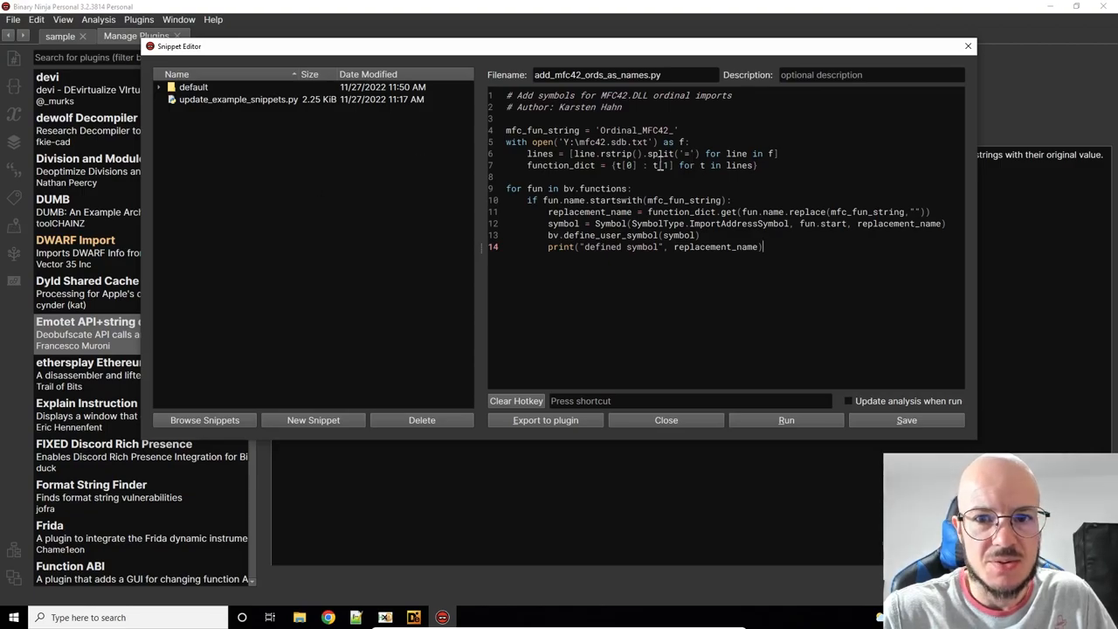
left_click(313, 420)
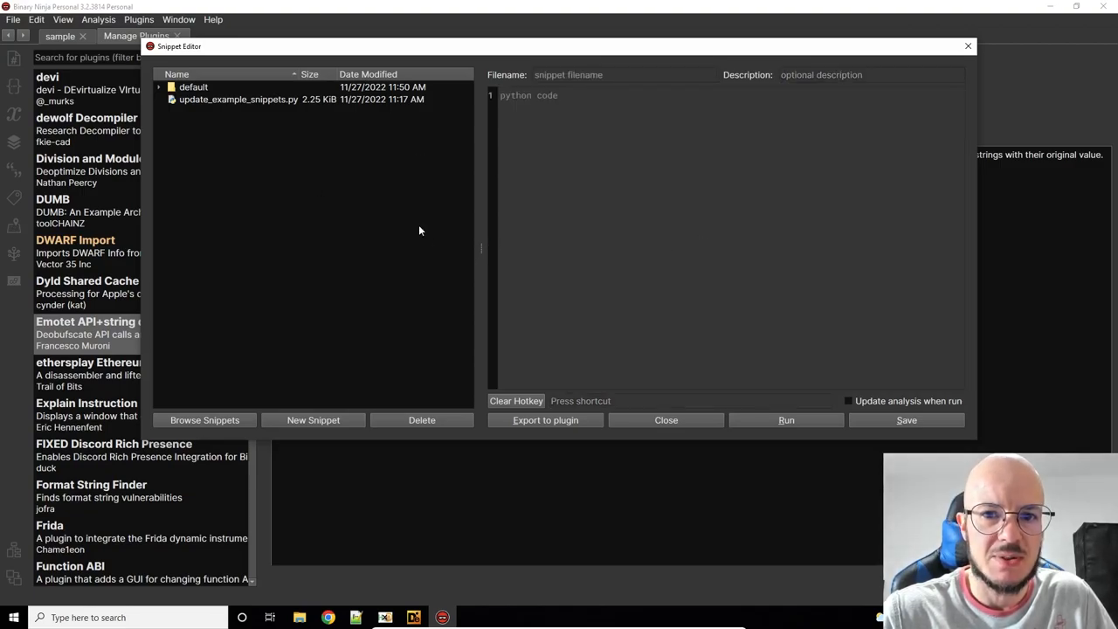
mouse_move(634, 252)
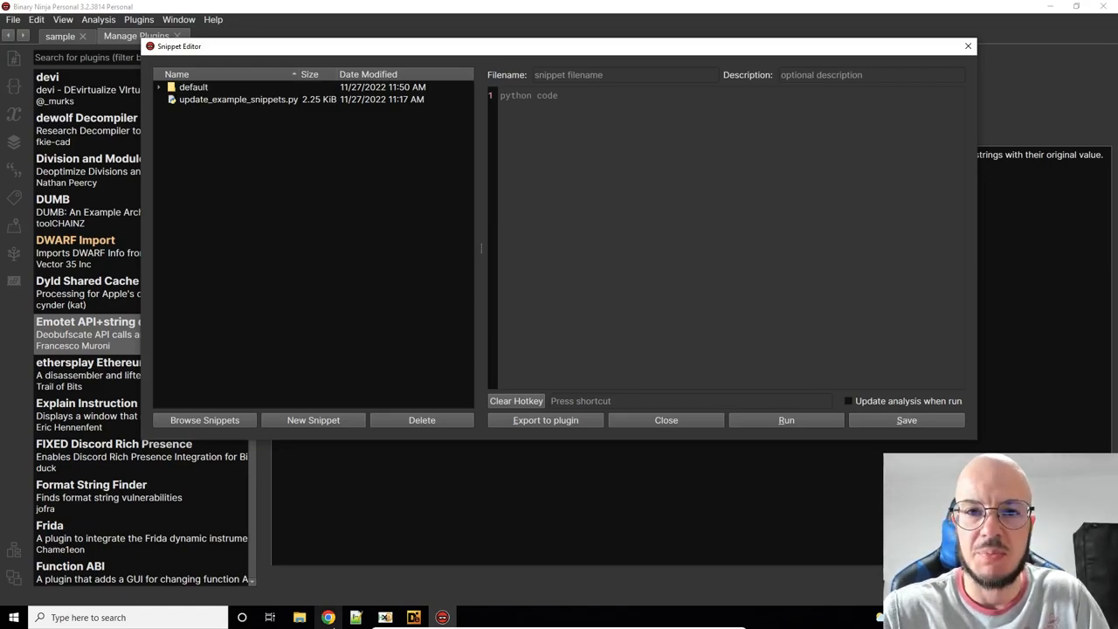
mouse_move(343, 225)
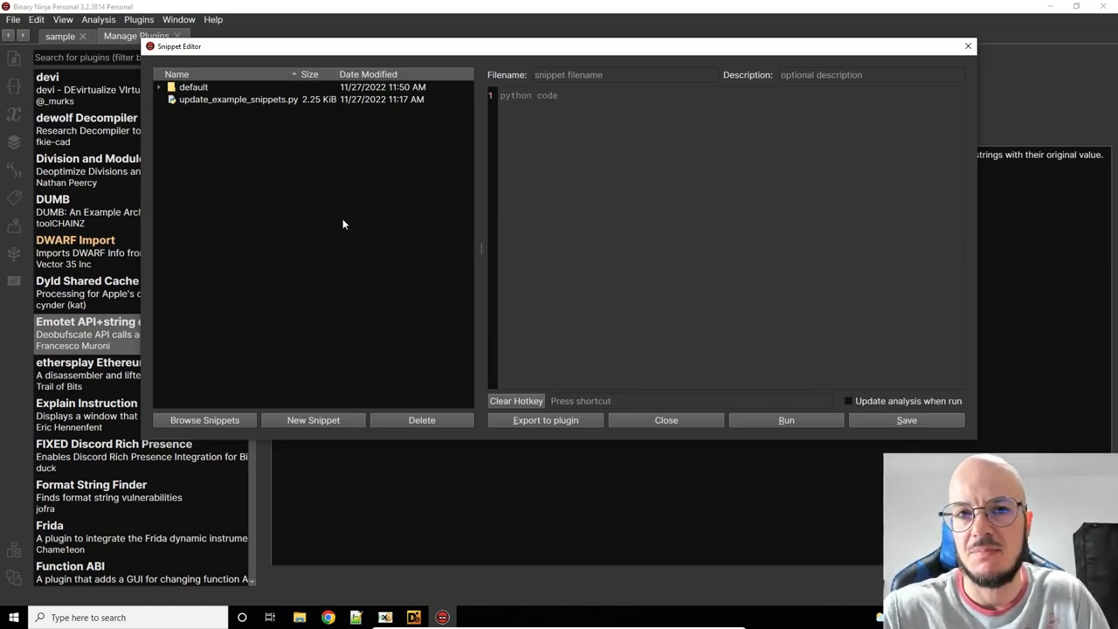
mouse_move(563, 225)
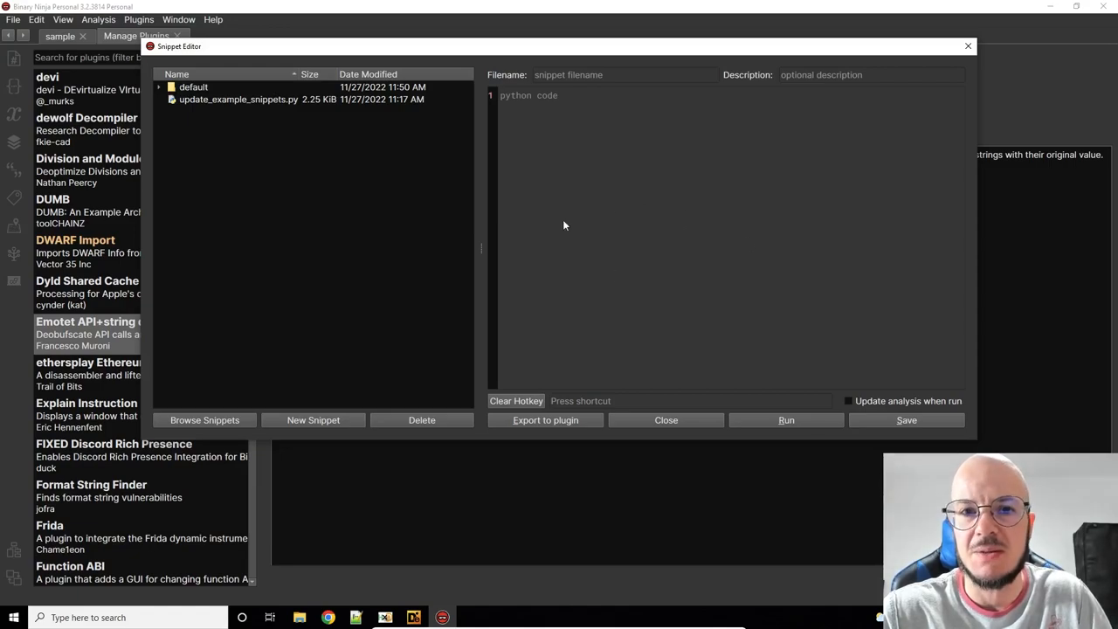
mouse_move(194, 87)
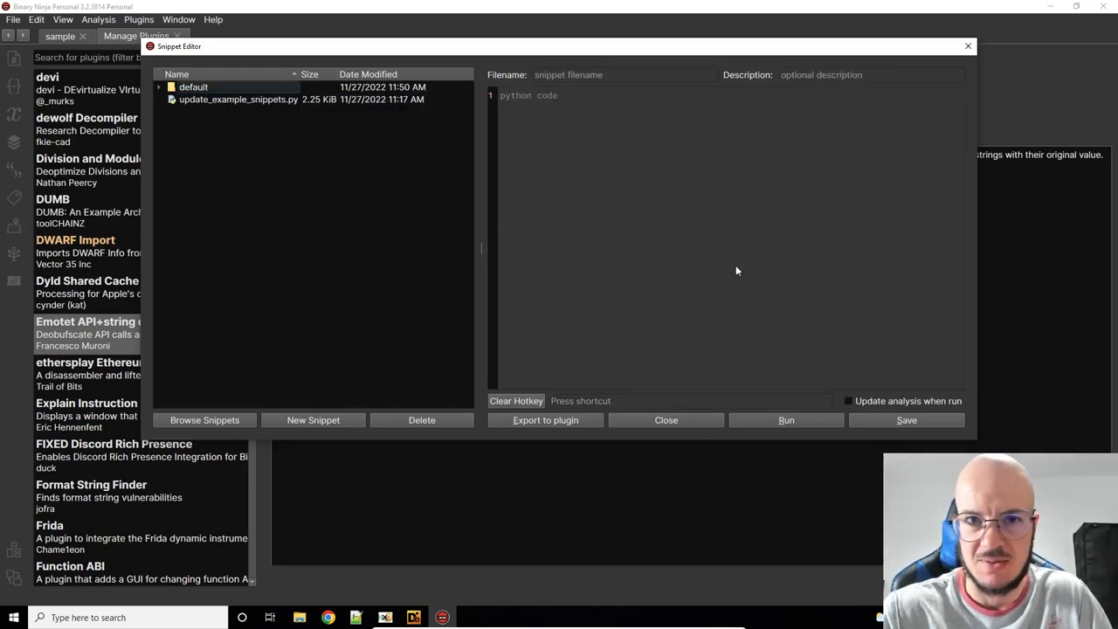
mouse_move(431, 598)
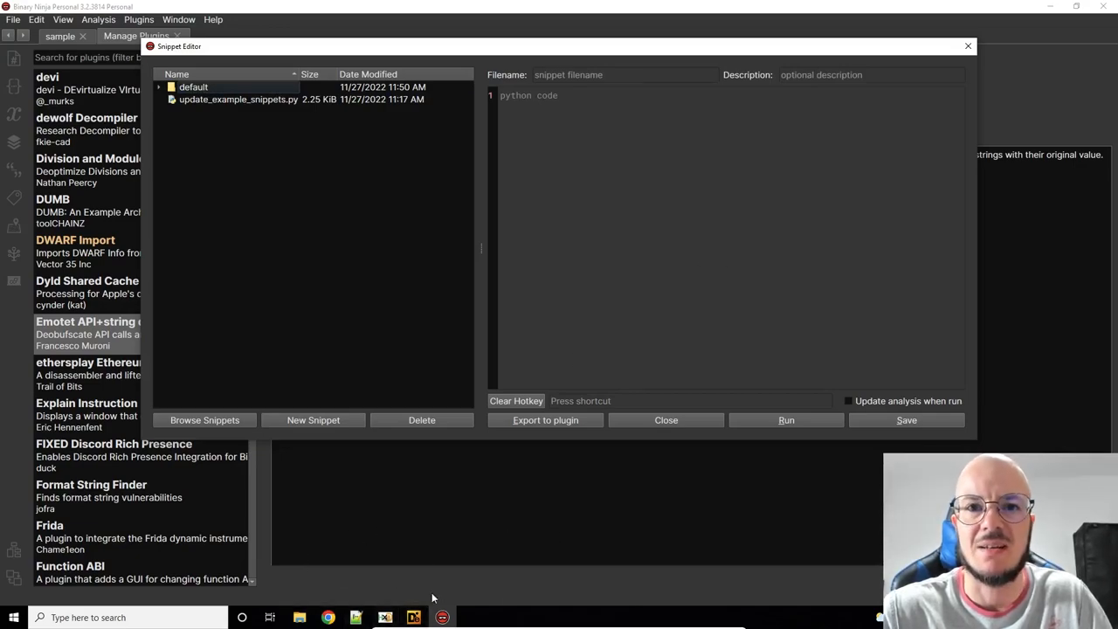
mouse_move(527, 484)
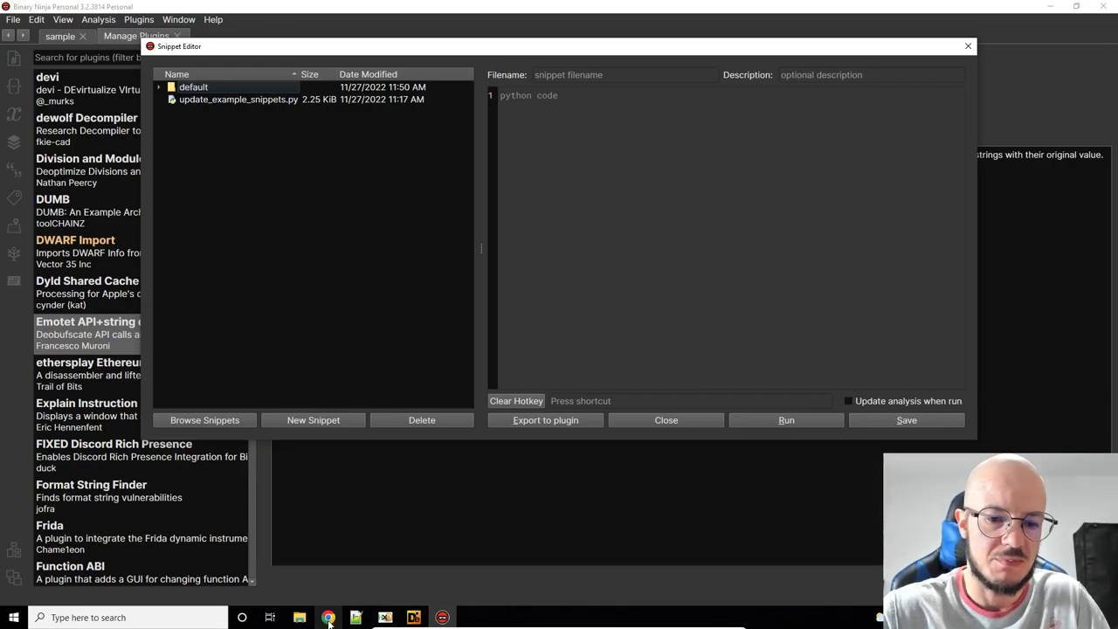
mouse_move(344, 350)
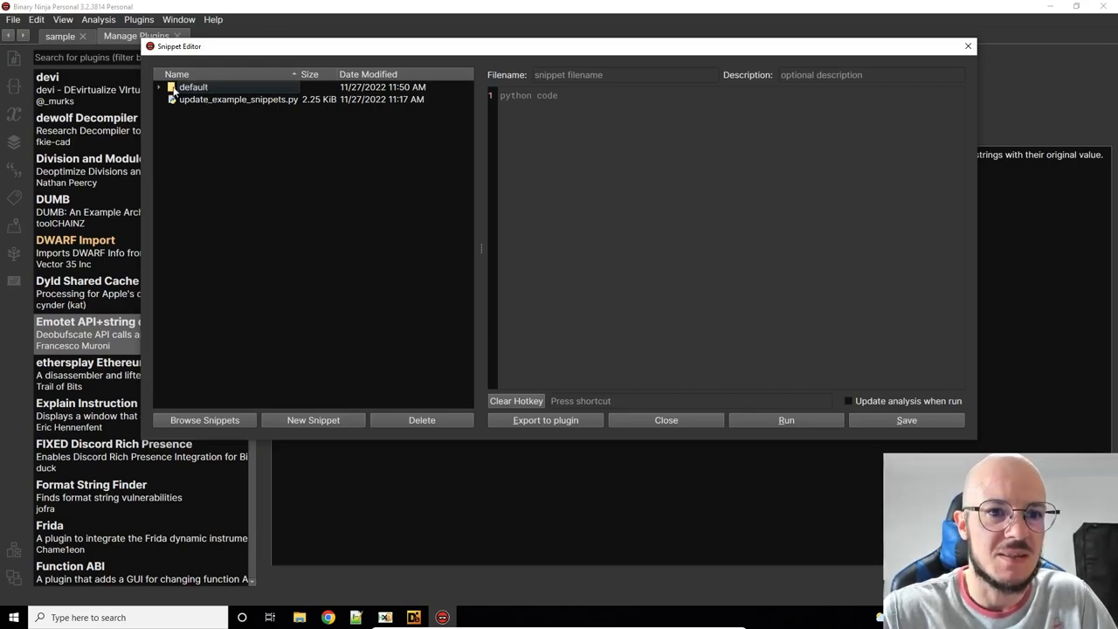
mouse_move(668, 71)
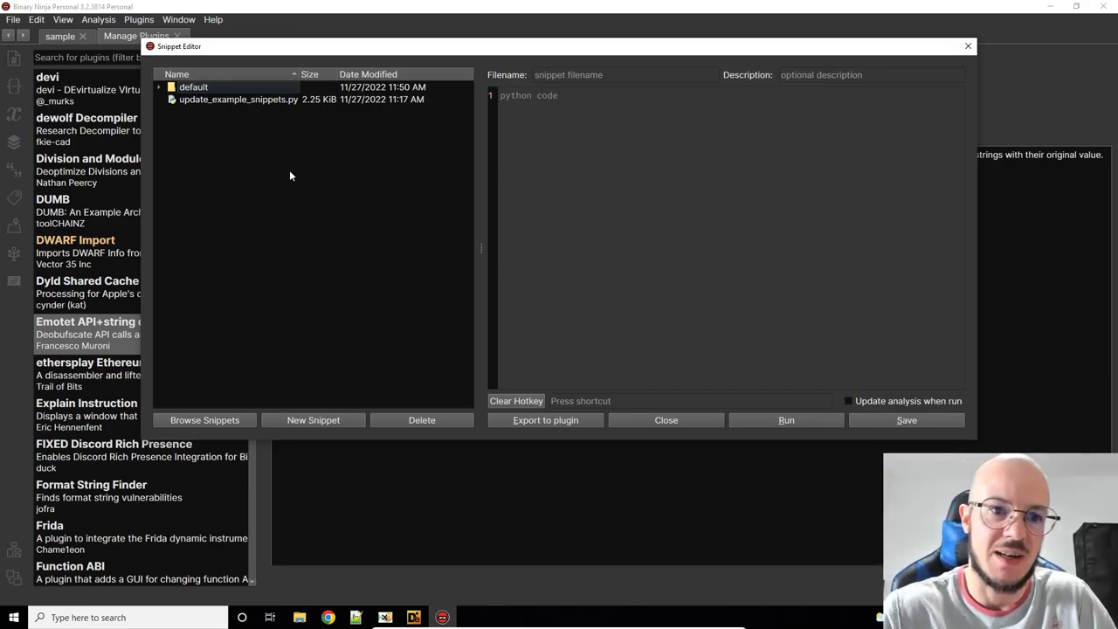
mouse_move(272, 191)
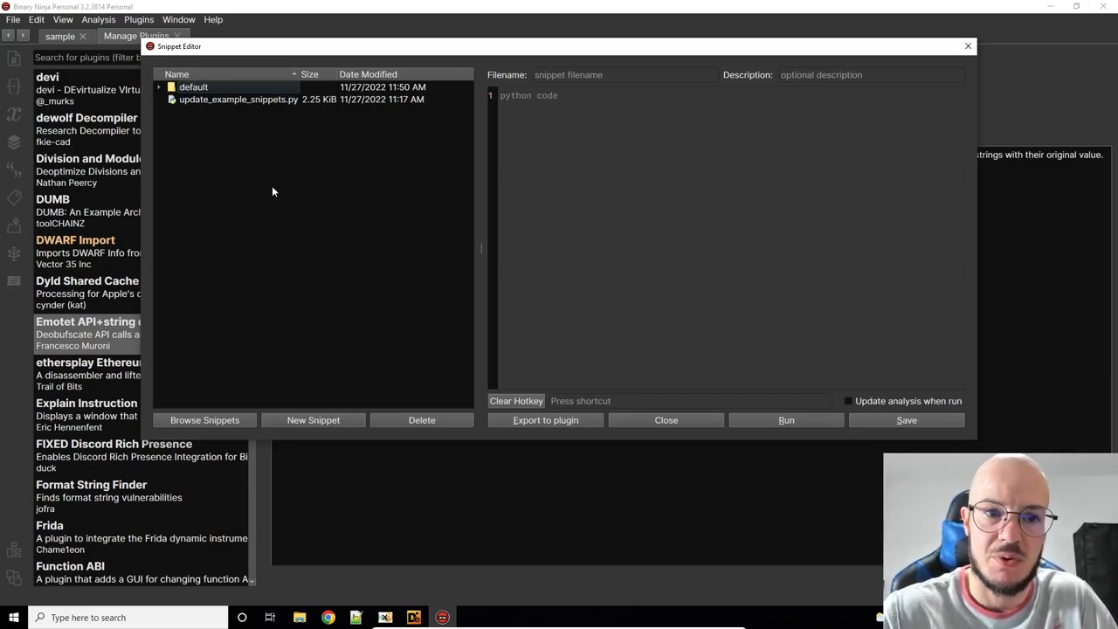
Step: Run update_example_snippets.py to download the examples, then open add_mfc42_ords_as_names.py
left_click(238, 99)
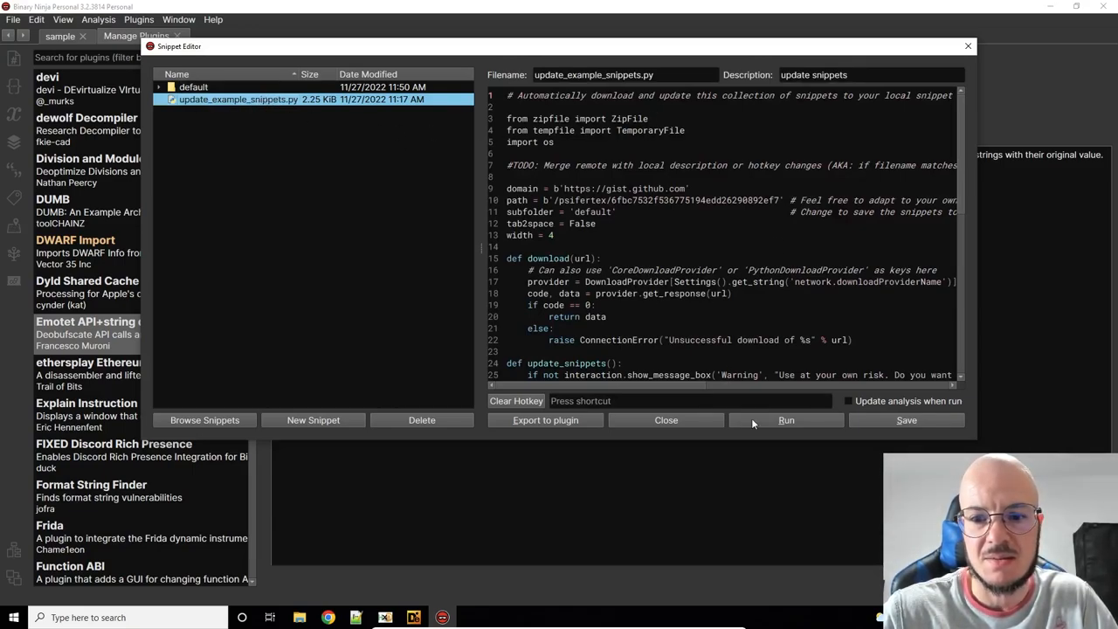
left_click(786, 420)
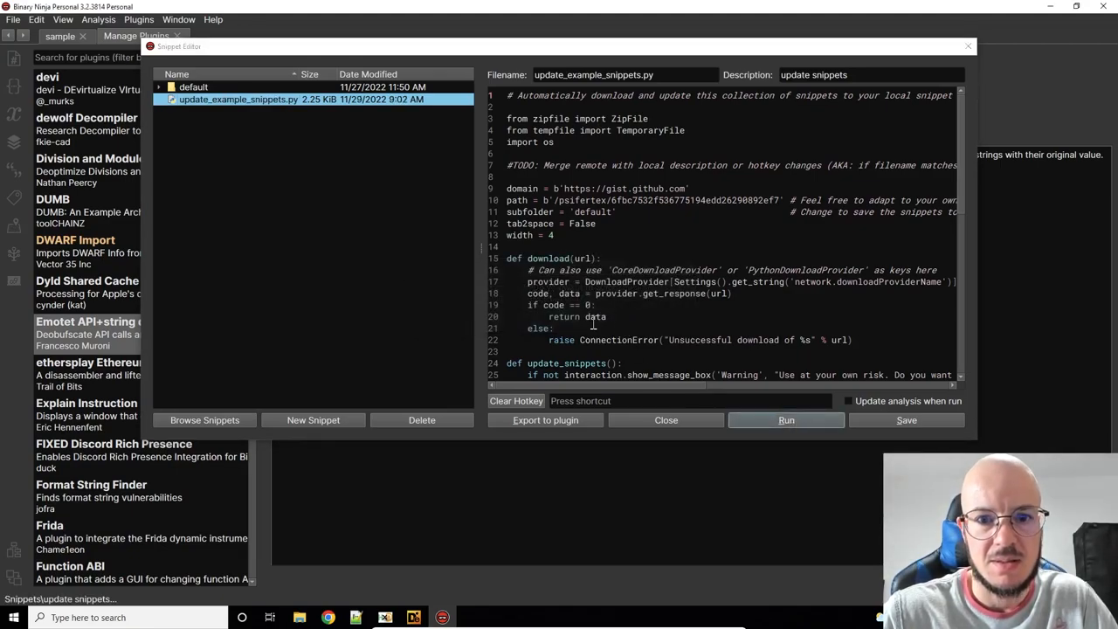
left_click(160, 86)
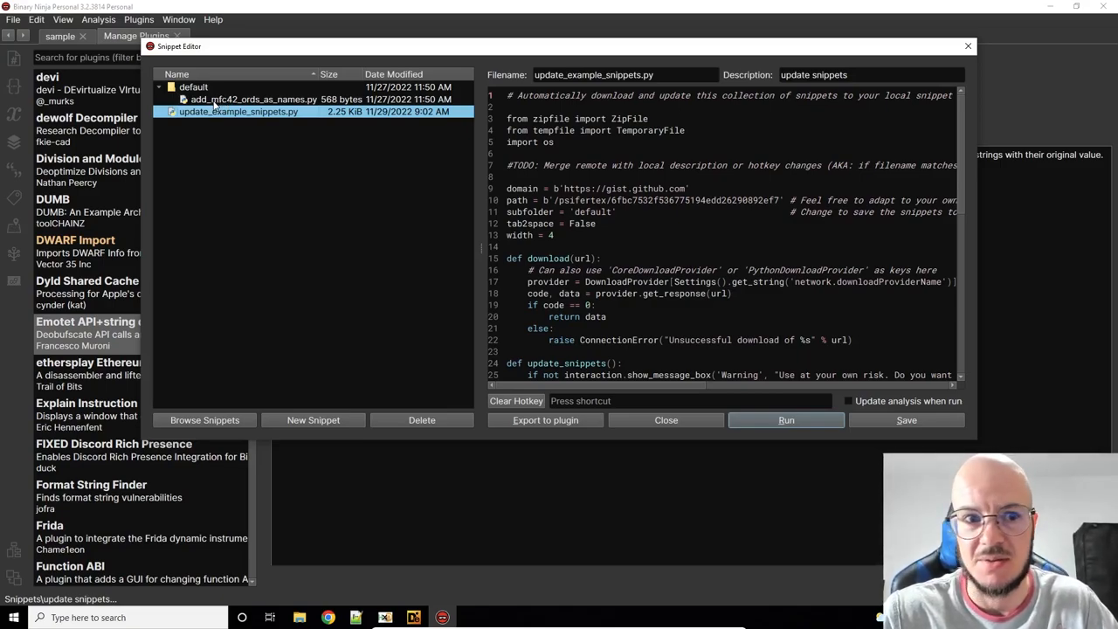
left_click(253, 98)
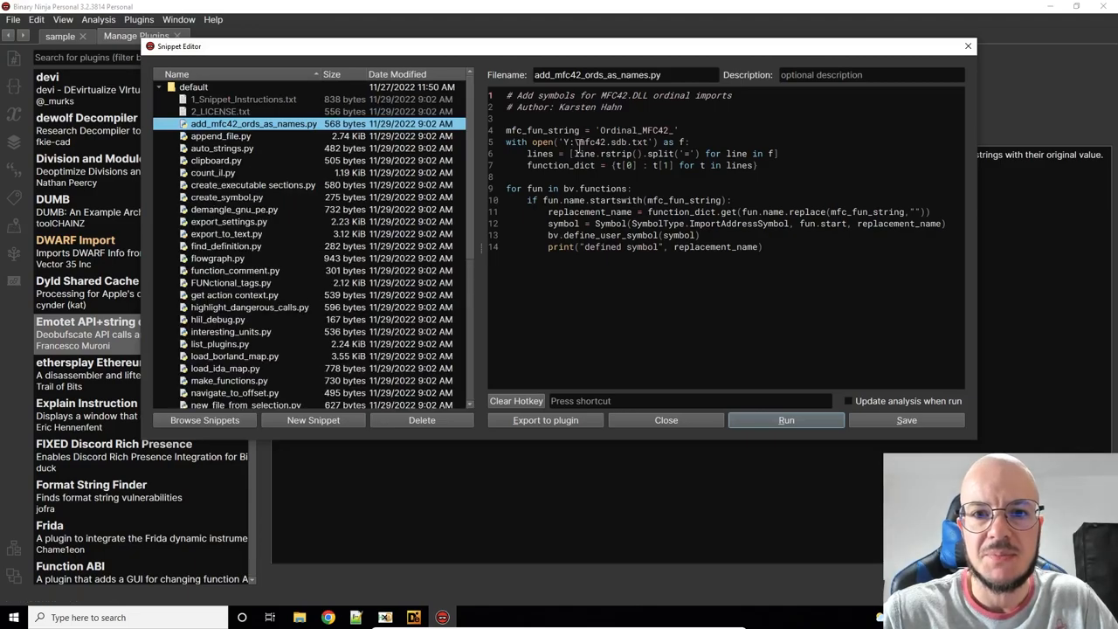
double_click(604, 141)
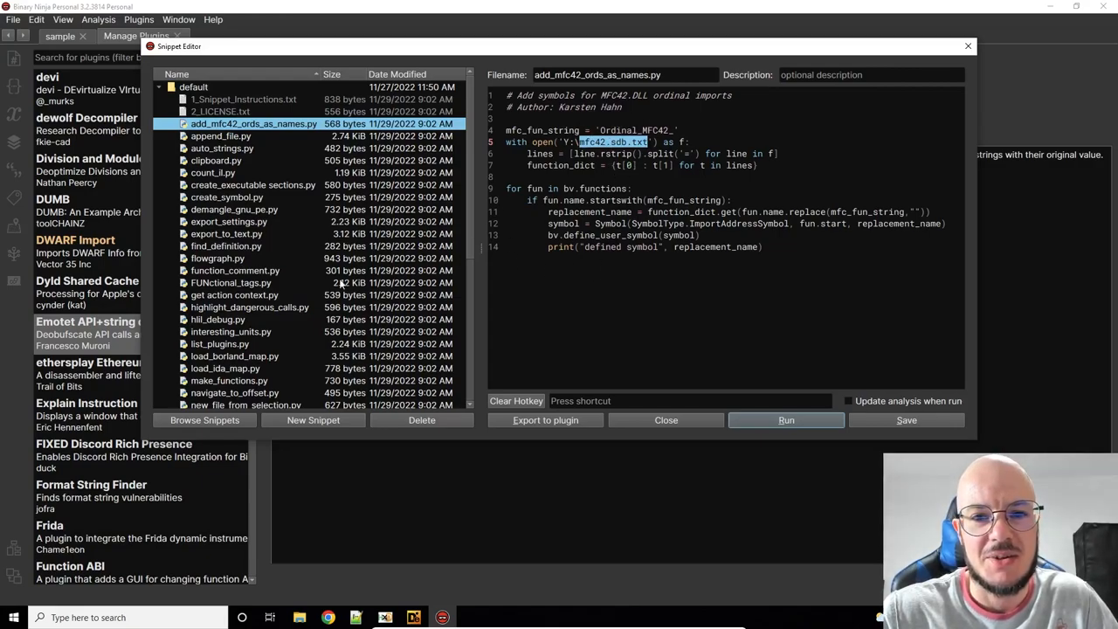
mouse_move(217, 182)
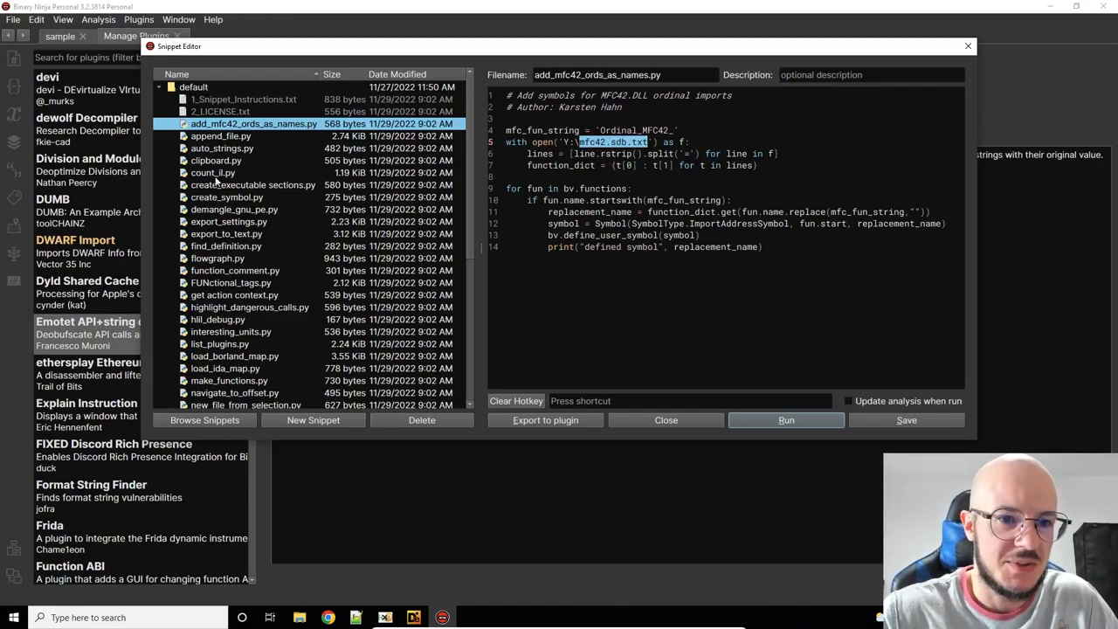
mouse_move(313, 148)
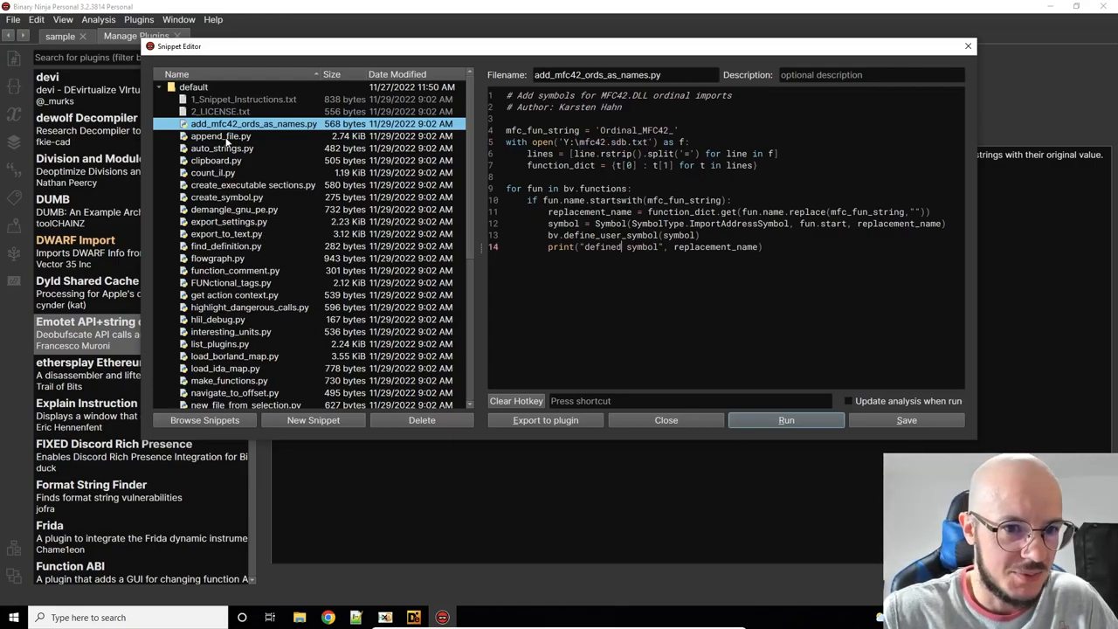
left_click(222, 147)
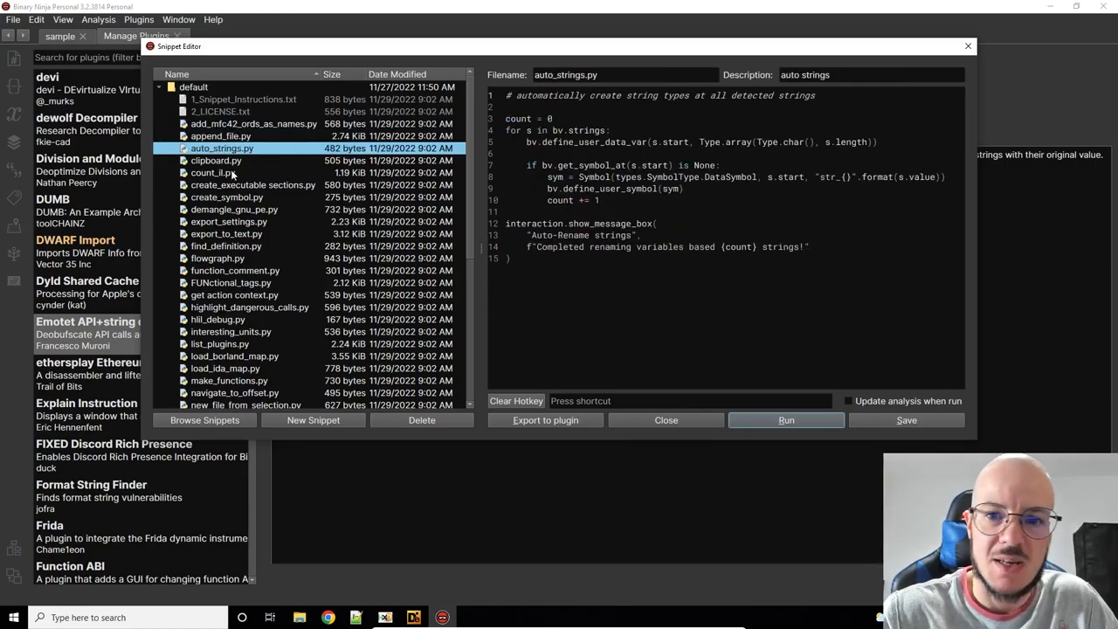
left_click(215, 160)
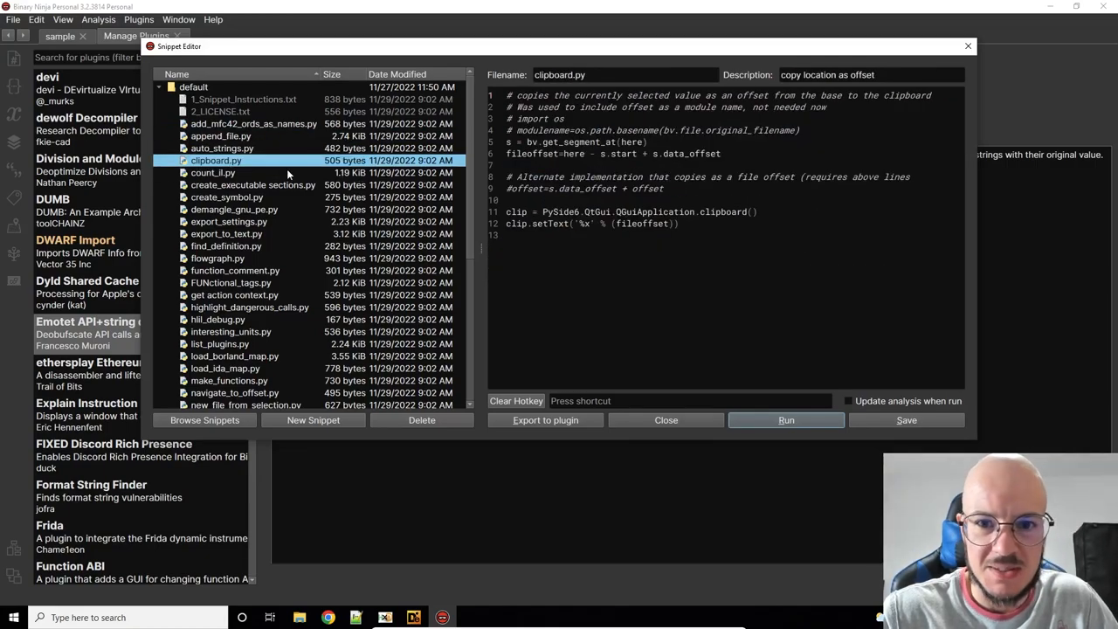
left_click(226, 197)
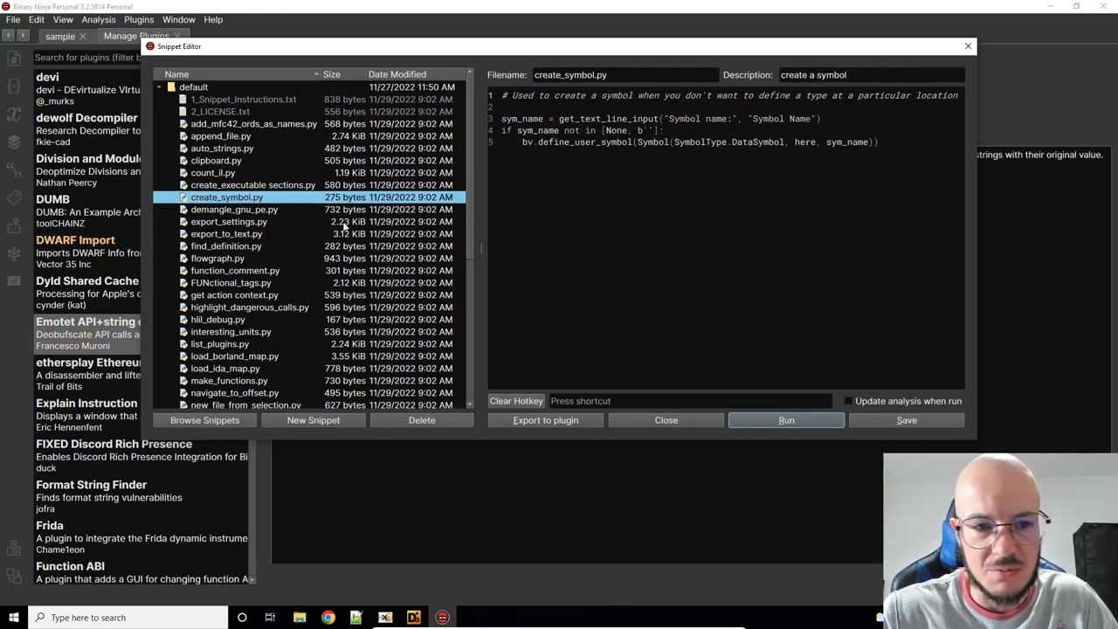
left_click(228, 221)
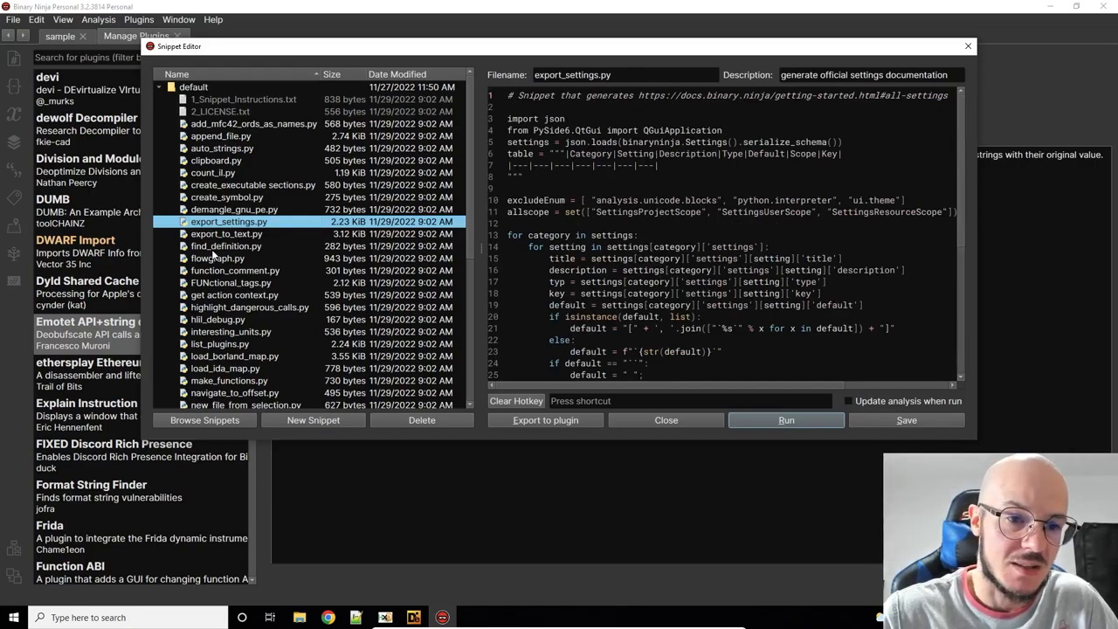
mouse_move(878, 427)
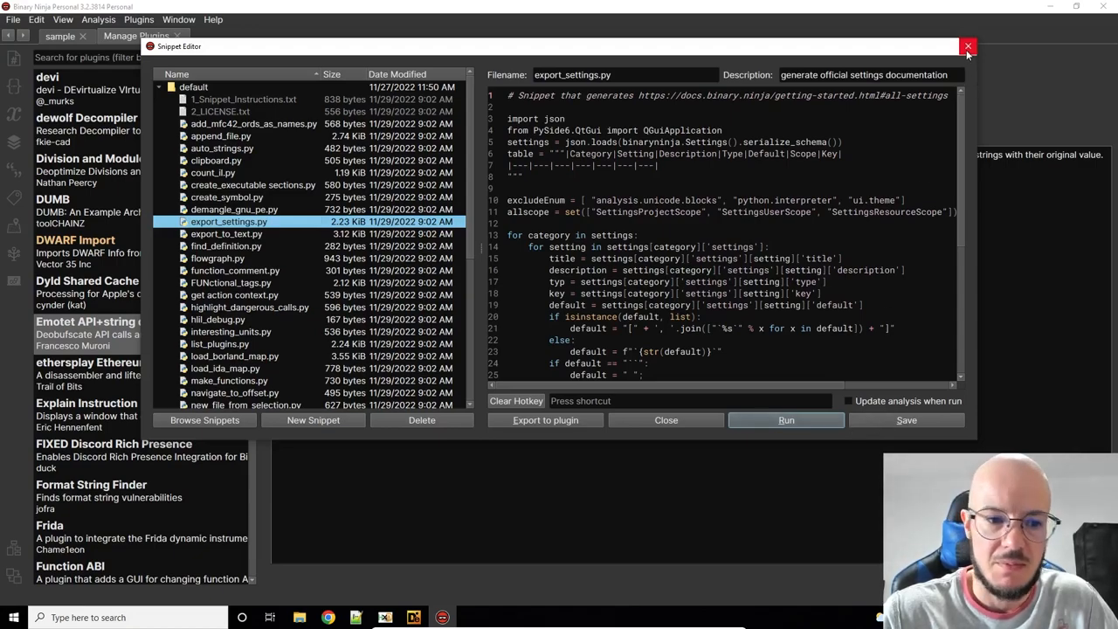
mouse_move(968, 45)
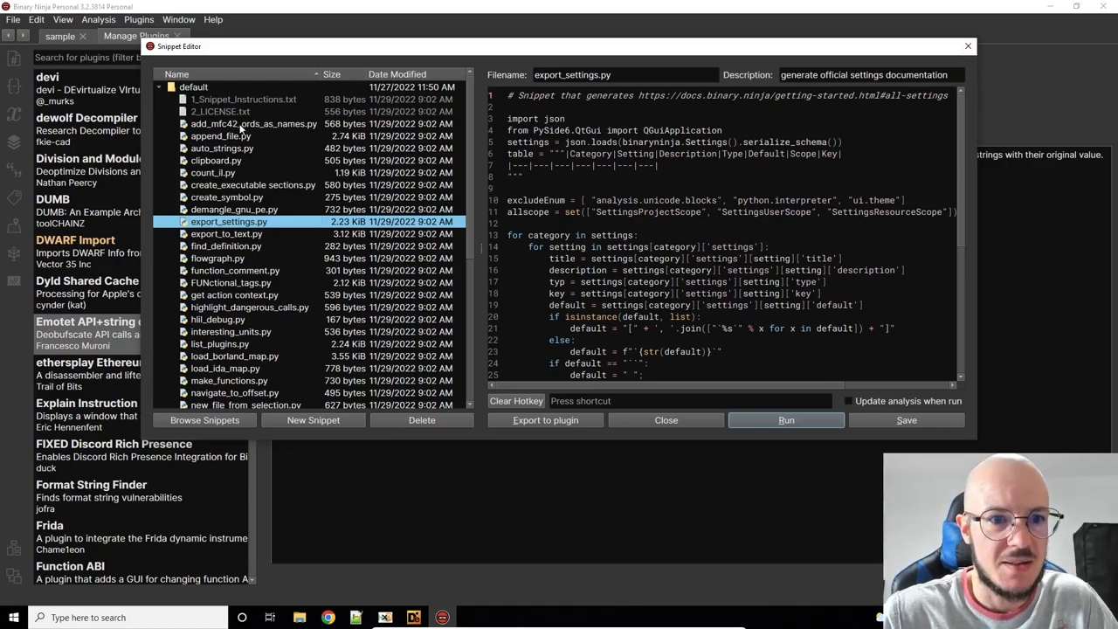
left_click(253, 123)
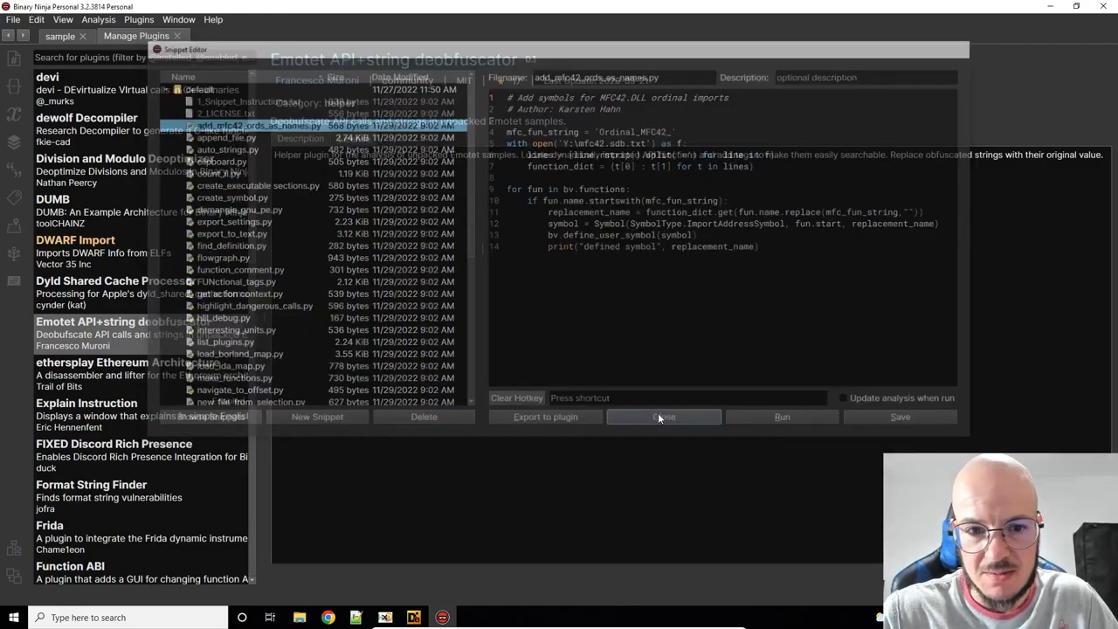
left_click(664, 417)
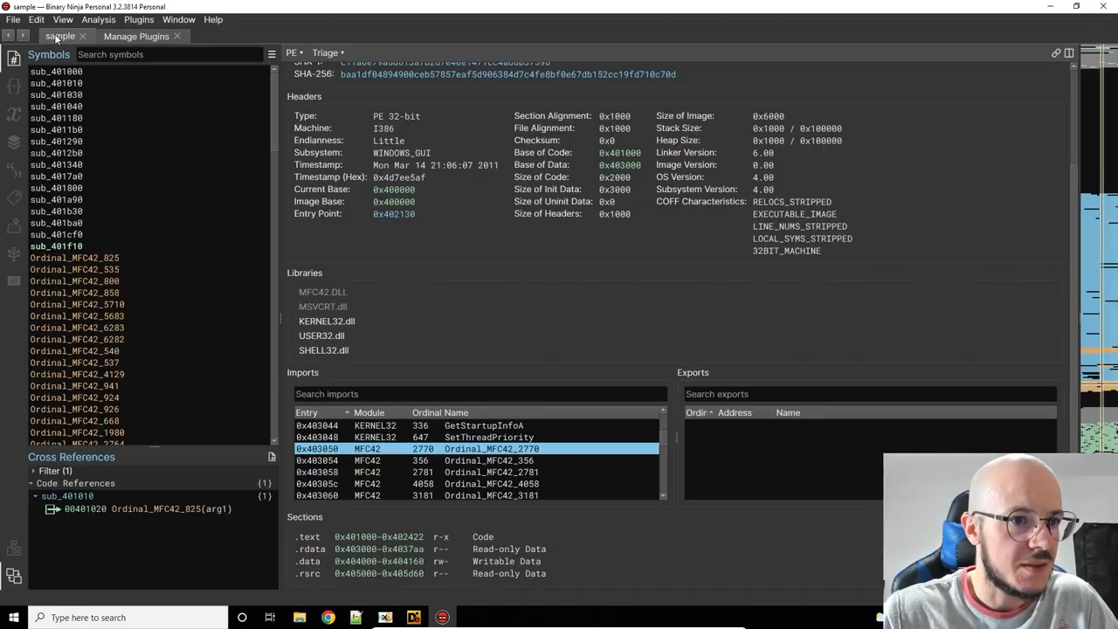
scroll("down", 3)
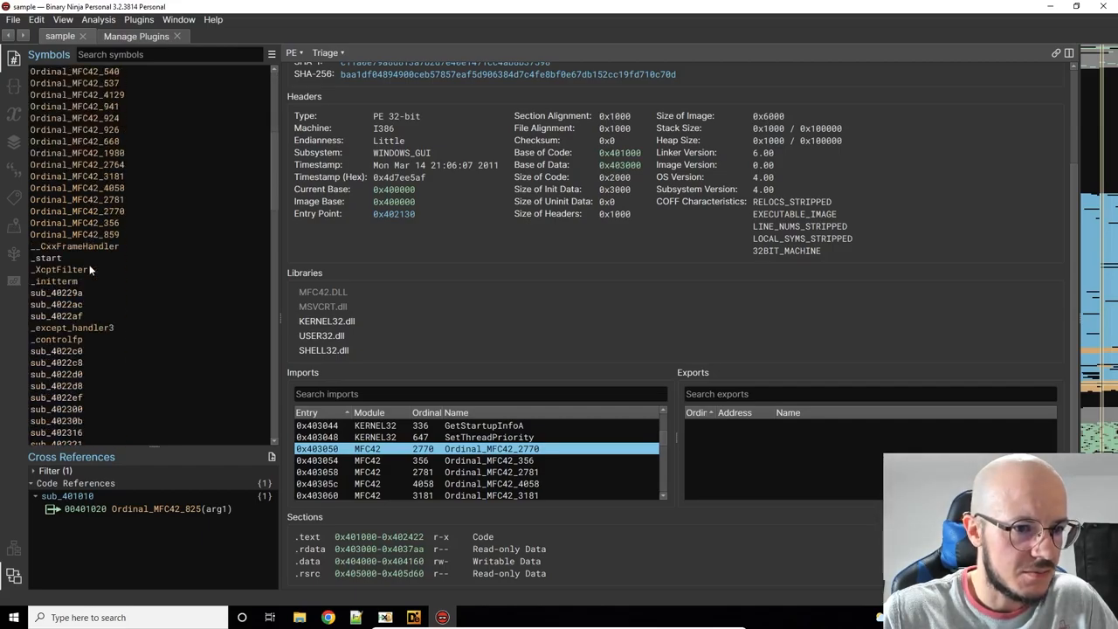
left_click(138, 19)
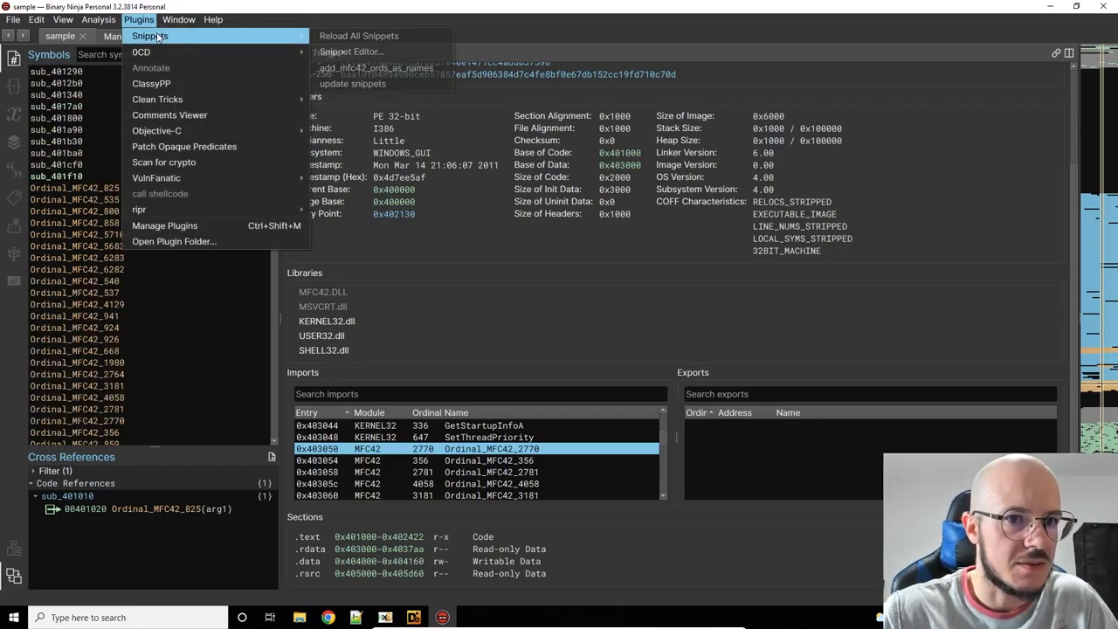
left_click(165, 225)
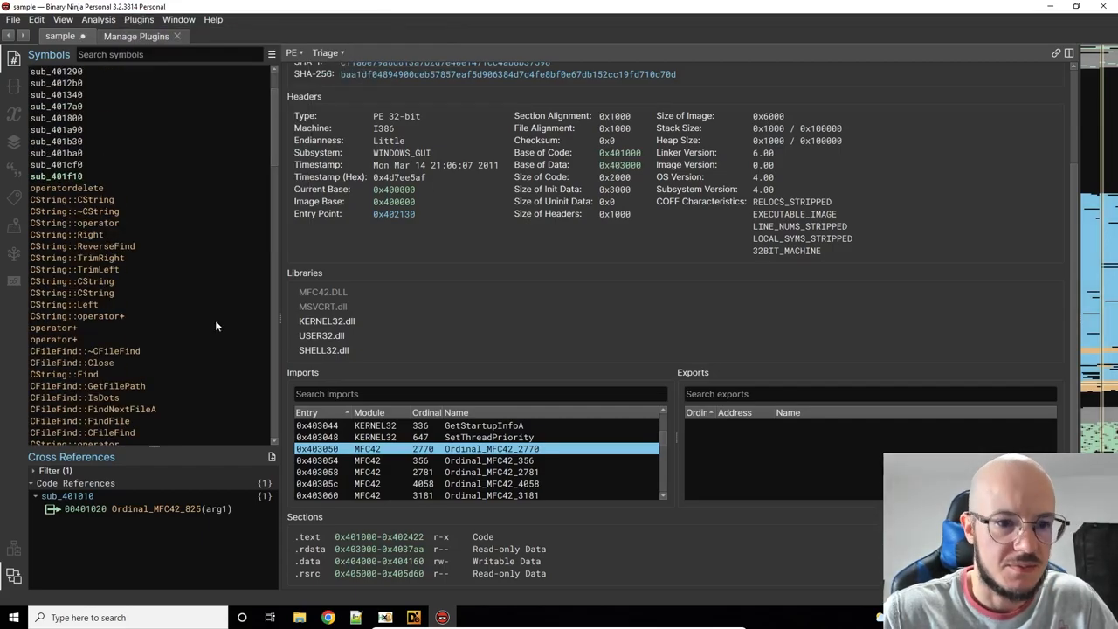
scroll("down", 3)
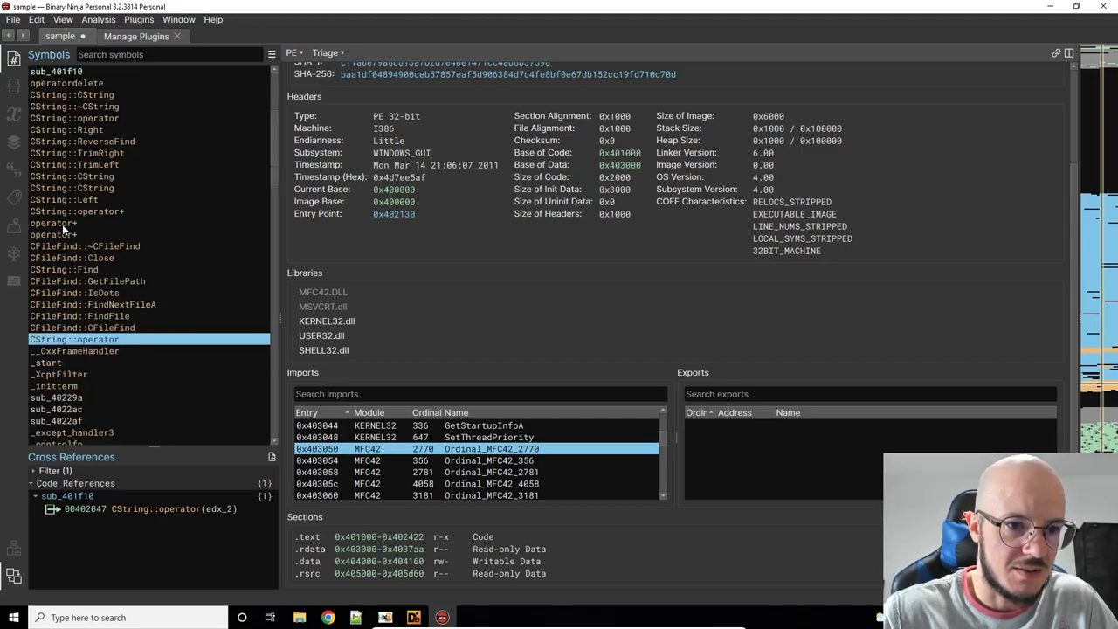
scroll("up", 3)
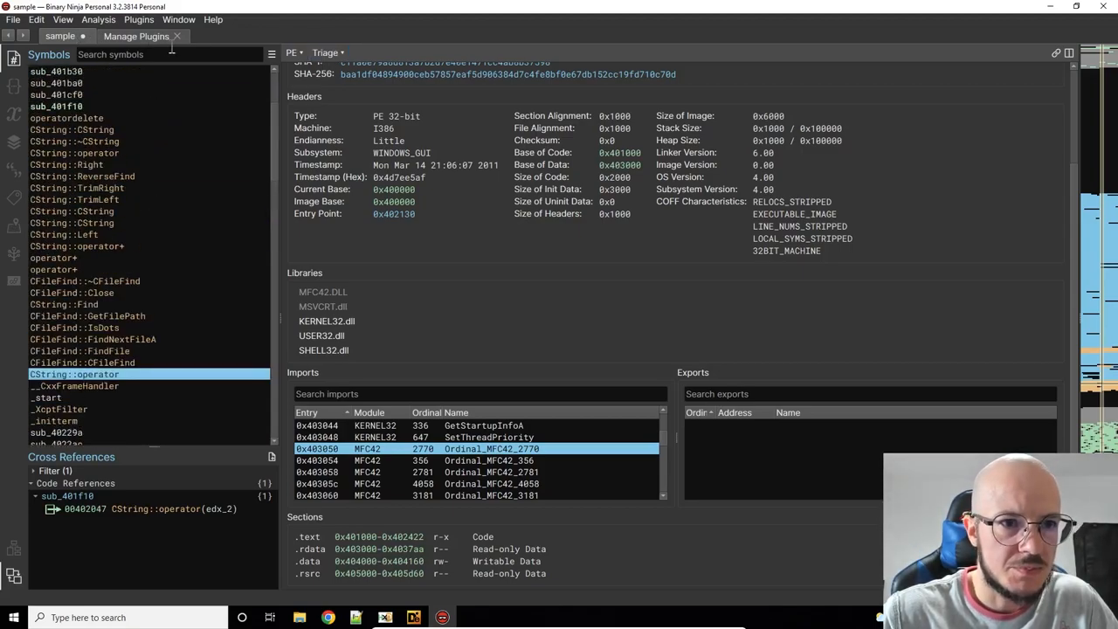
Step: Switch sub_401f10 to the Graph view and scroll to its entry block
left_click(62, 20)
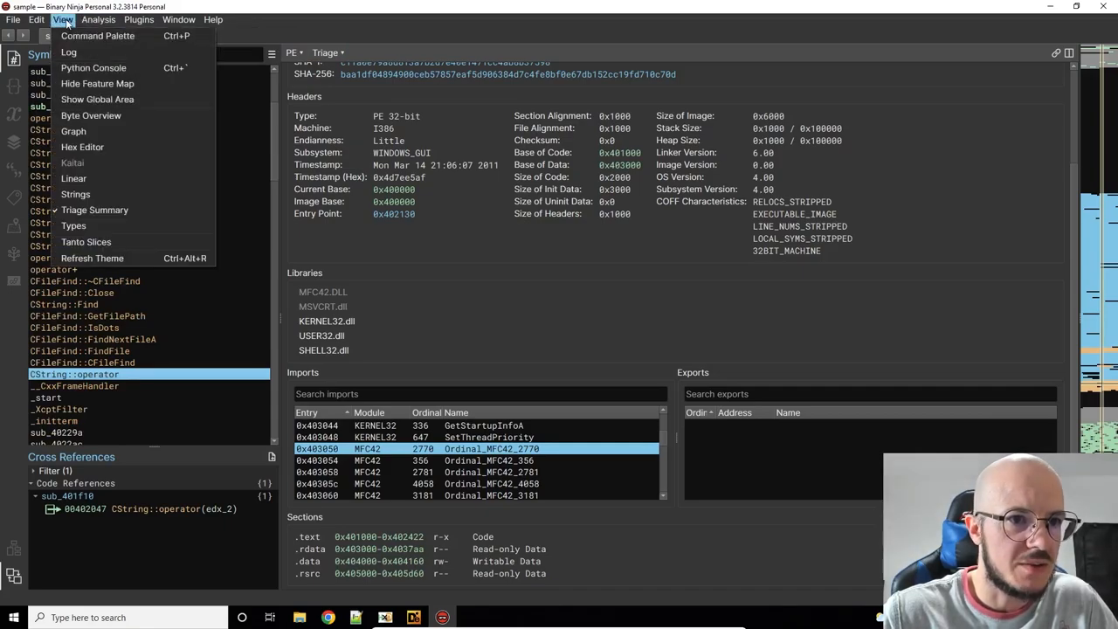
mouse_move(66, 34)
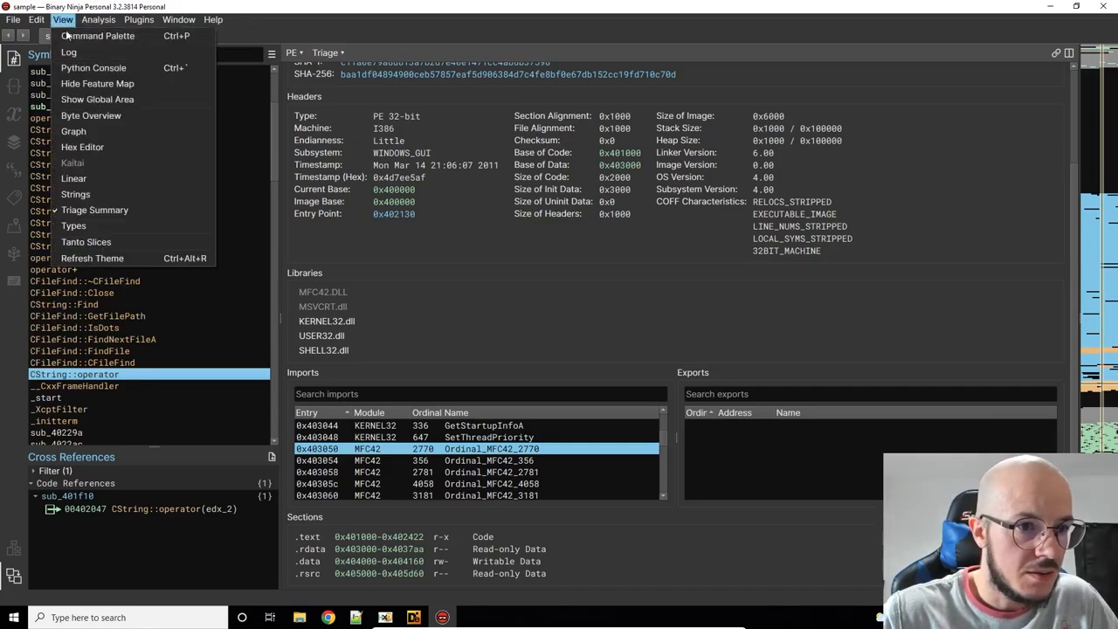
left_click(74, 131)
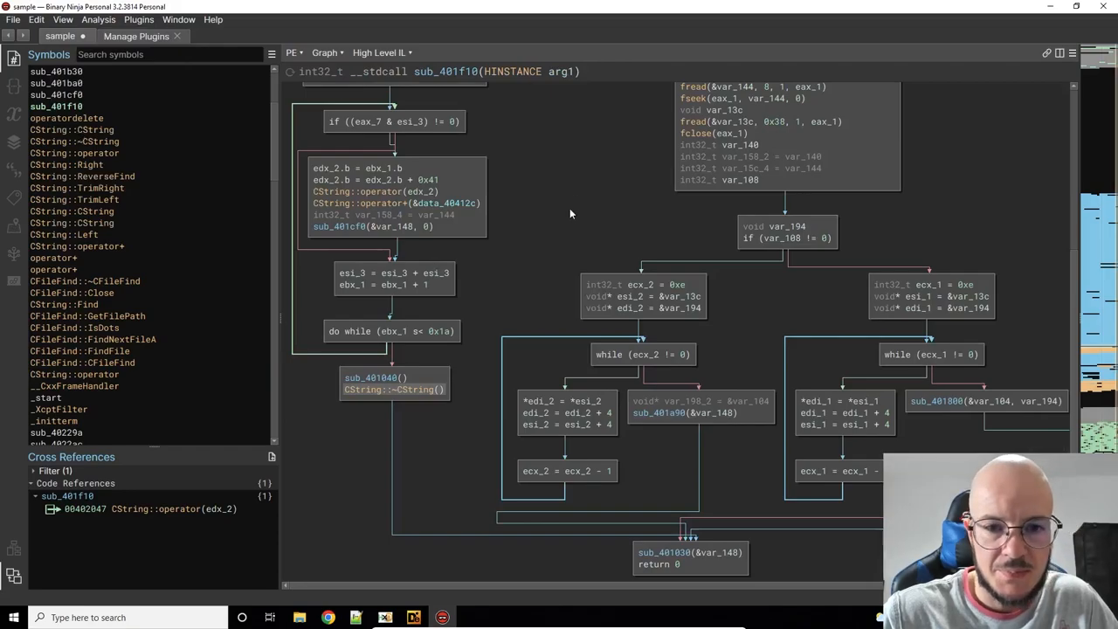
scroll("up", 3)
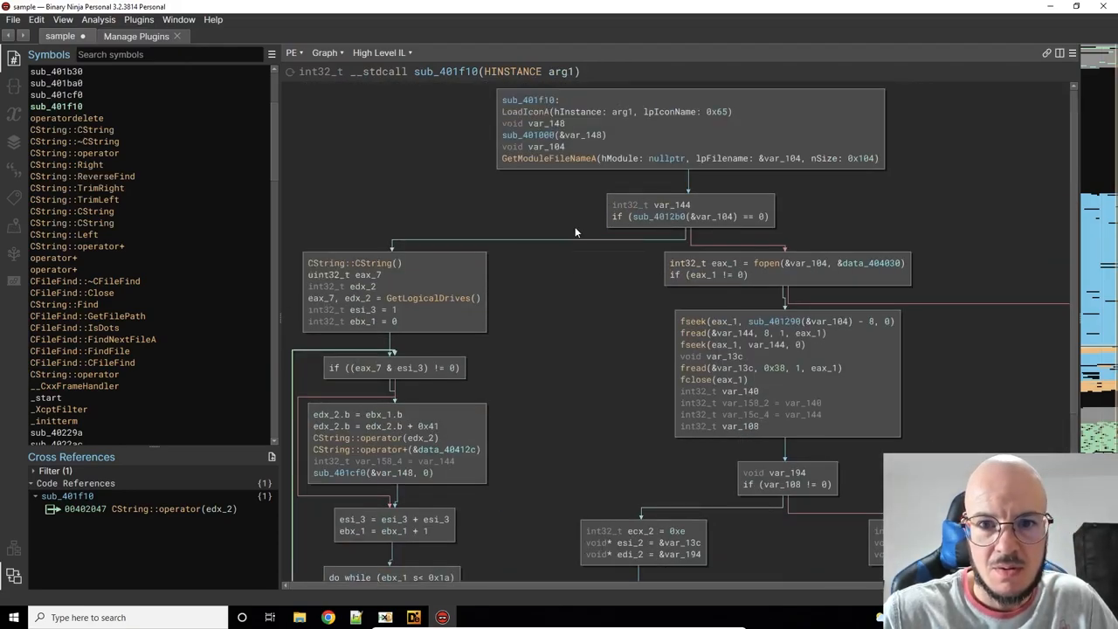
scroll("down", 3)
type("main")
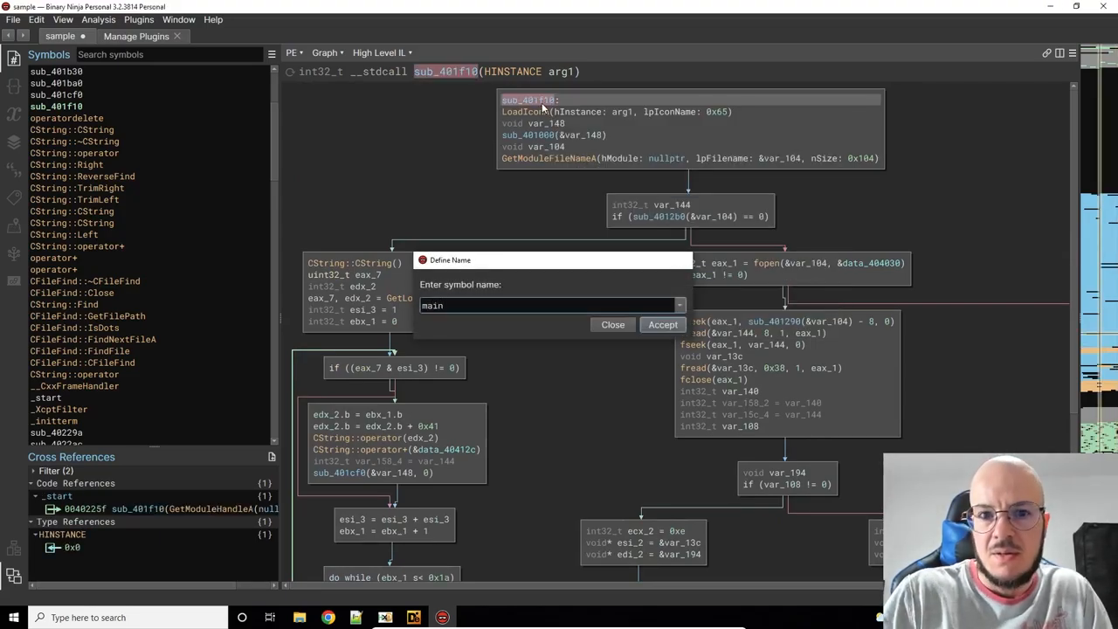
Step: Accept the new name main for sub_401f10 in the Define Name dialog
left_click(663, 324)
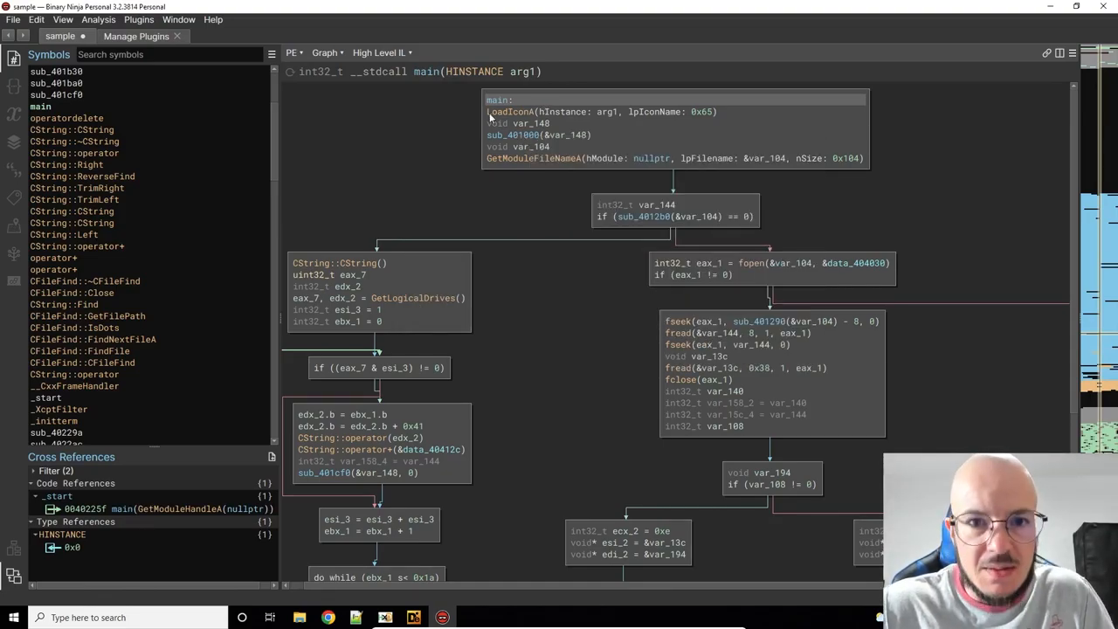
mouse_move(532, 183)
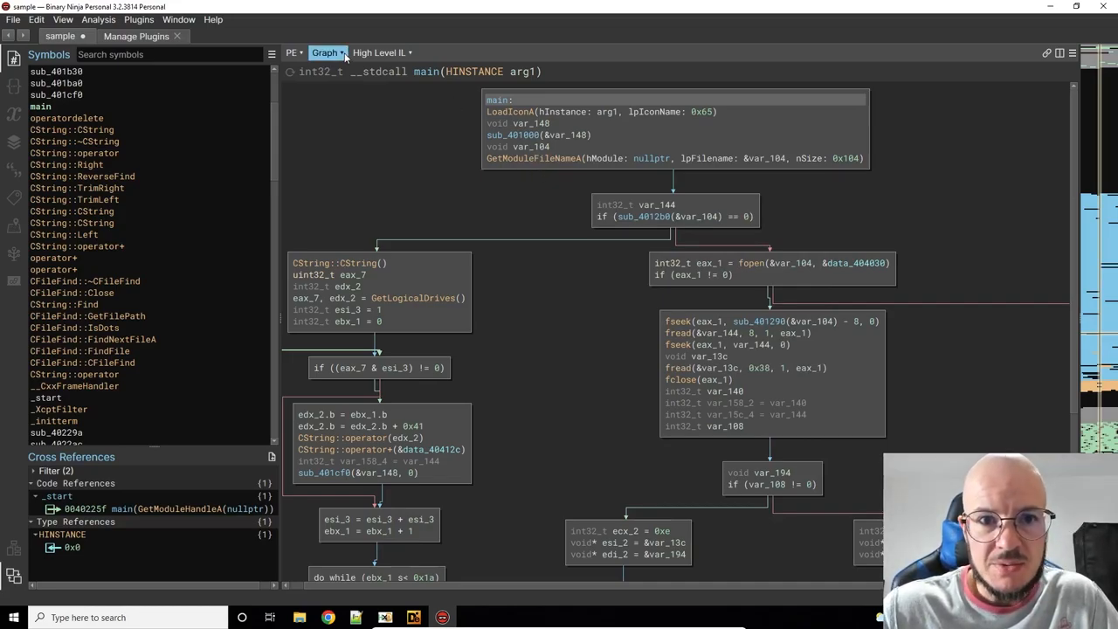
left_click(380, 53)
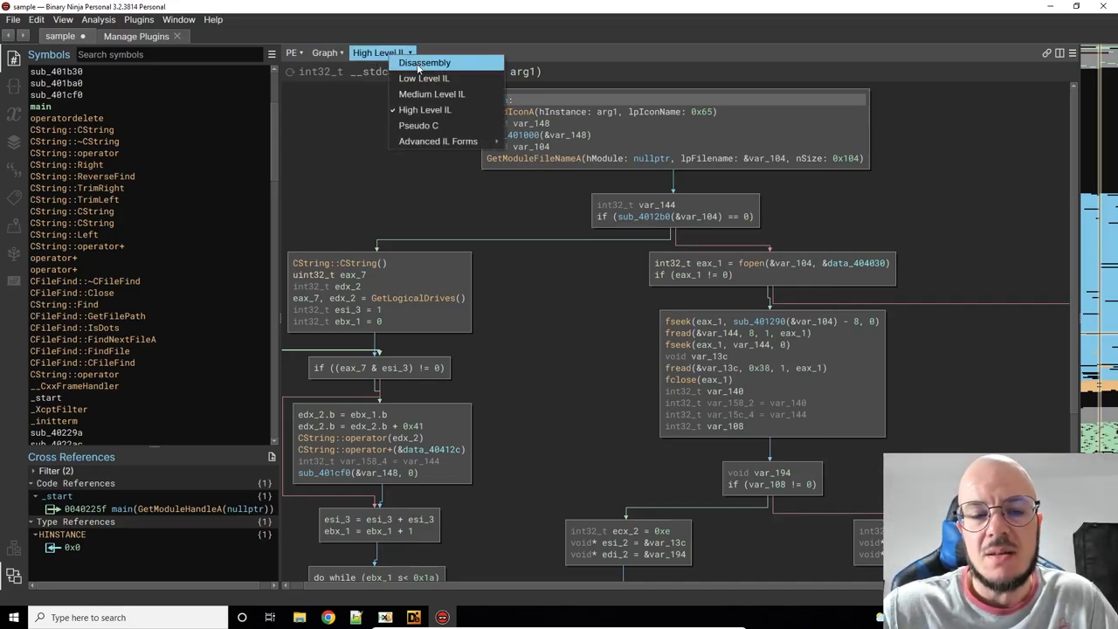
mouse_move(424, 77)
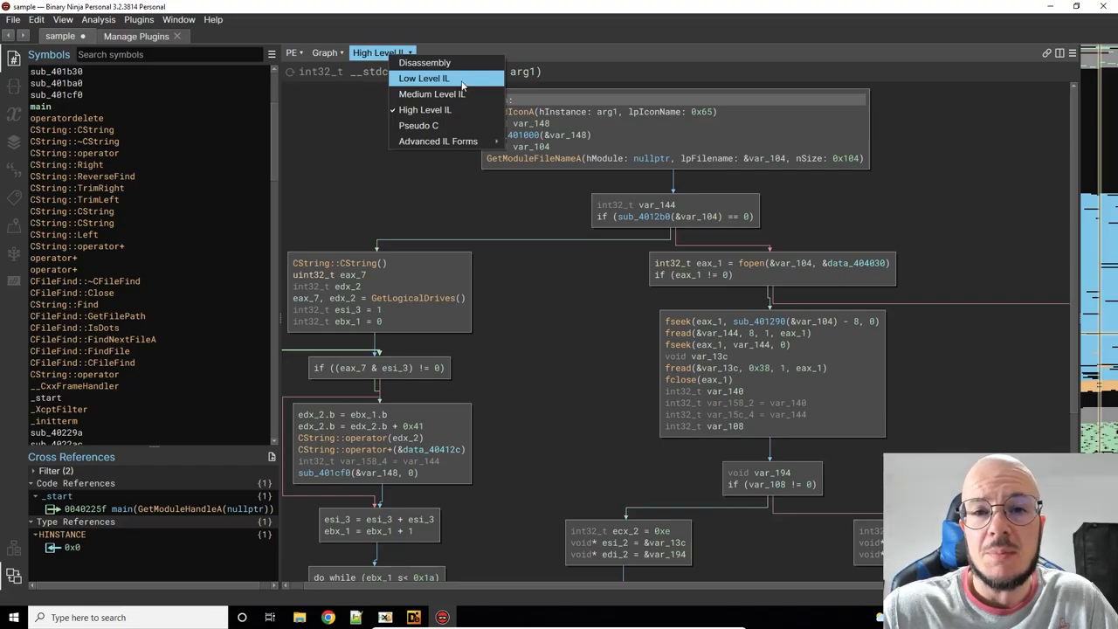
mouse_move(417, 78)
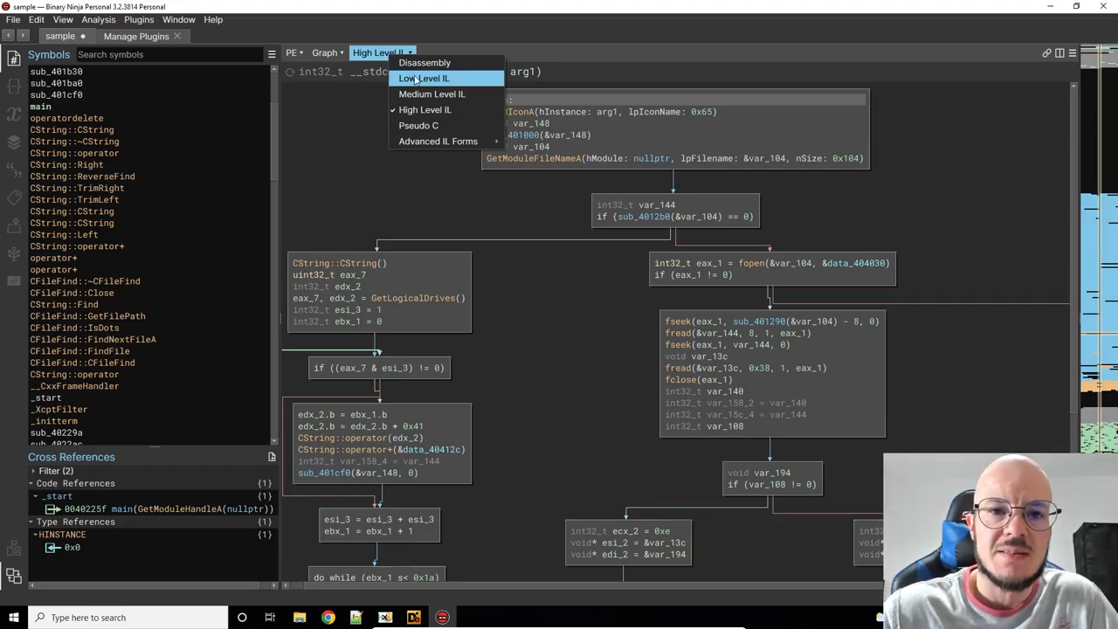
mouse_move(437, 142)
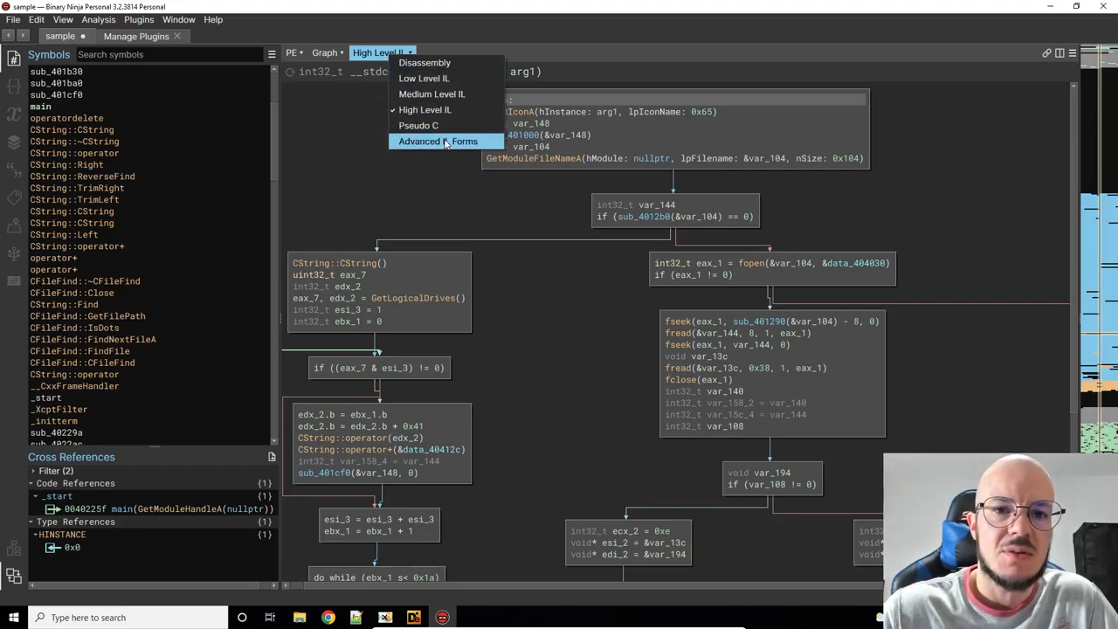
mouse_move(439, 141)
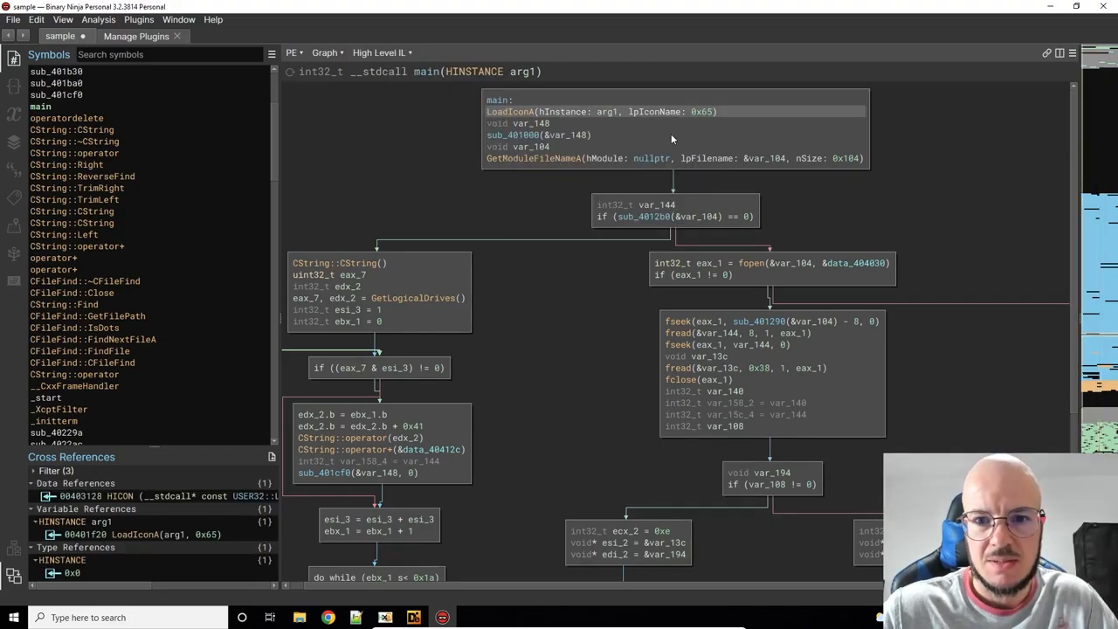
Step: Show main as a linear listing in raw disassembly, then in Low Level IL
left_click(326, 53)
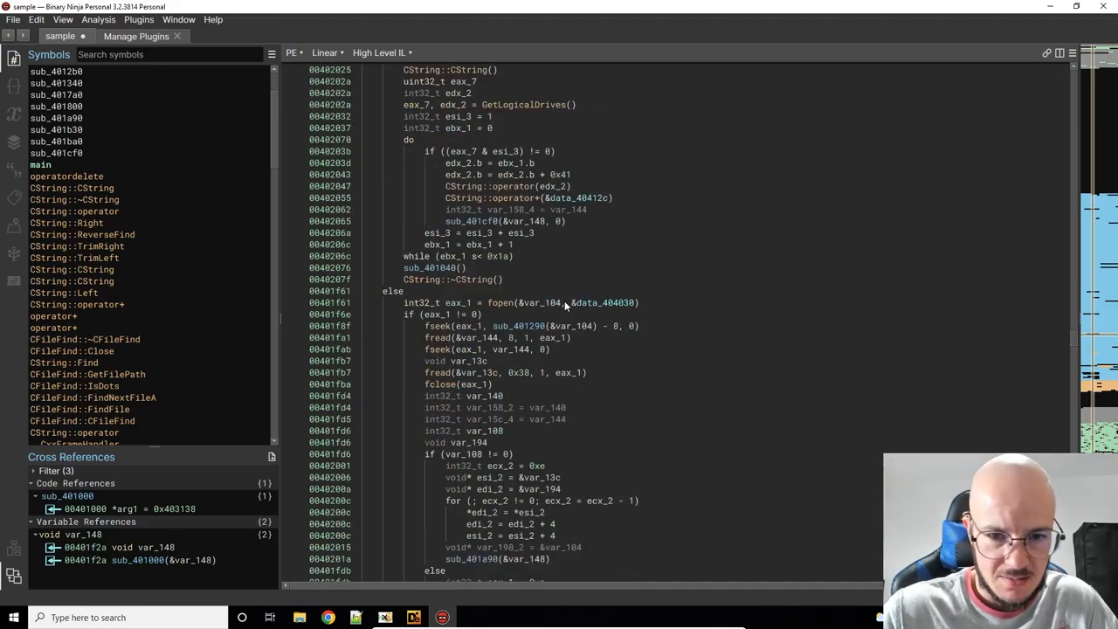
left_click(379, 52)
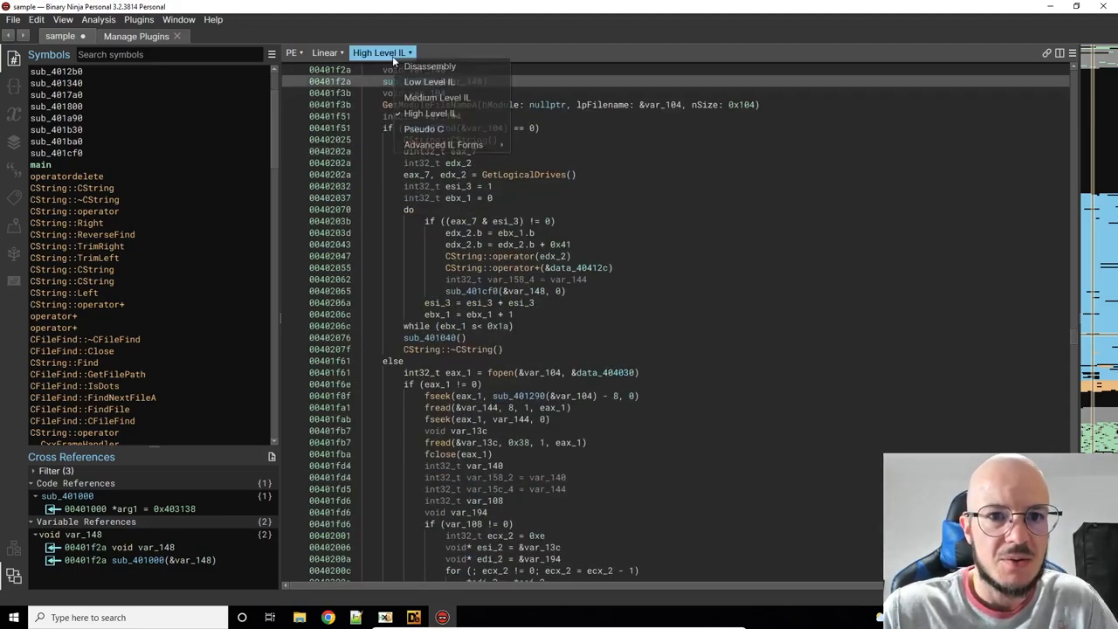
left_click(429, 66)
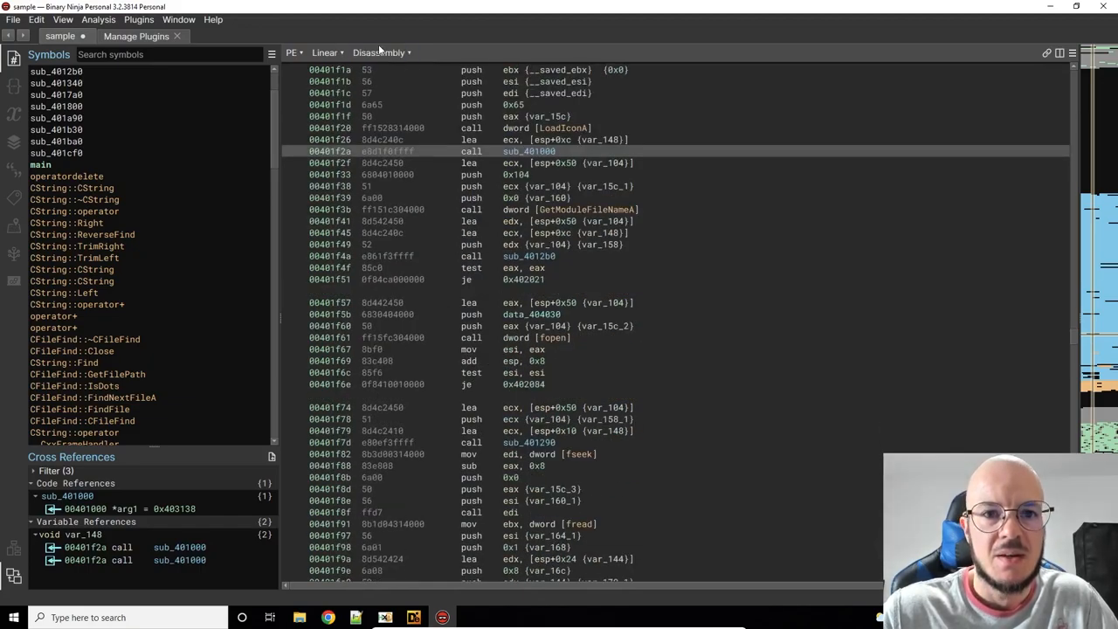
left_click(382, 52)
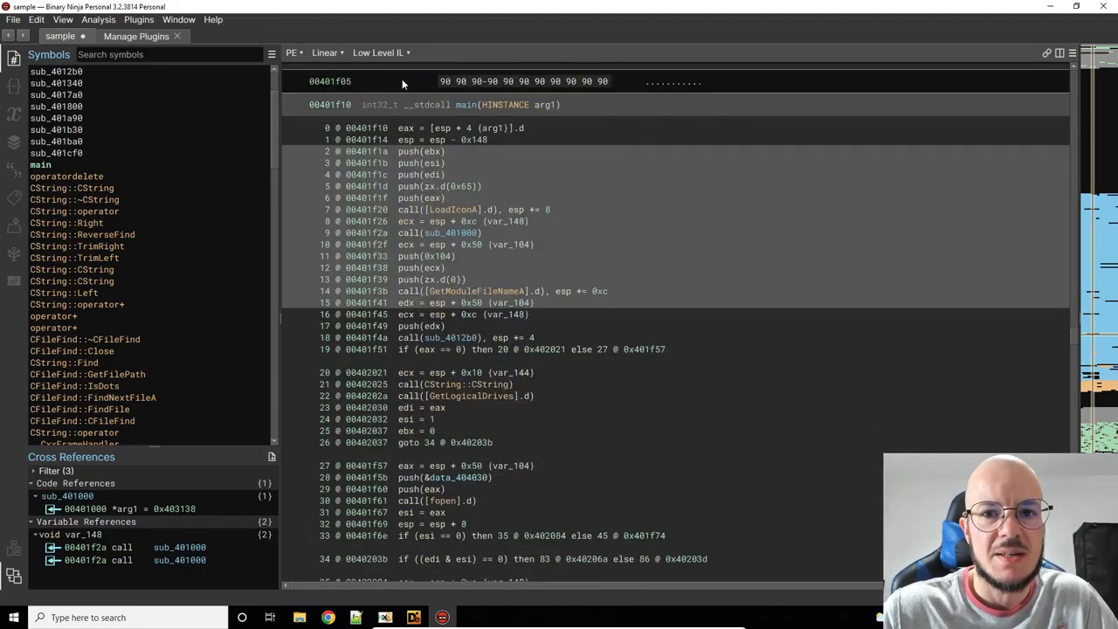
scroll("down", 3)
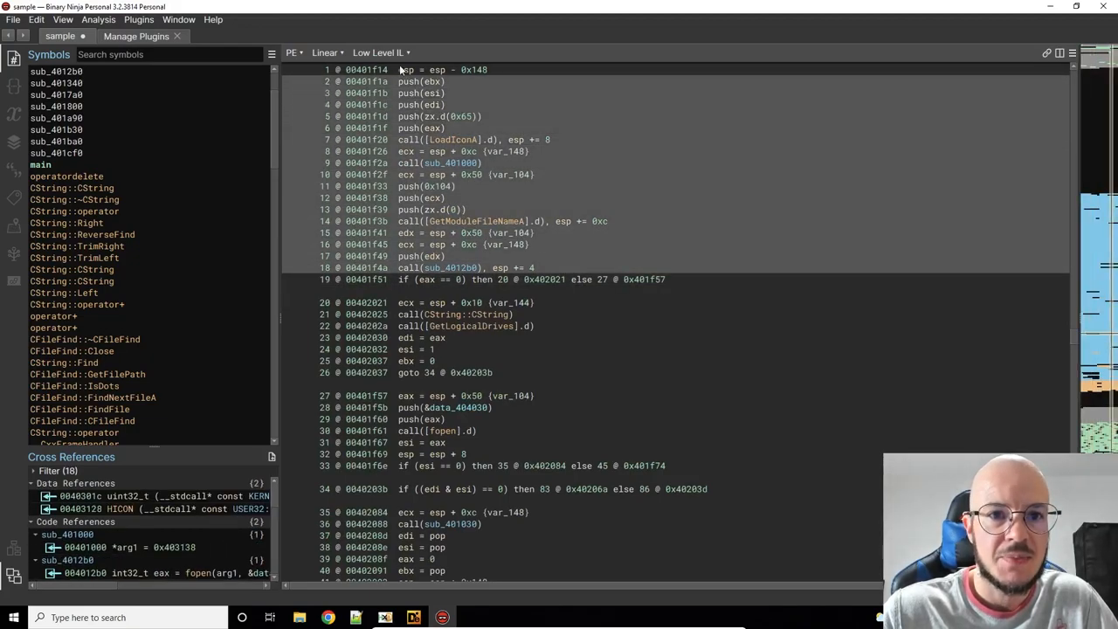
Step: Switch main's linear listing to Medium Level IL, then back to High Level IL
left_click(380, 52)
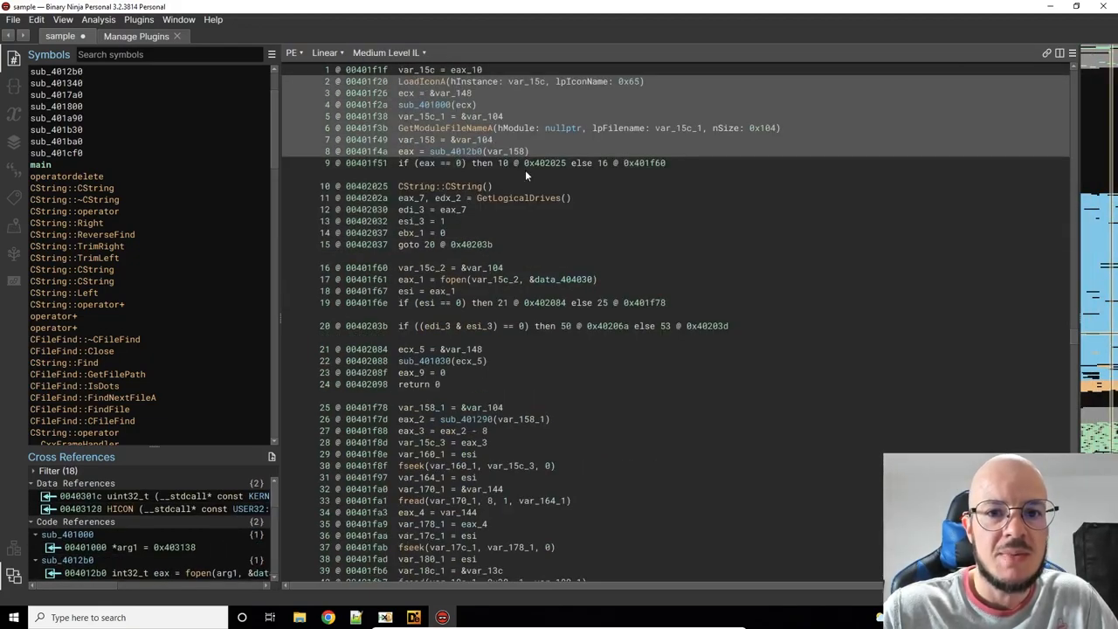
scroll("up", 3)
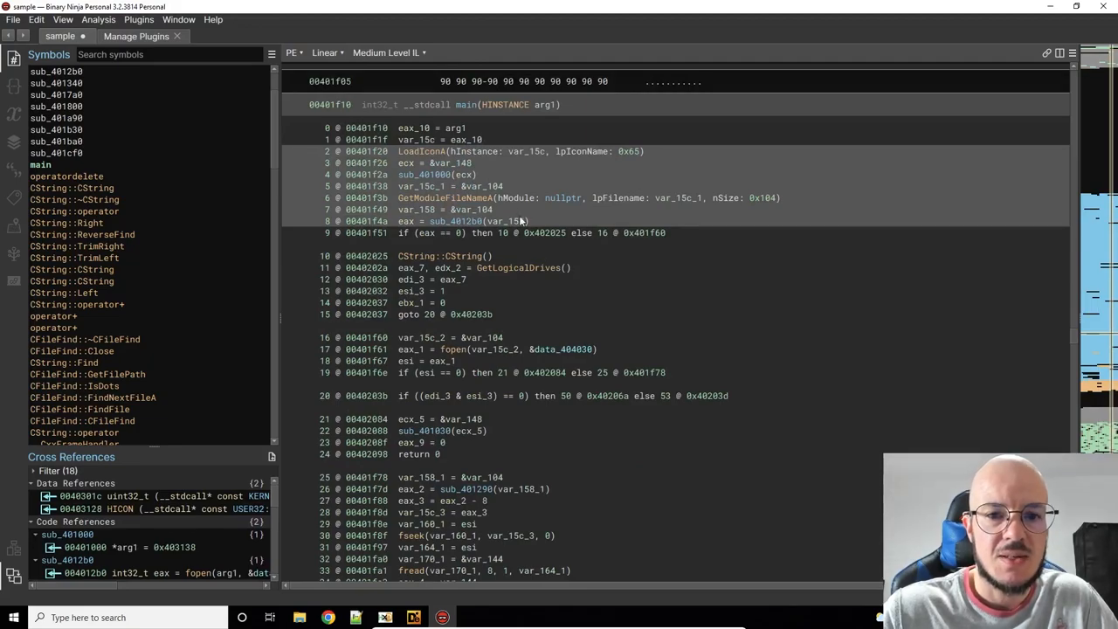
left_click(387, 53)
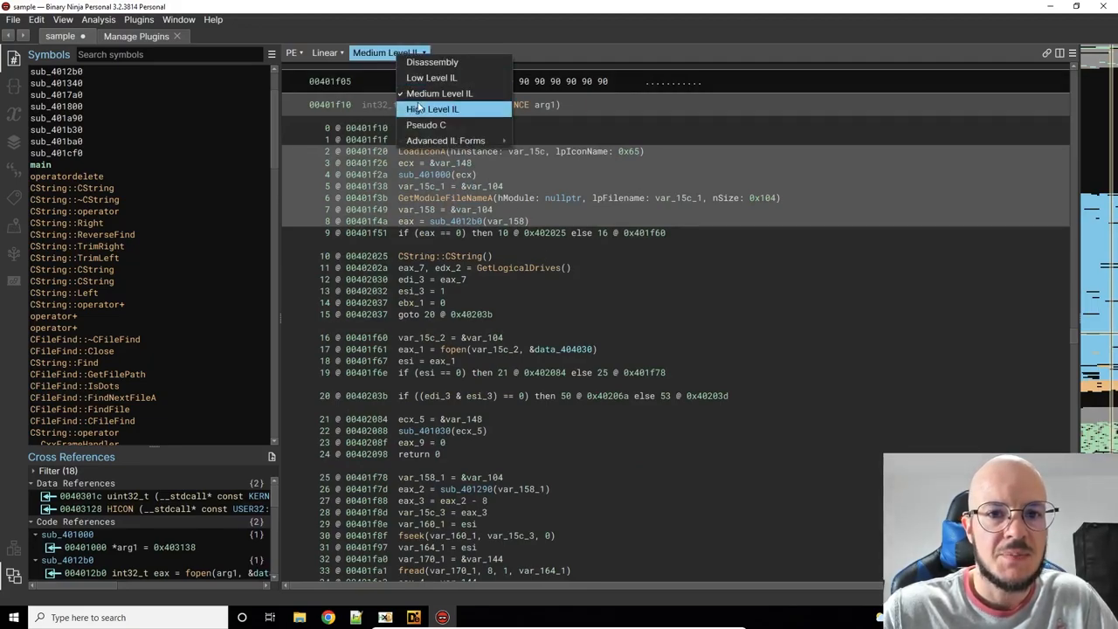
left_click(433, 109)
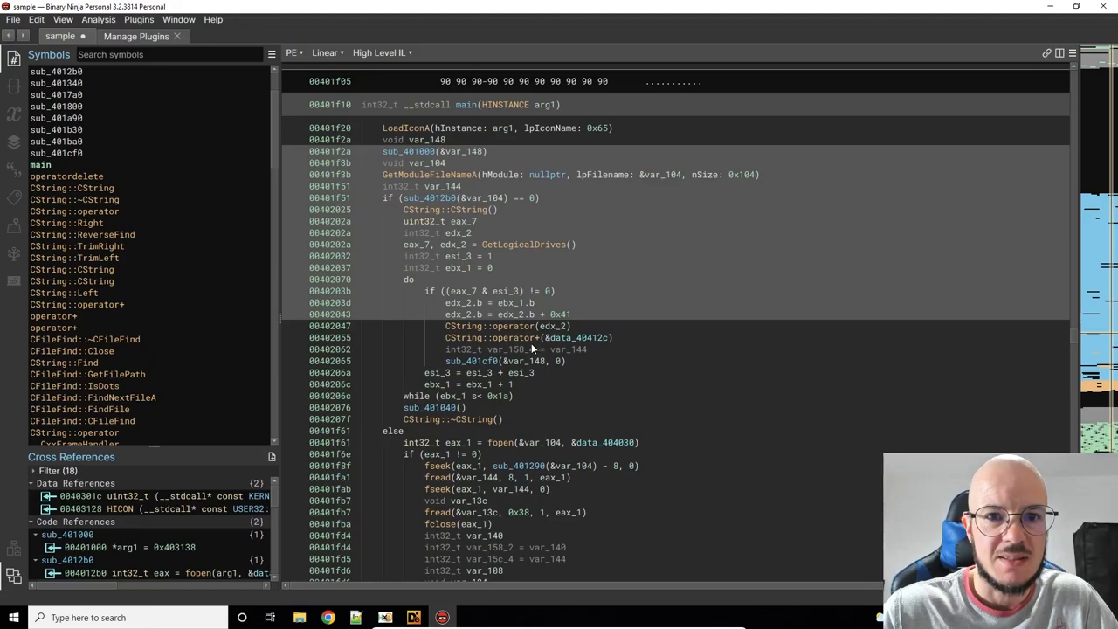
left_click(378, 52)
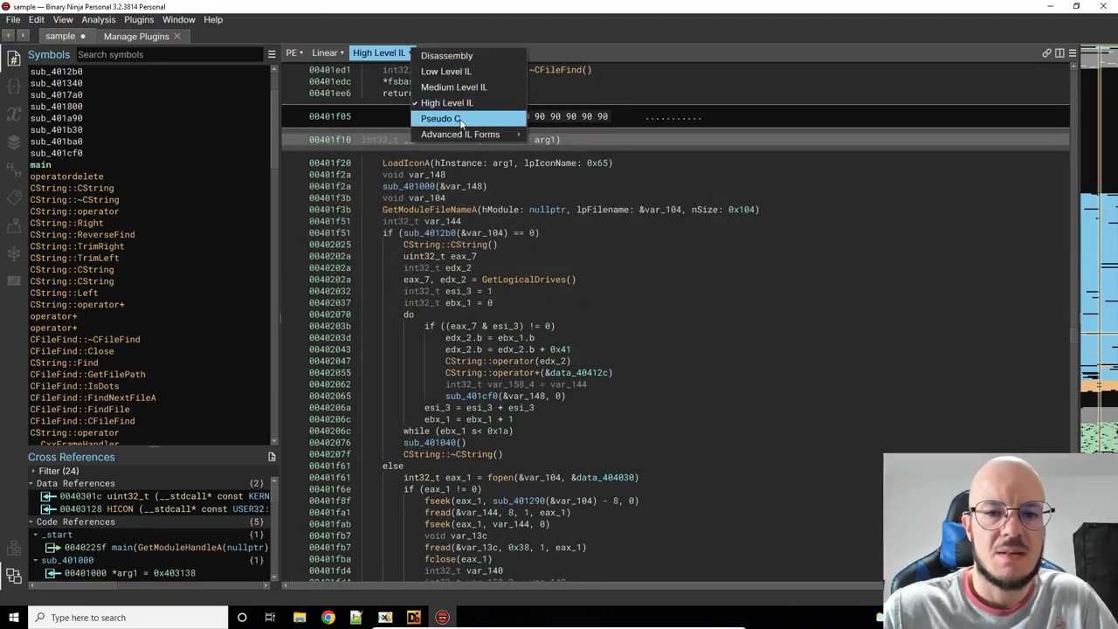
Step: Show main as Pseudo C, return to High Level IL, and select variable edx_2
left_click(442, 118)
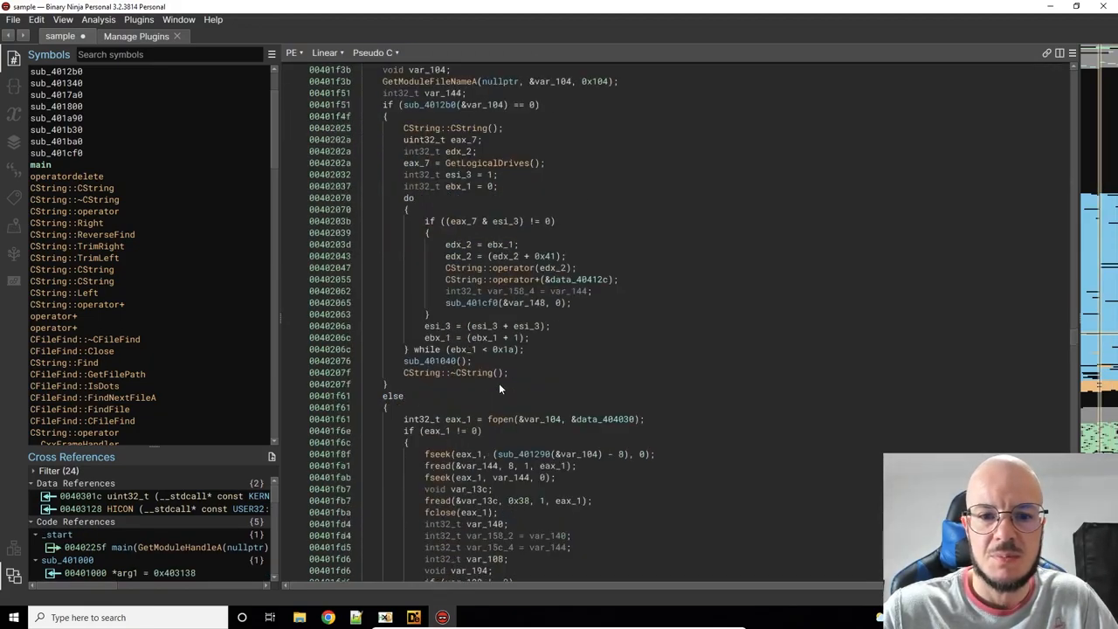
scroll("up", 3)
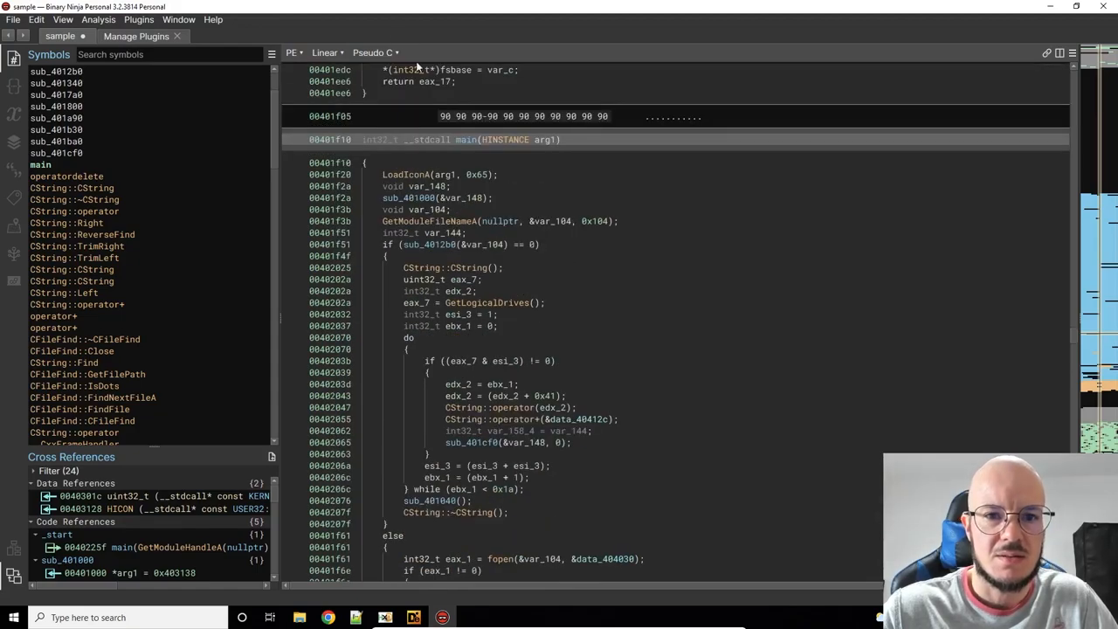
left_click(374, 52)
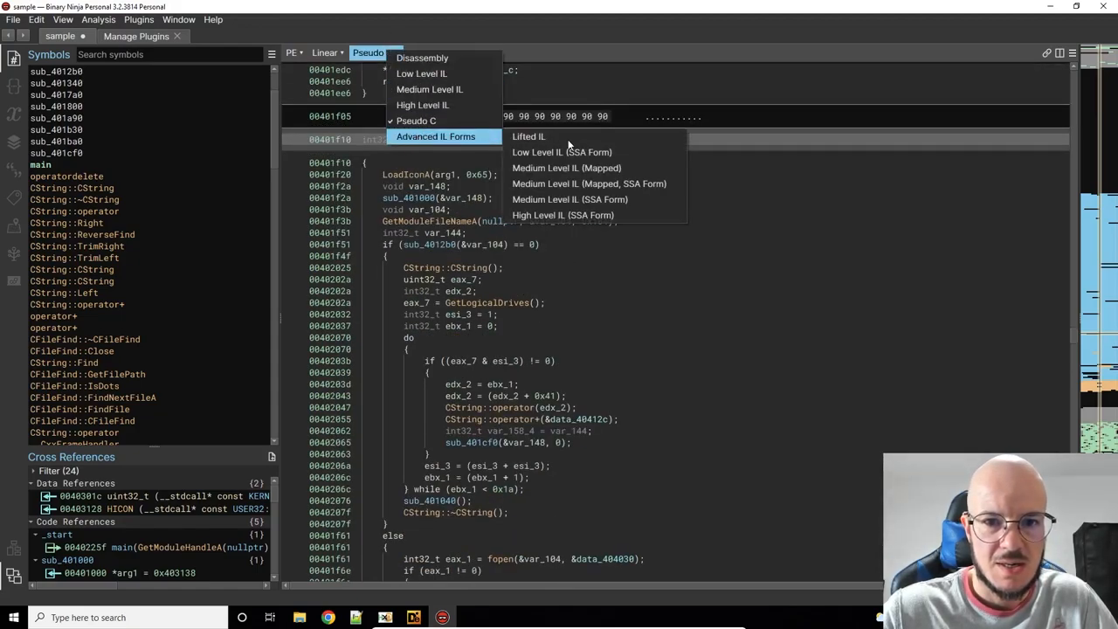
mouse_move(424, 105)
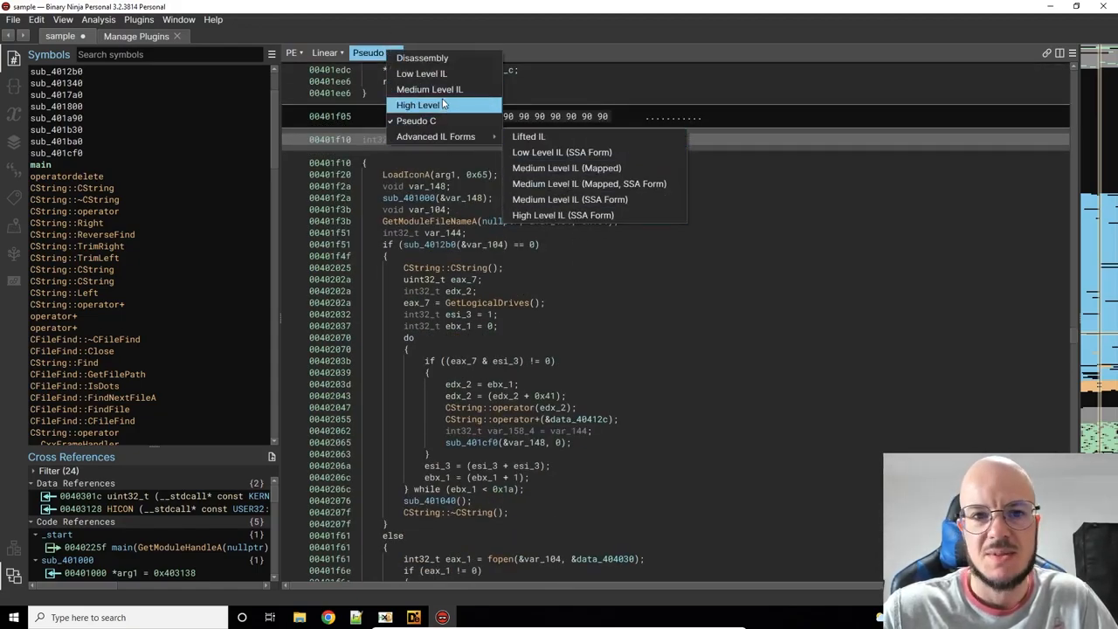
mouse_move(435, 137)
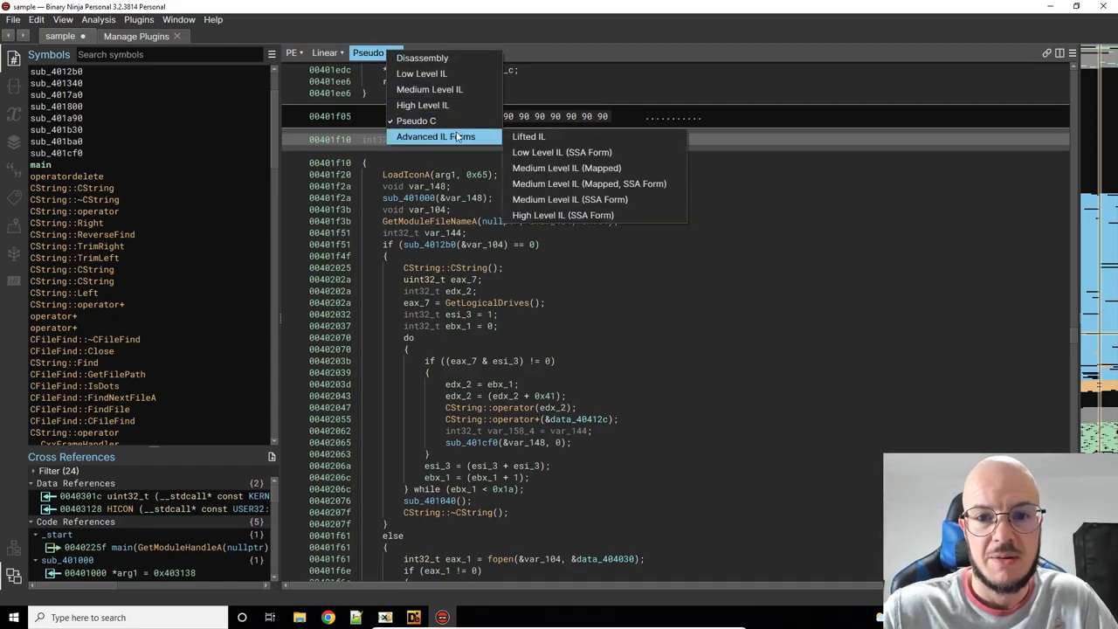
mouse_move(429, 89)
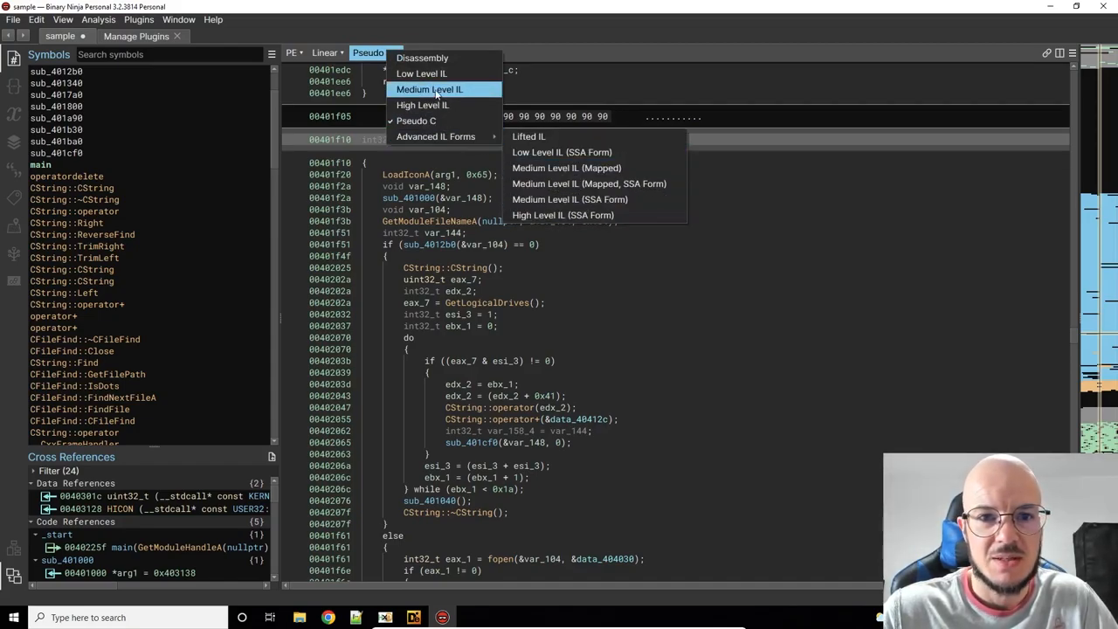
left_click(423, 105)
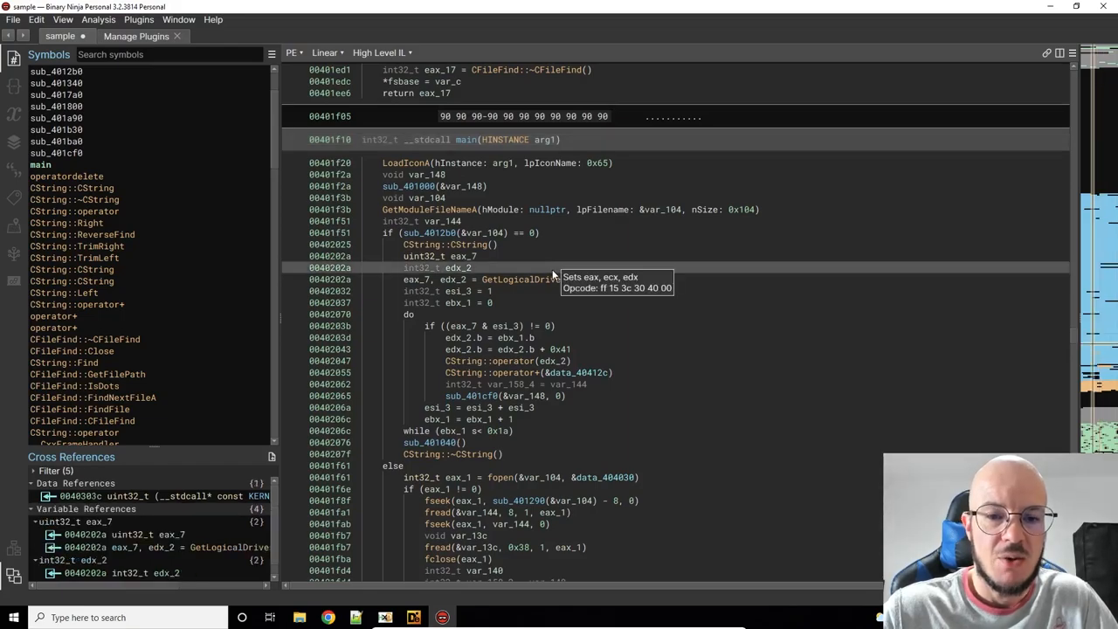
mouse_move(411, 61)
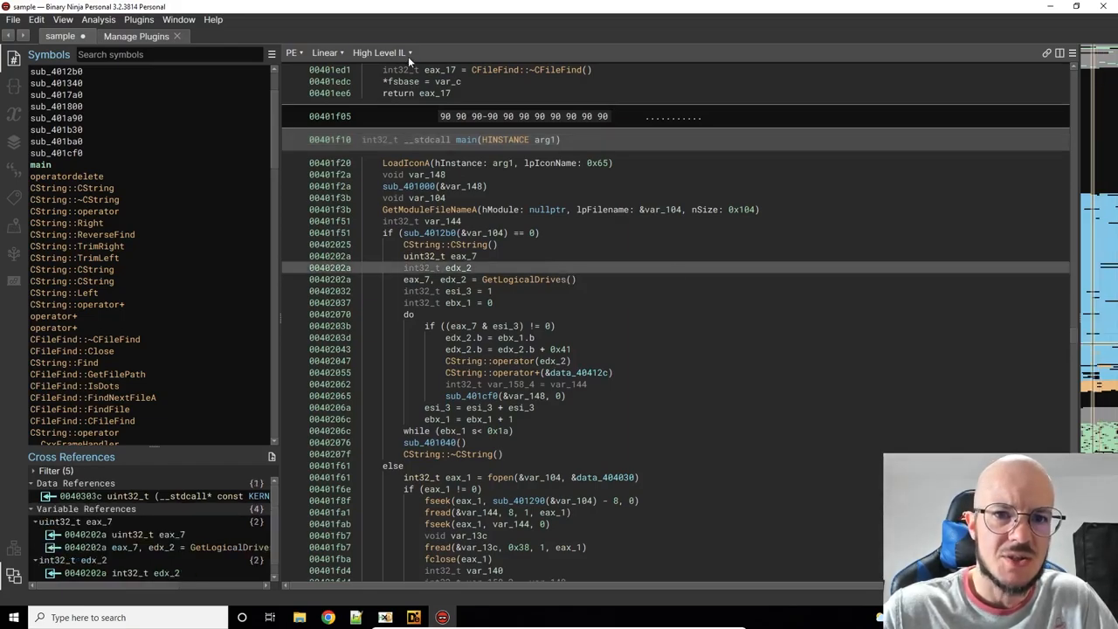
left_click(378, 53)
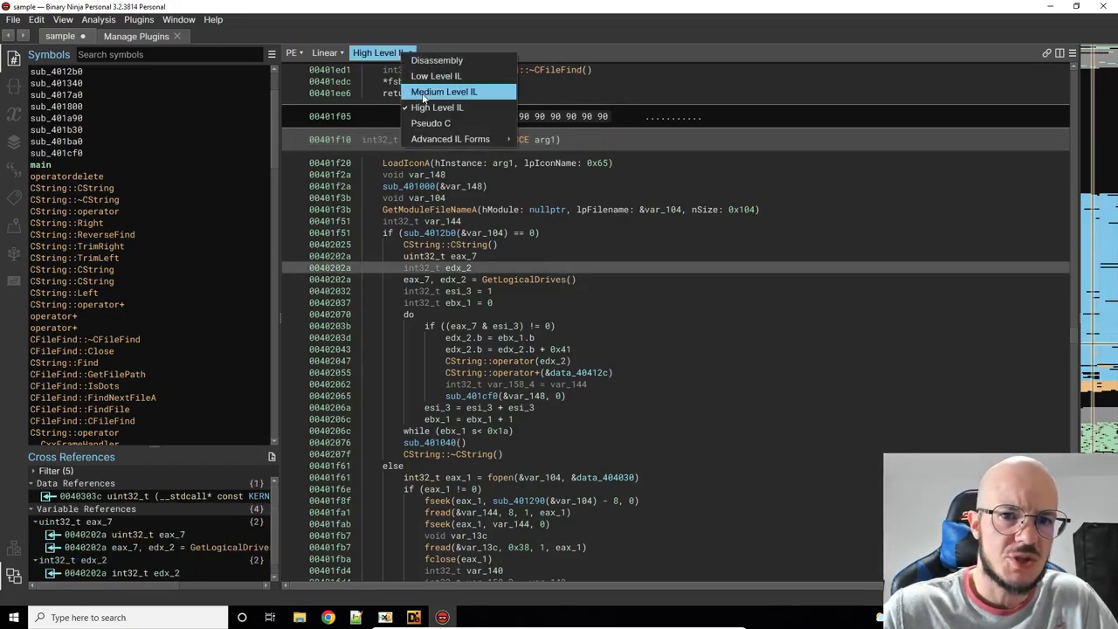
mouse_move(436, 60)
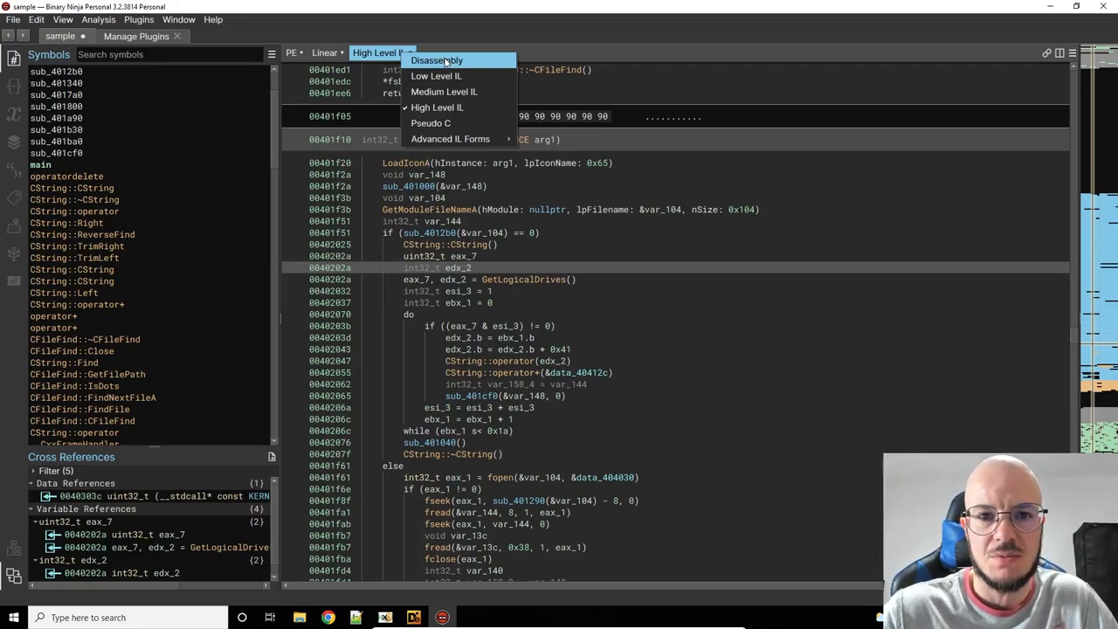
mouse_move(437, 107)
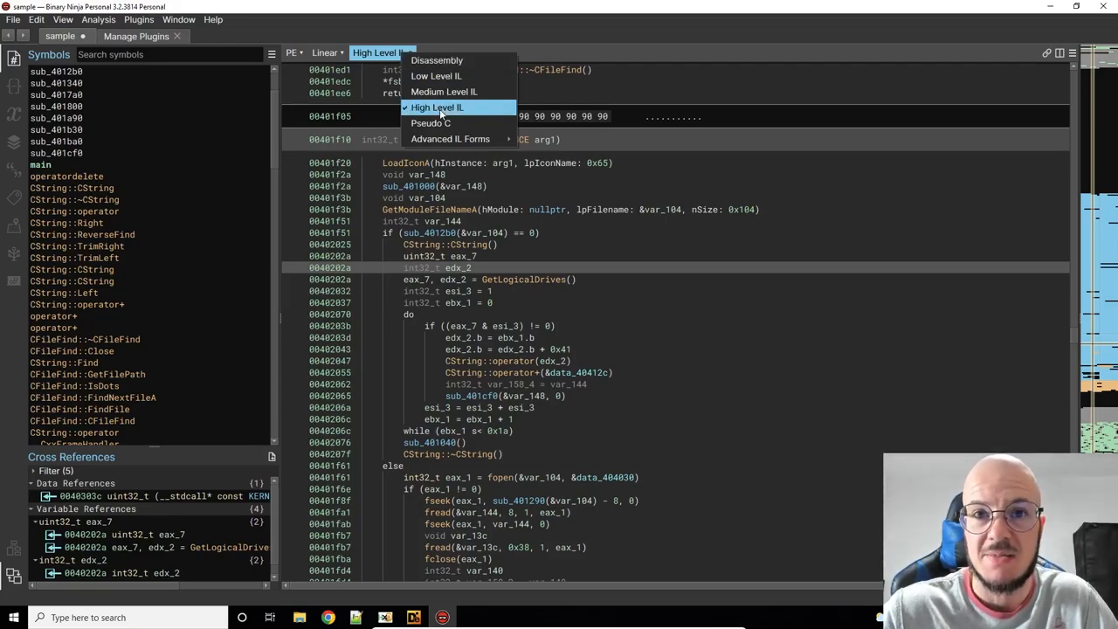
mouse_move(437, 59)
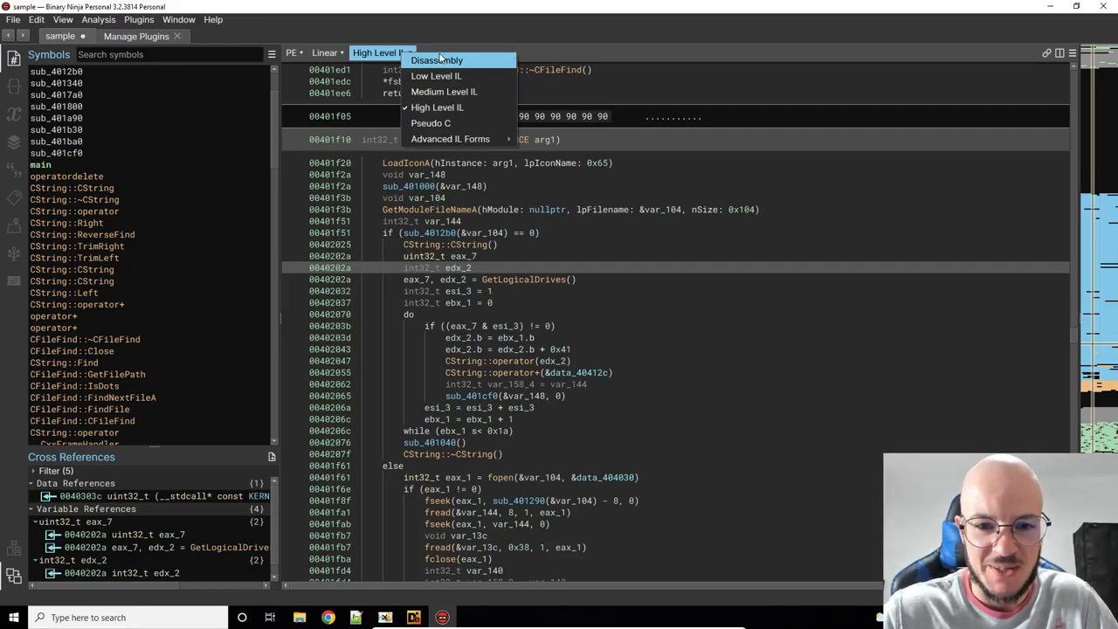
mouse_move(494, 271)
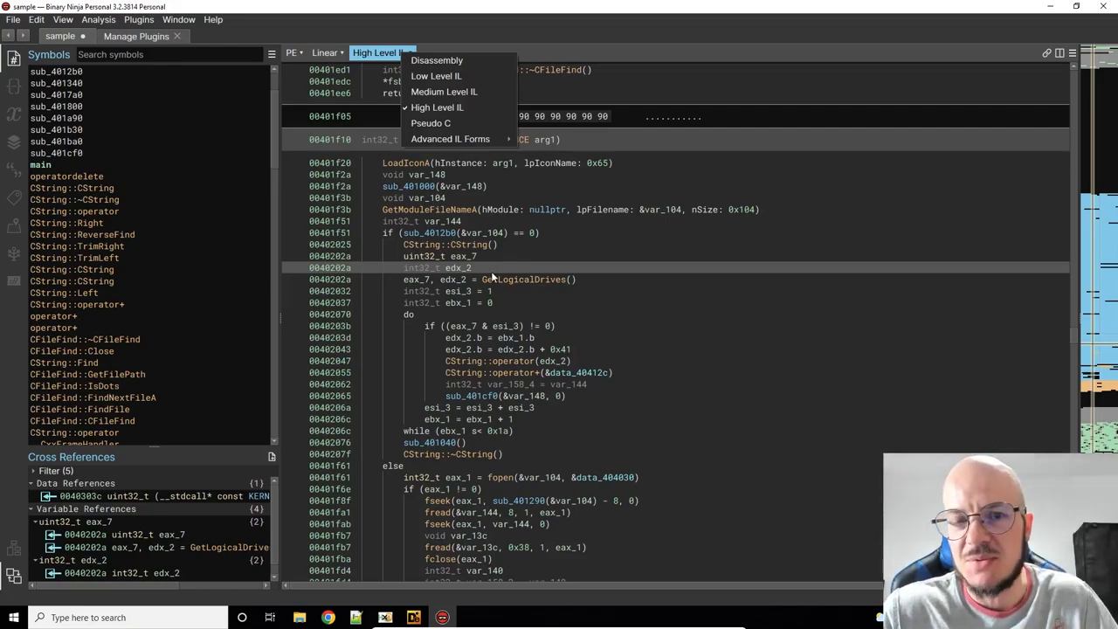
mouse_move(514, 278)
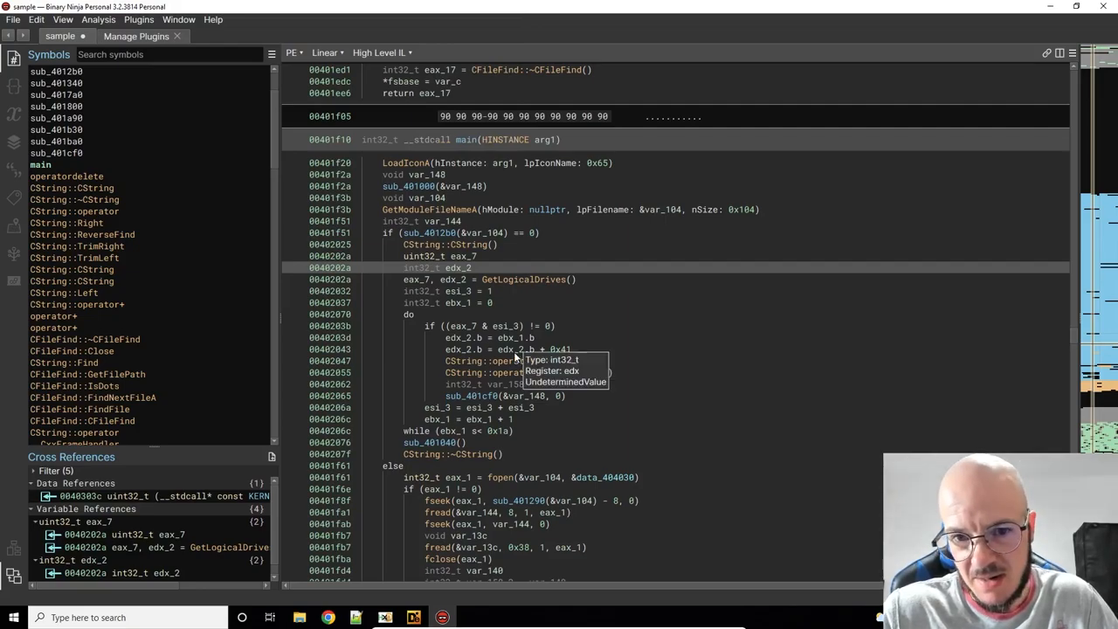
mouse_move(424, 232)
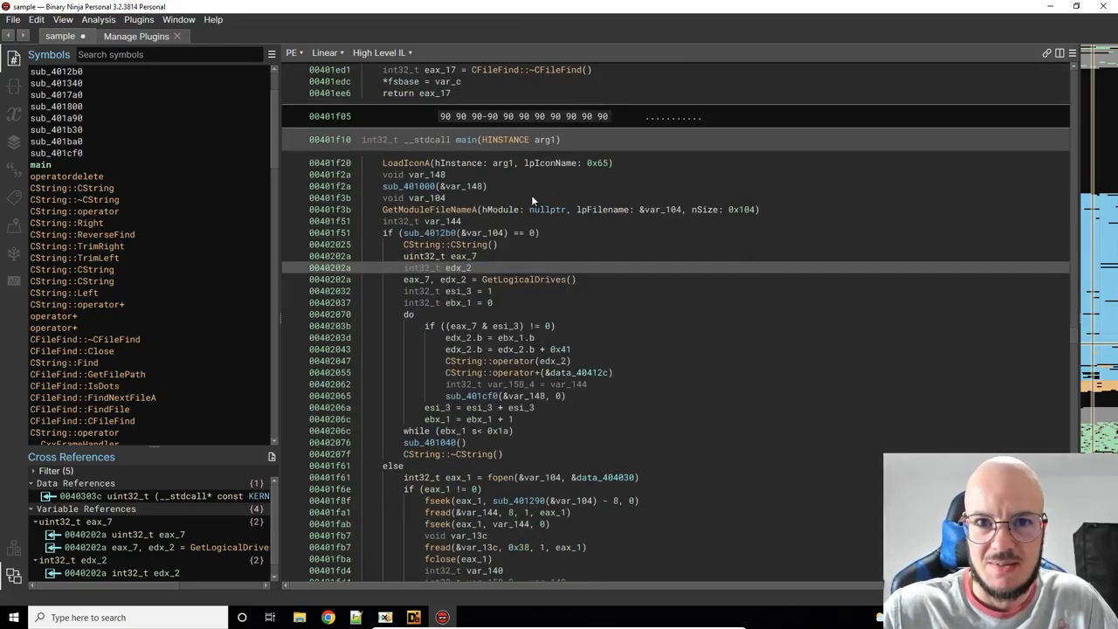
mouse_move(489, 201)
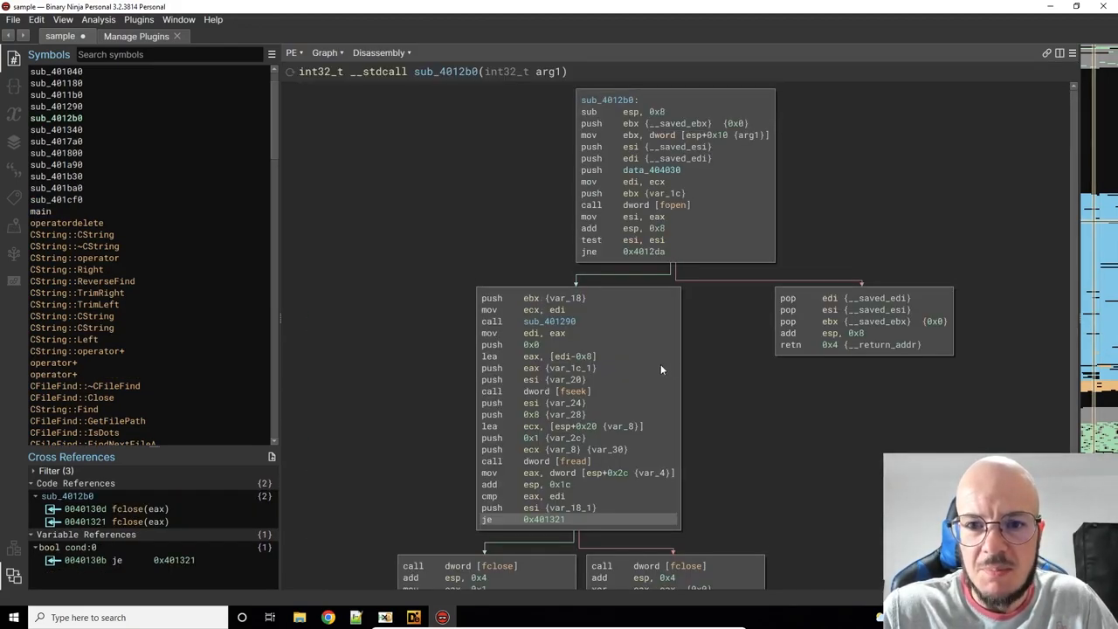
Step: Check references for sub_4012b0's fopen call, then switch the function to High Level IL
left_click(639, 205)
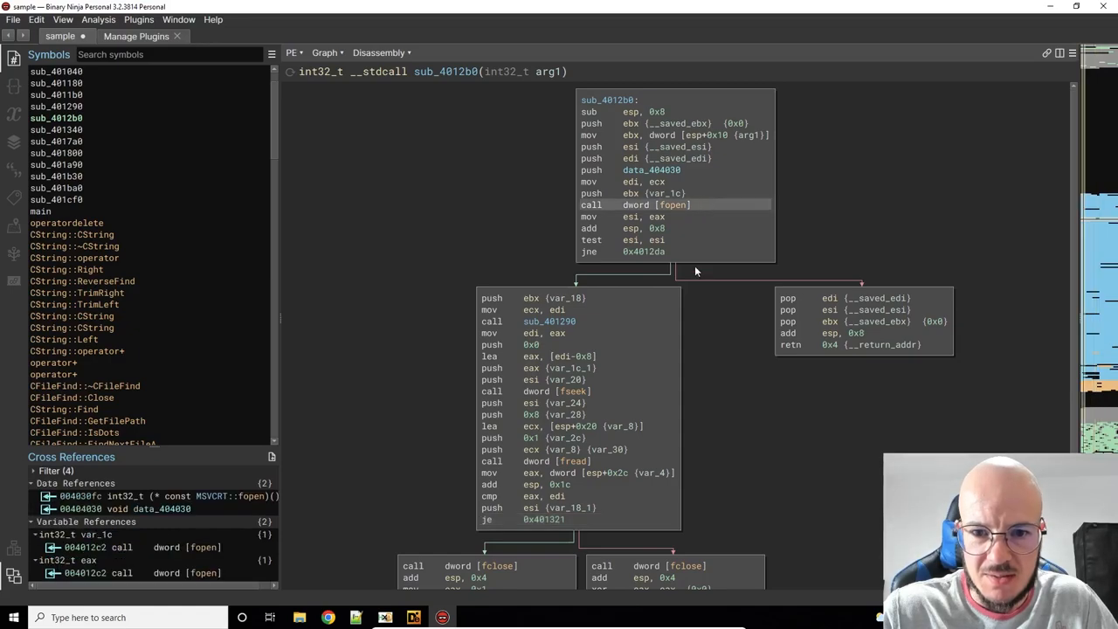
mouse_move(708, 210)
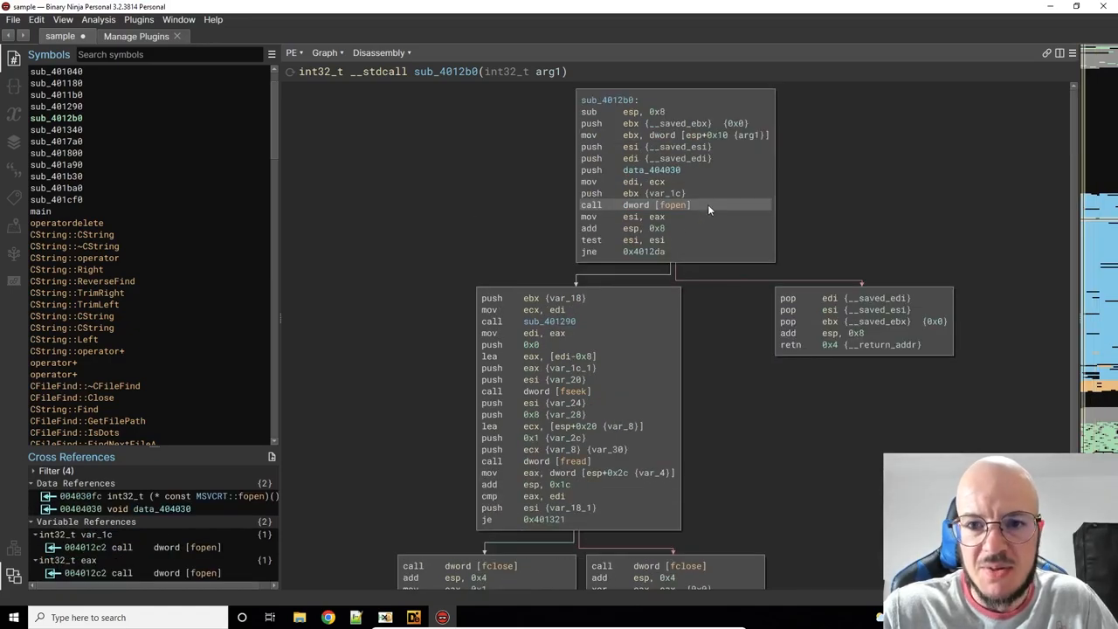
mouse_move(697, 197)
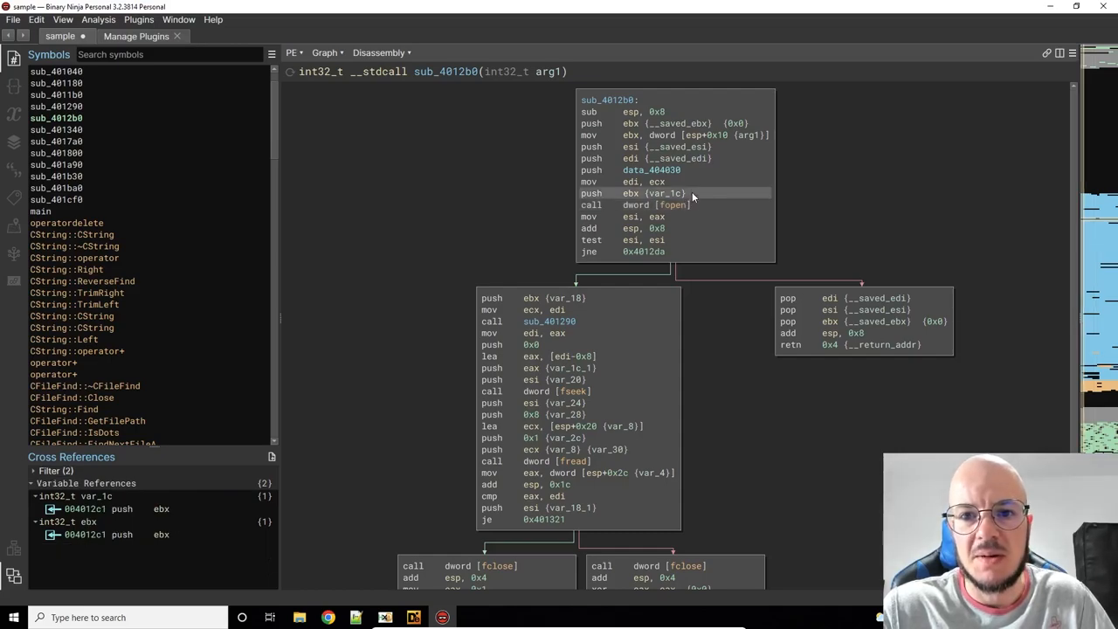
left_click(652, 169)
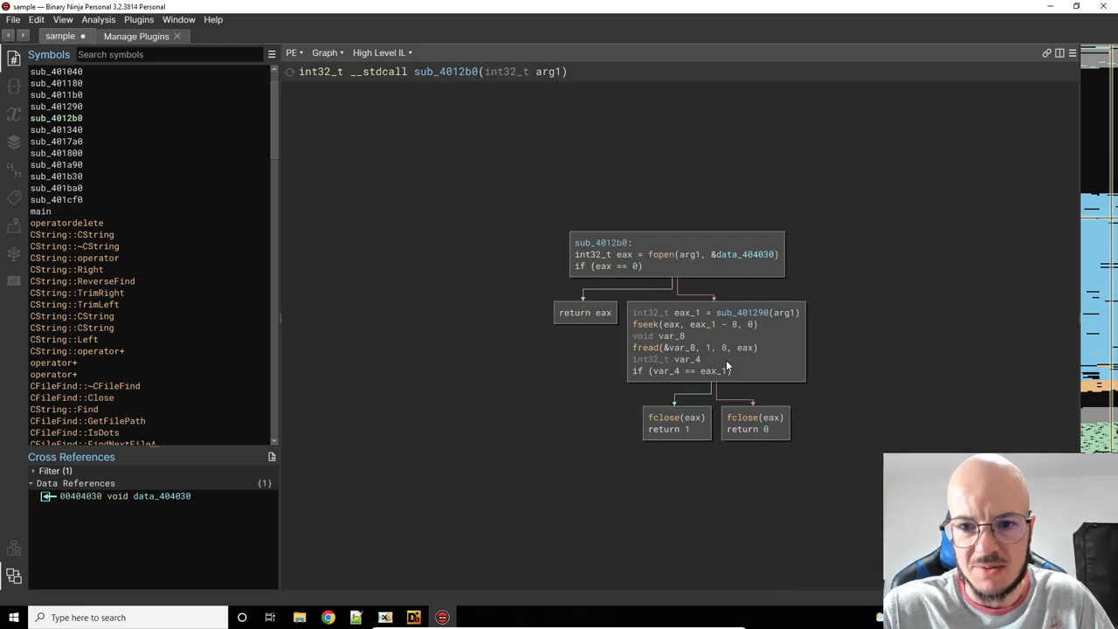
Step: Inspect fseek references in High Level IL, then return sub_4012b0 to disassembly and select fseek
left_click(664, 325)
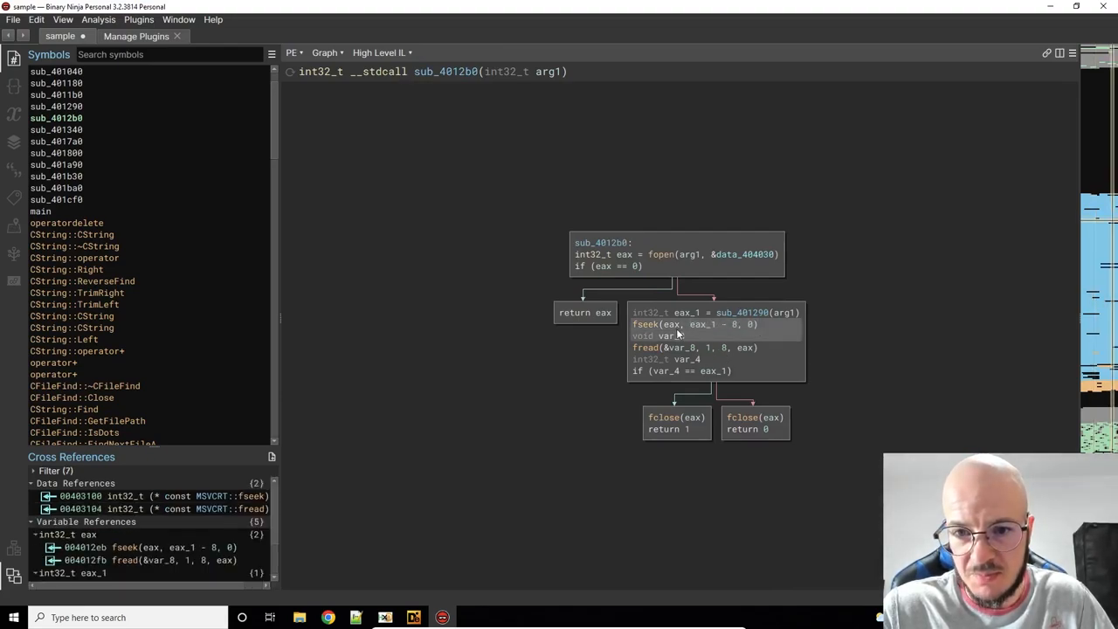
left_click(694, 324)
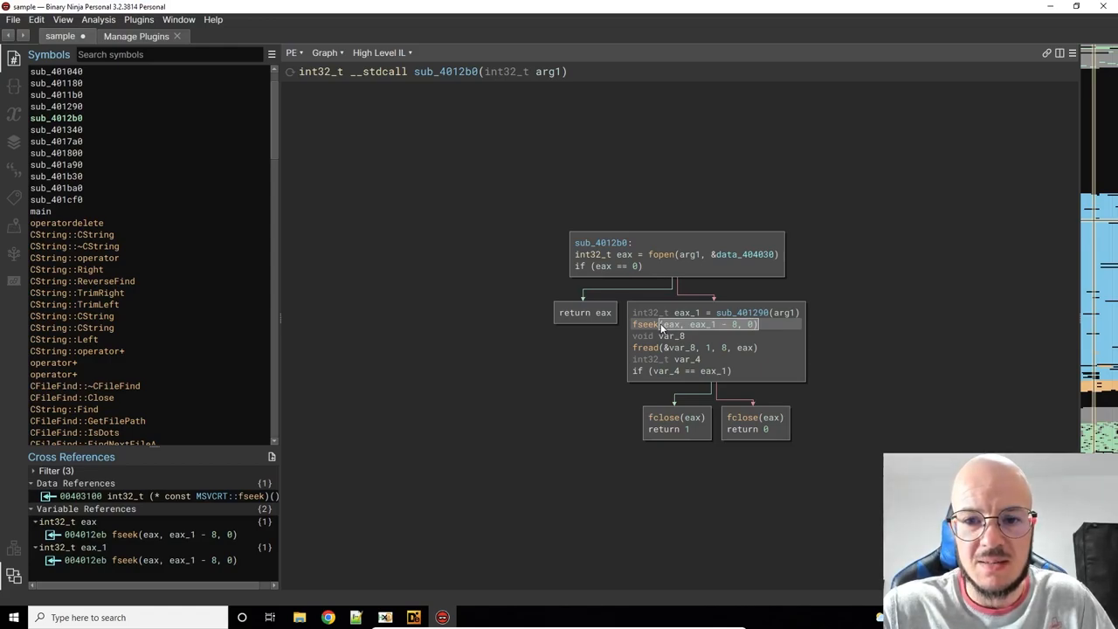
left_click(380, 52)
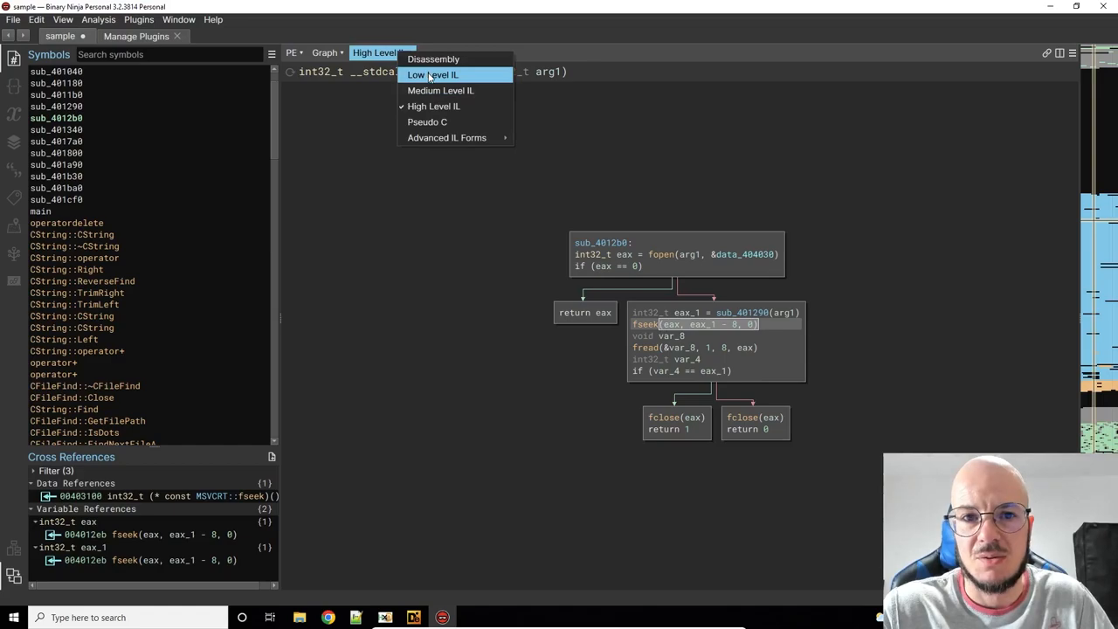
left_click(433, 58)
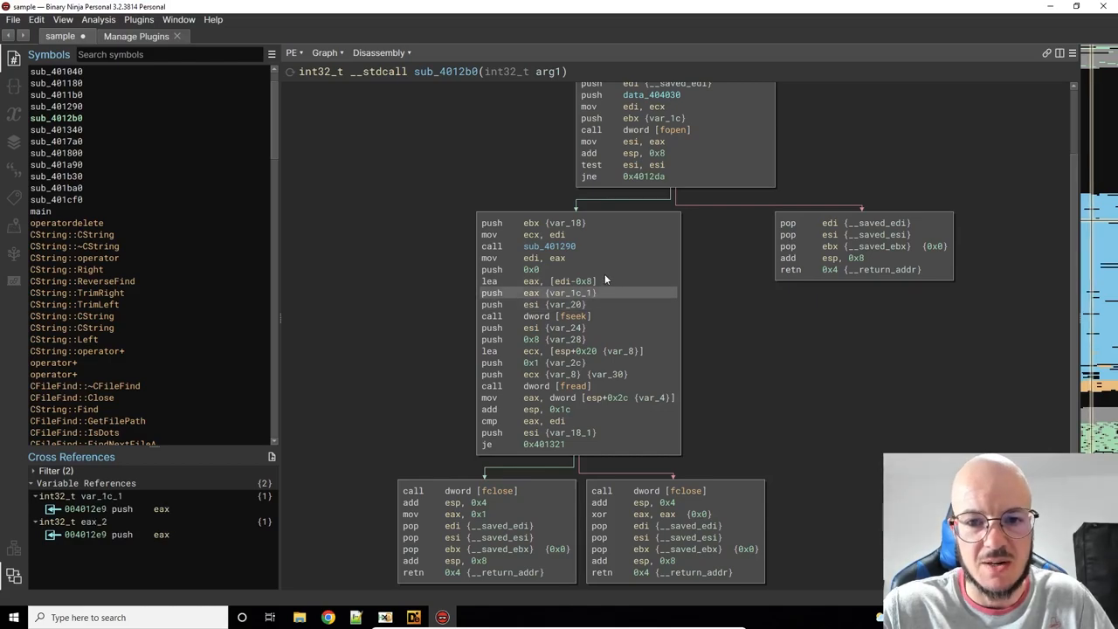
left_click(551, 281)
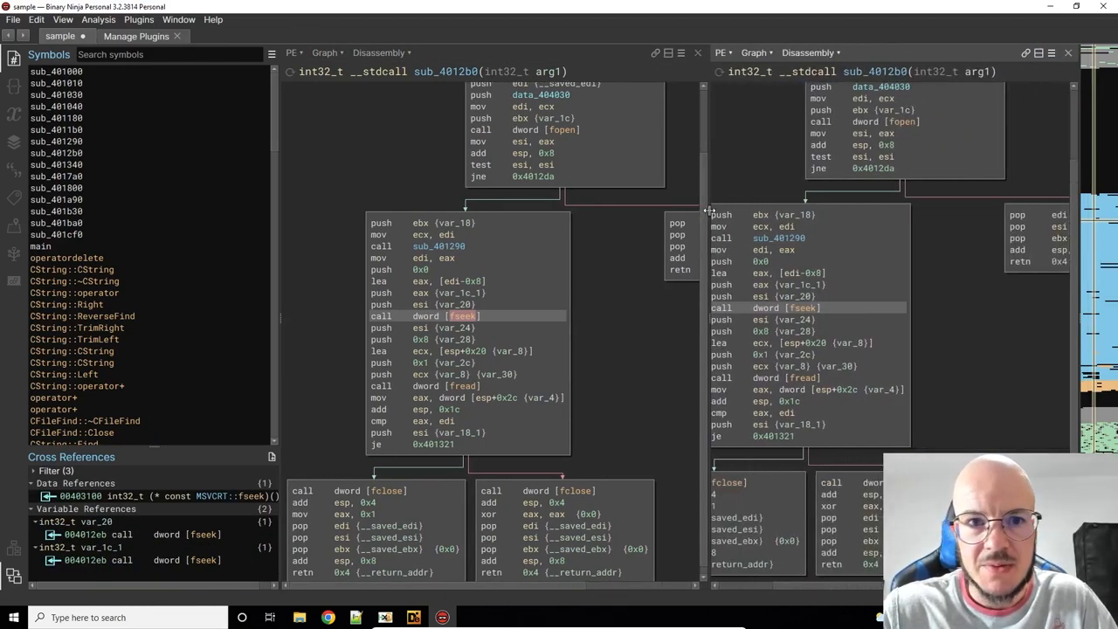
Step: Set the second pane's IL dropdown to High Level IL for sub_4012b0
left_click(808, 52)
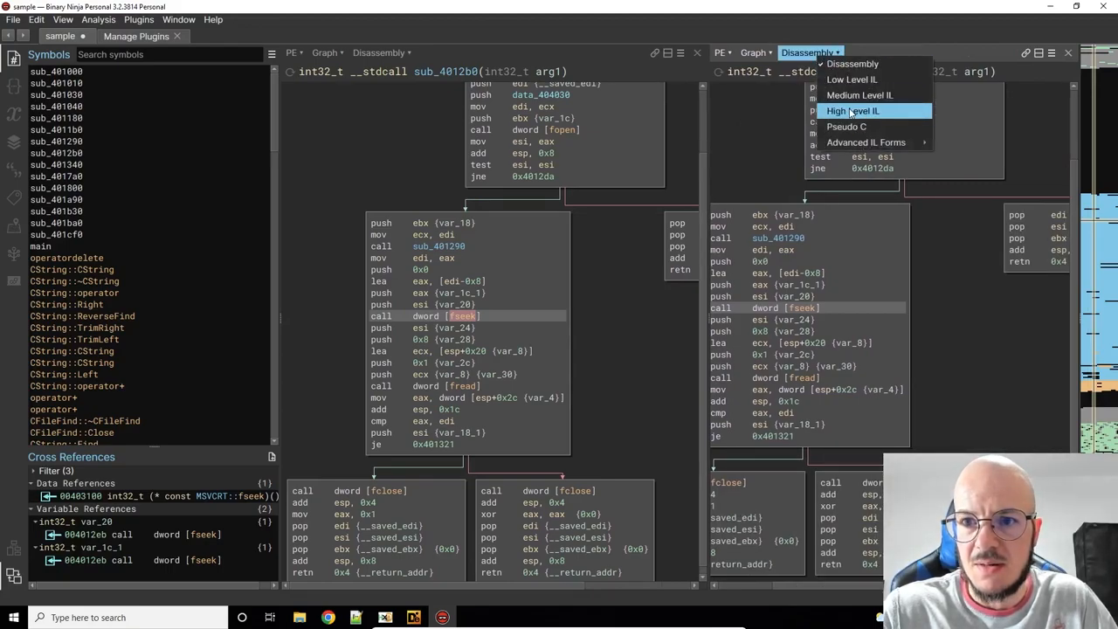
left_click(853, 111)
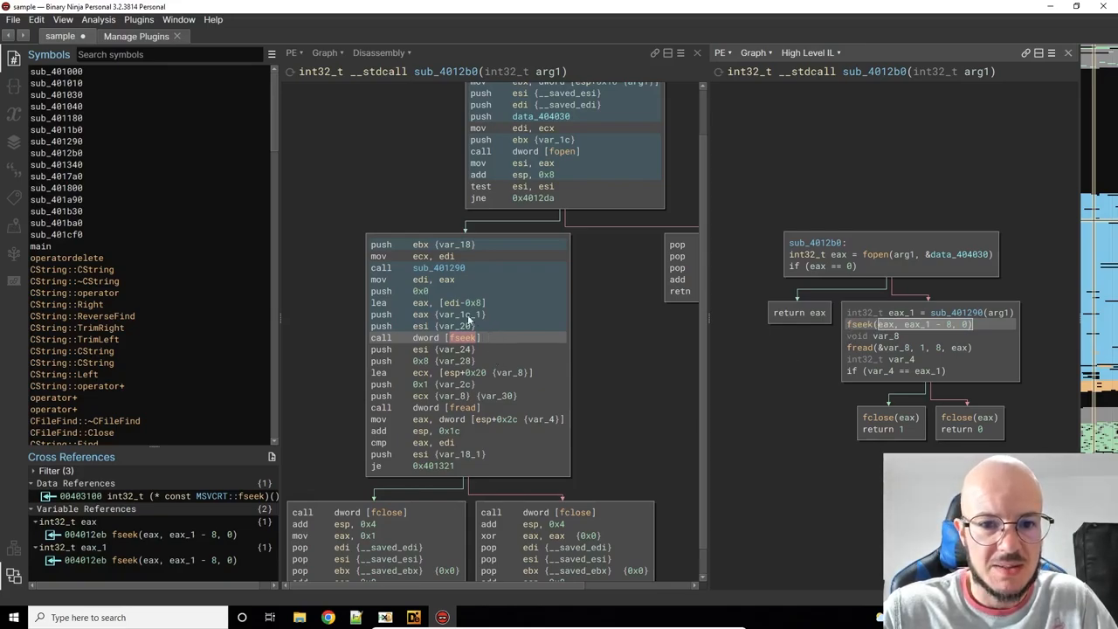
mouse_move(503, 341)
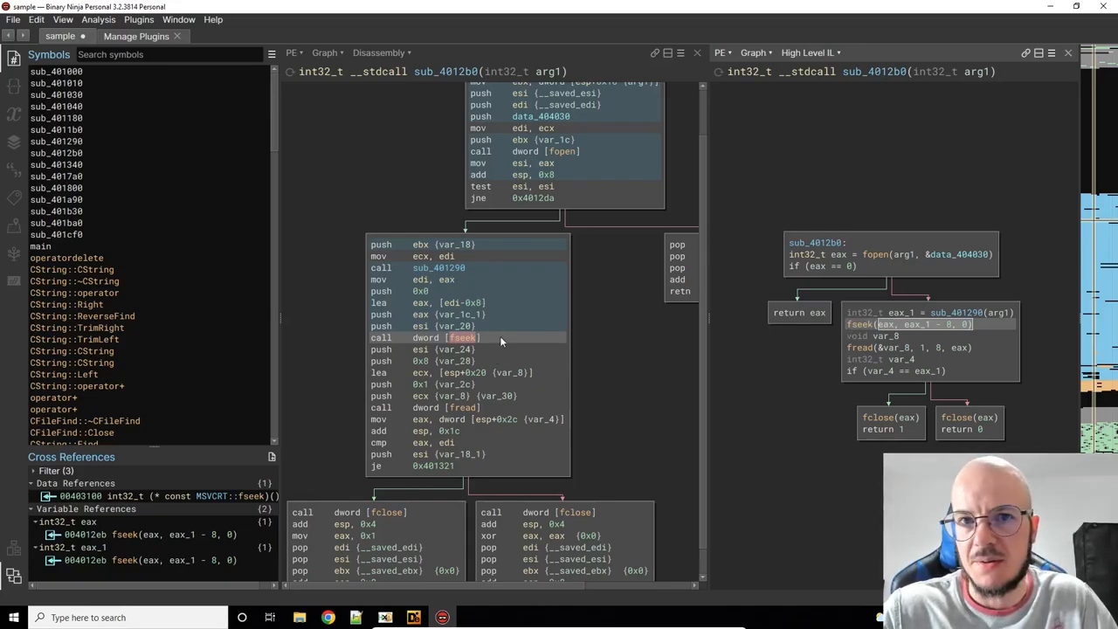
mouse_move(472, 310)
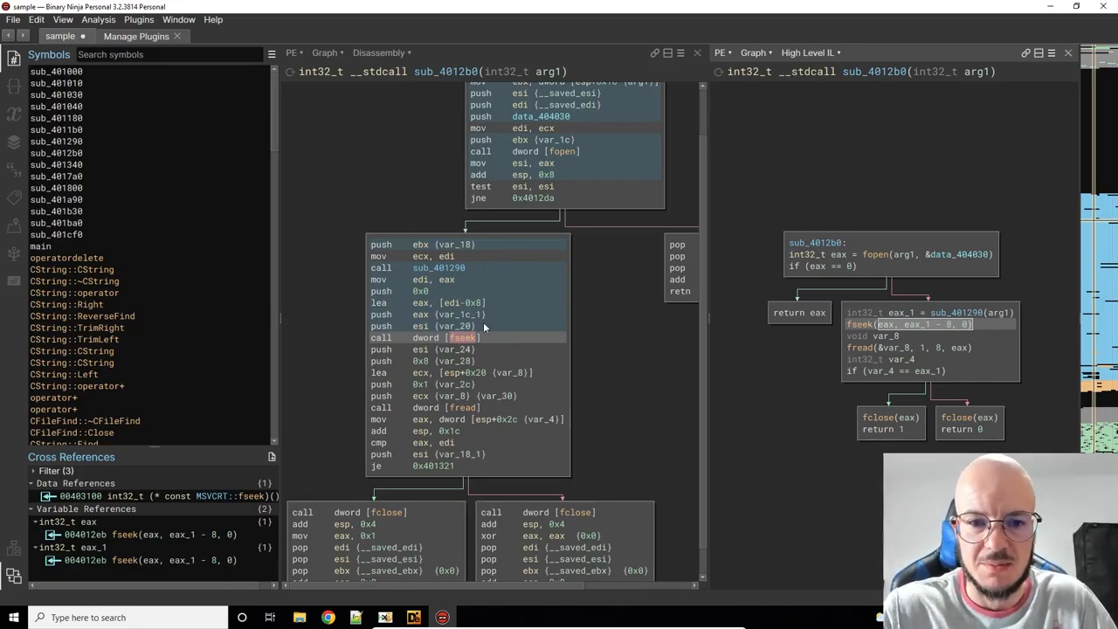
mouse_move(482, 338)
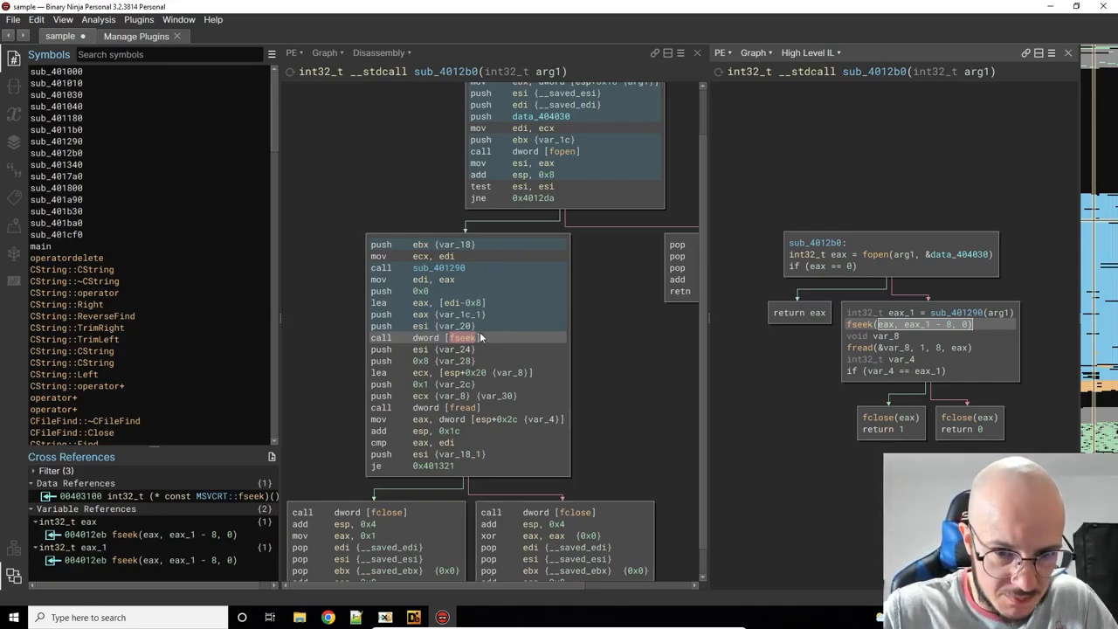
mouse_move(812, 389)
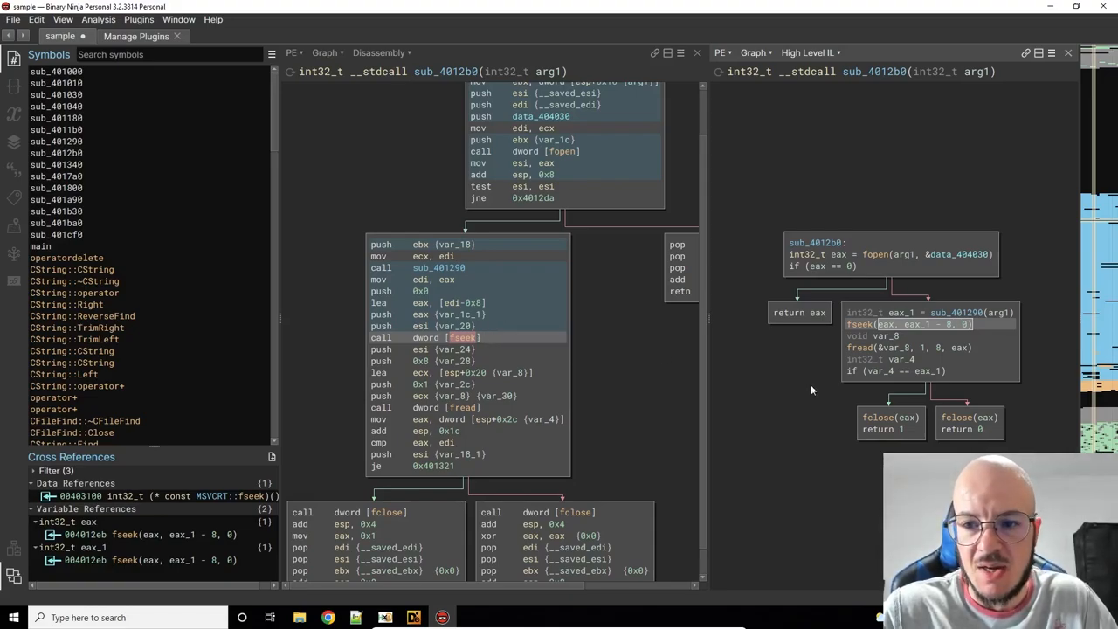
mouse_move(952, 344)
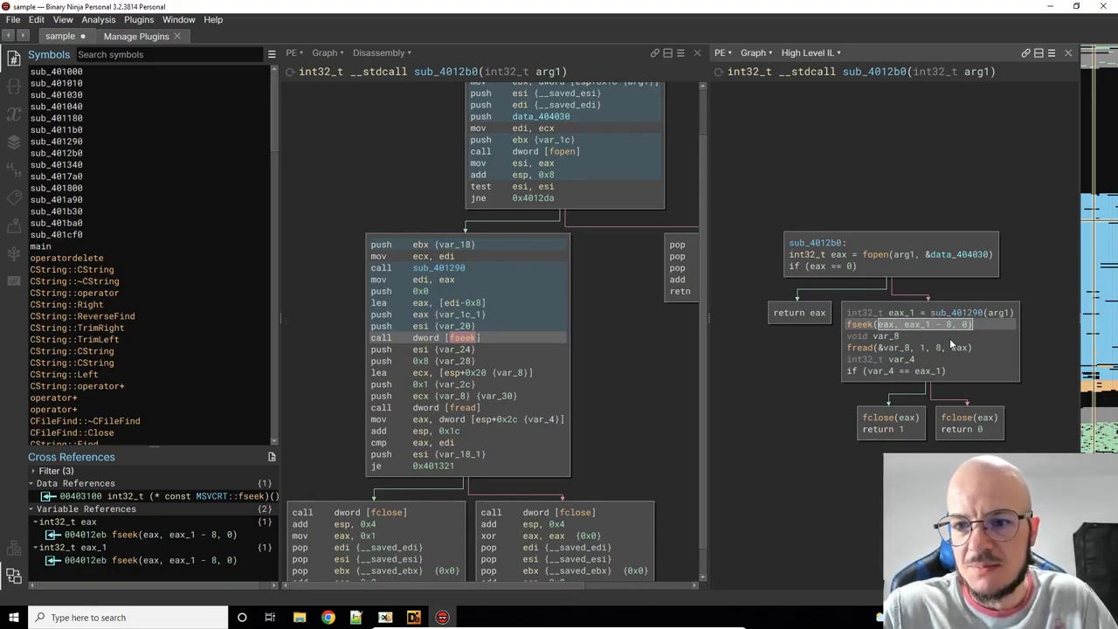
mouse_move(522, 361)
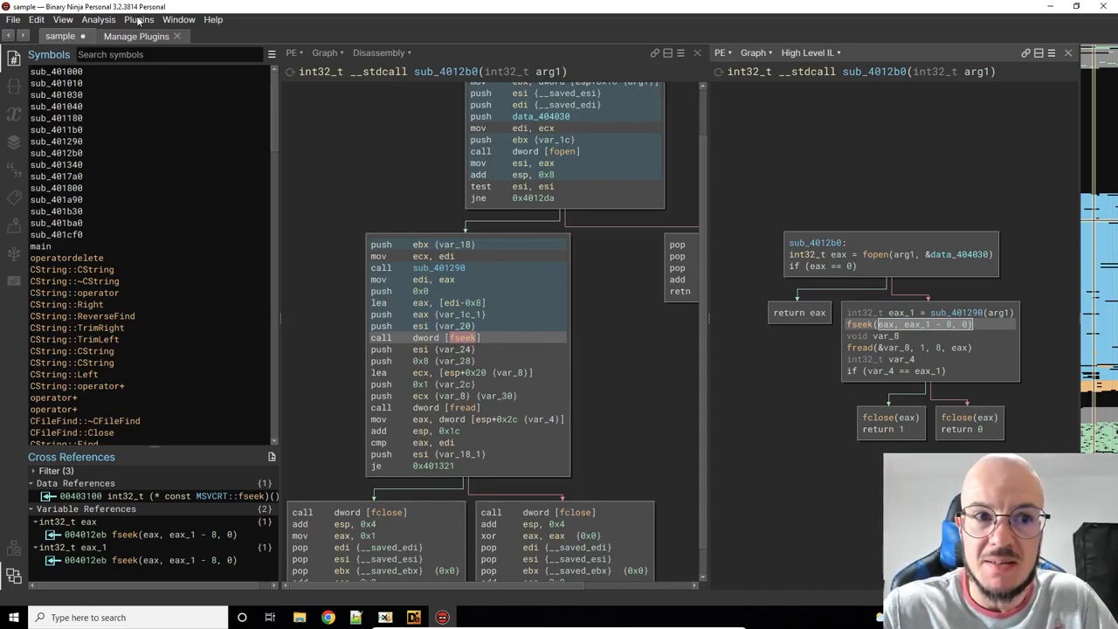
mouse_move(948, 329)
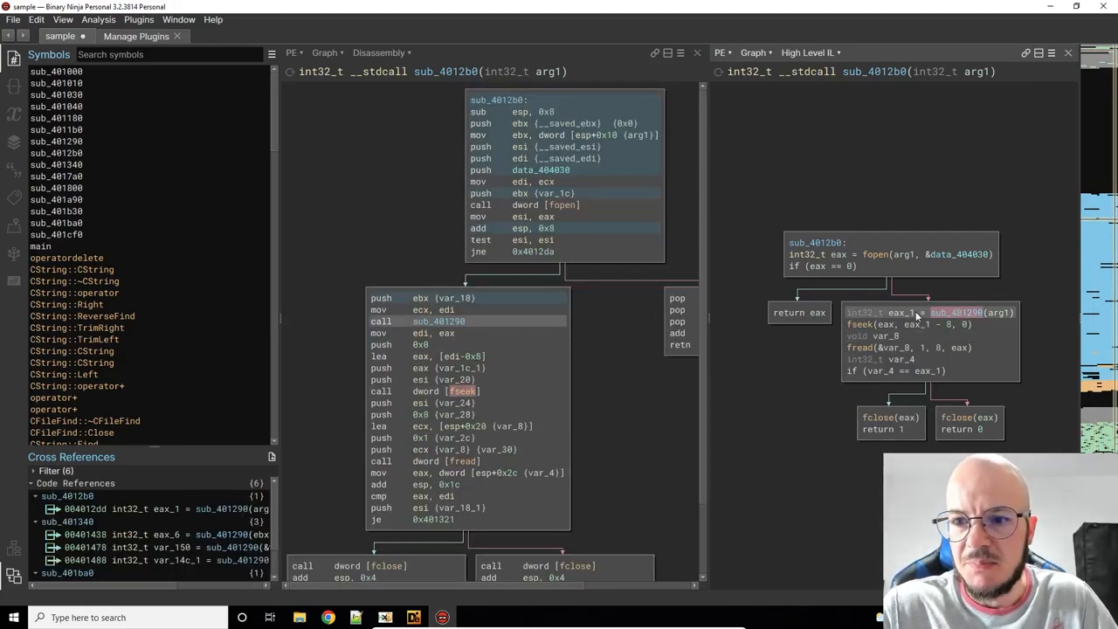
mouse_move(957, 312)
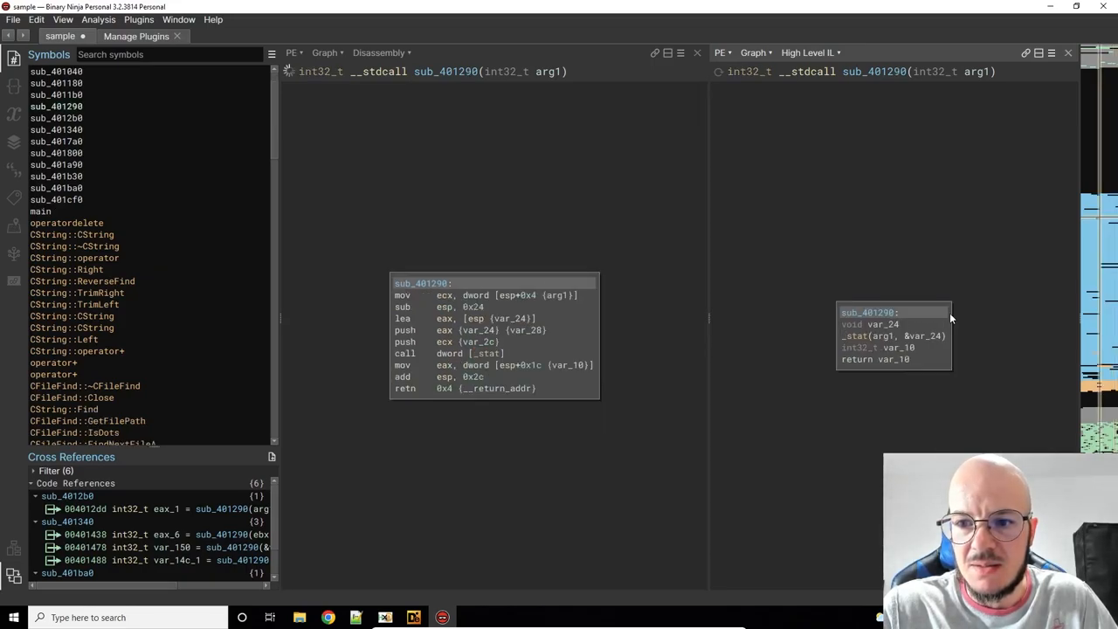
mouse_move(497, 361)
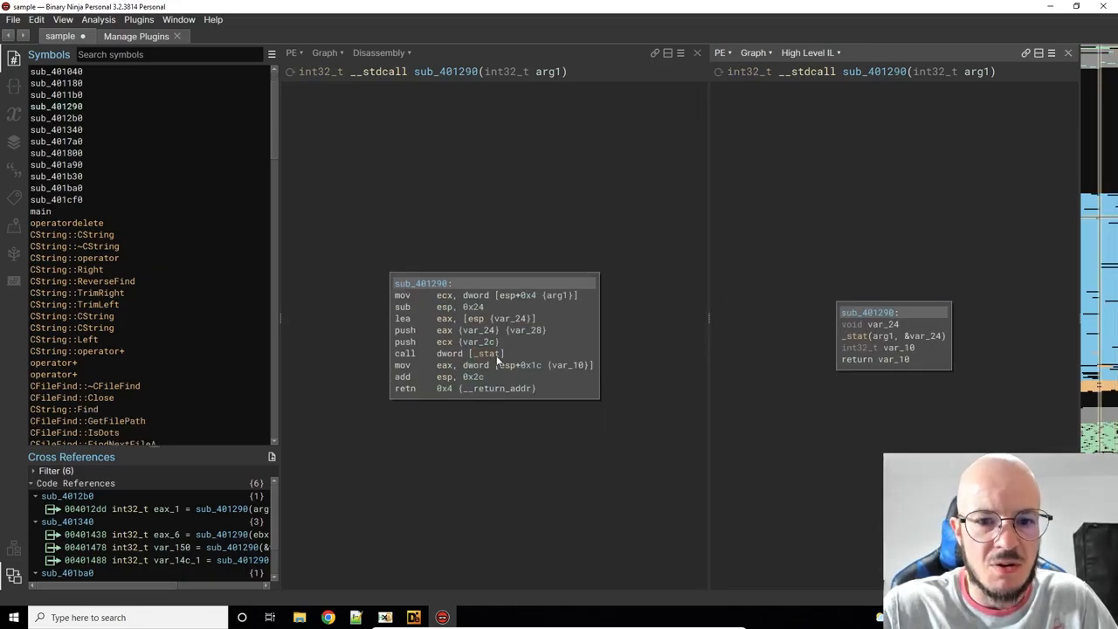
Step: Inspect references to the _stat import inside sub_401290
left_click(488, 353)
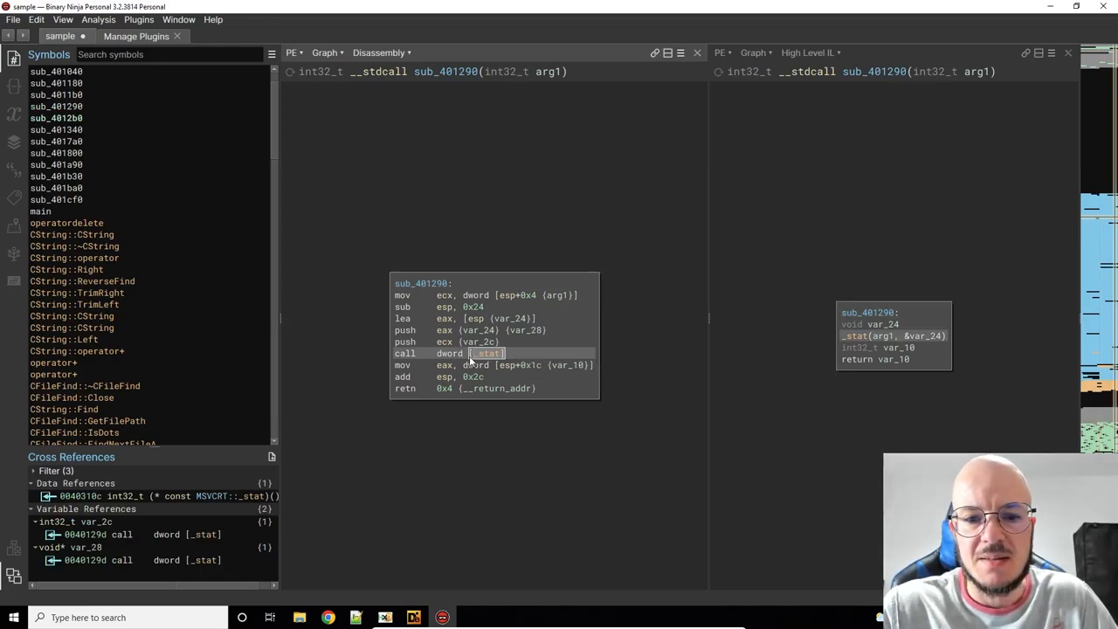
mouse_move(524, 365)
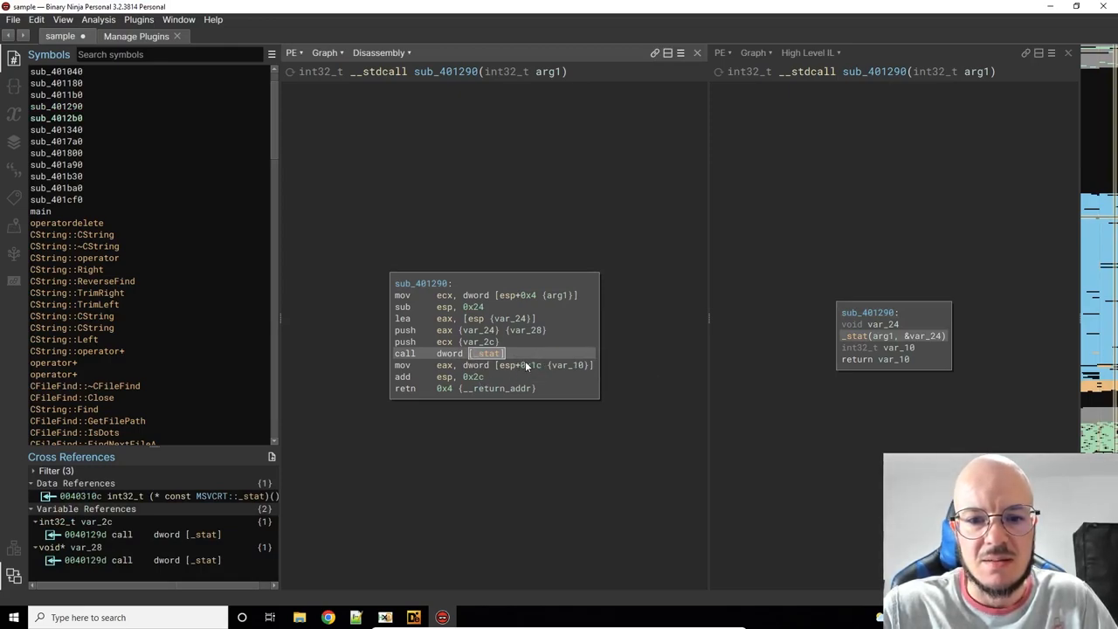
mouse_move(553, 325)
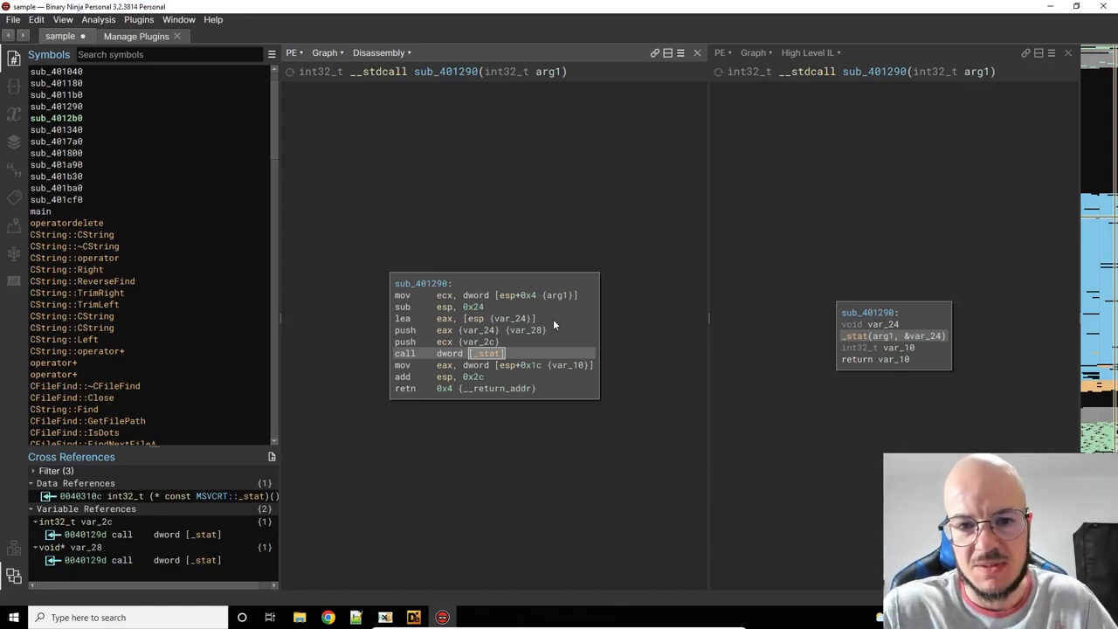
mouse_move(548, 313)
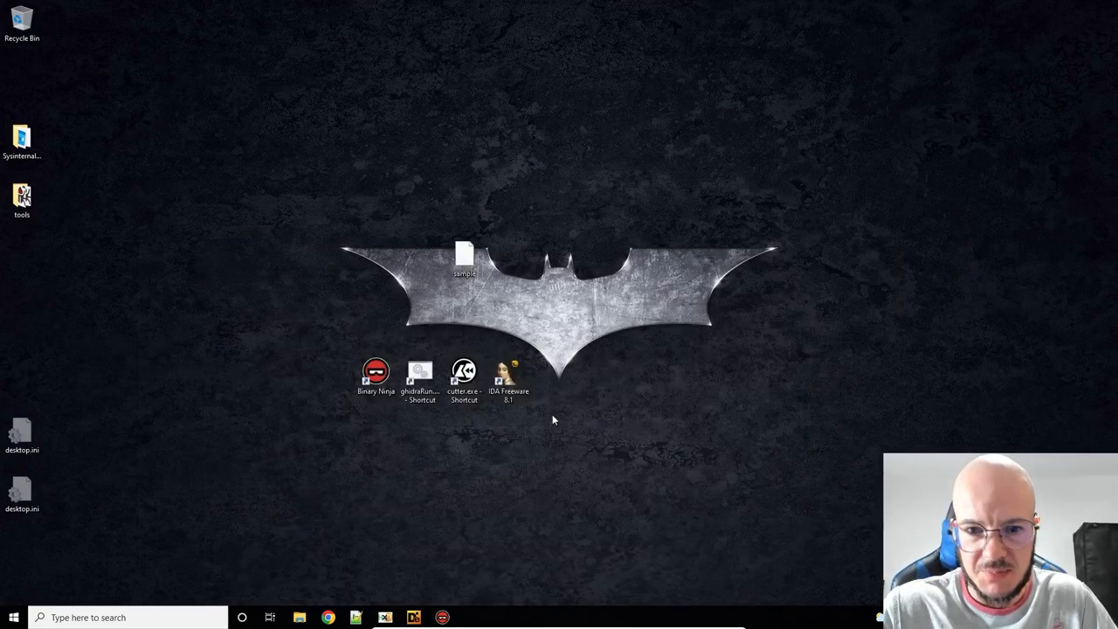
Step: Launch IDA Freeware, load the sample as a PE executable and dismiss the signature warning
double_click(508, 372)
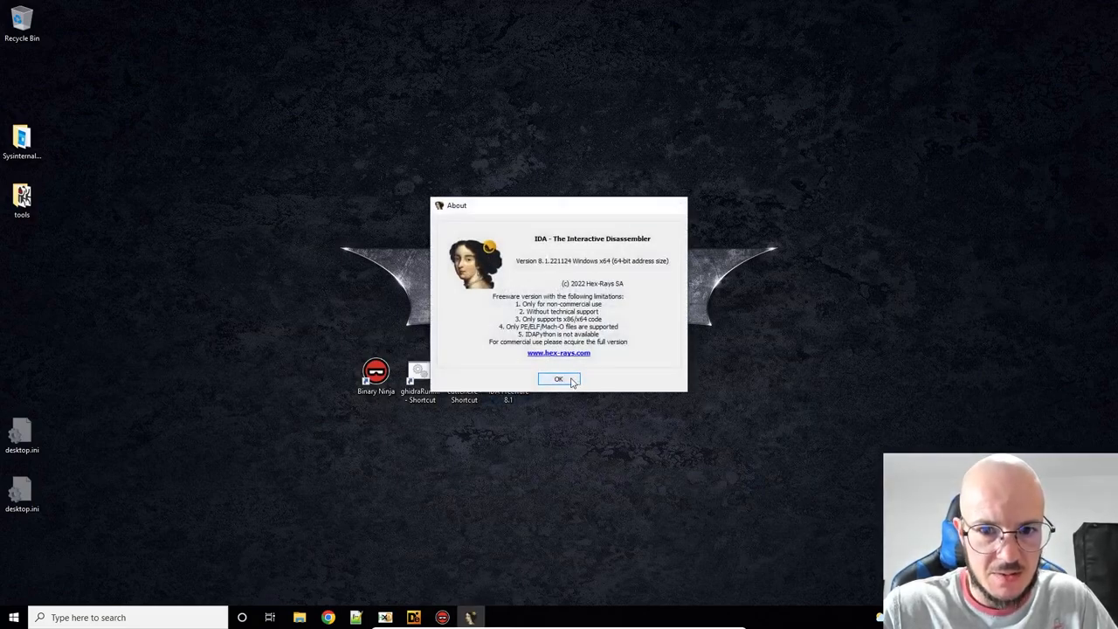
left_click(559, 379)
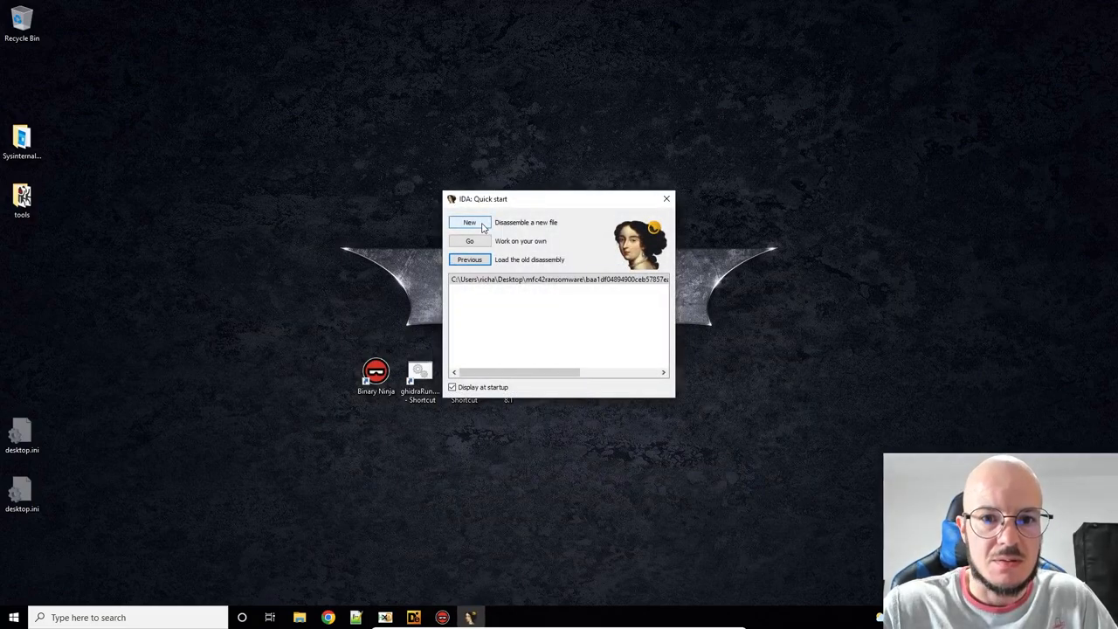
left_click(469, 222)
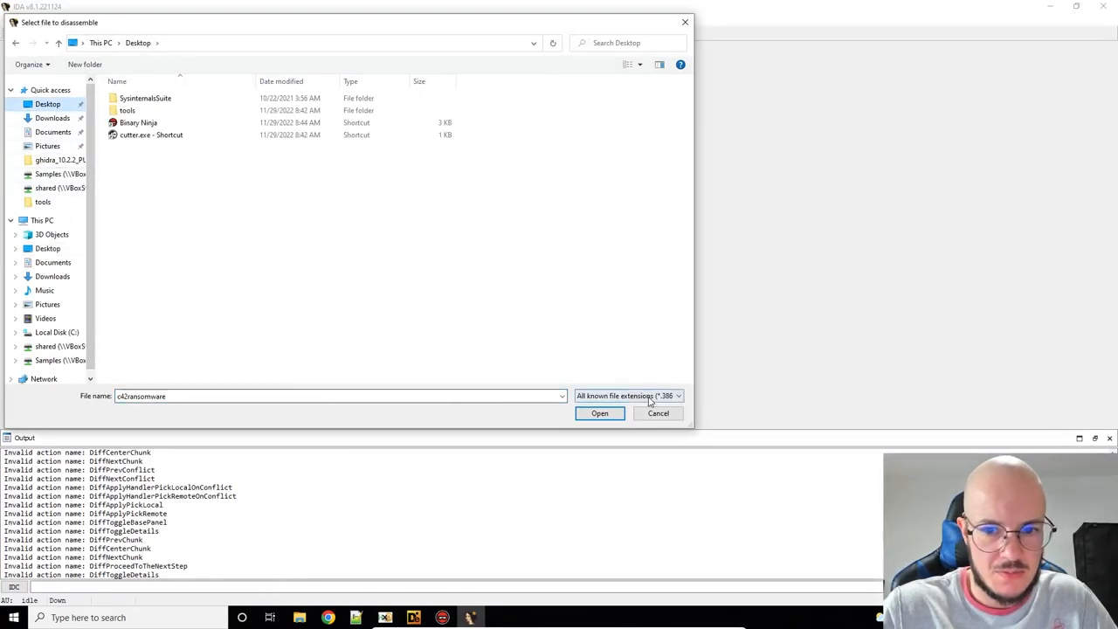
left_click(677, 396)
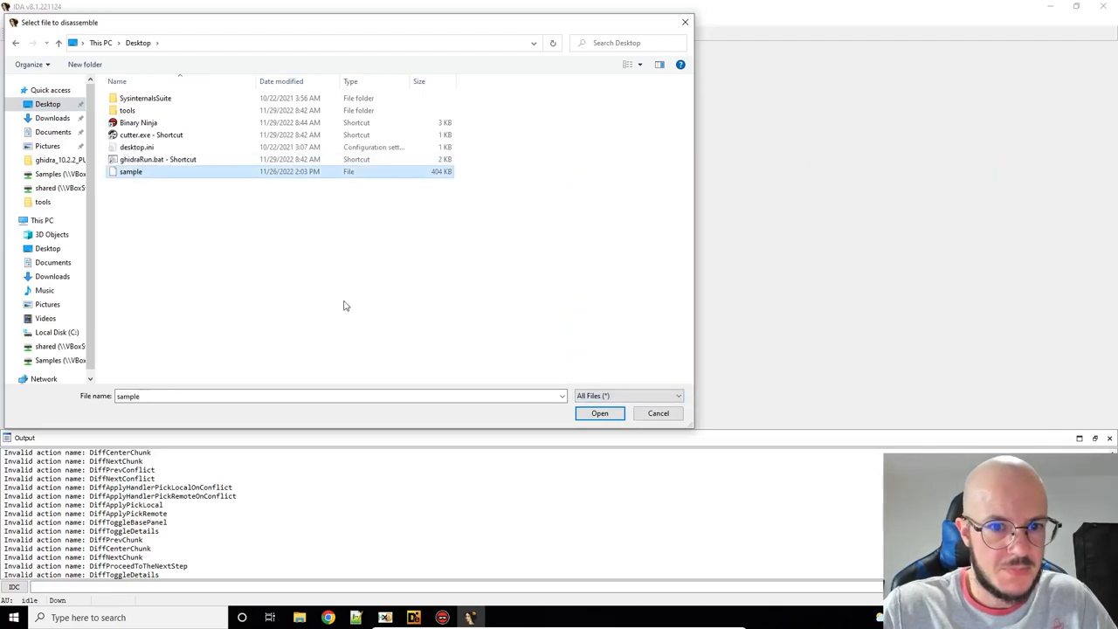
left_click(600, 413)
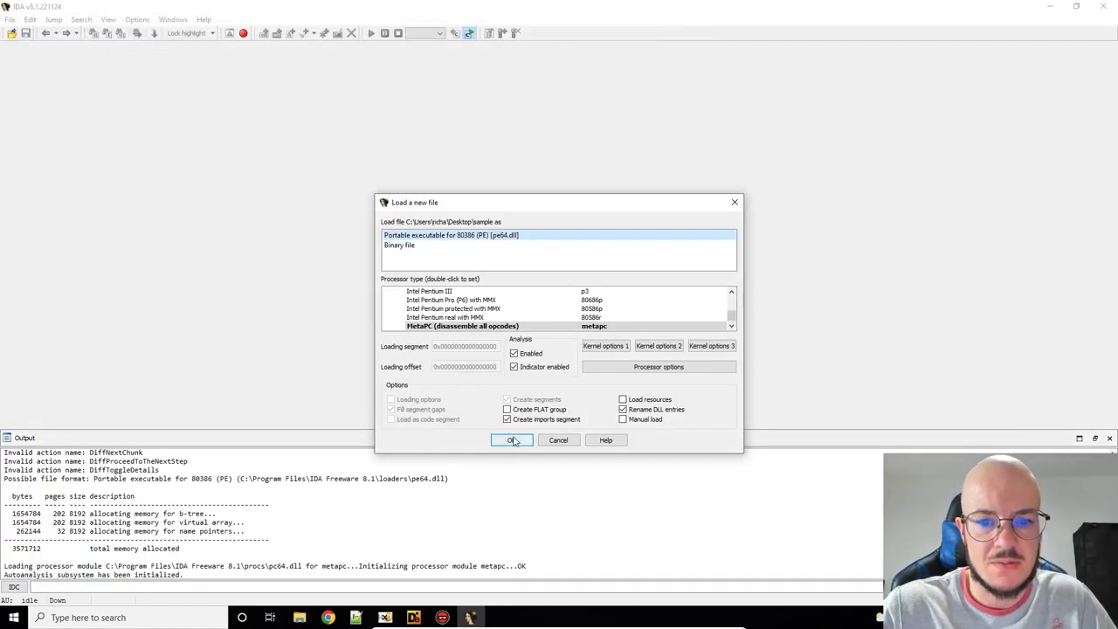
left_click(512, 439)
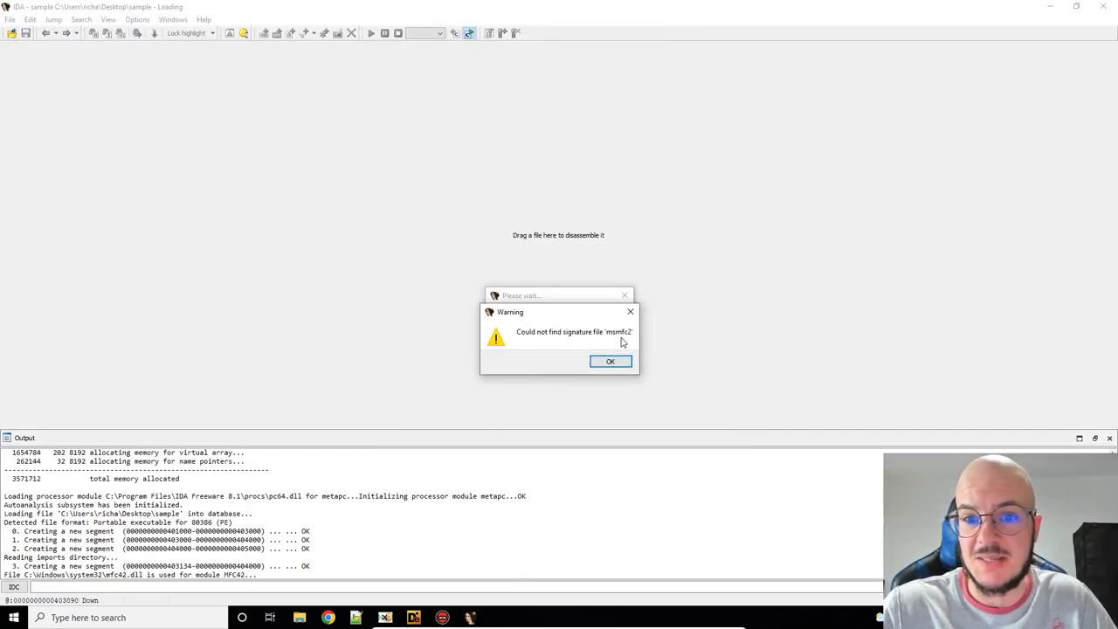
mouse_move(624, 344)
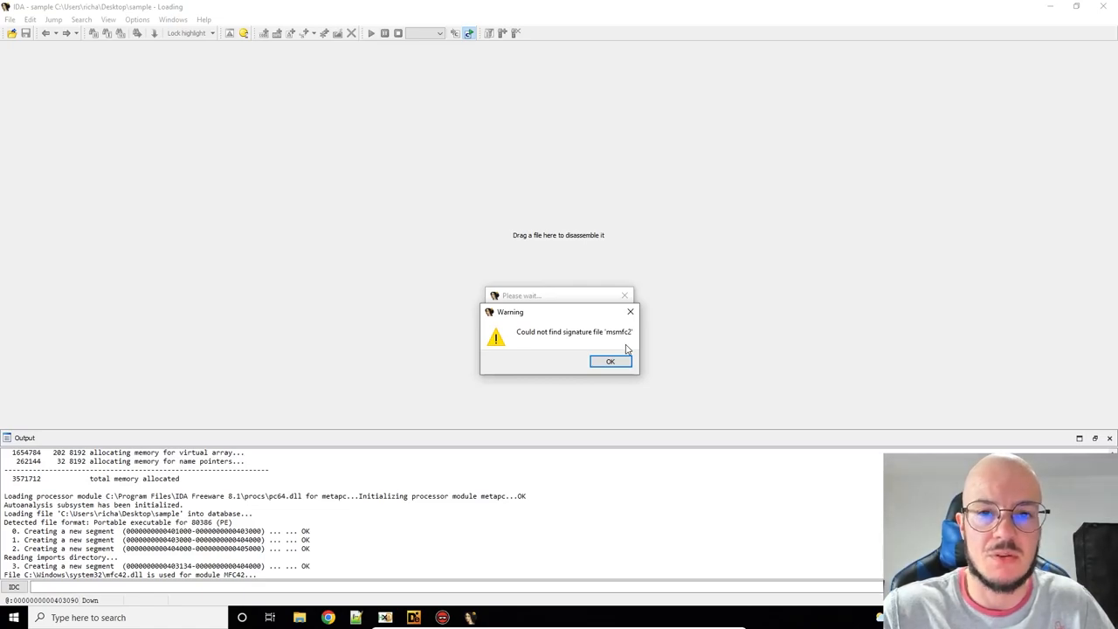
mouse_move(614, 339)
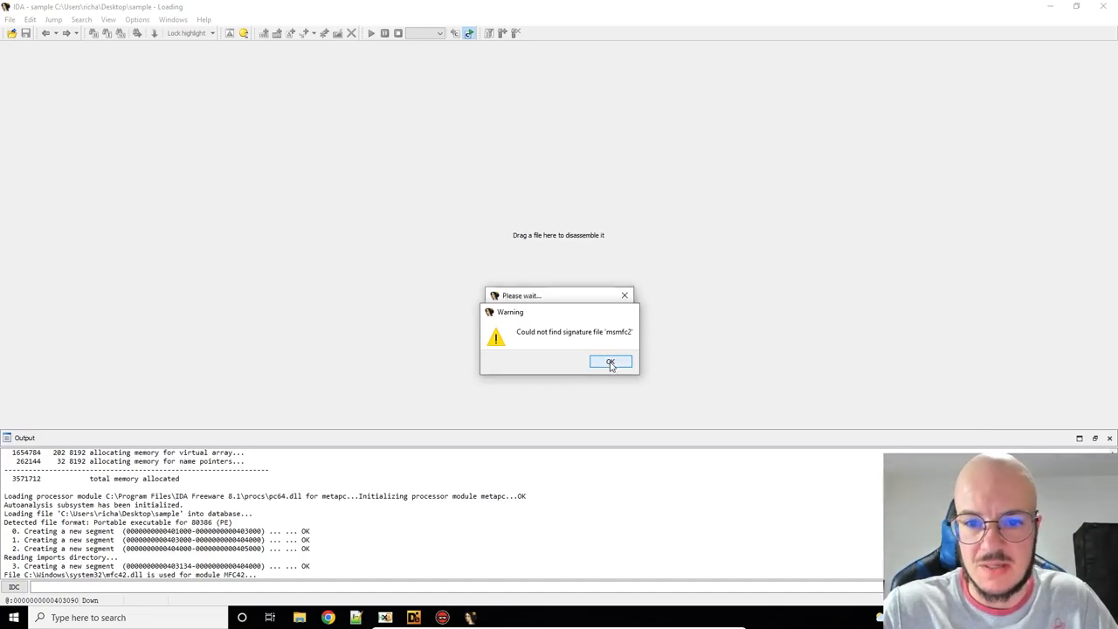
left_click(611, 362)
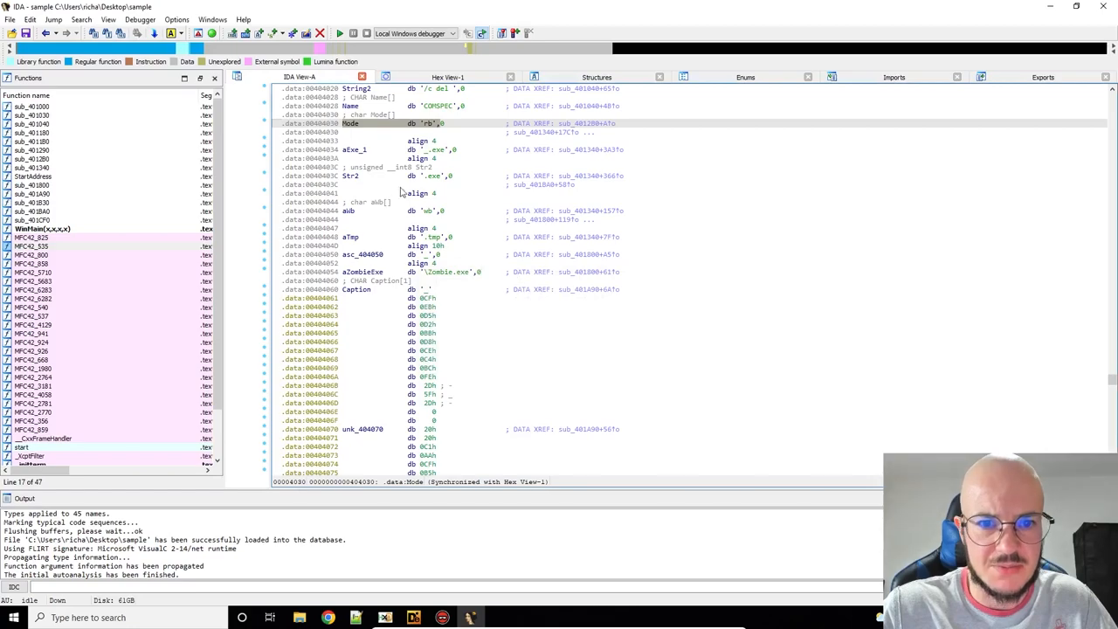
Step: Open sub_4012B0 from its call in WinMain to examine the "rb" fopen mode
scroll("up", 3)
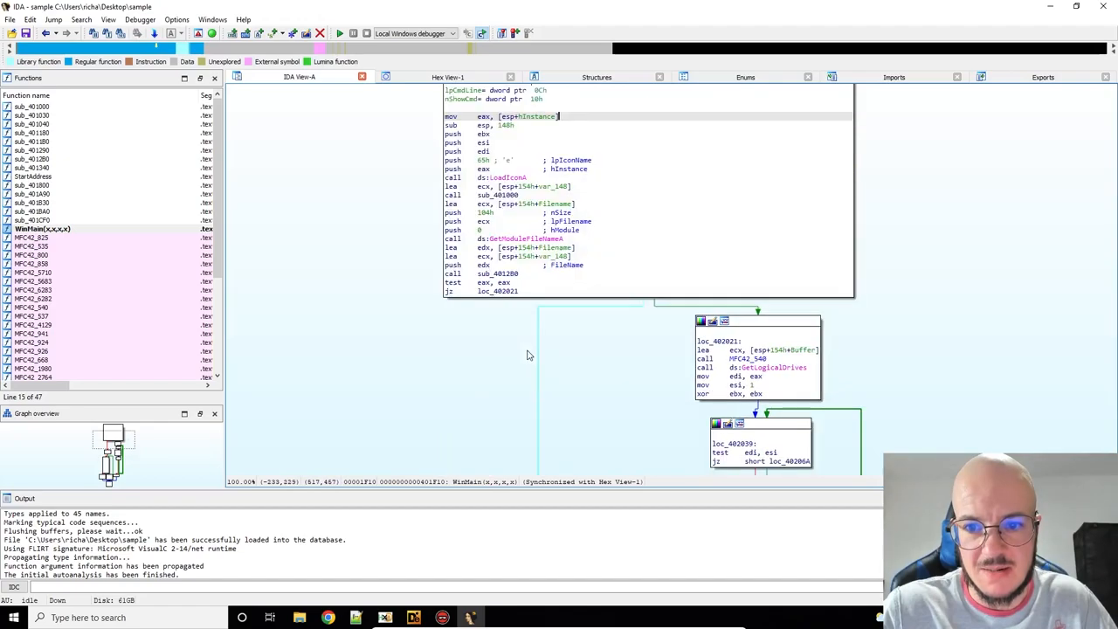
left_click(498, 274)
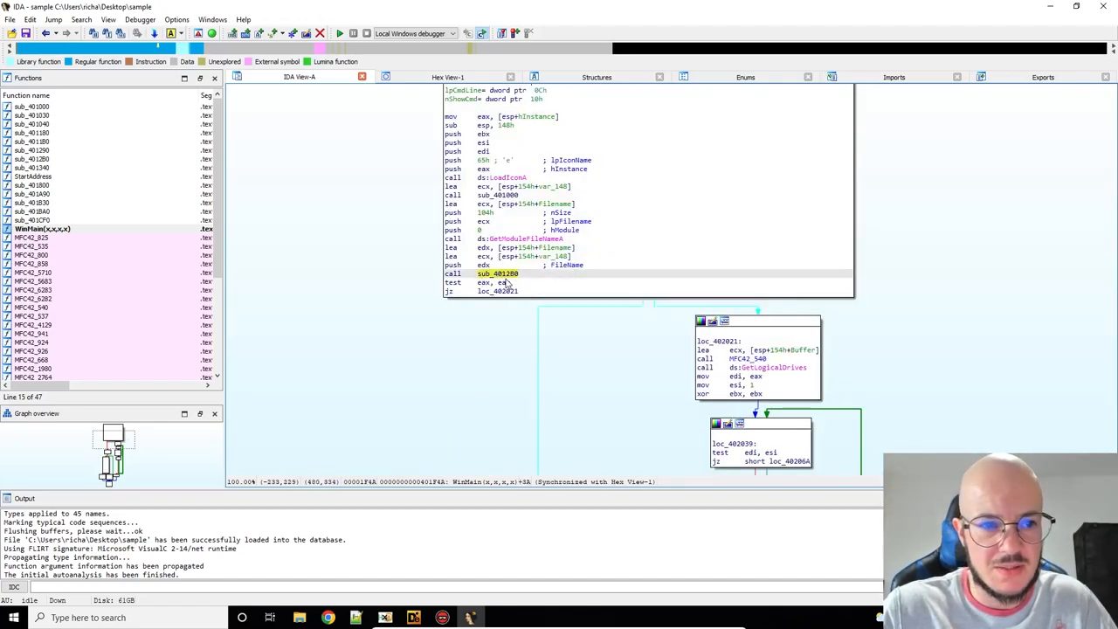
double_click(497, 274)
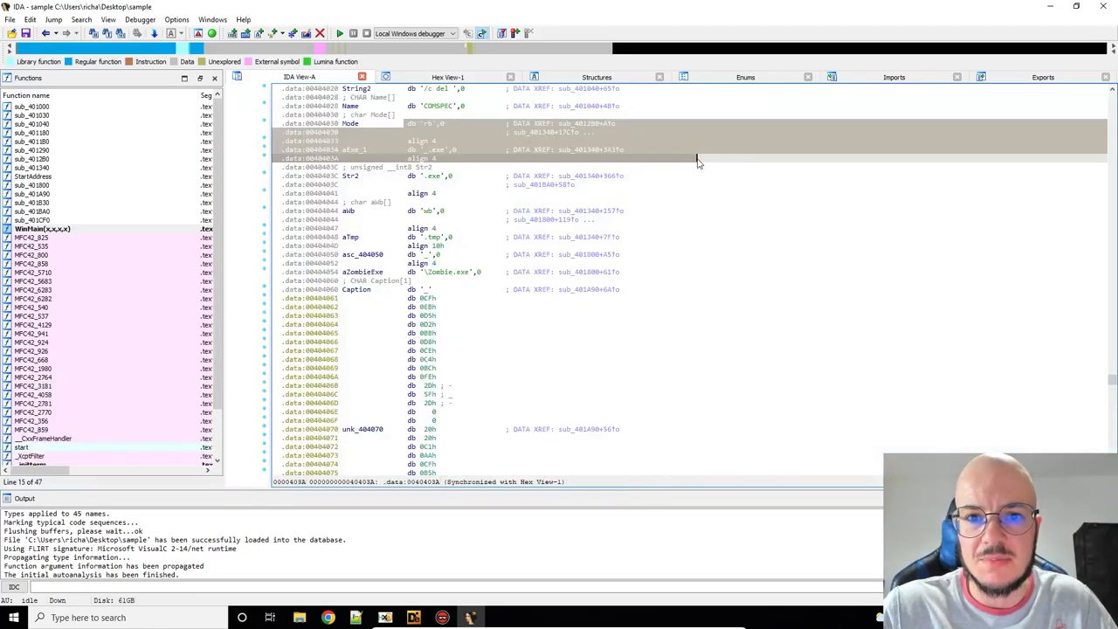
mouse_move(476, 131)
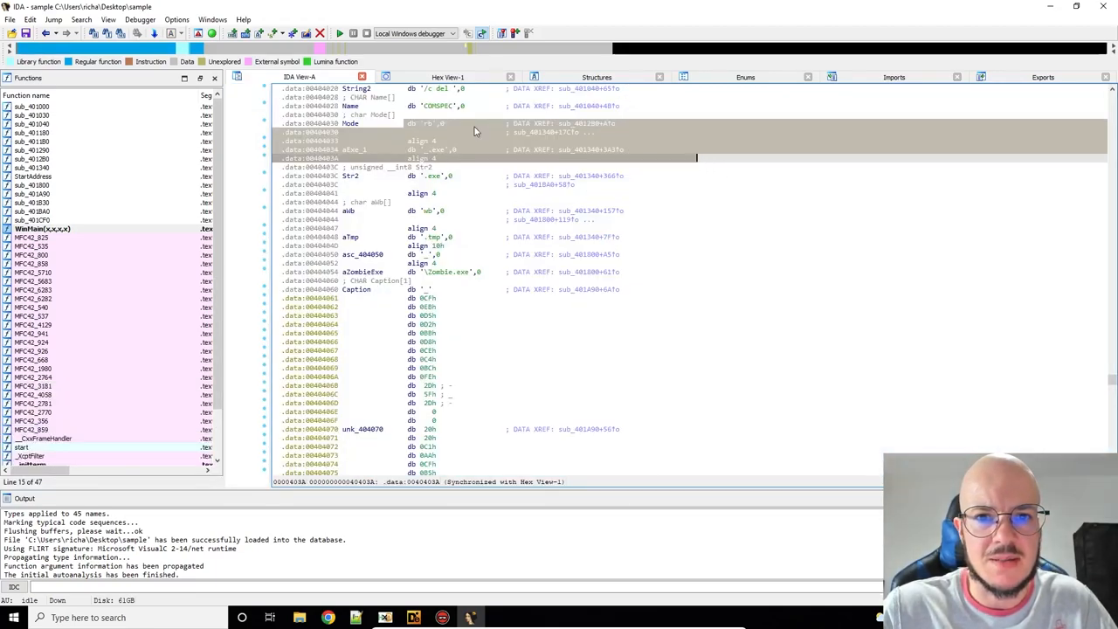
left_click(349, 123)
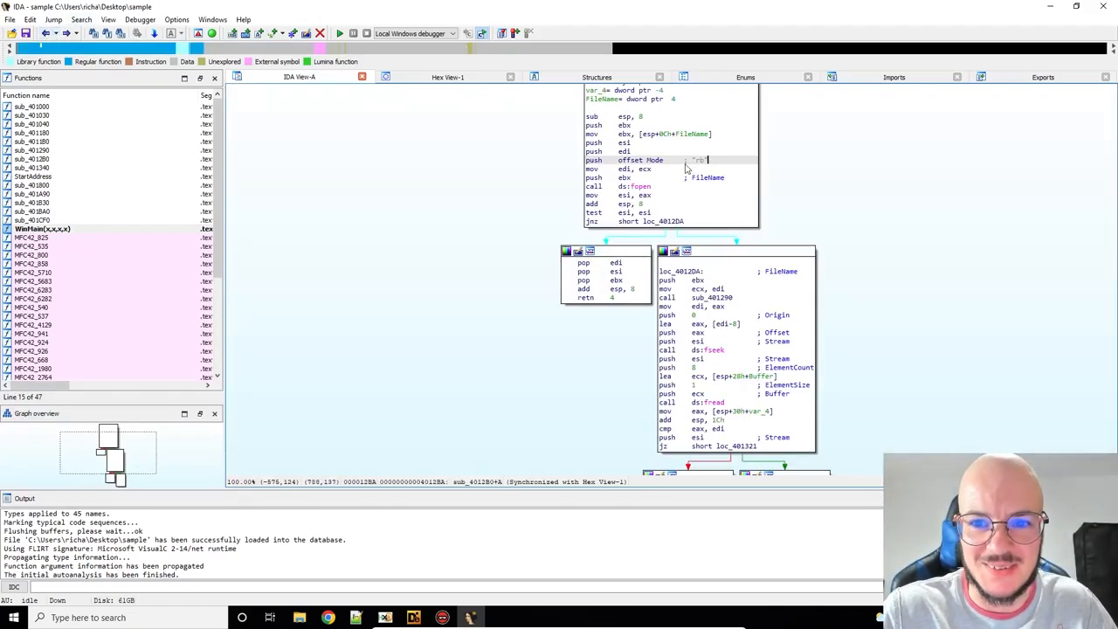
mouse_move(666, 165)
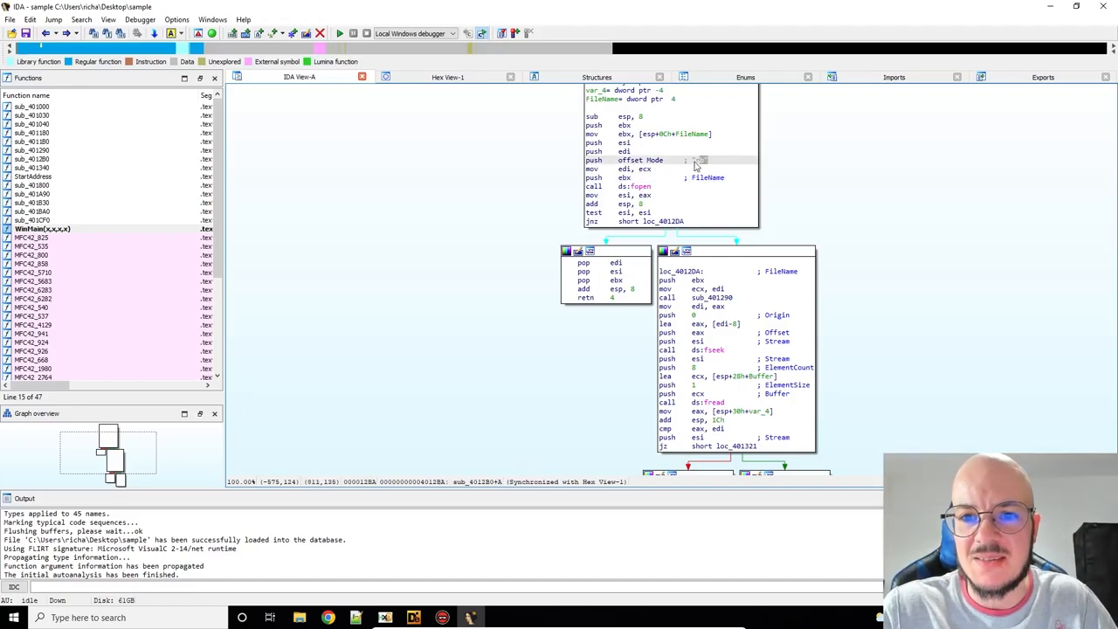
mouse_move(695, 165)
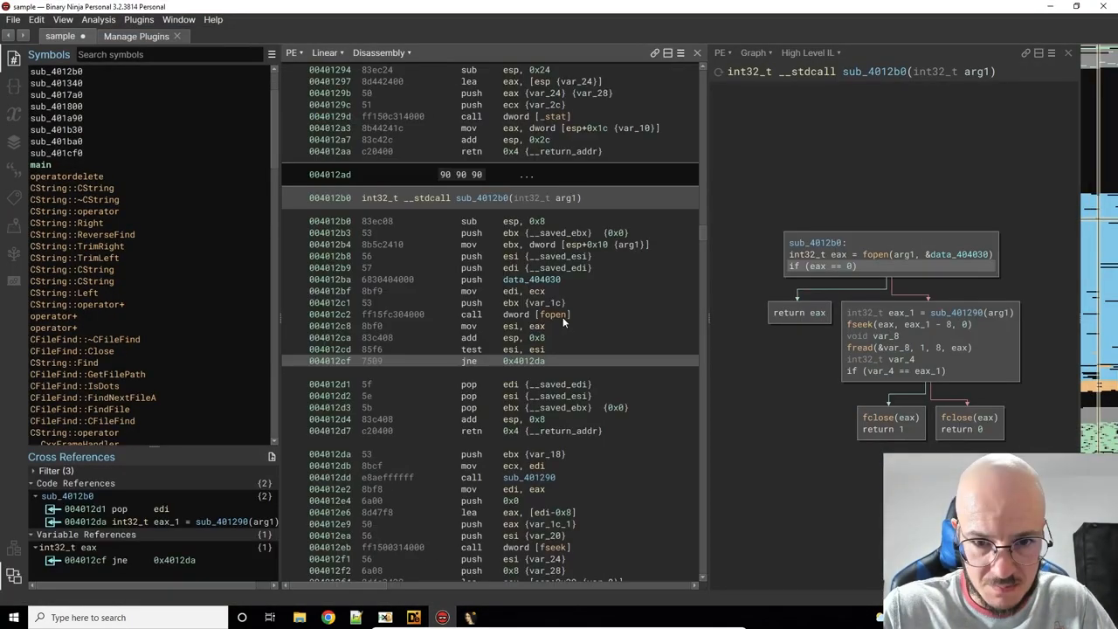
Step: Follow data_404030 from the fopen call and define it as the C string "rb"
left_click(516, 315)
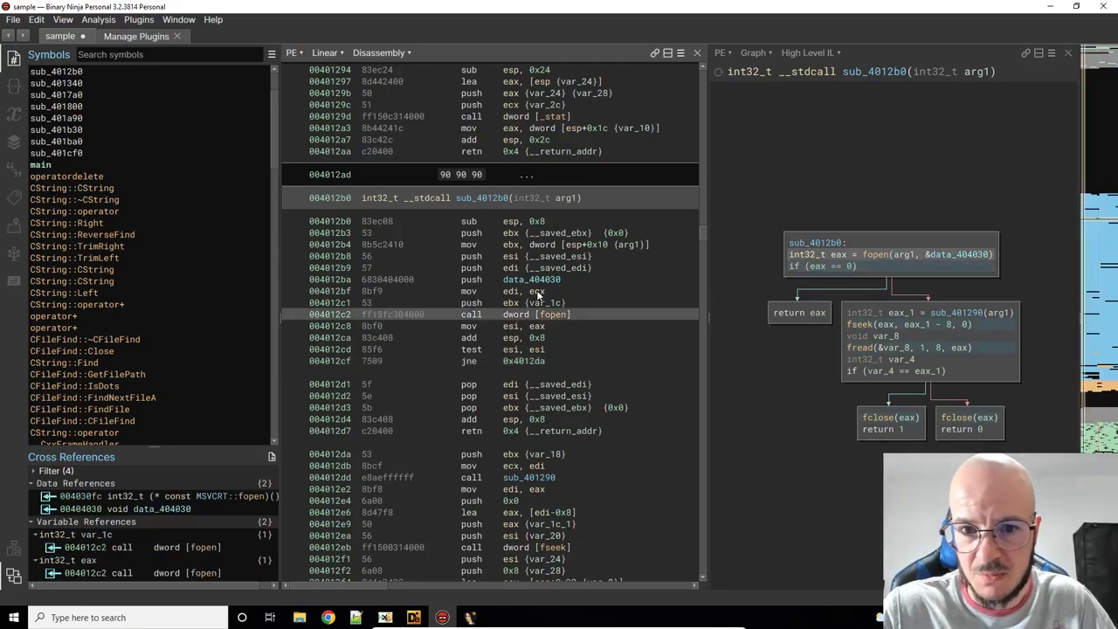
left_click(531, 279)
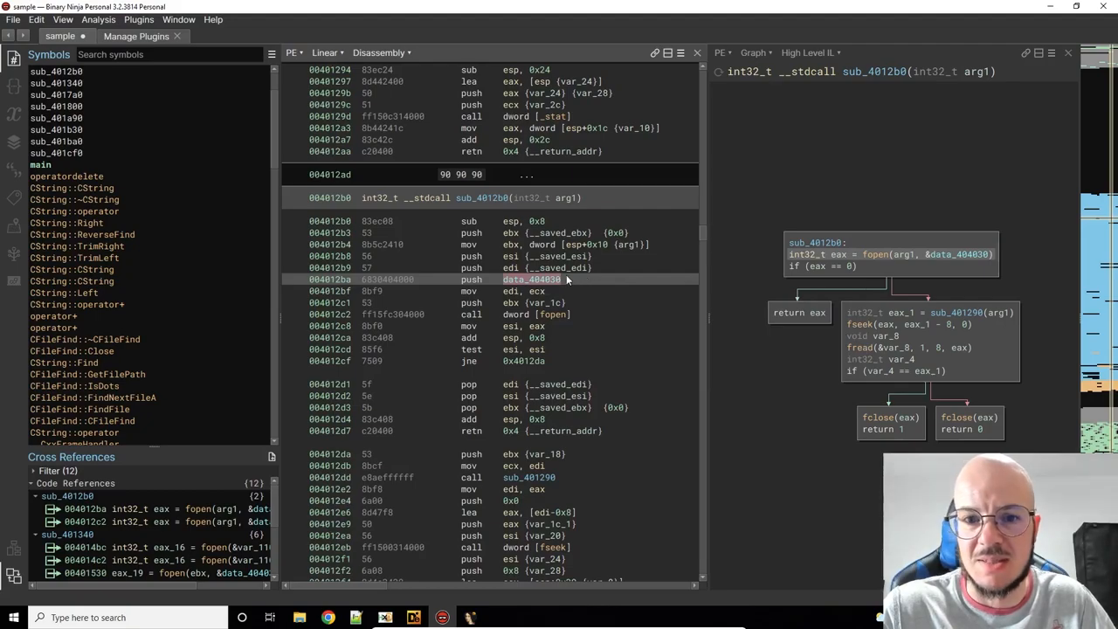
mouse_move(524, 286)
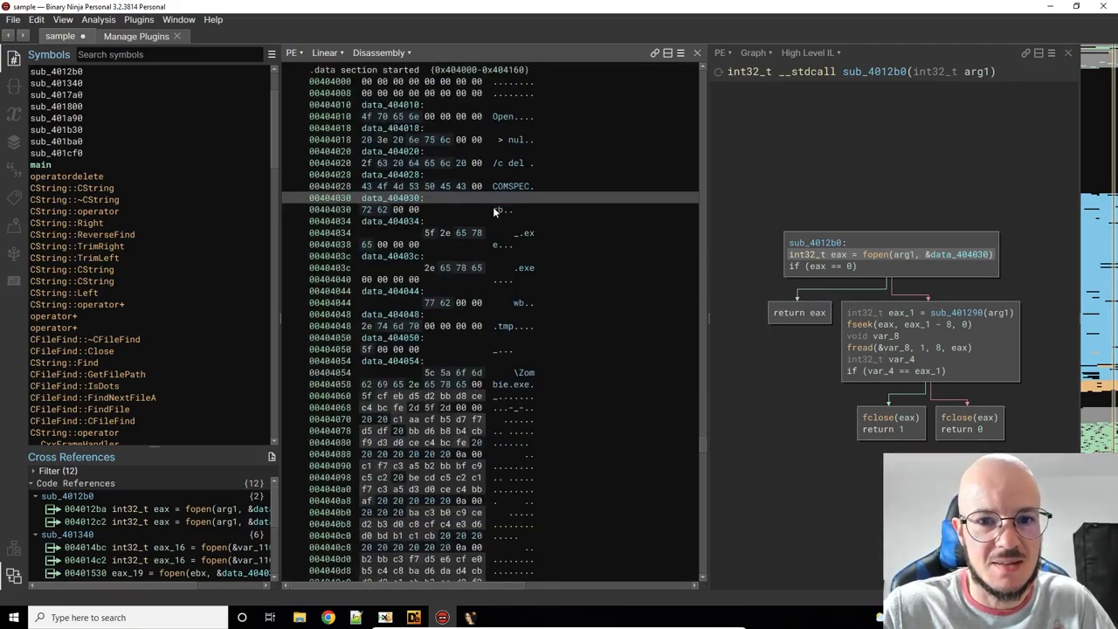
right_click(411, 198)
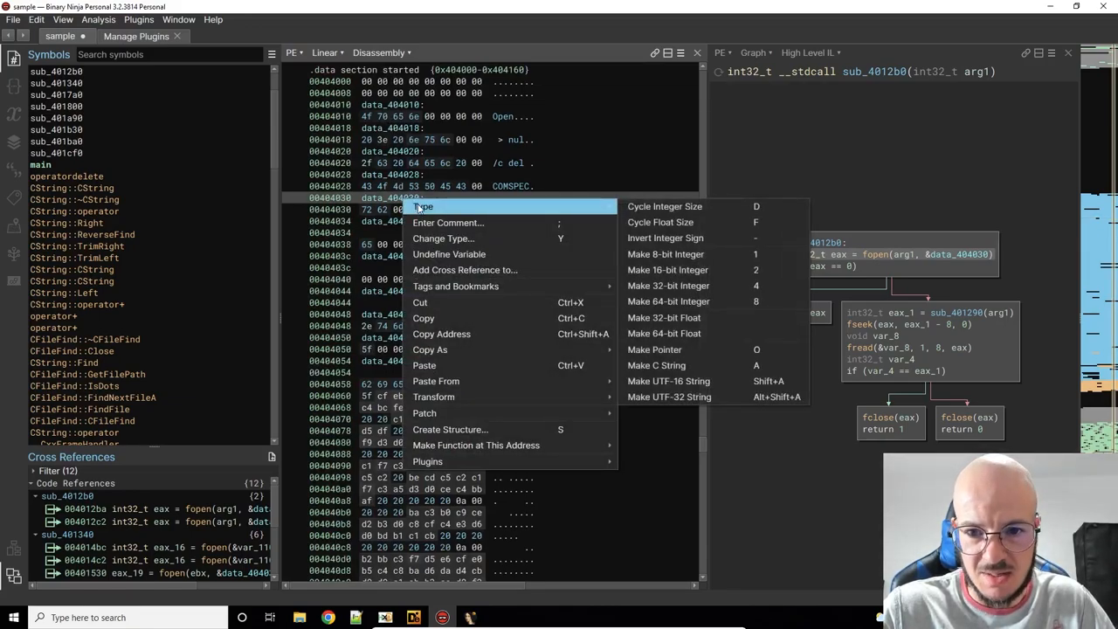
left_click(656, 365)
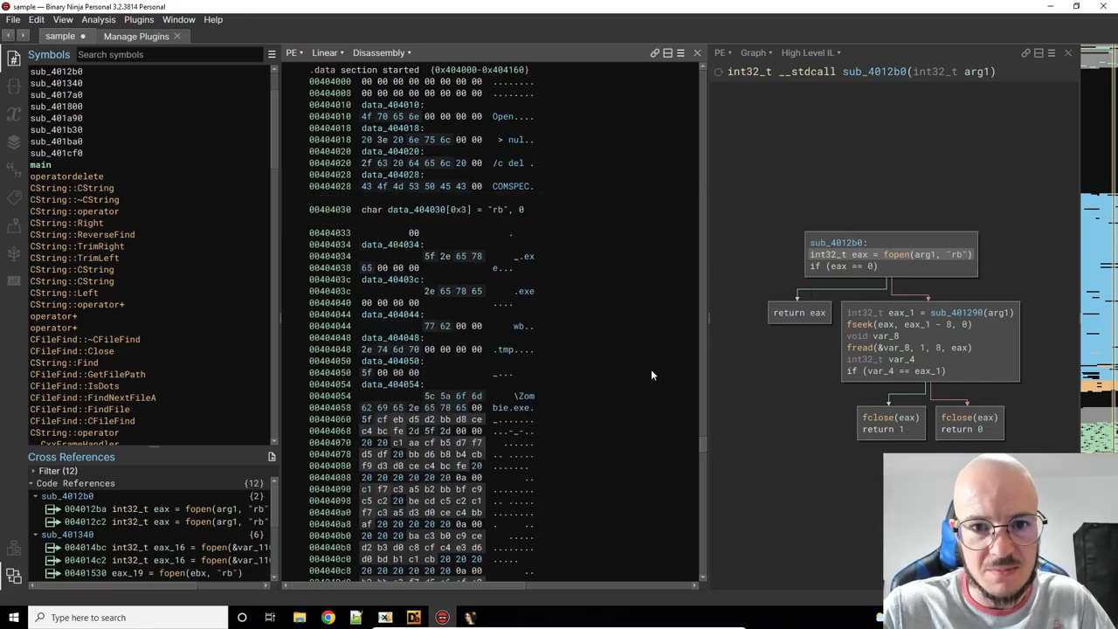
mouse_move(953, 258)
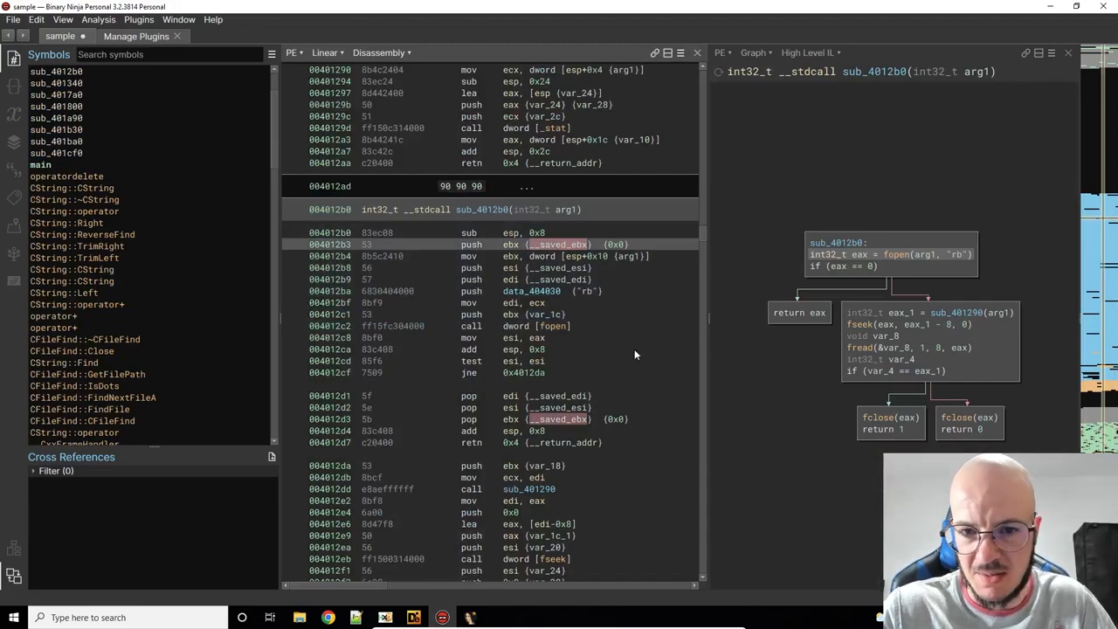
Step: Bring IDA Freeware back to the front on sub_4012B0's graph
left_click(472, 617)
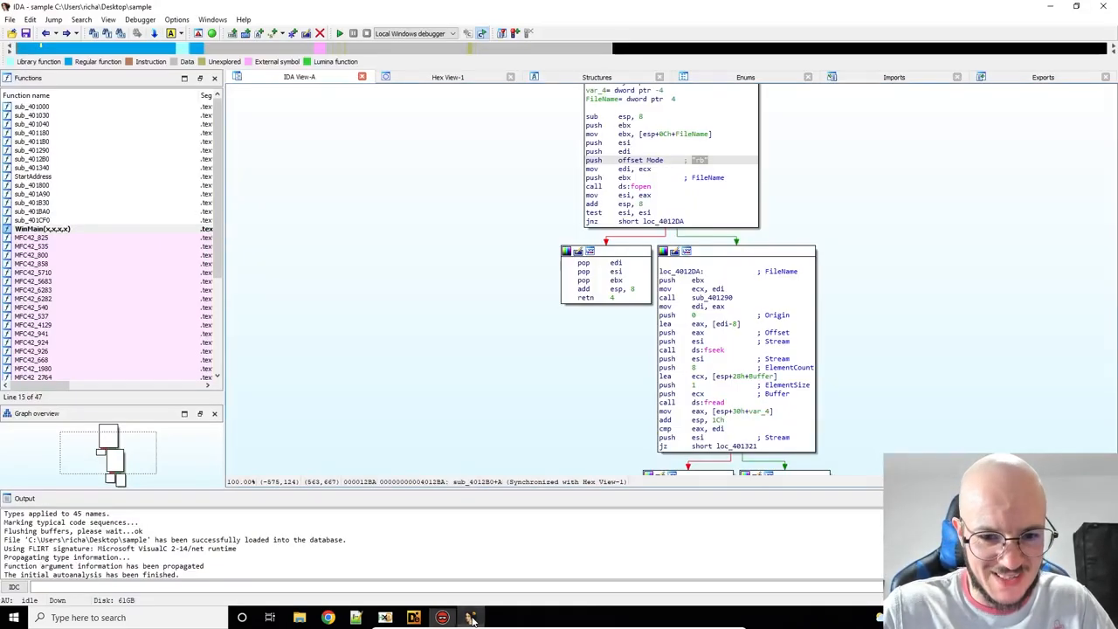
mouse_move(659, 166)
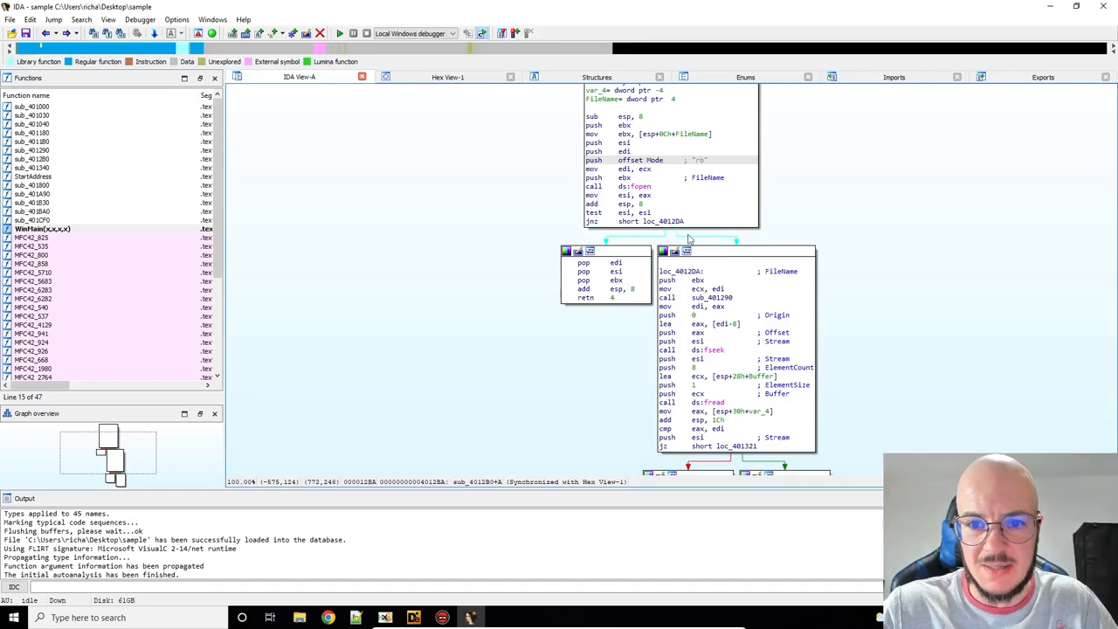
mouse_move(721, 291)
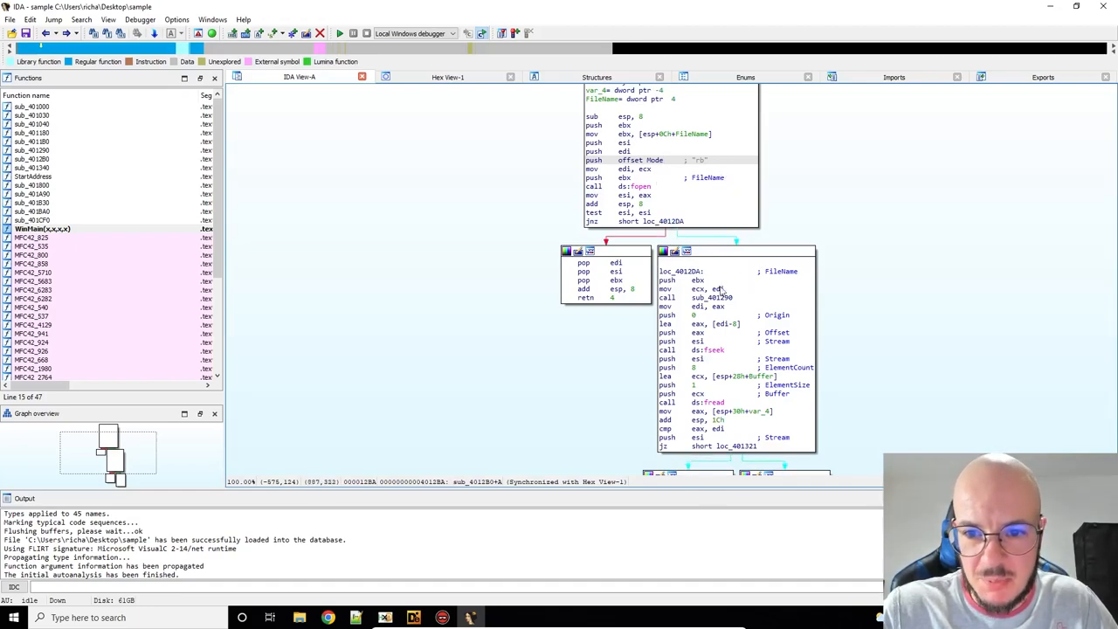
mouse_move(718, 301)
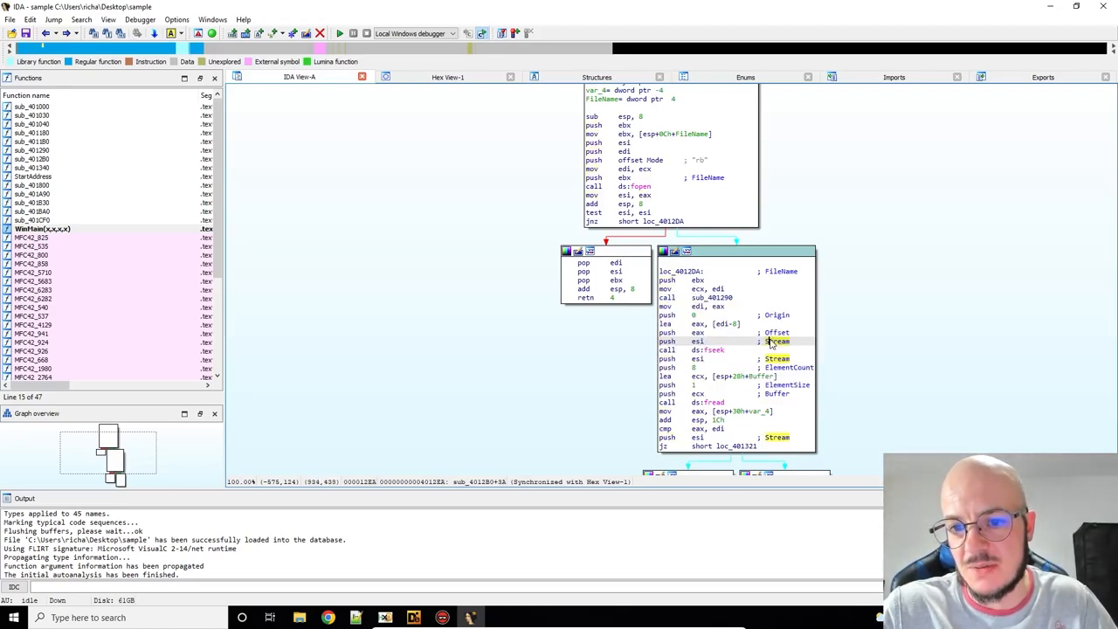
mouse_move(745, 367)
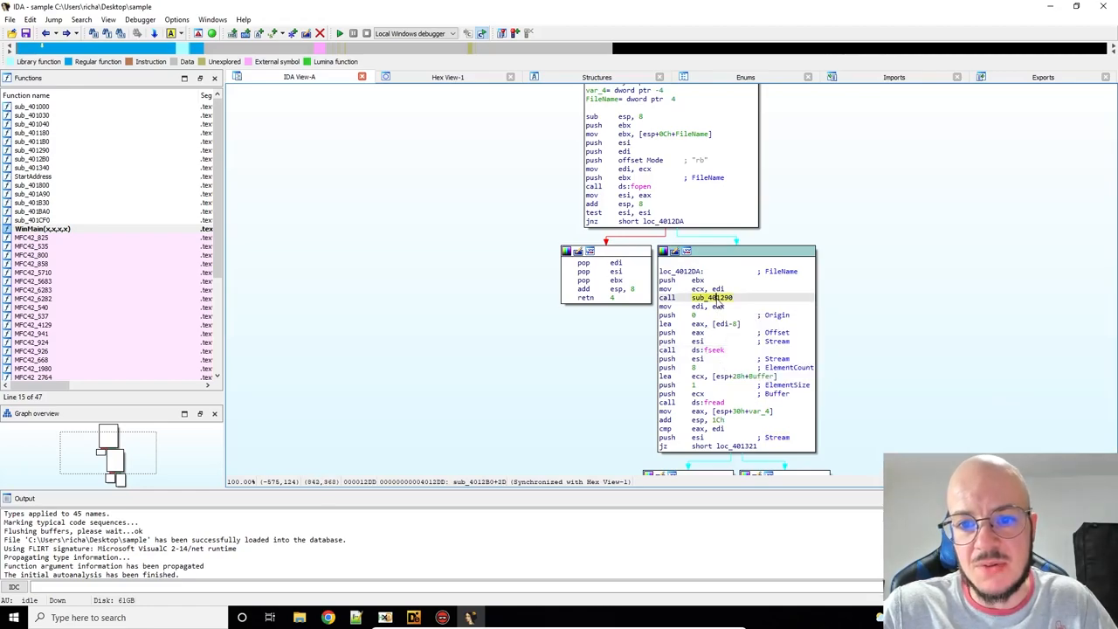
Step: Jump to sub_401290 from its call and bring up the context menu on its name
double_click(712, 298)
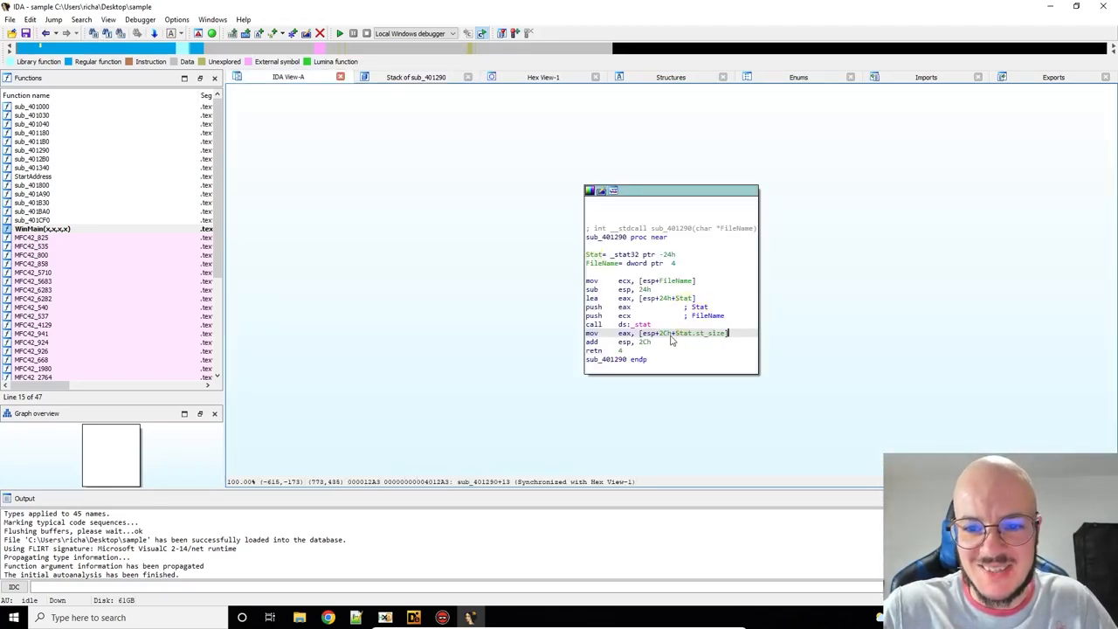
mouse_move(721, 339)
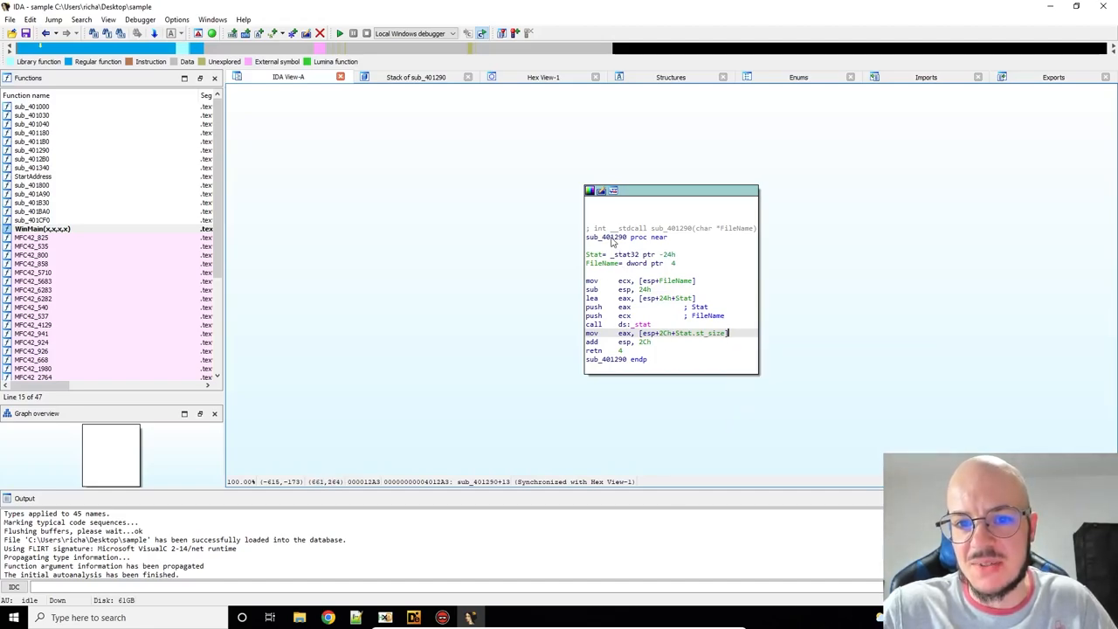
mouse_move(609, 242)
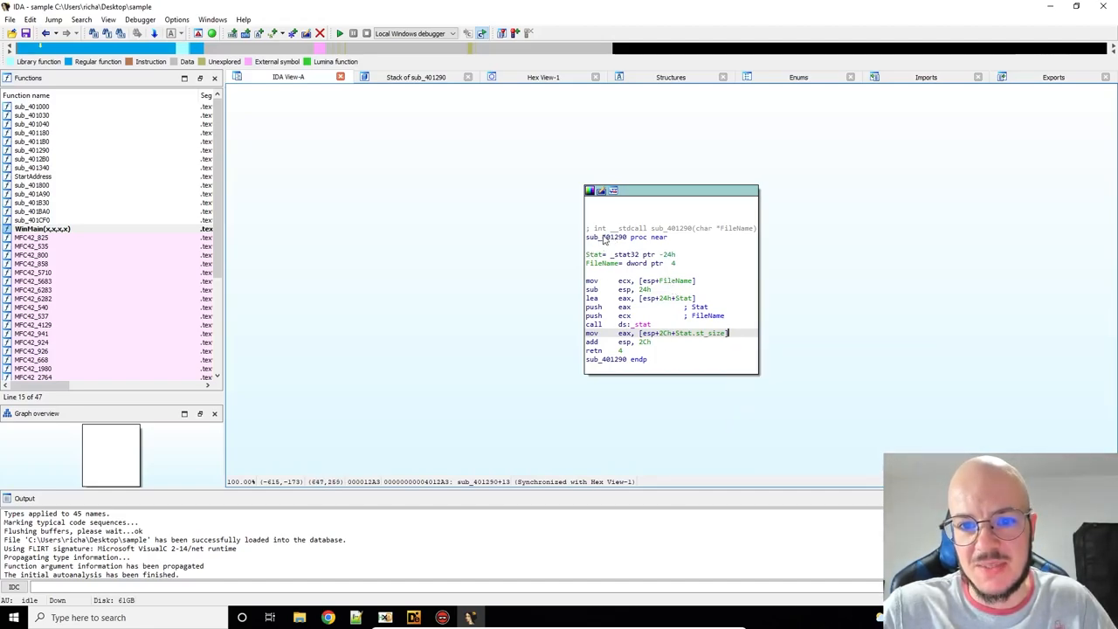
right_click(671, 228)
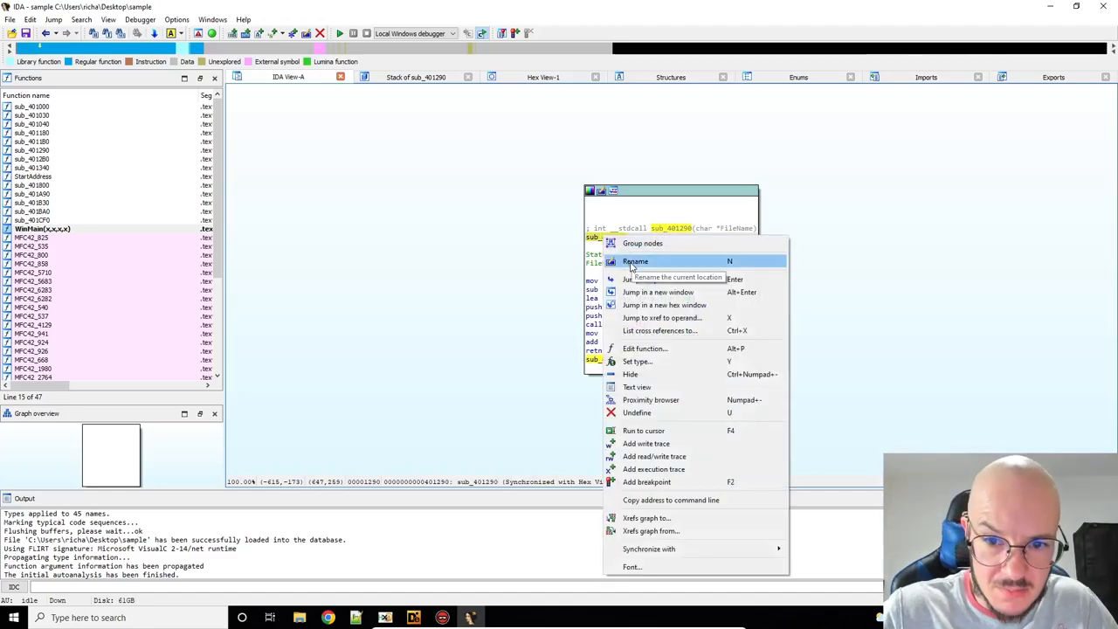
Step: Rename sub_401290 to getSize through the Rename address dialog
left_click(636, 261)
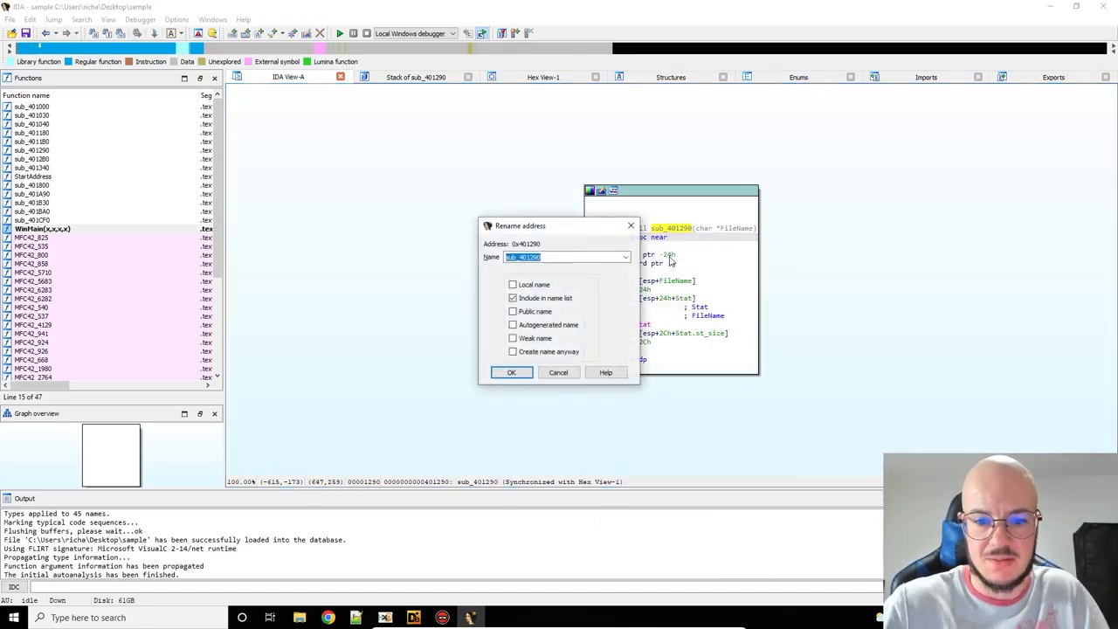
type("getSiy")
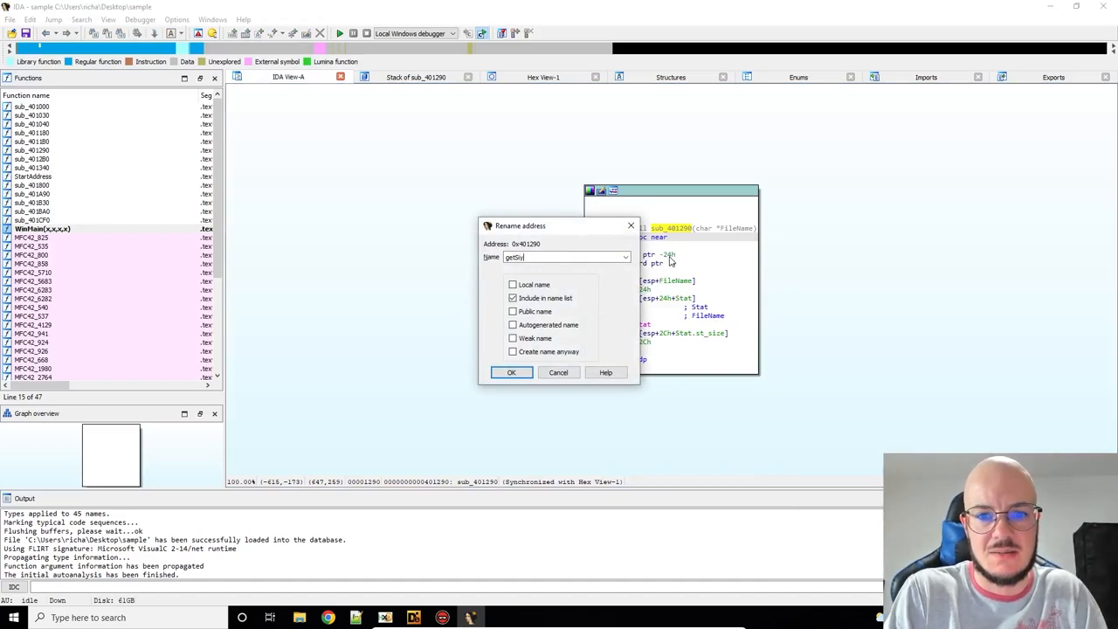
left_click(511, 372)
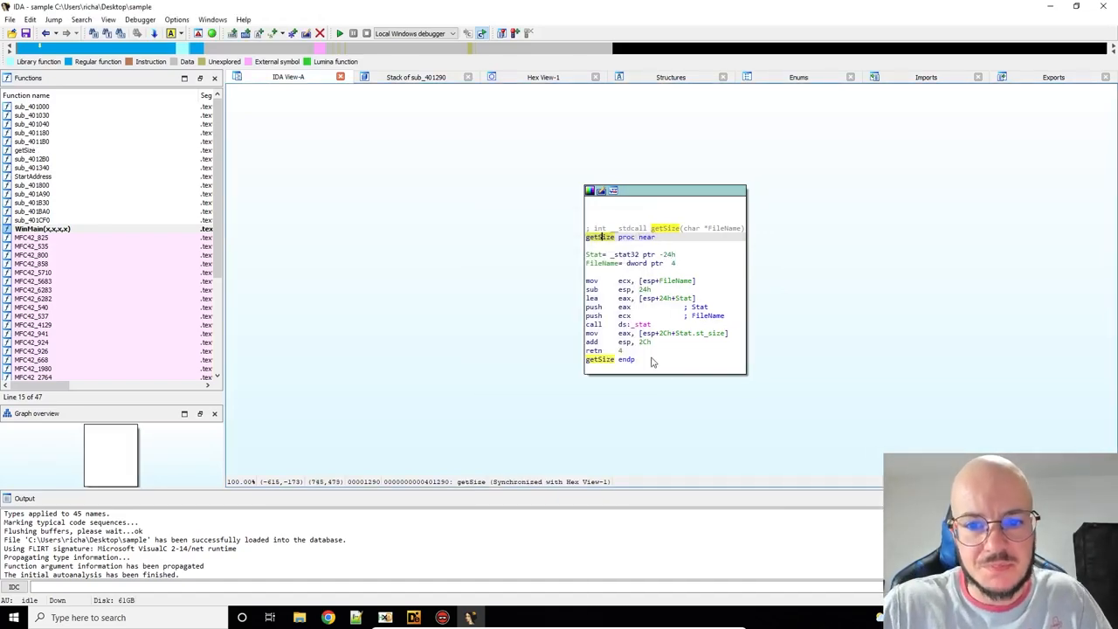
left_click(442, 617)
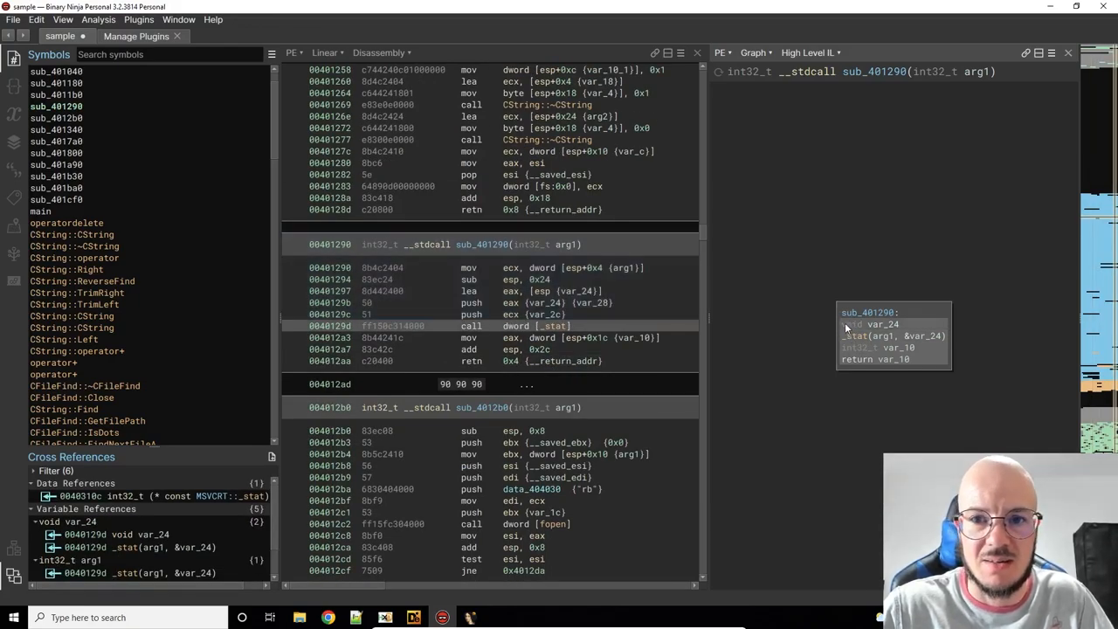
mouse_move(849, 325)
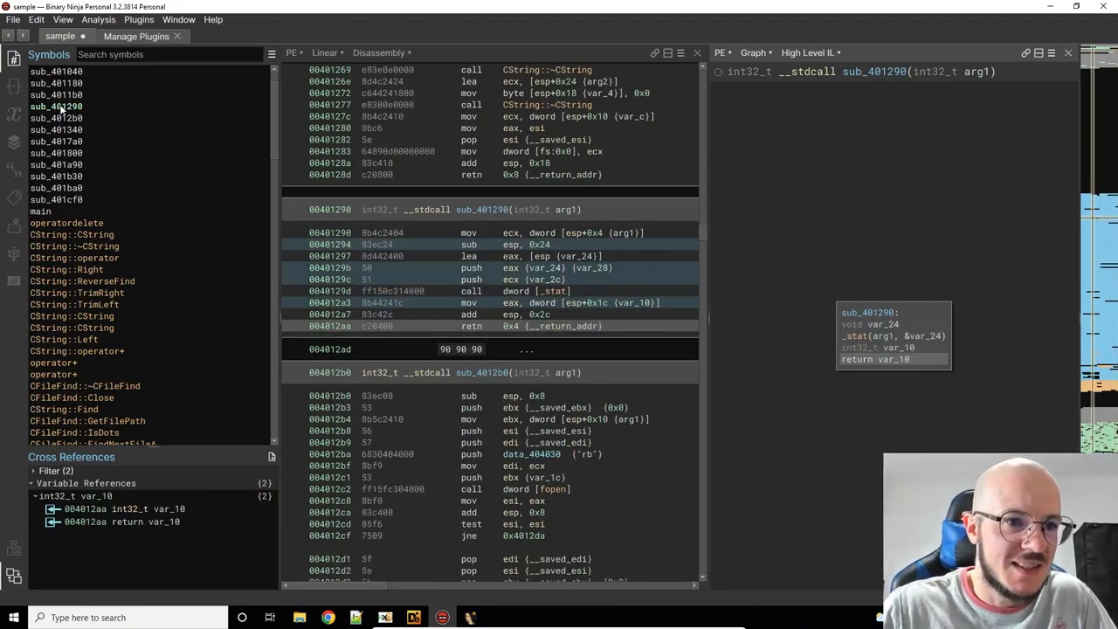
Step: View sub_401290's cross references, then close Binary Ninja
left_click(56, 106)
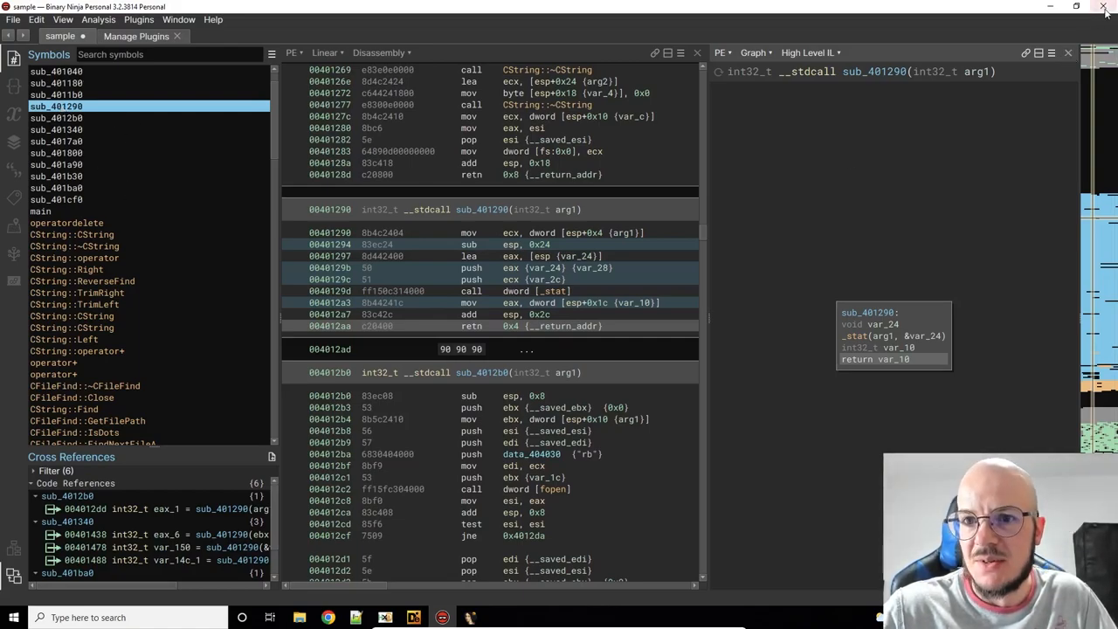
left_click(1105, 8)
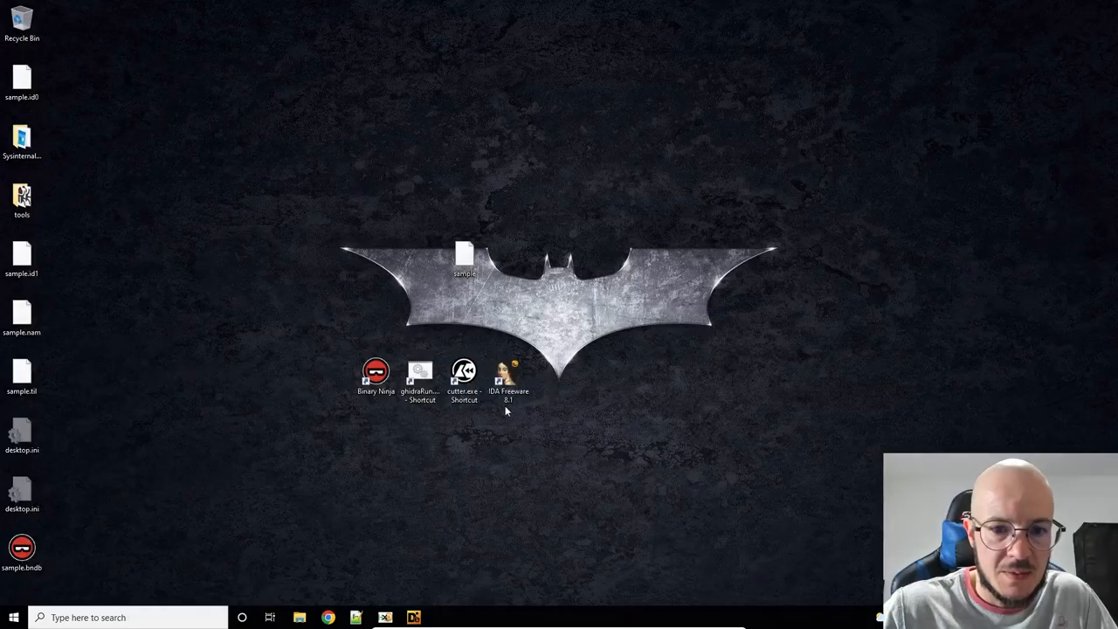
Step: Launch Cutter, load the desktop sample with default load options, and maximise the window
left_click(464, 373)
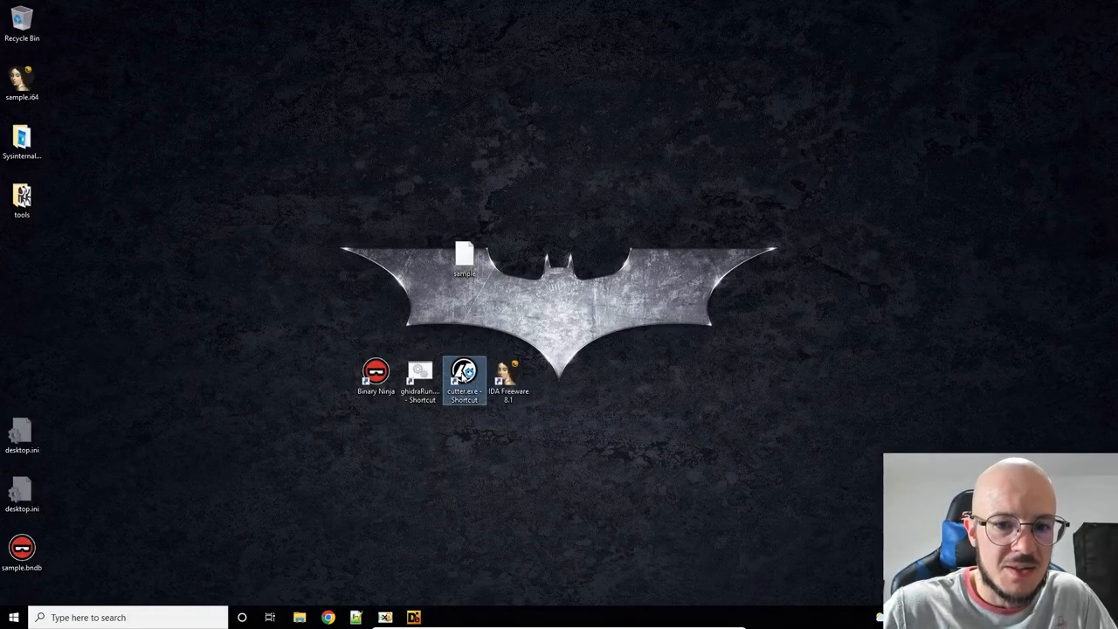
double_click(464, 370)
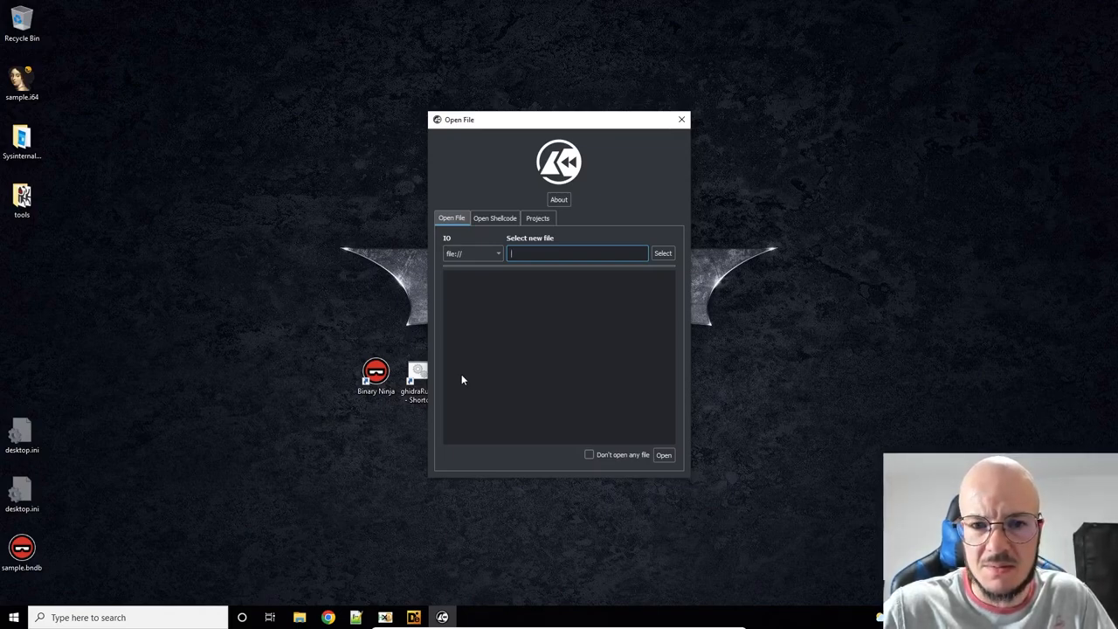
mouse_move(624, 303)
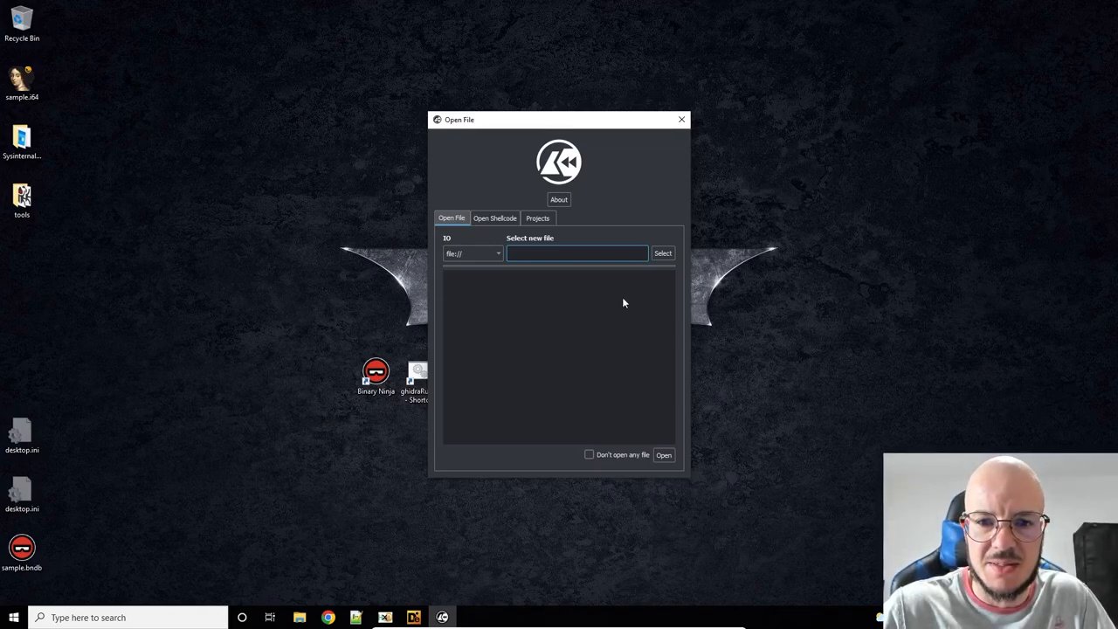
left_click(664, 253)
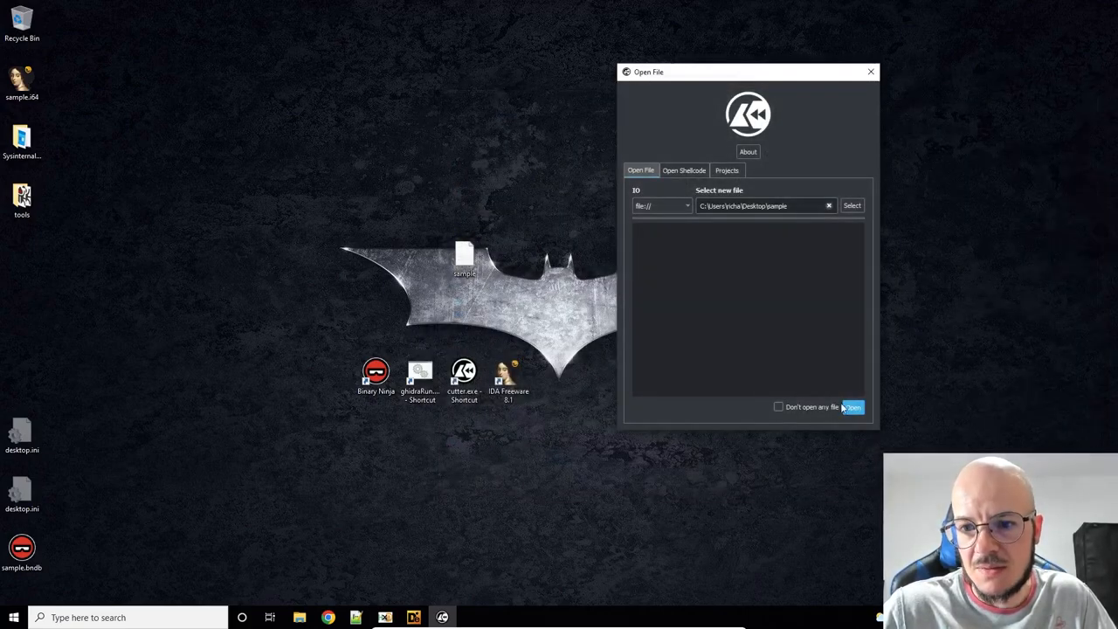
left_click(852, 407)
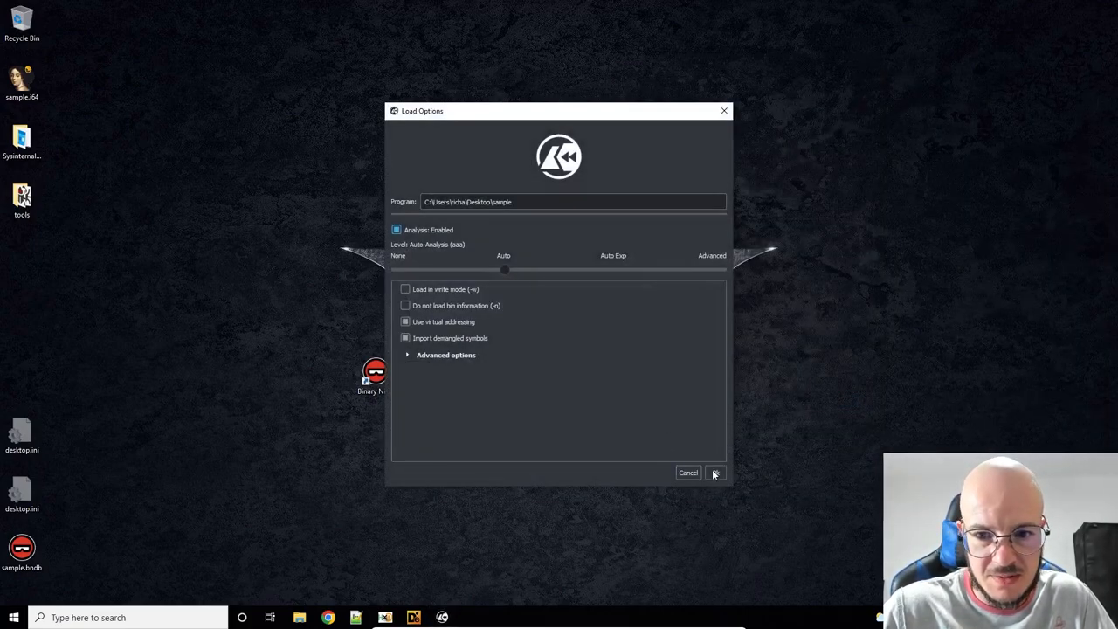
left_click(715, 473)
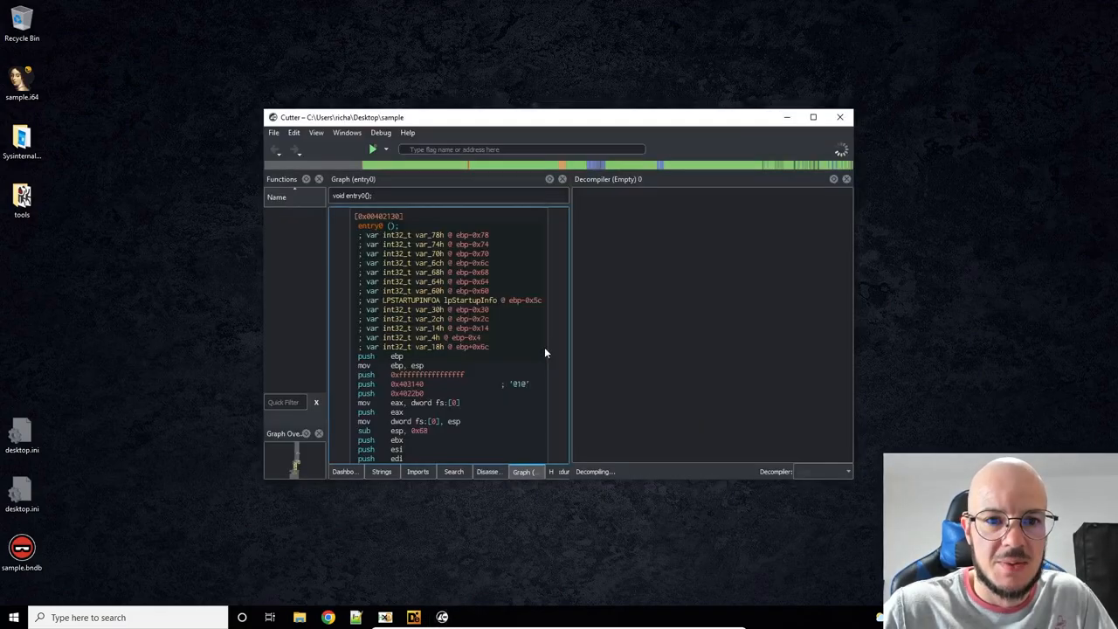
left_click(812, 117)
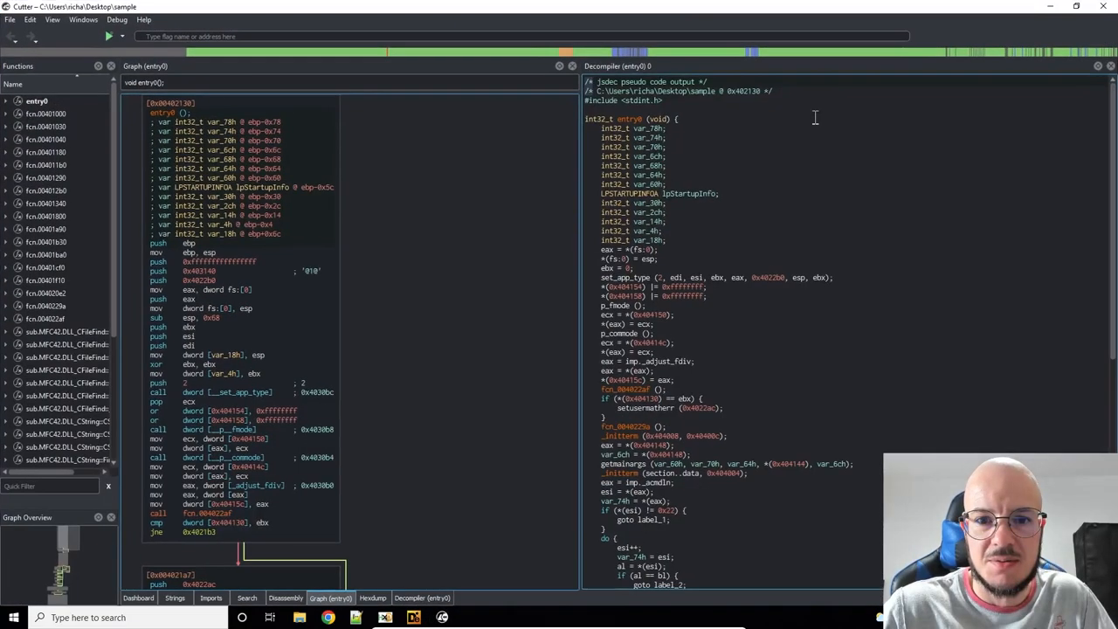
mouse_move(379, 401)
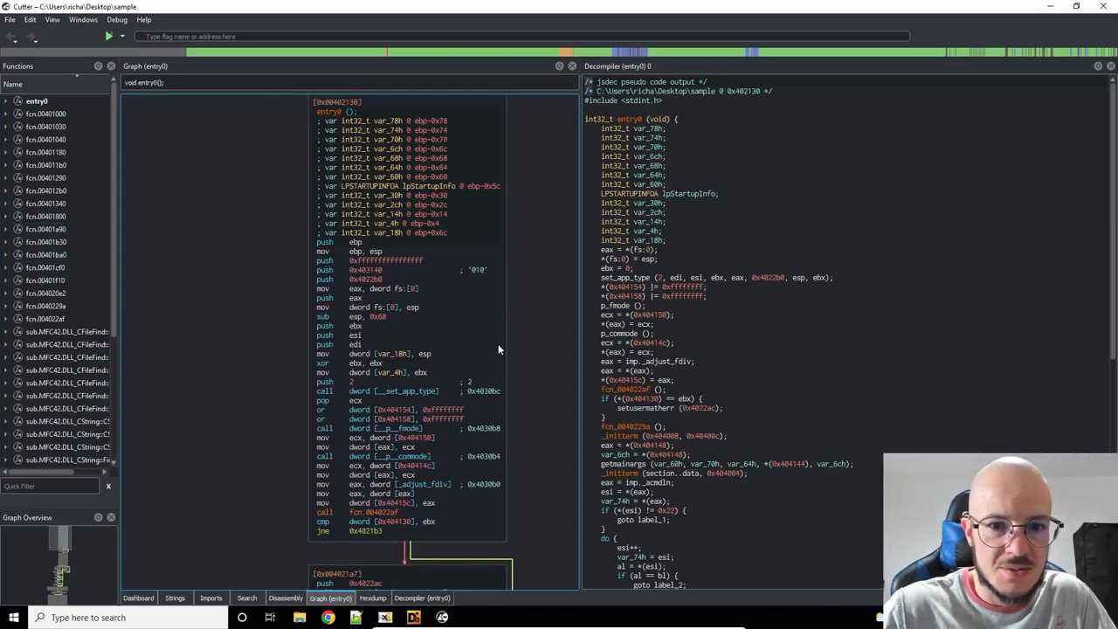
Step: Scroll through the entry0 graph to the call to fcn.00401f10
scroll("down", 3)
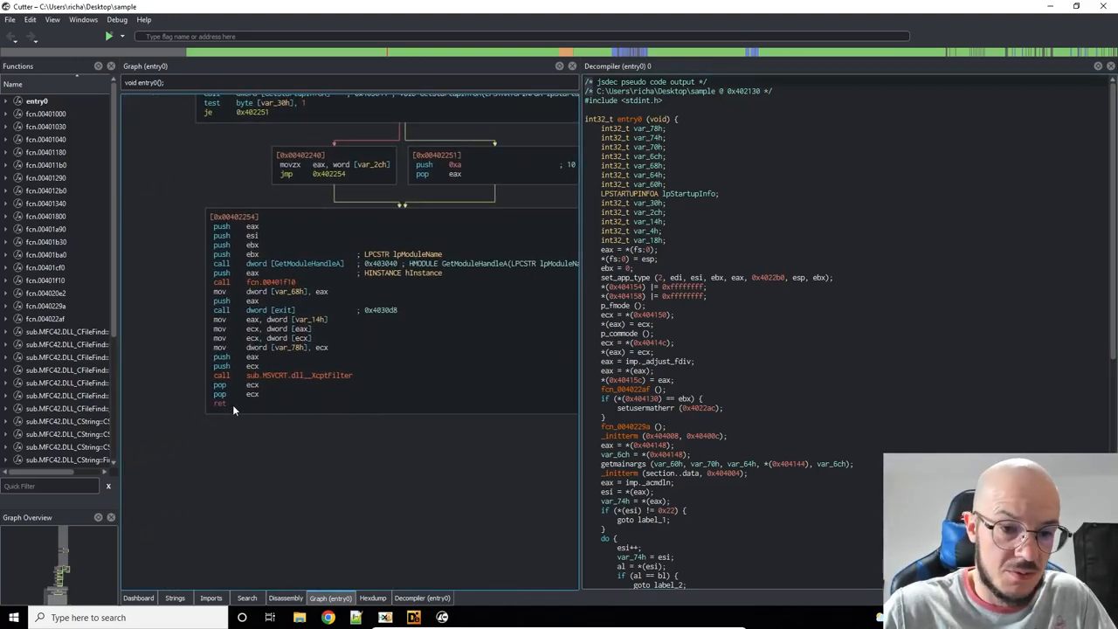
mouse_move(295, 427)
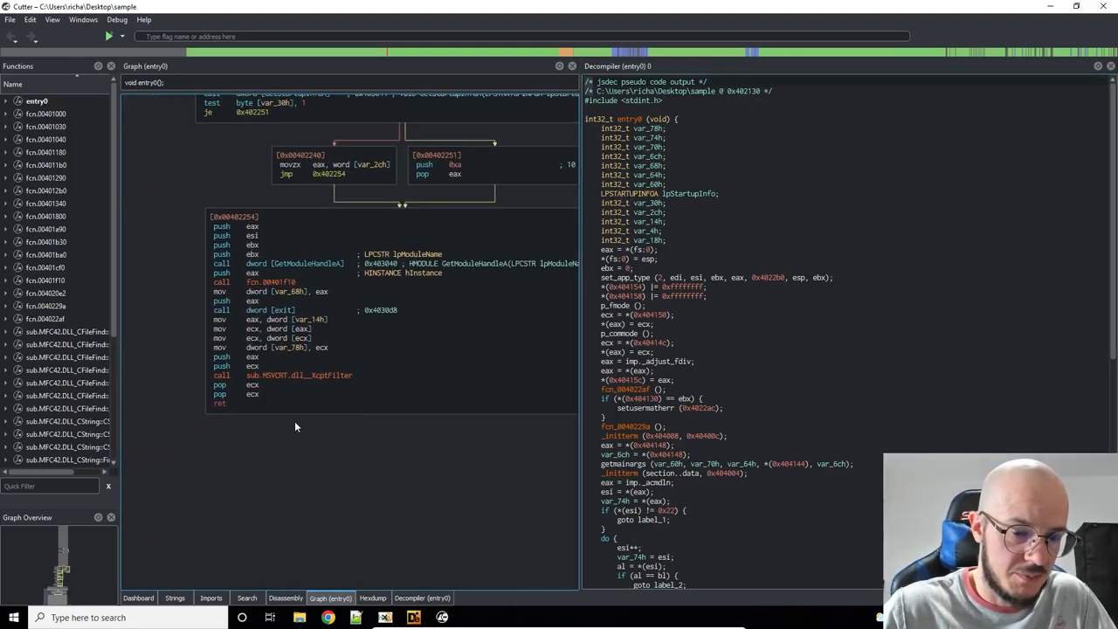
mouse_move(277, 285)
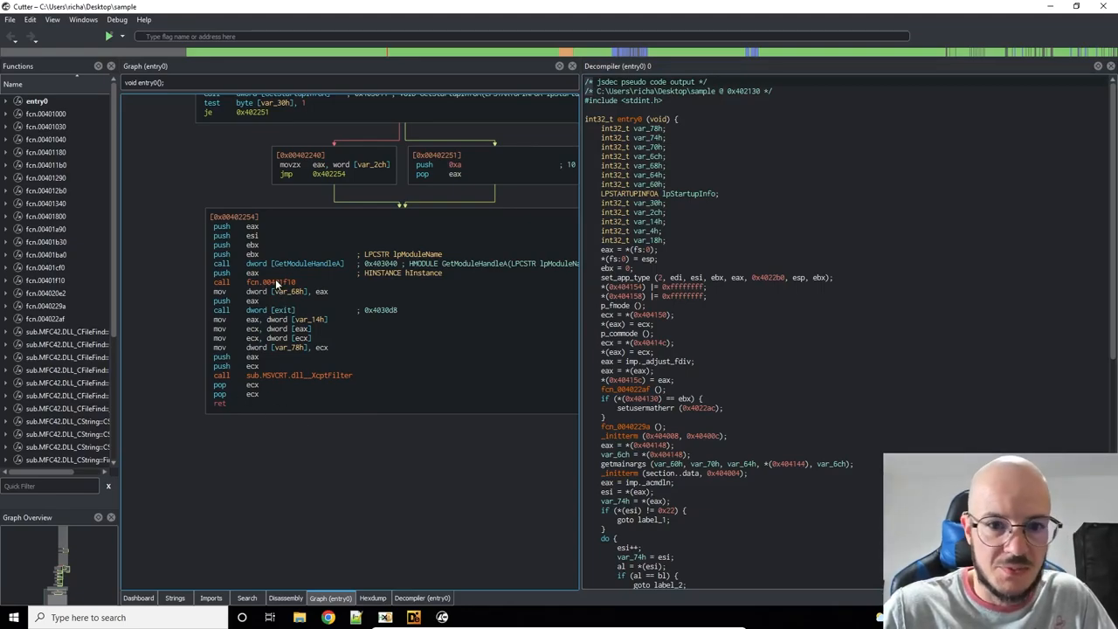
scroll("down", 3)
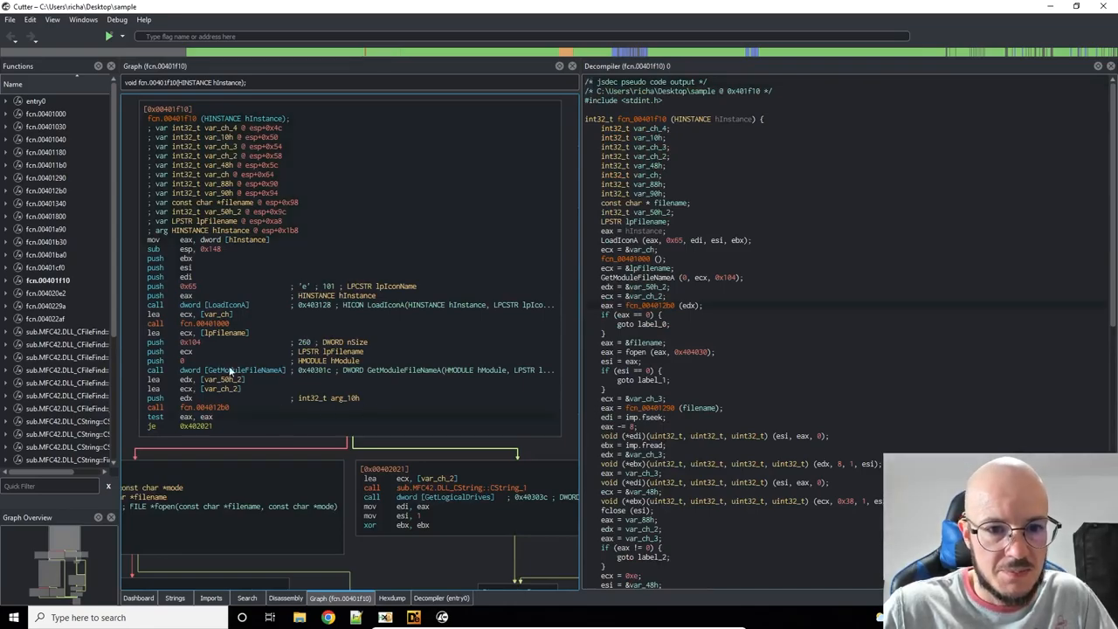
scroll("up", 3)
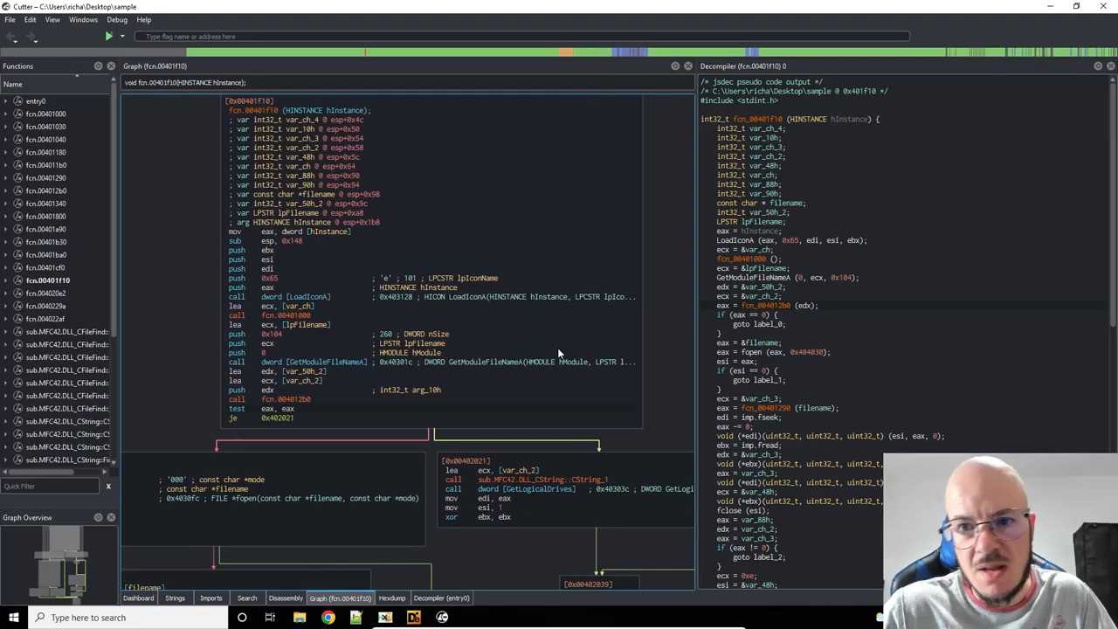
mouse_move(485, 327)
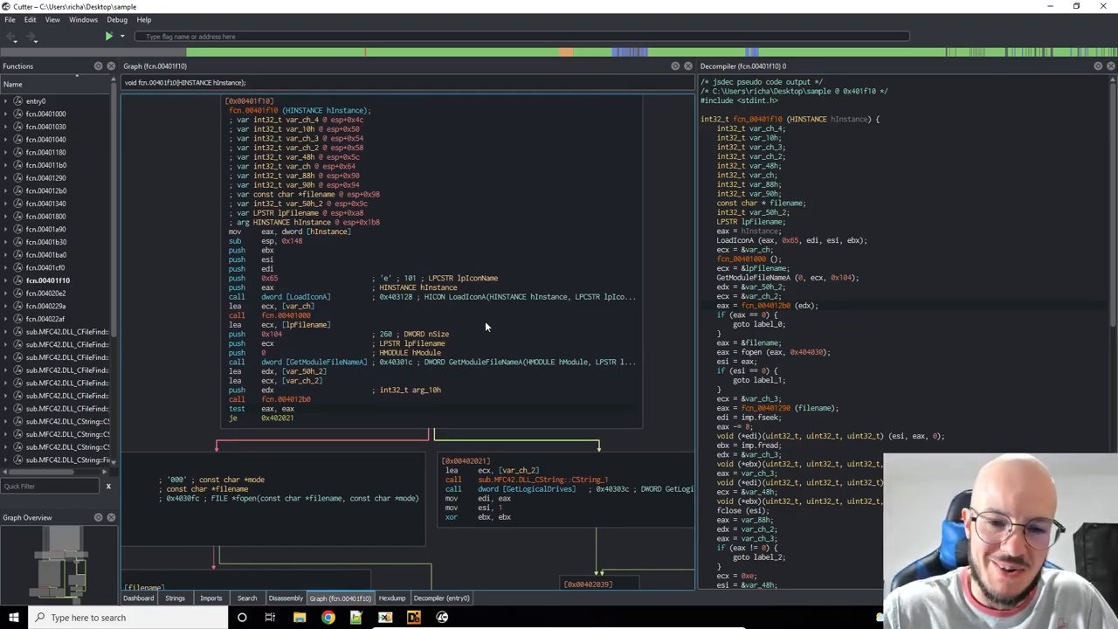
mouse_move(459, 297)
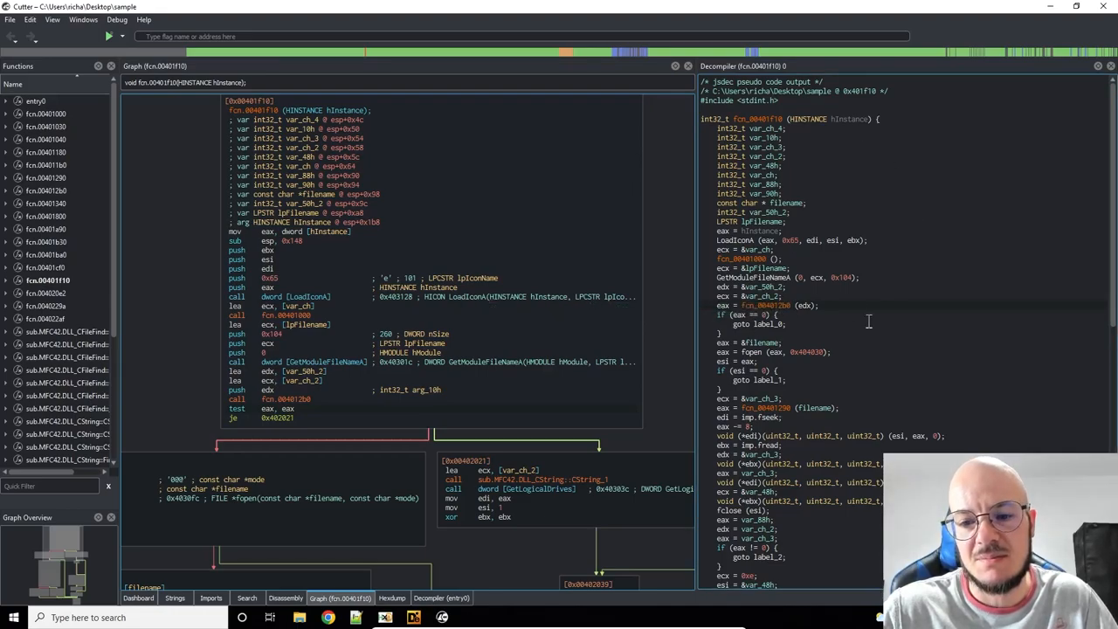
scroll("down", 3)
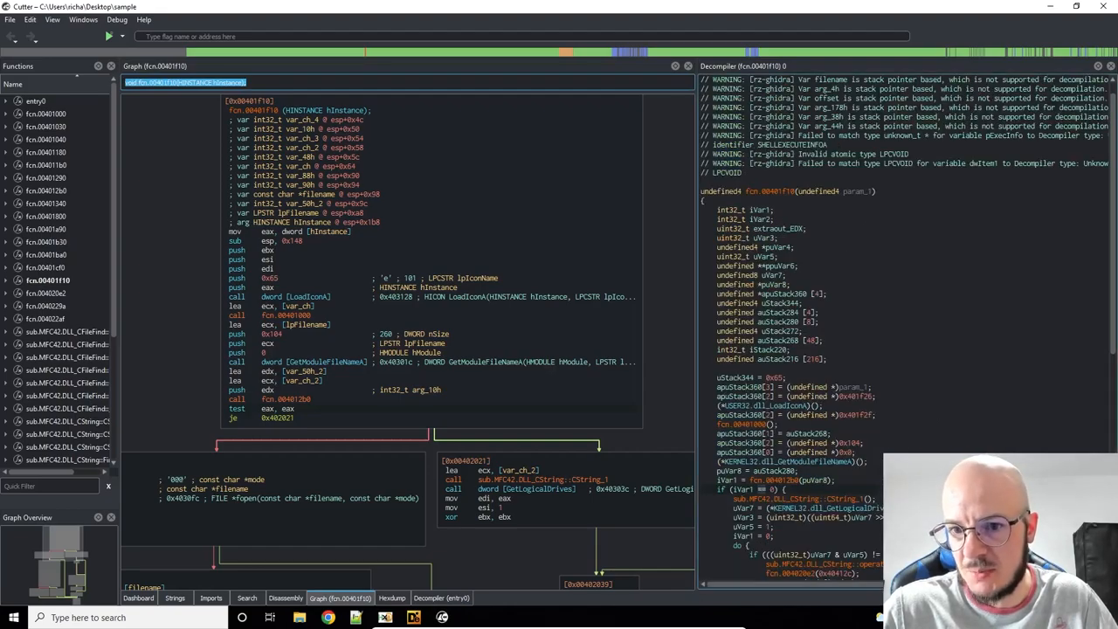
scroll("down", 3)
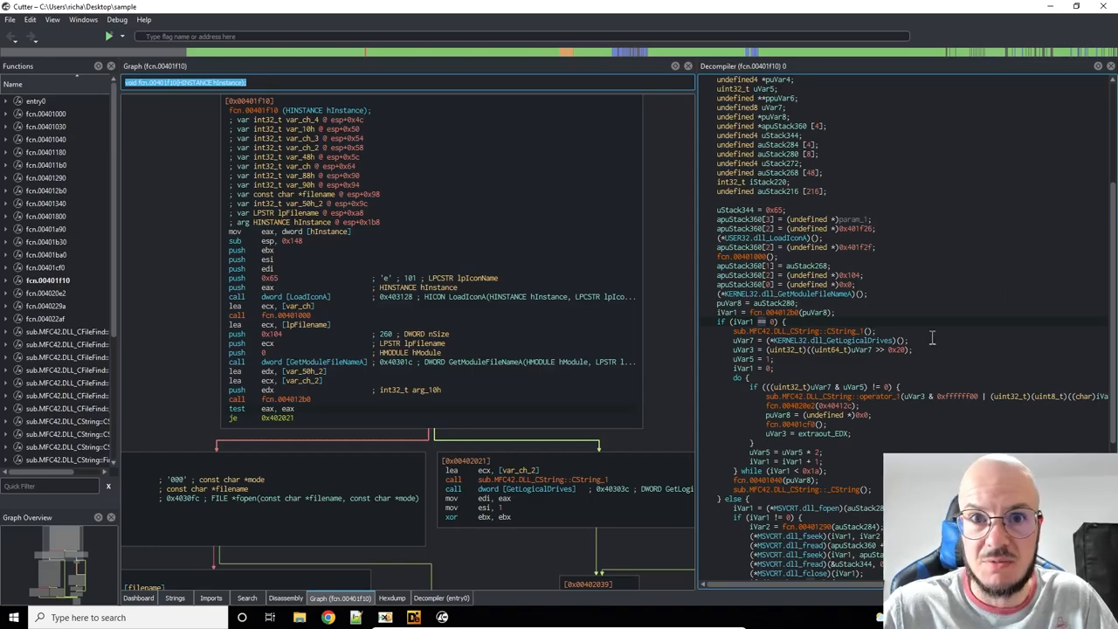
scroll("down", 3)
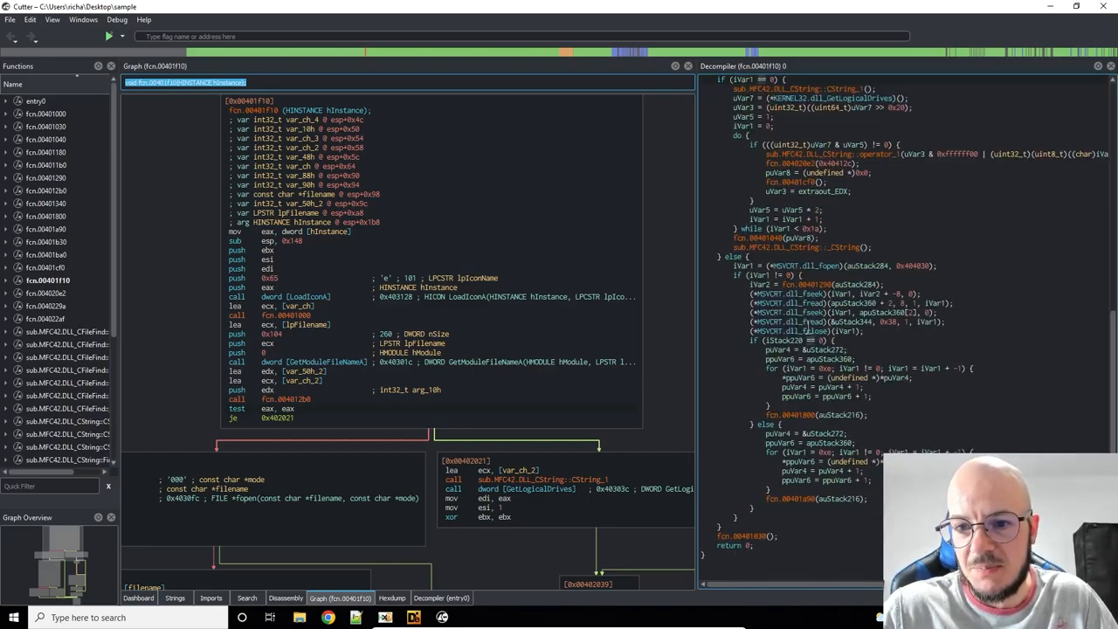
scroll("up", 3)
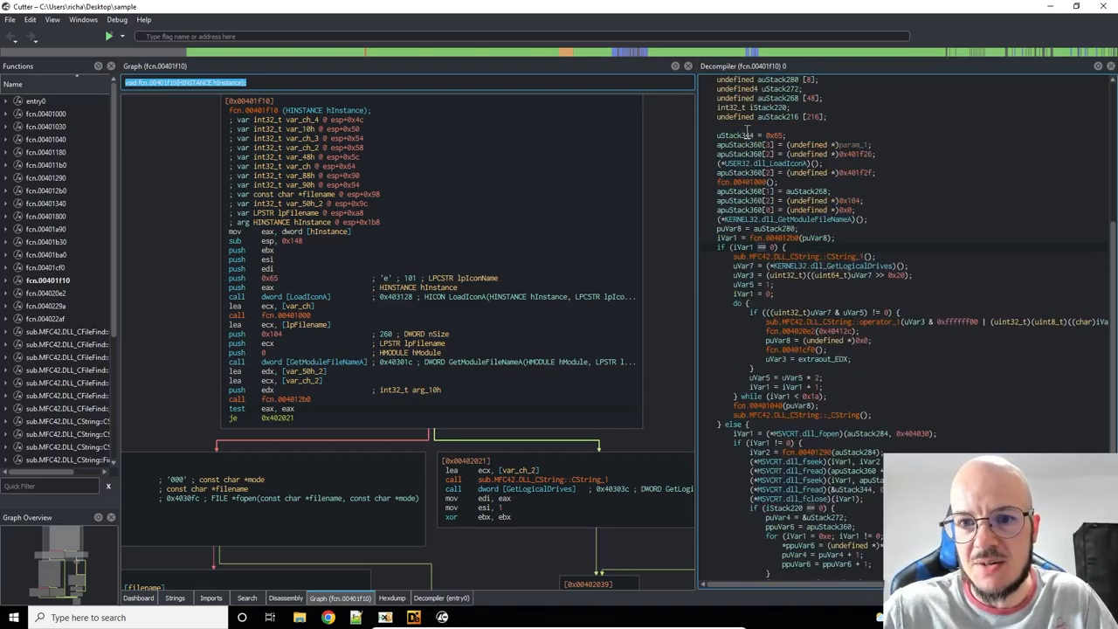
right_click(747, 136)
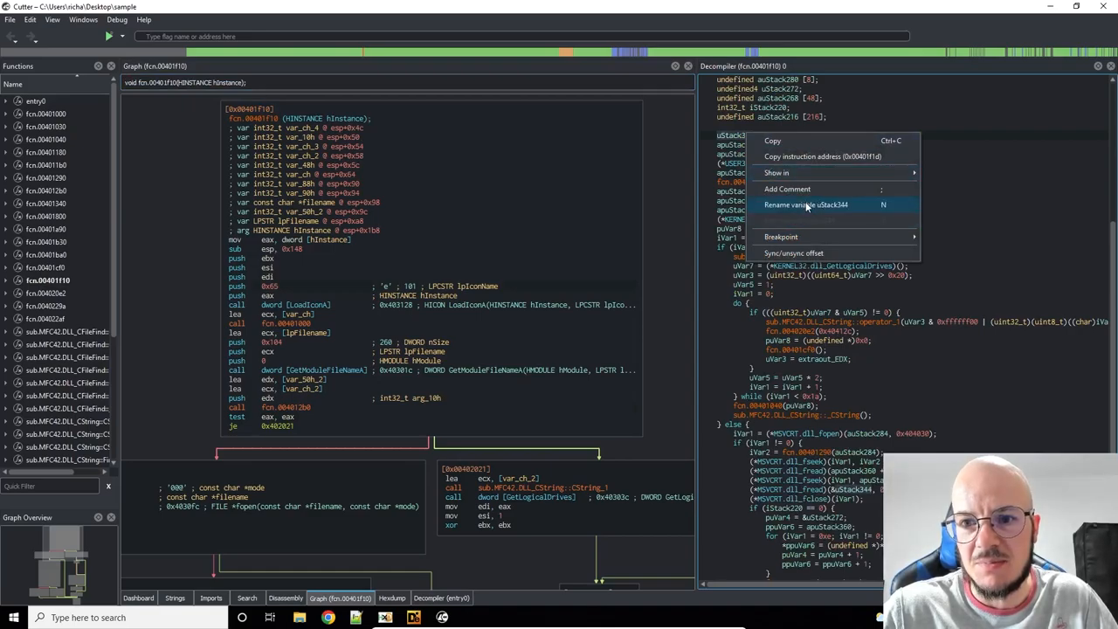
mouse_move(823, 212)
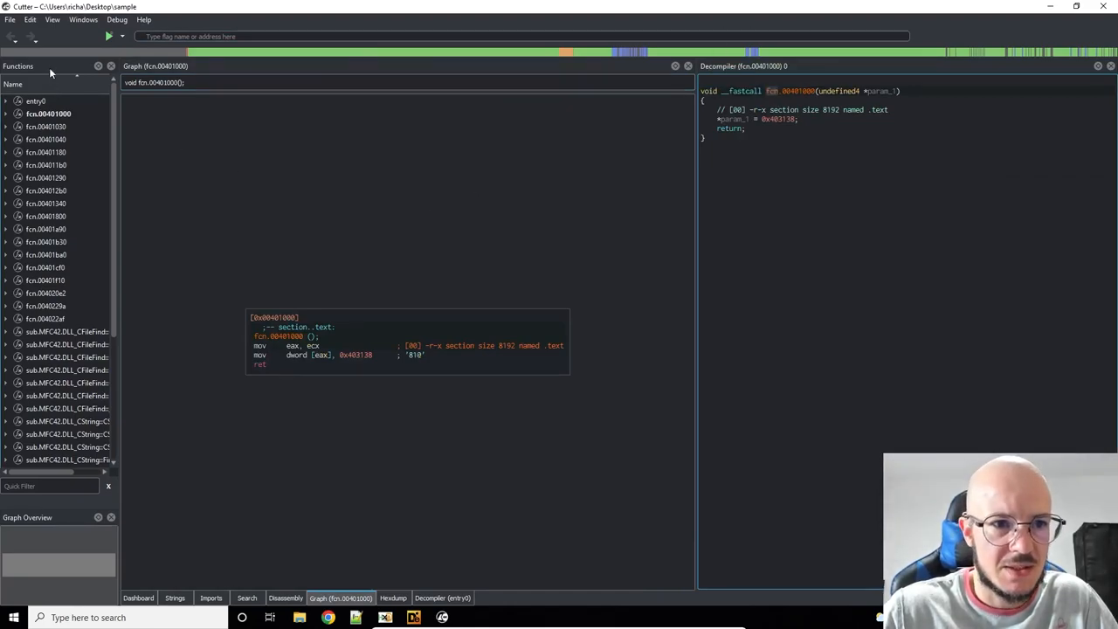
left_click(46, 280)
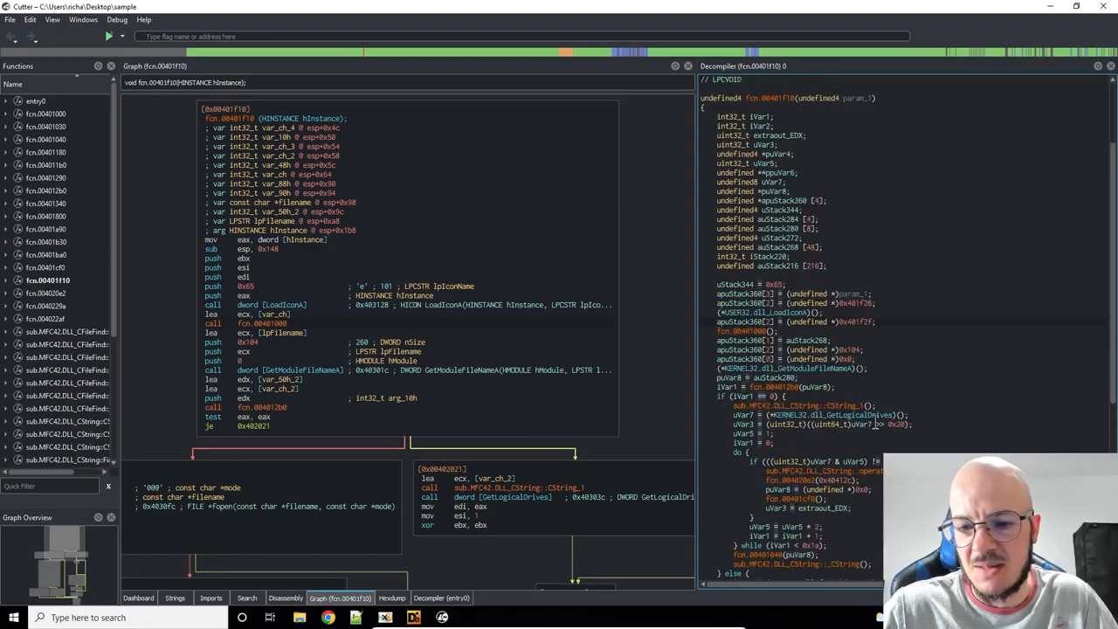
scroll("down", 3)
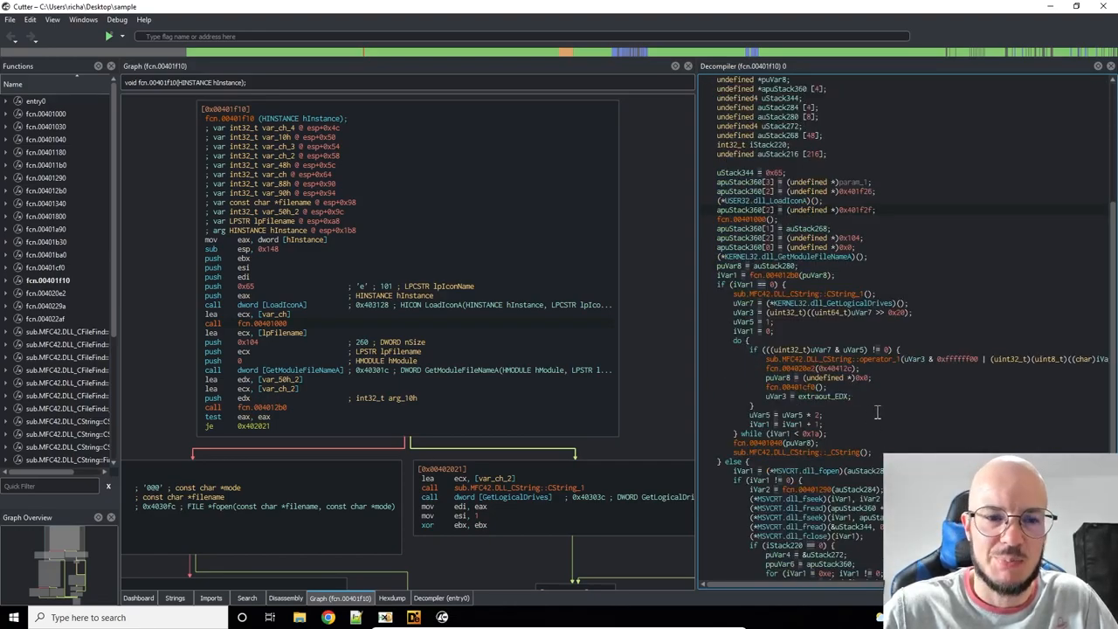
right_click(741, 229)
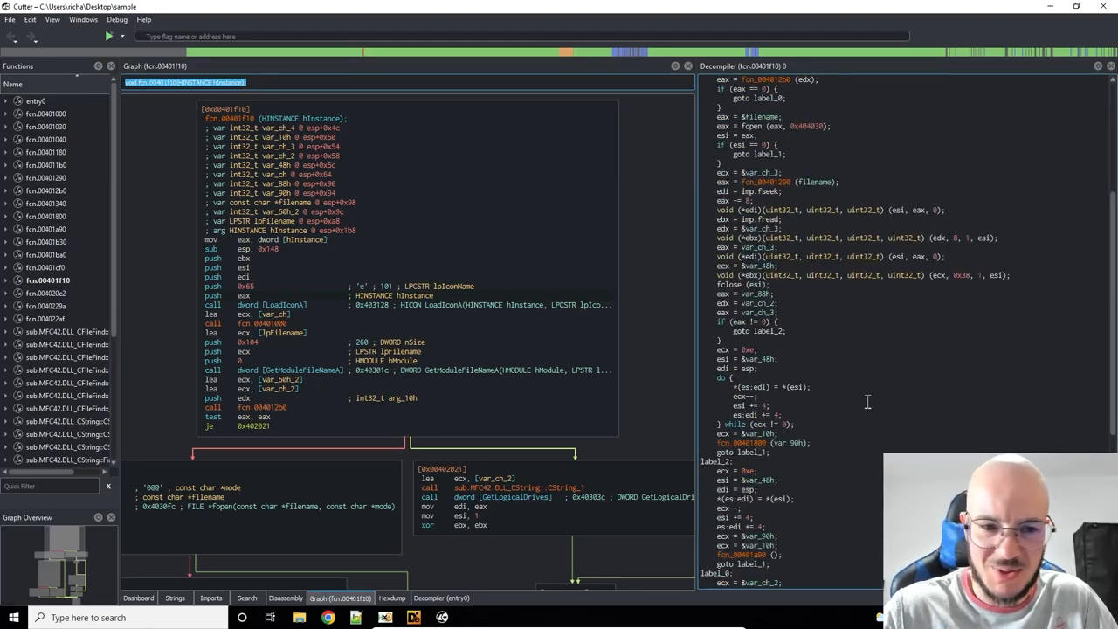
mouse_move(395, 214)
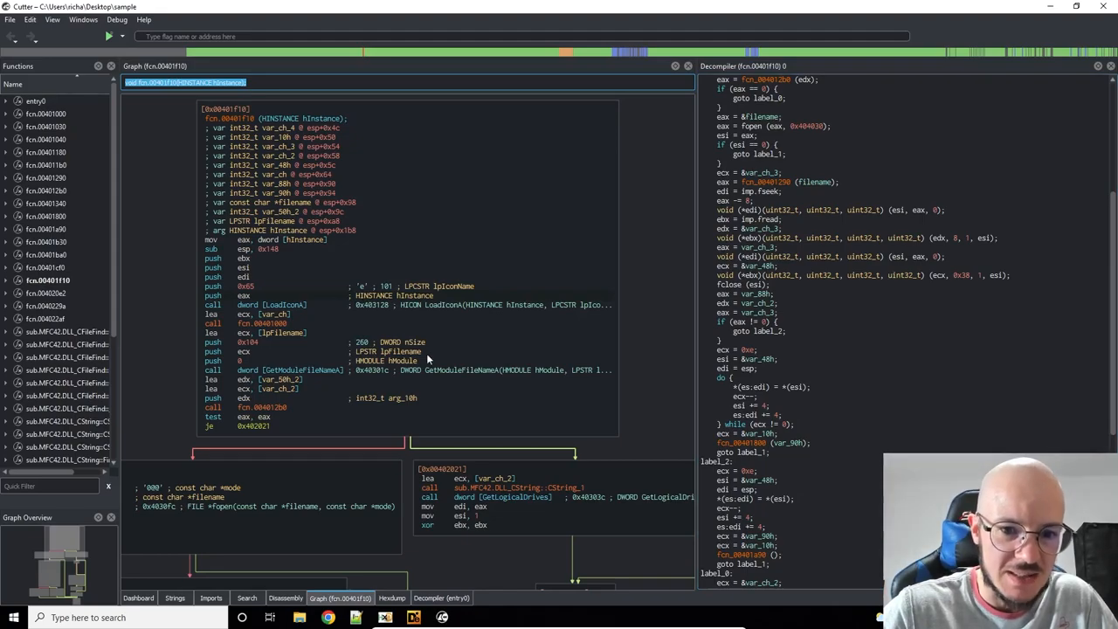
mouse_move(325, 363)
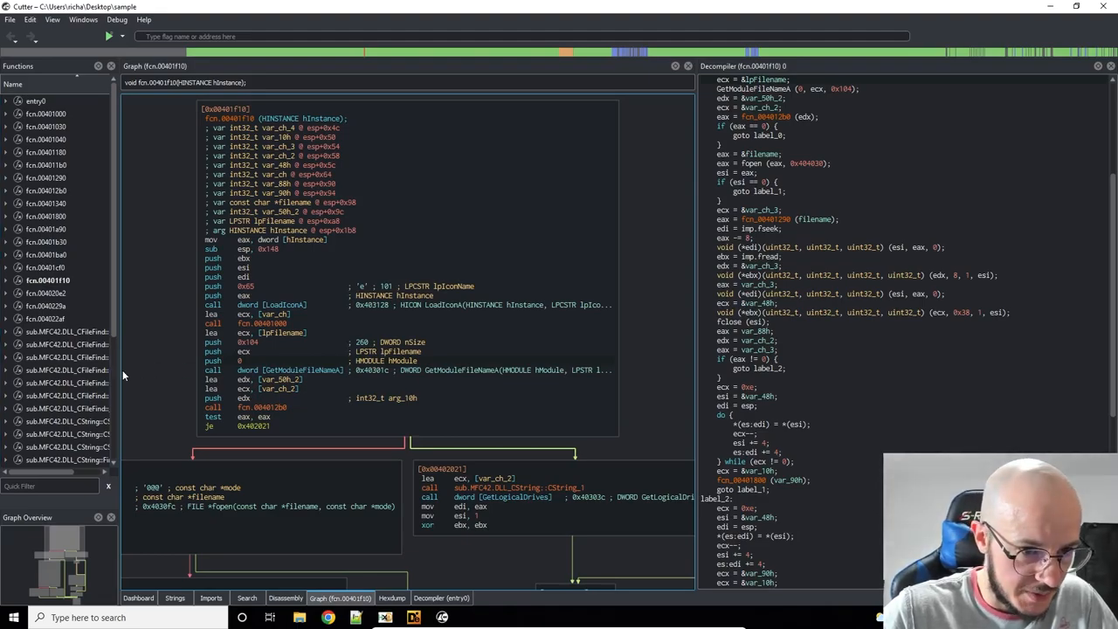
Step: Widen the Functions panel, browse the MFC42 entries, and open the CString::operator stub
left_click_drag(120, 375, 207, 376)
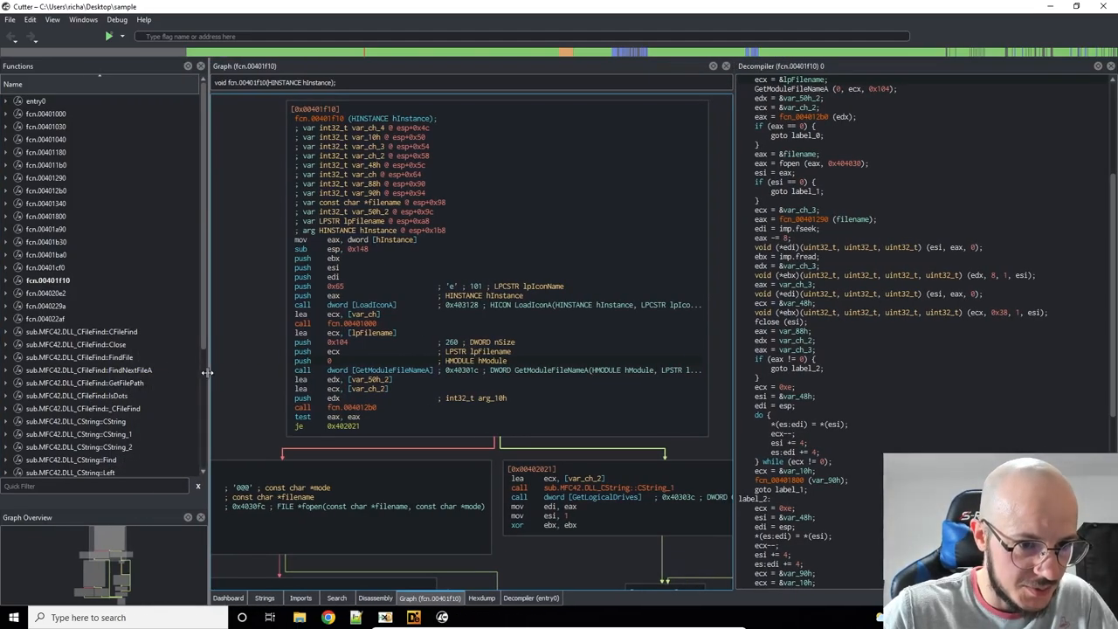
scroll("down", 3)
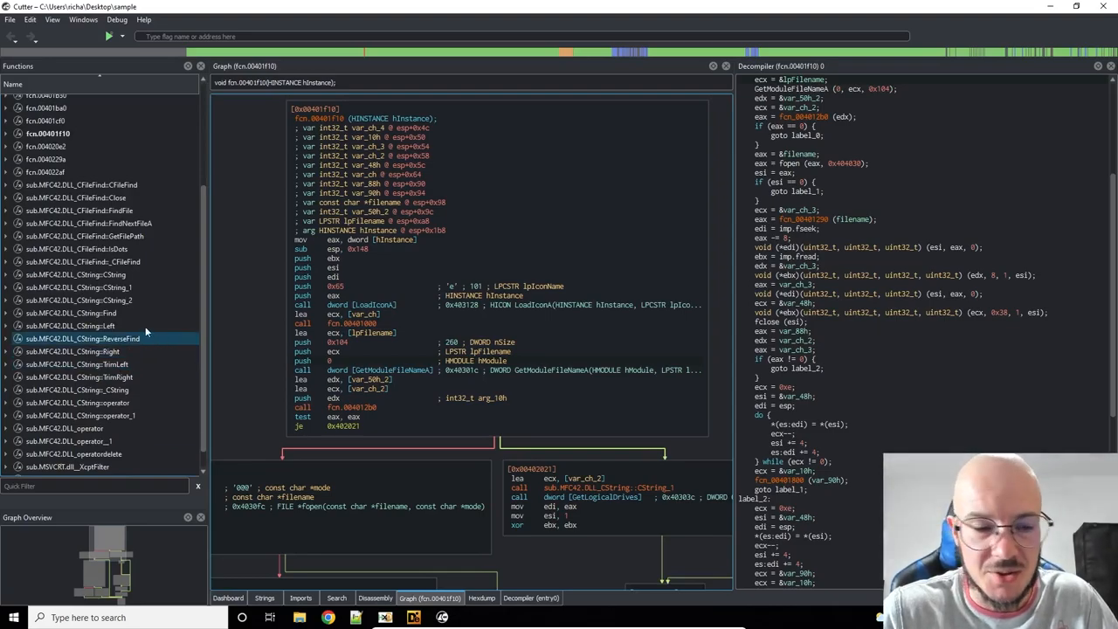
left_click(79, 198)
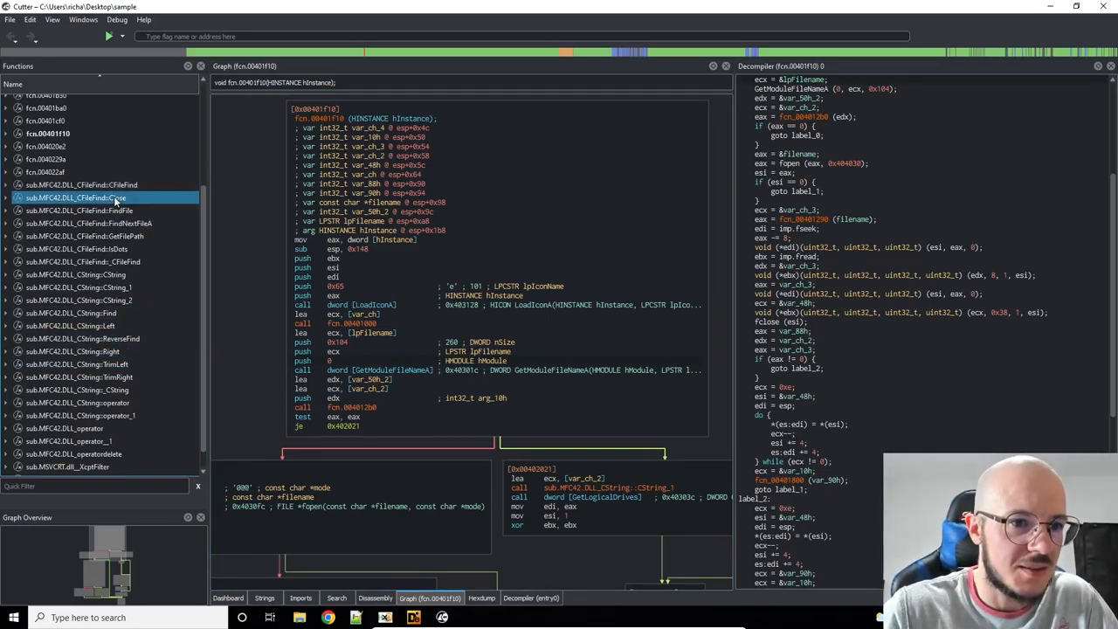
left_click(103, 211)
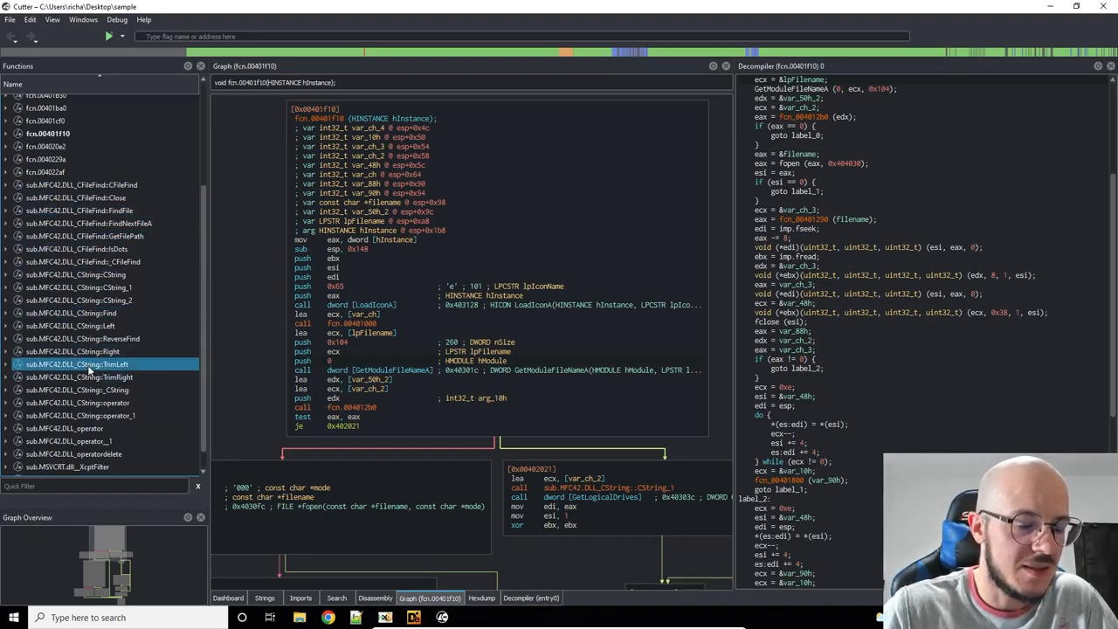
mouse_move(83, 339)
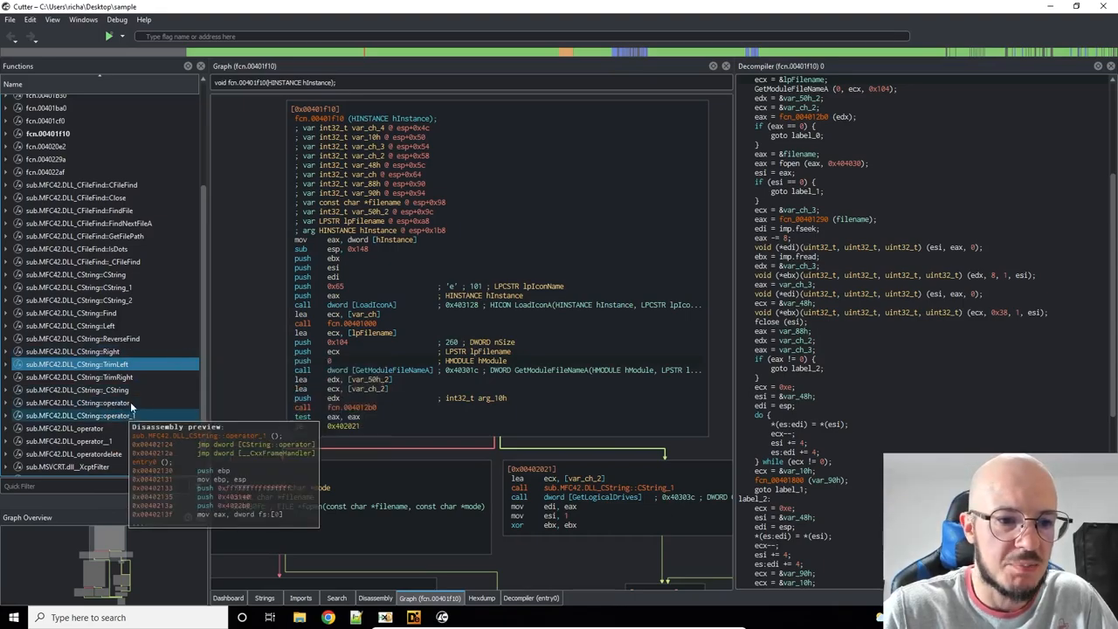
left_click(93, 403)
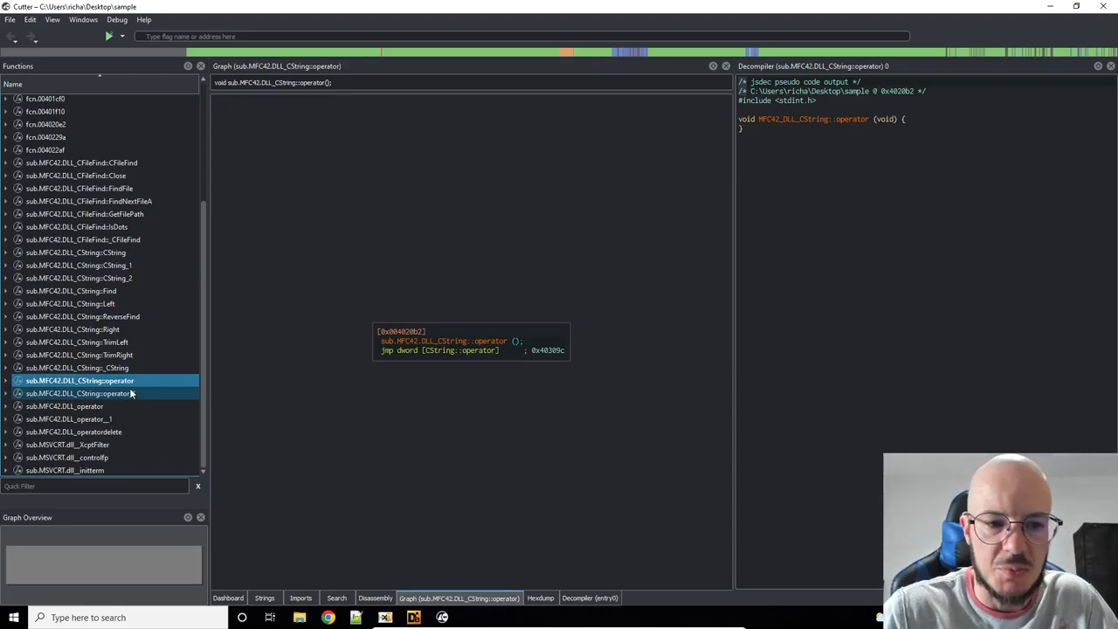
Step: Reopen entry0 from the Functions list and expand its offset, size and details
left_click(68, 418)
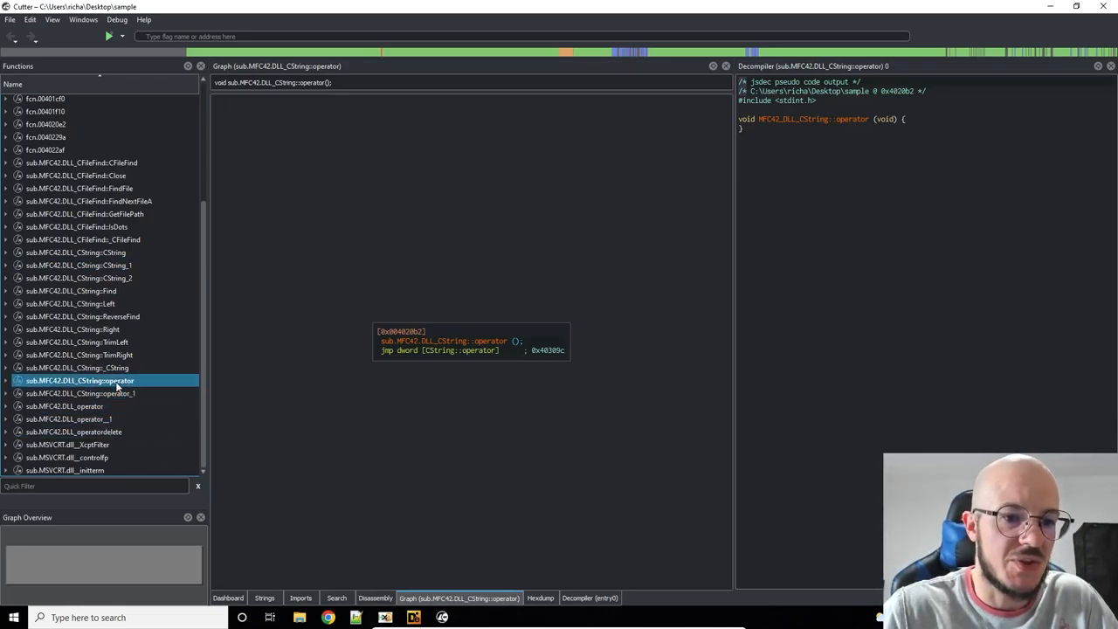
left_click(69, 418)
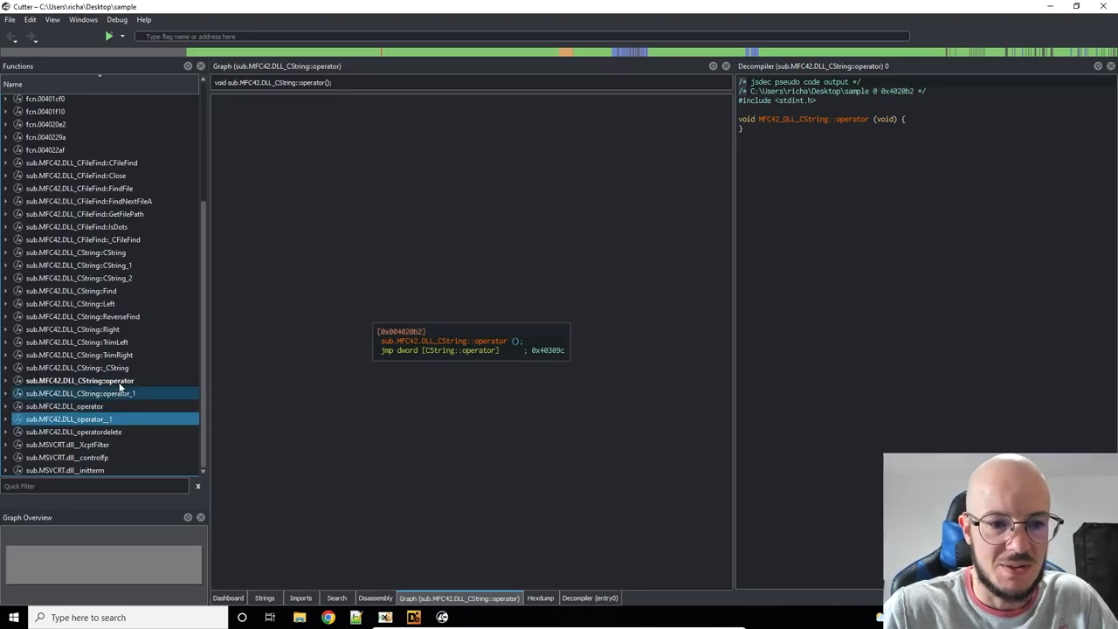
mouse_move(79, 380)
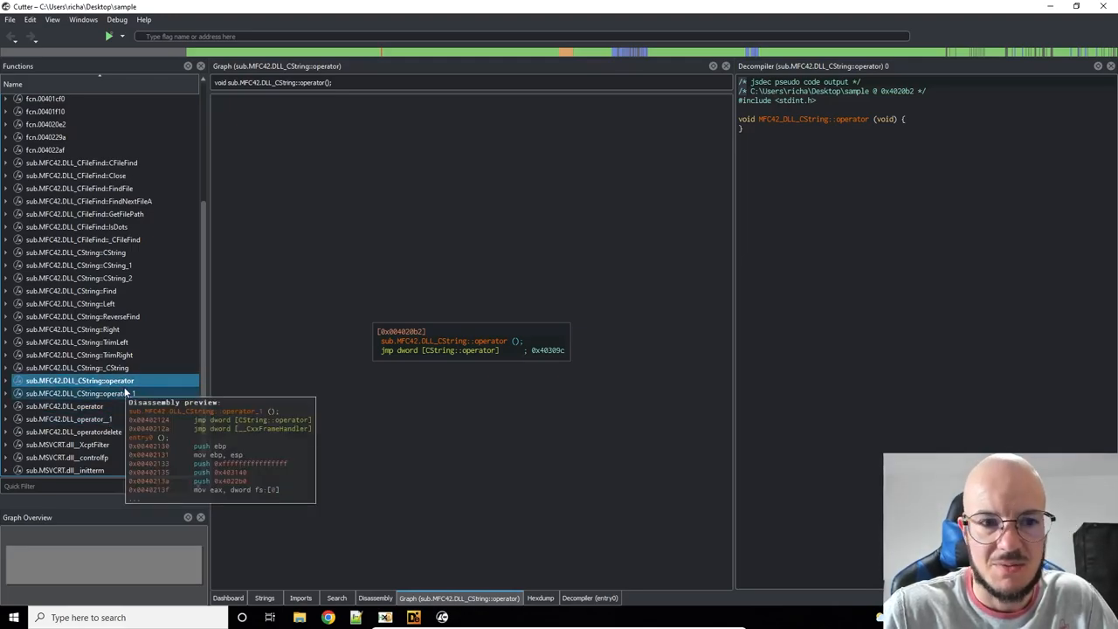
mouse_move(119, 281)
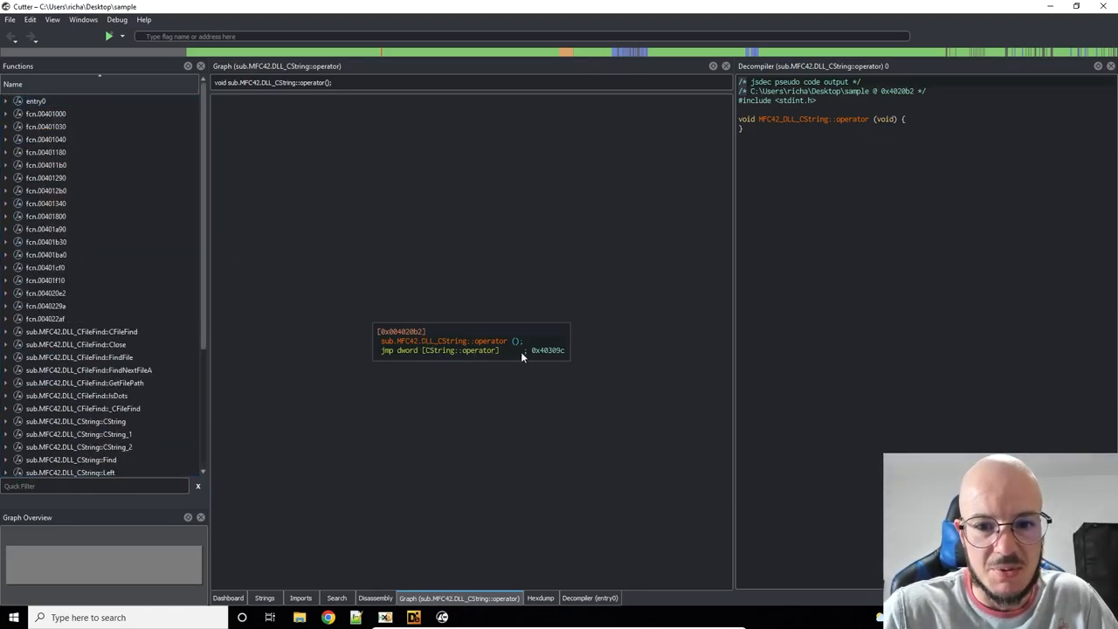
left_click(82, 331)
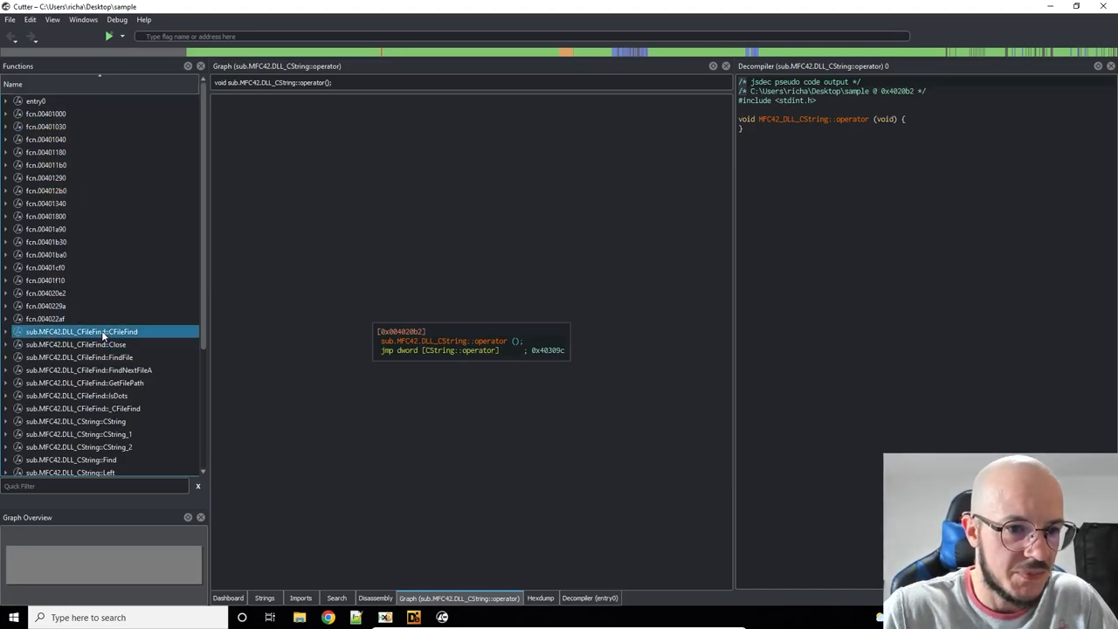
left_click(82, 331)
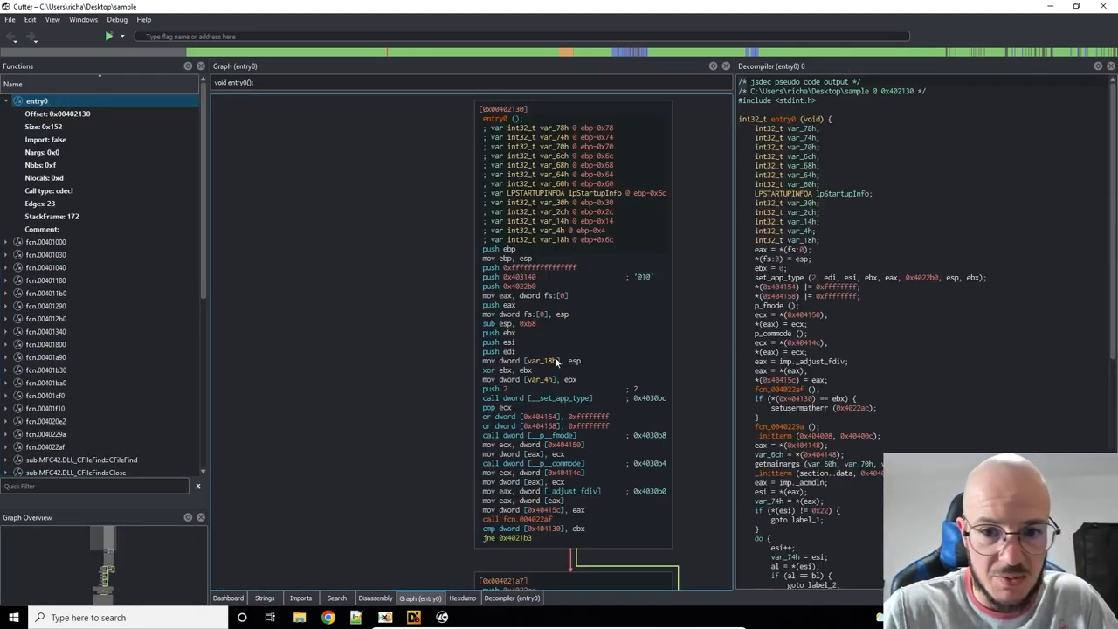
scroll("down", 3)
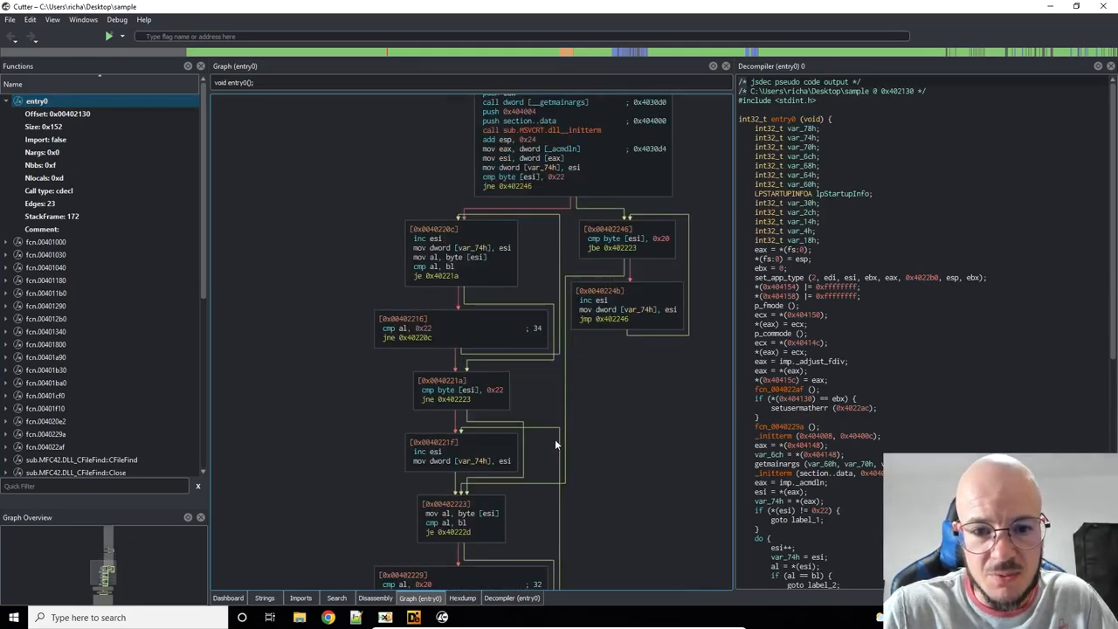
Step: Scroll through entry0's graph and pseudo-code, then quit Cutter to the save prompt
scroll("down", 3)
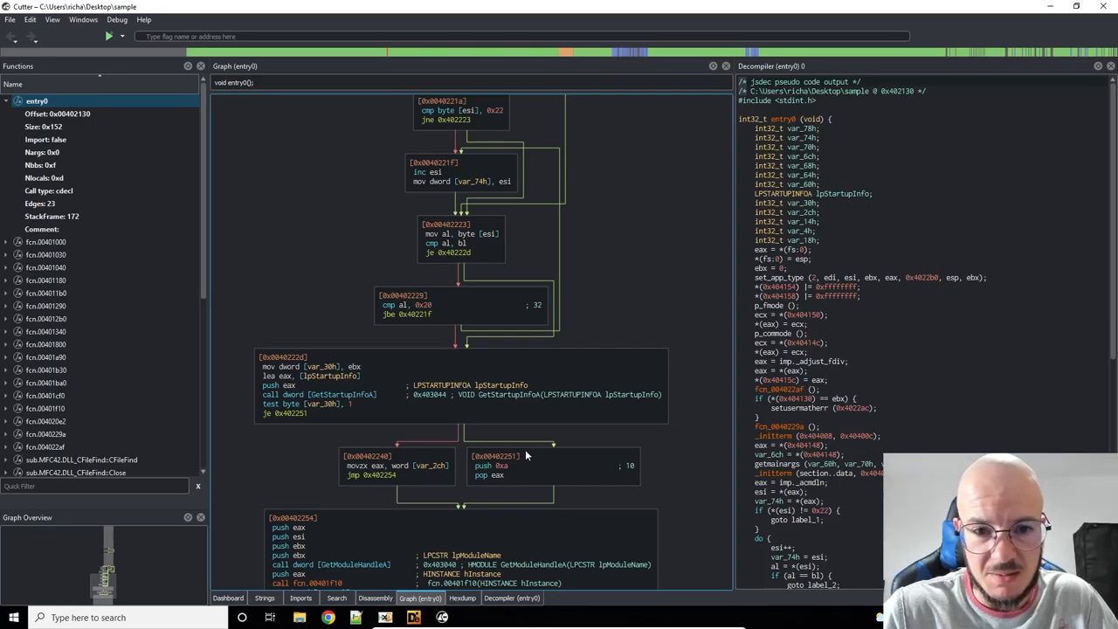
scroll("down", 3)
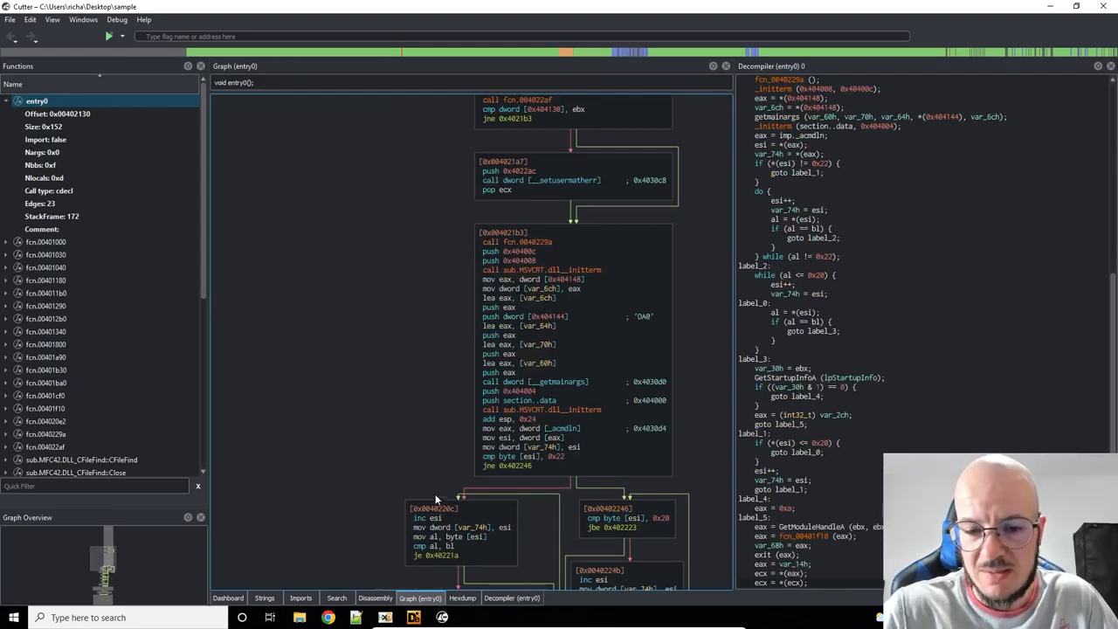
mouse_move(602, 361)
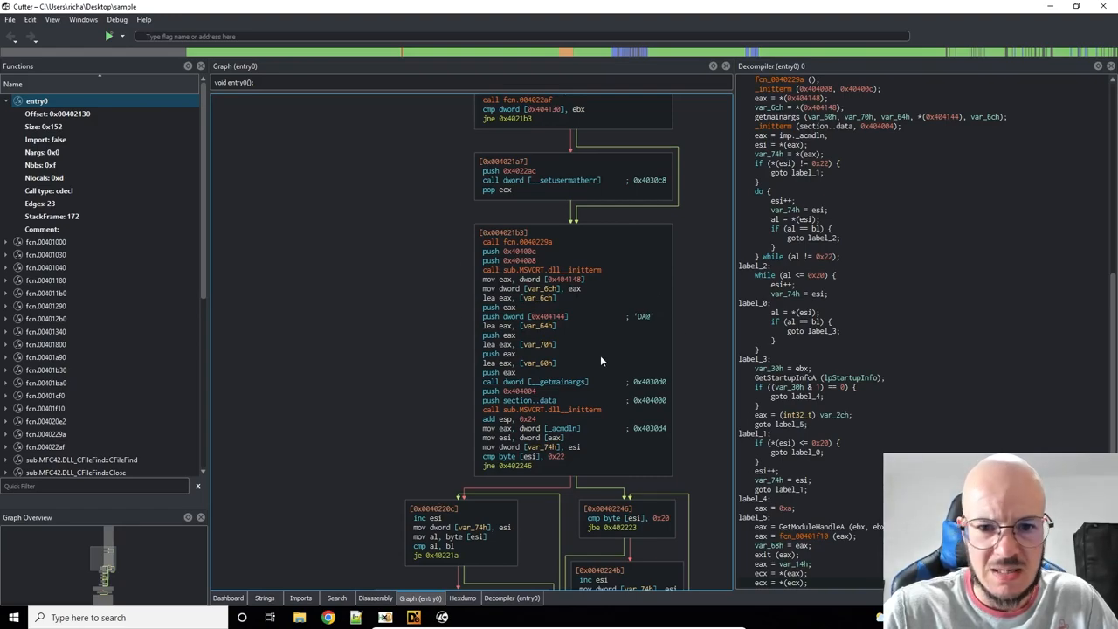
mouse_move(576, 424)
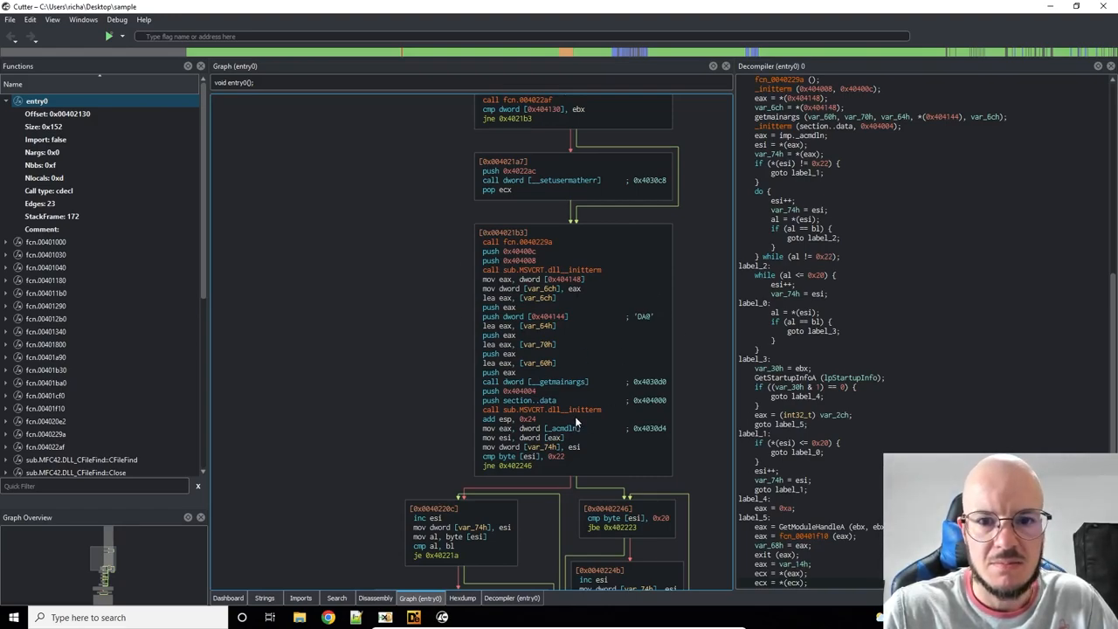
mouse_move(530, 346)
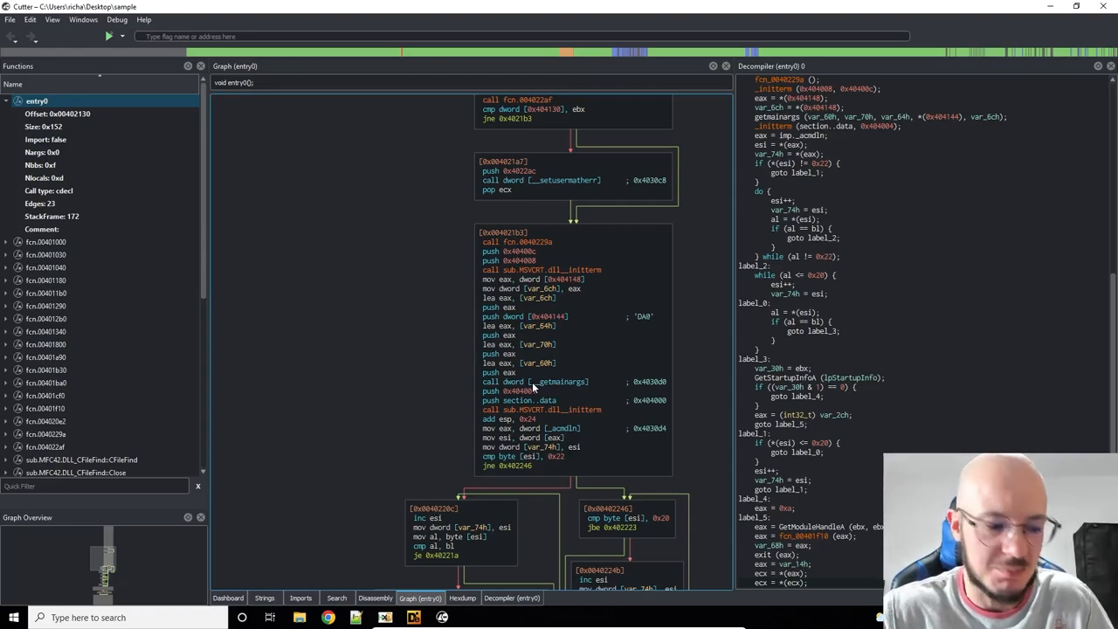
mouse_move(531, 166)
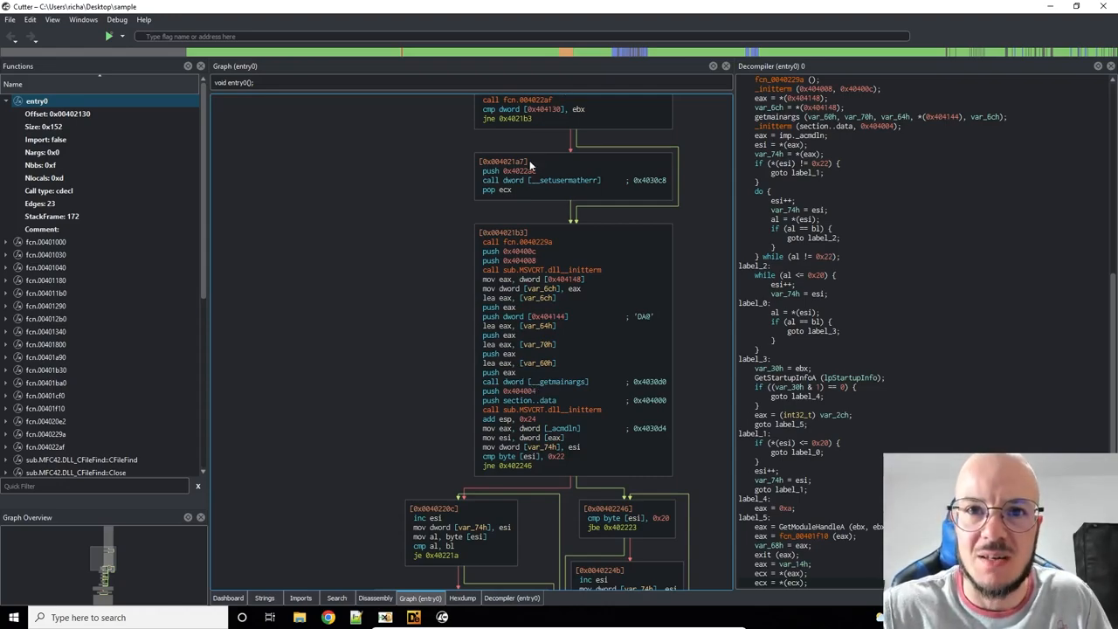
scroll("down", 3)
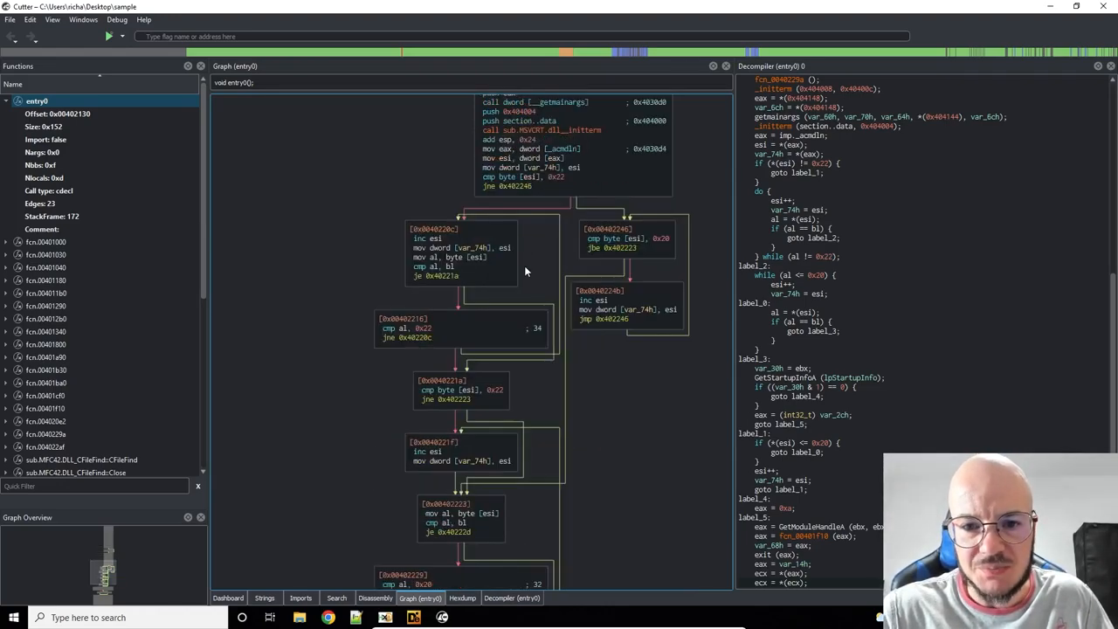
scroll("up", 3)
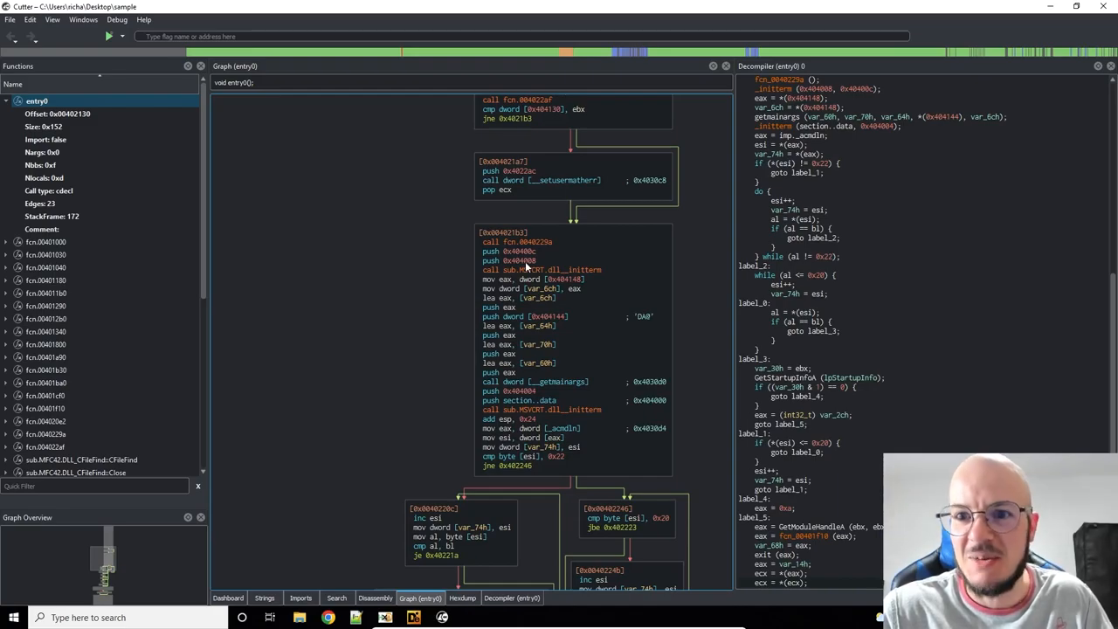
scroll("up", 3)
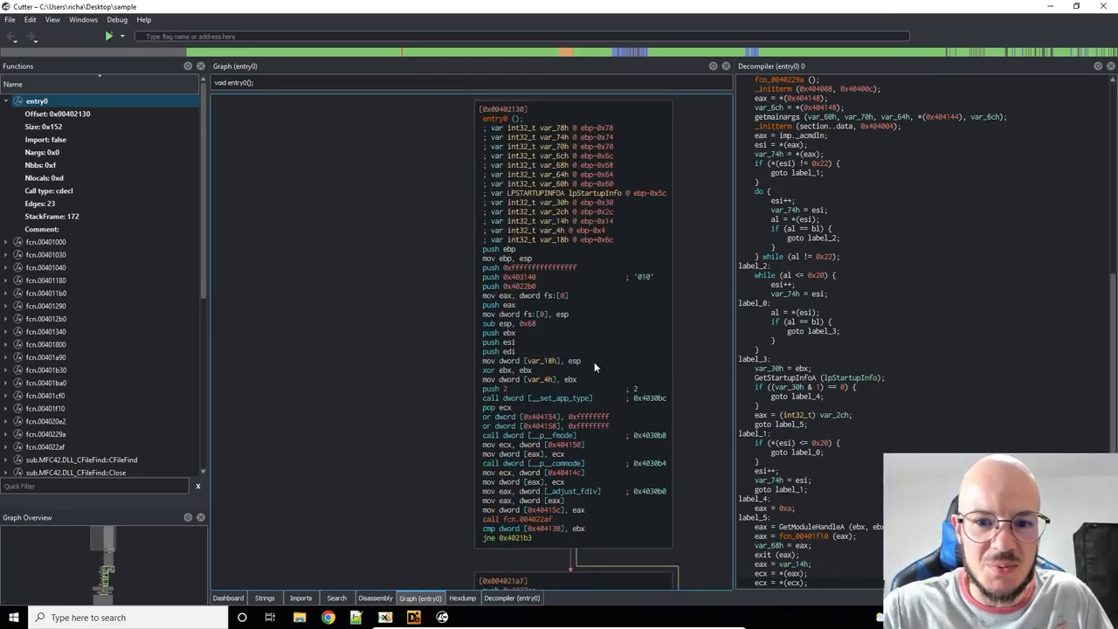
scroll("down", 3)
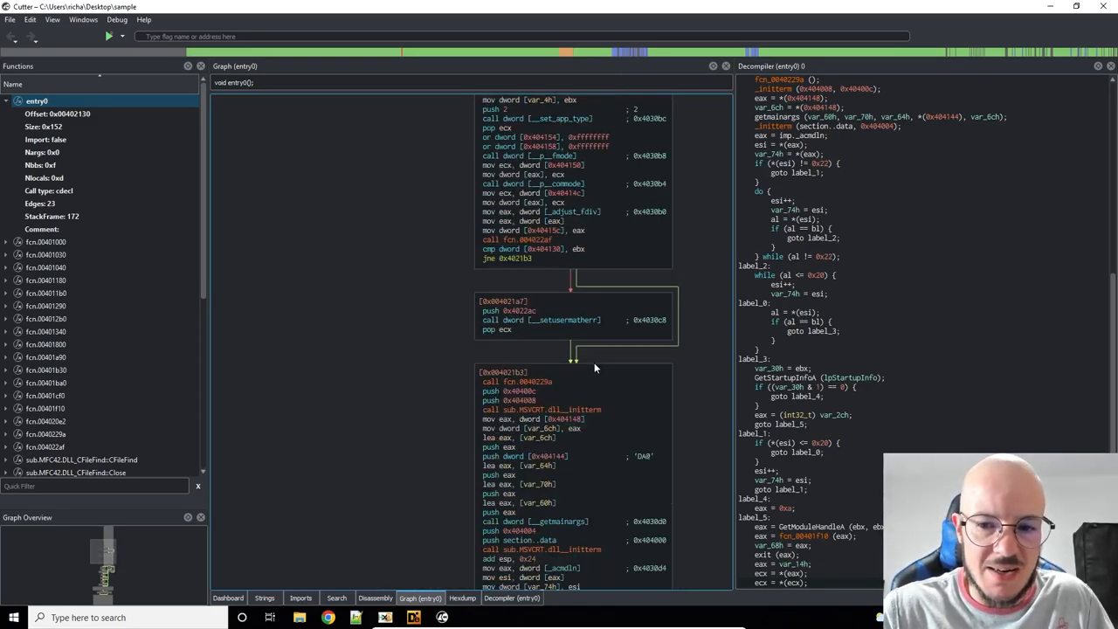
scroll("down", 3)
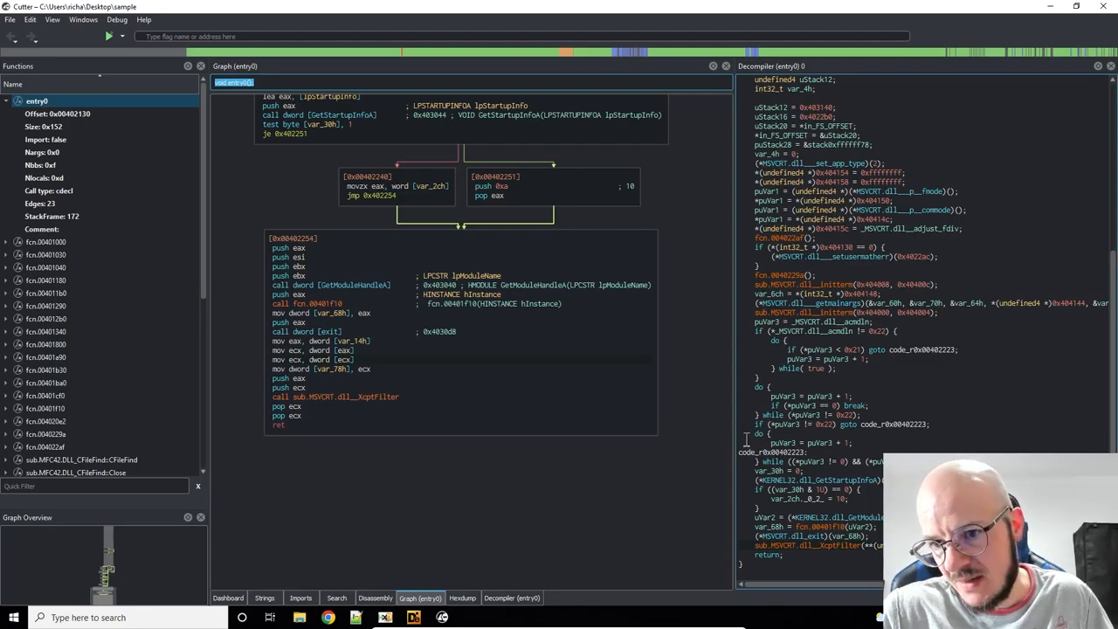
mouse_move(940, 122)
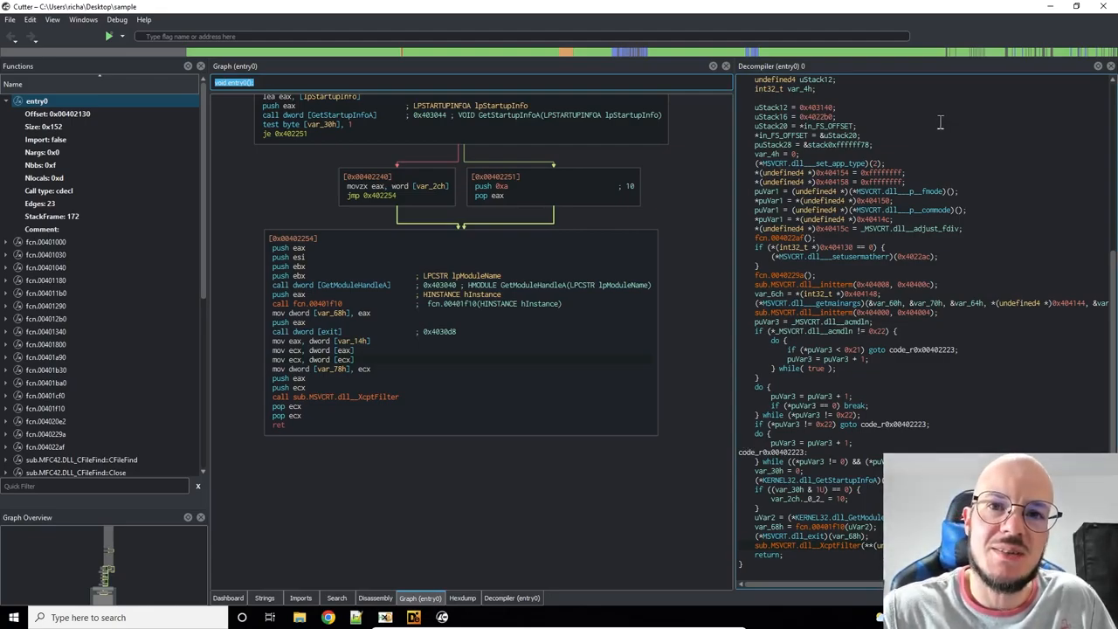
mouse_move(1103, 7)
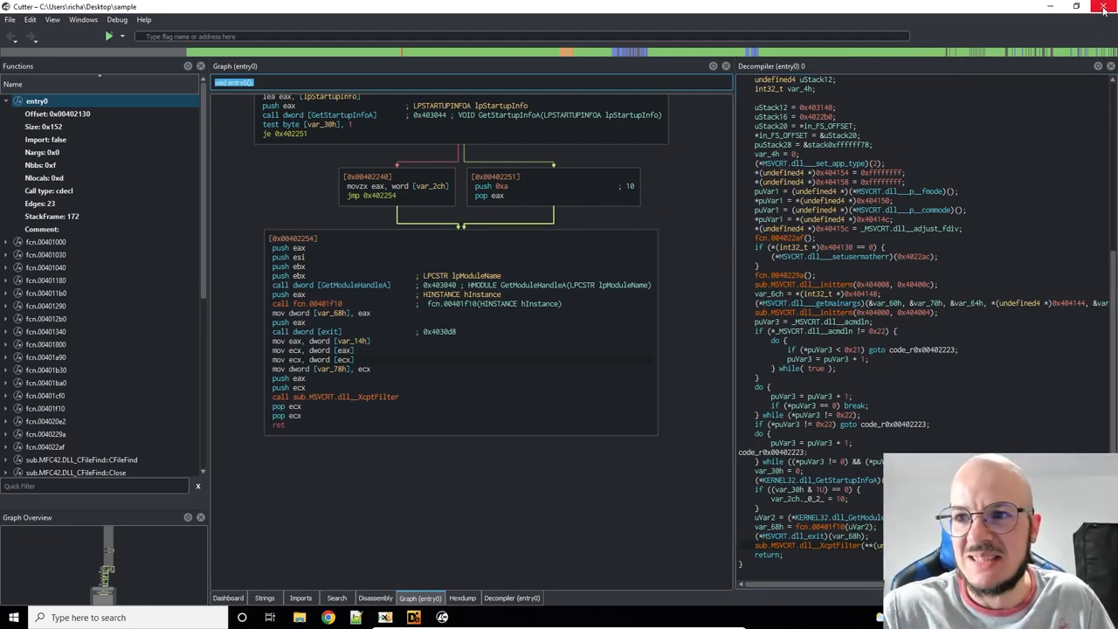
mouse_move(1104, 9)
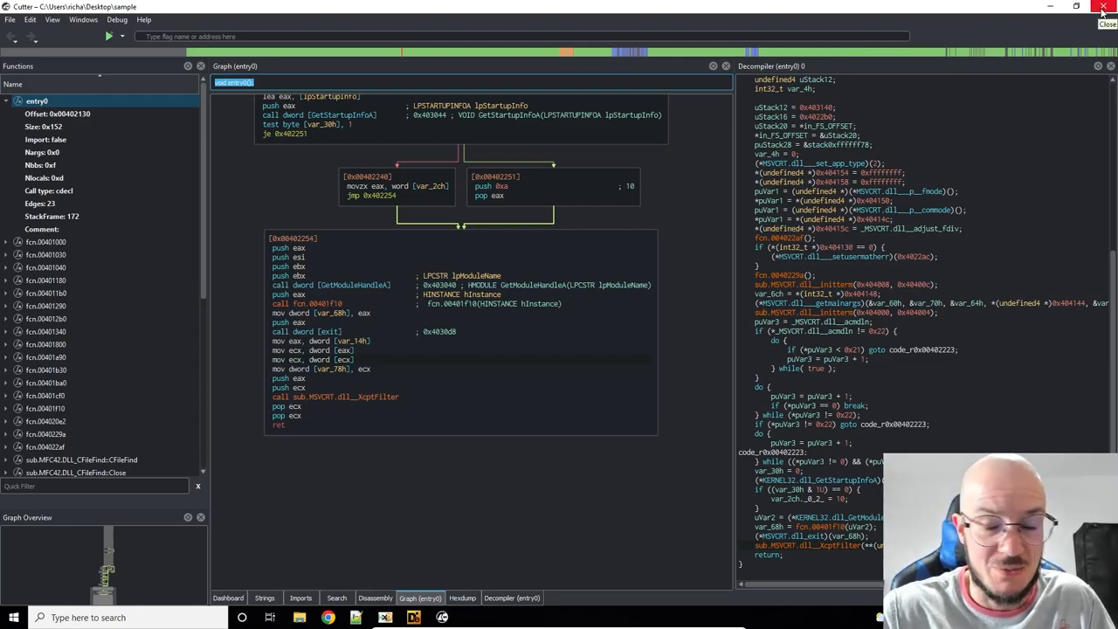
left_click(1101, 7)
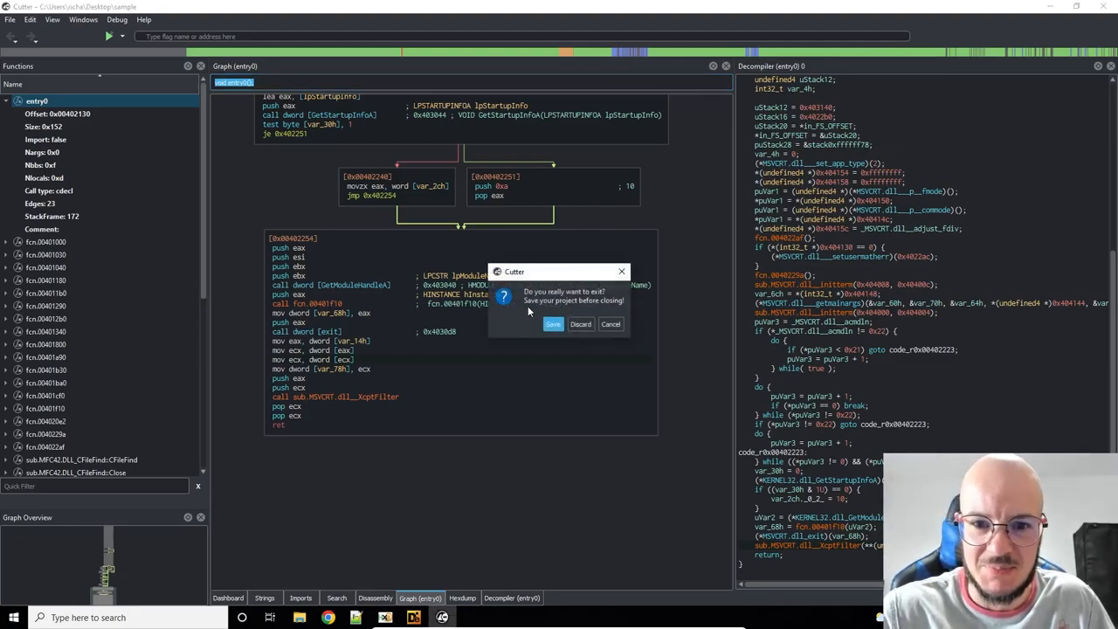
mouse_move(568, 331)
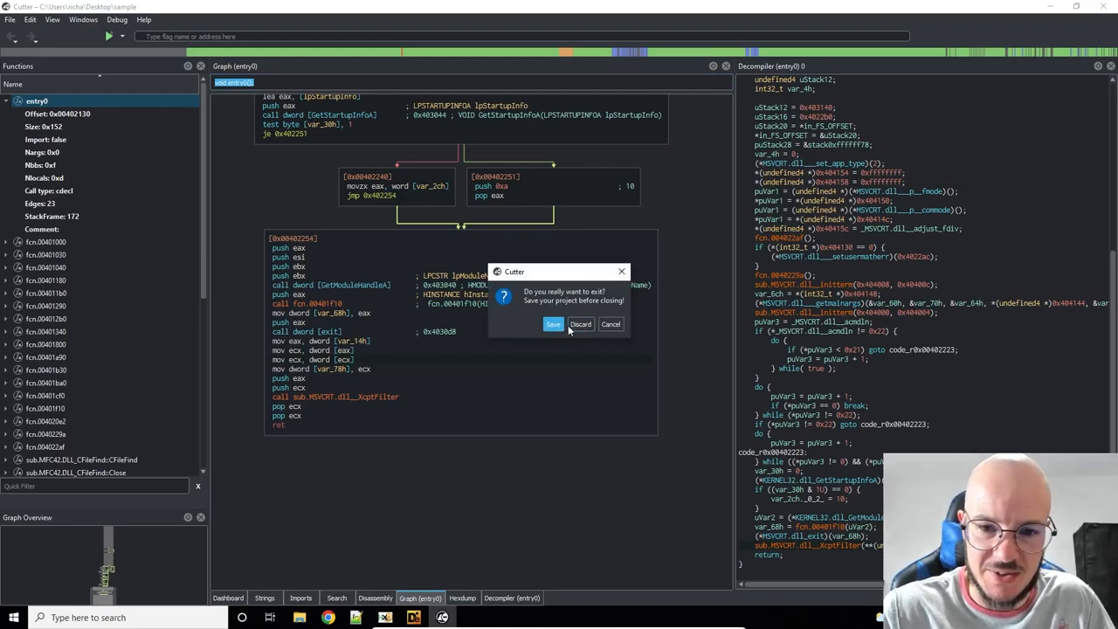
Step: Discard the Cutter project and launch Ghidra with the ghidratest project open
left_click(580, 324)
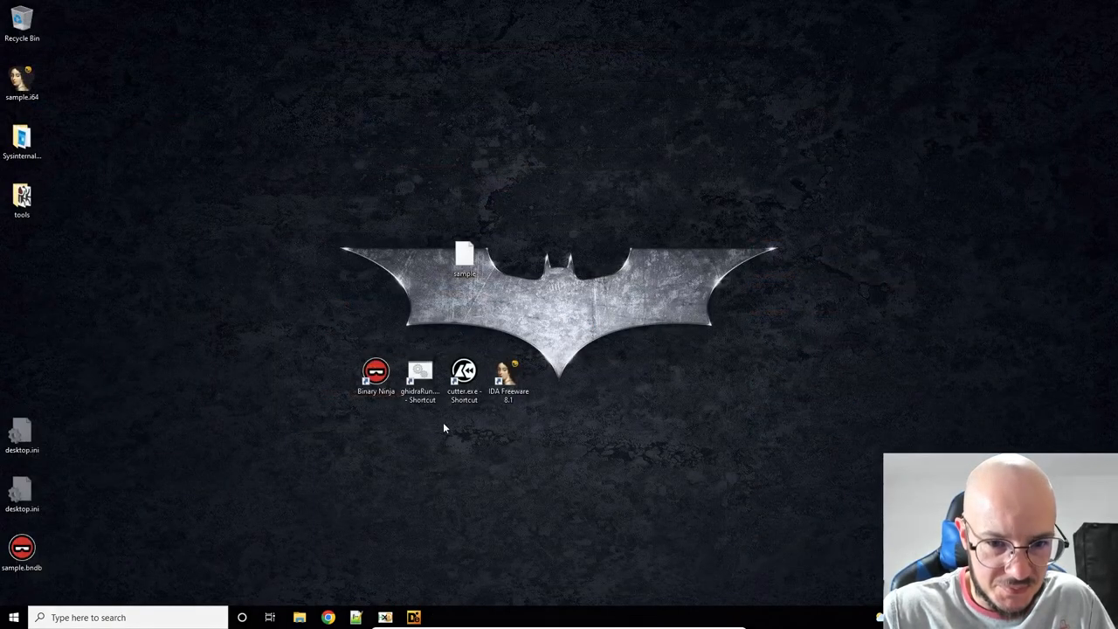
double_click(420, 378)
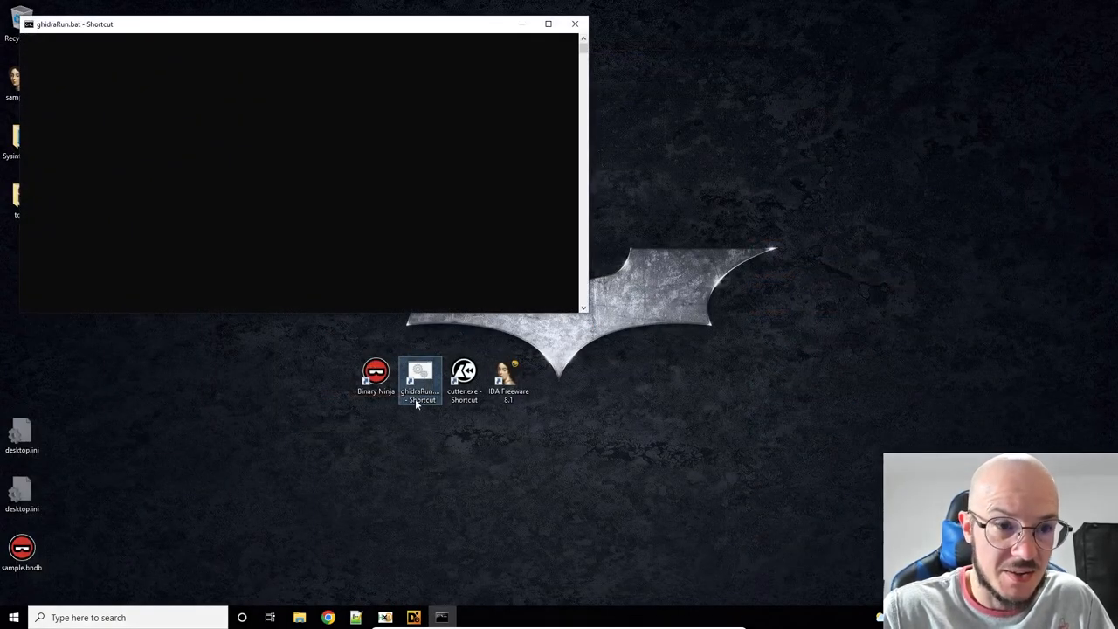
mouse_move(201, 431)
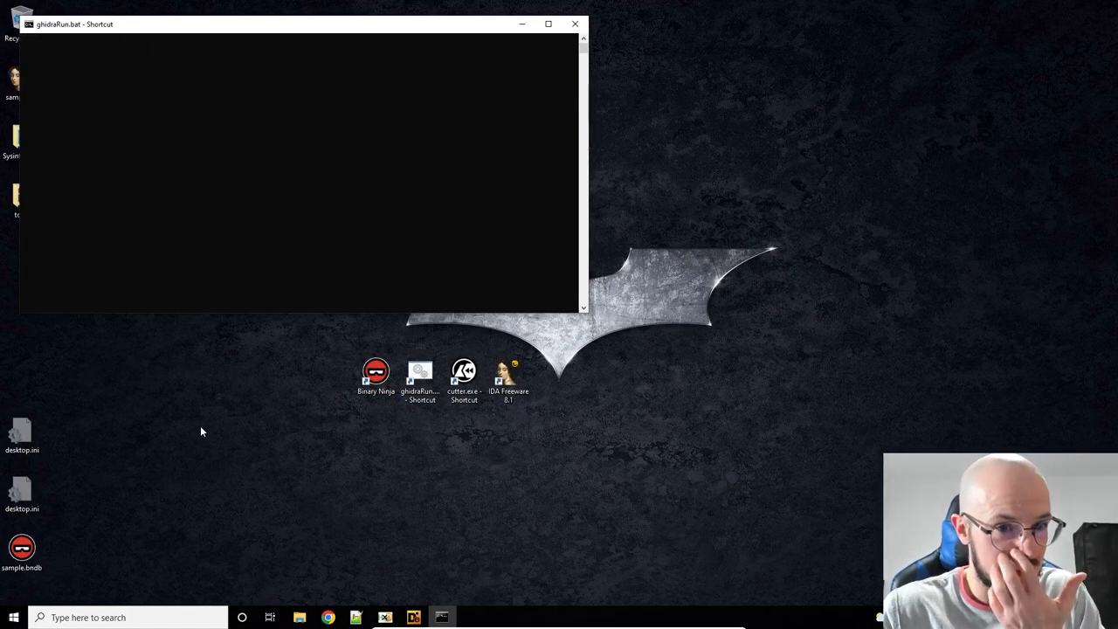
left_click(574, 24)
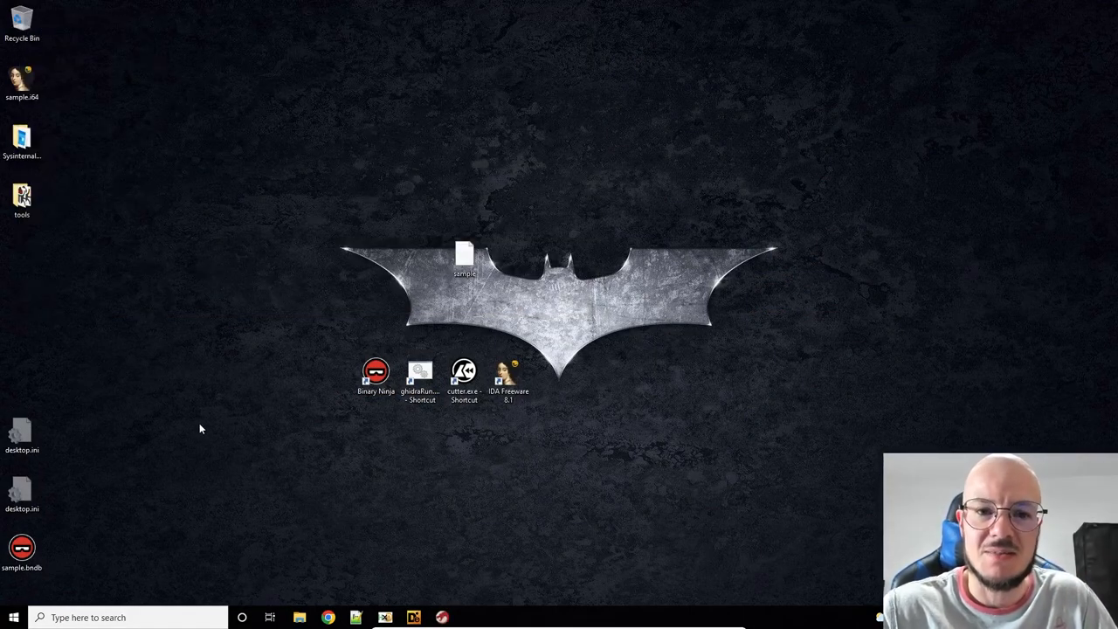
double_click(421, 374)
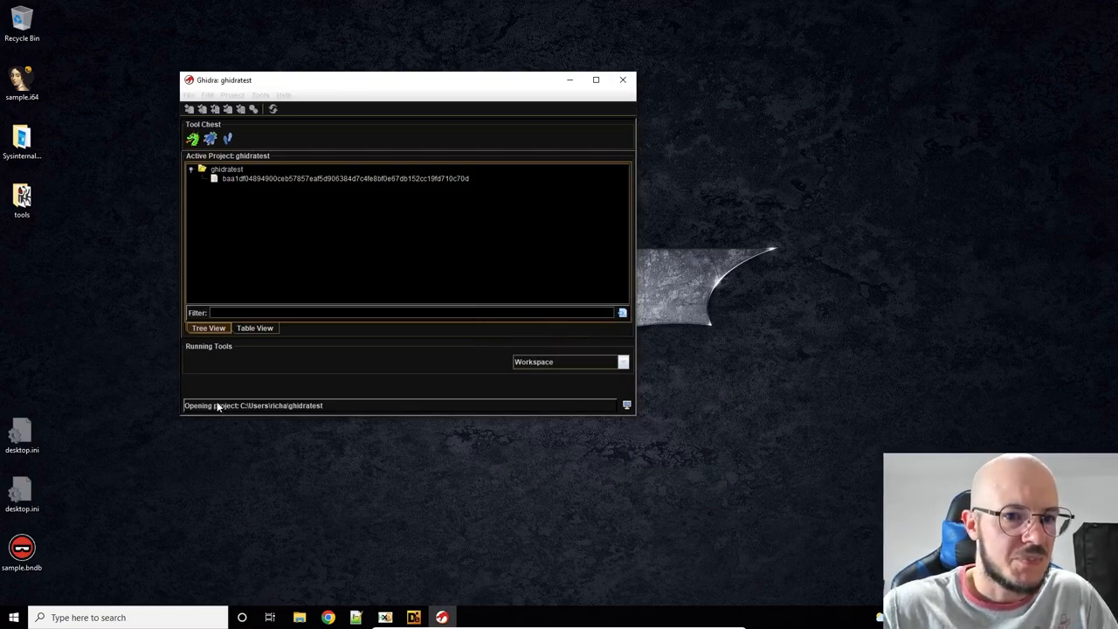
mouse_move(252, 184)
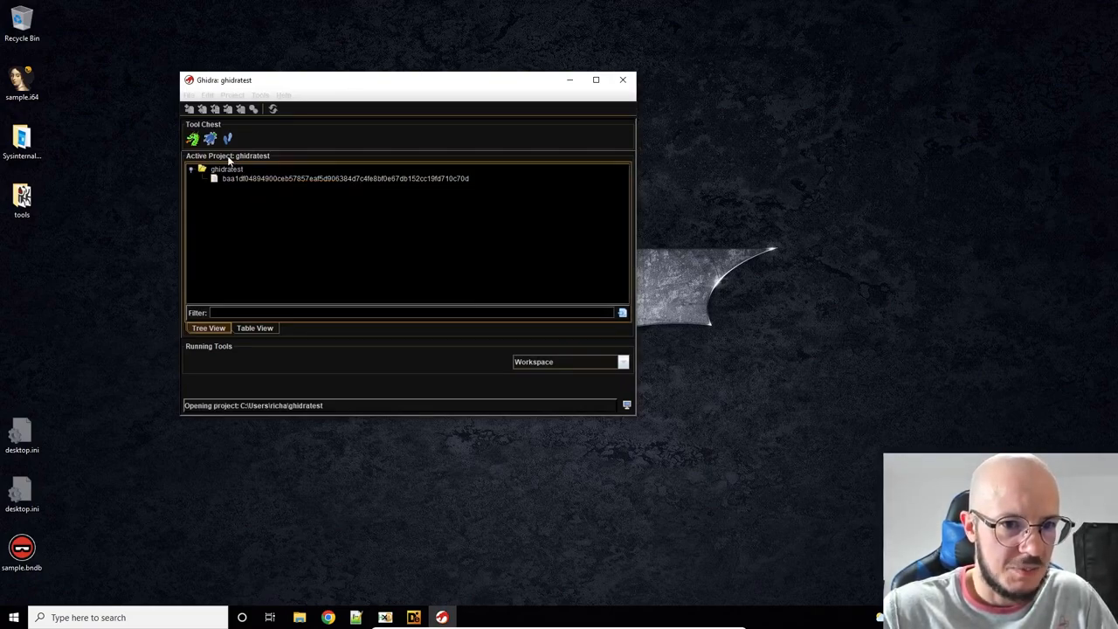
left_click(189, 95)
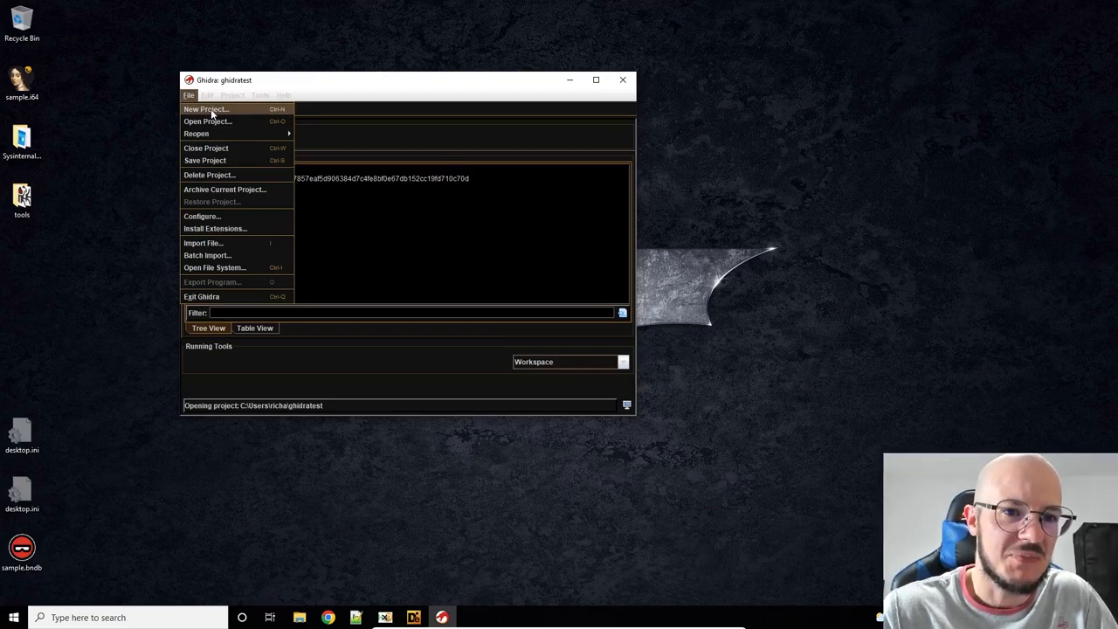
mouse_move(214, 255)
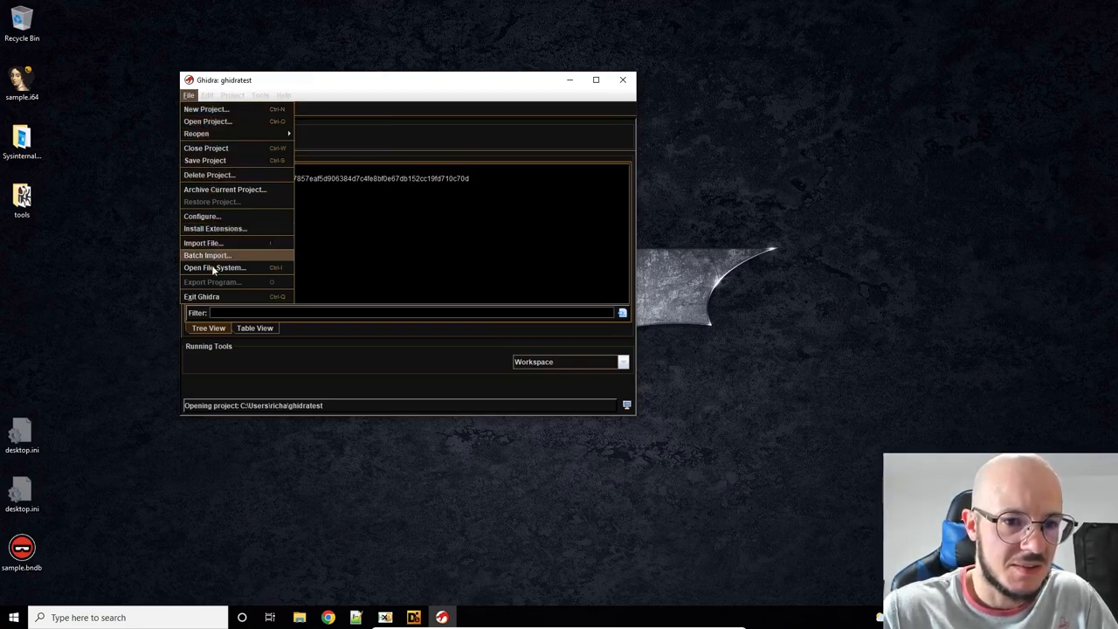
mouse_move(565, 195)
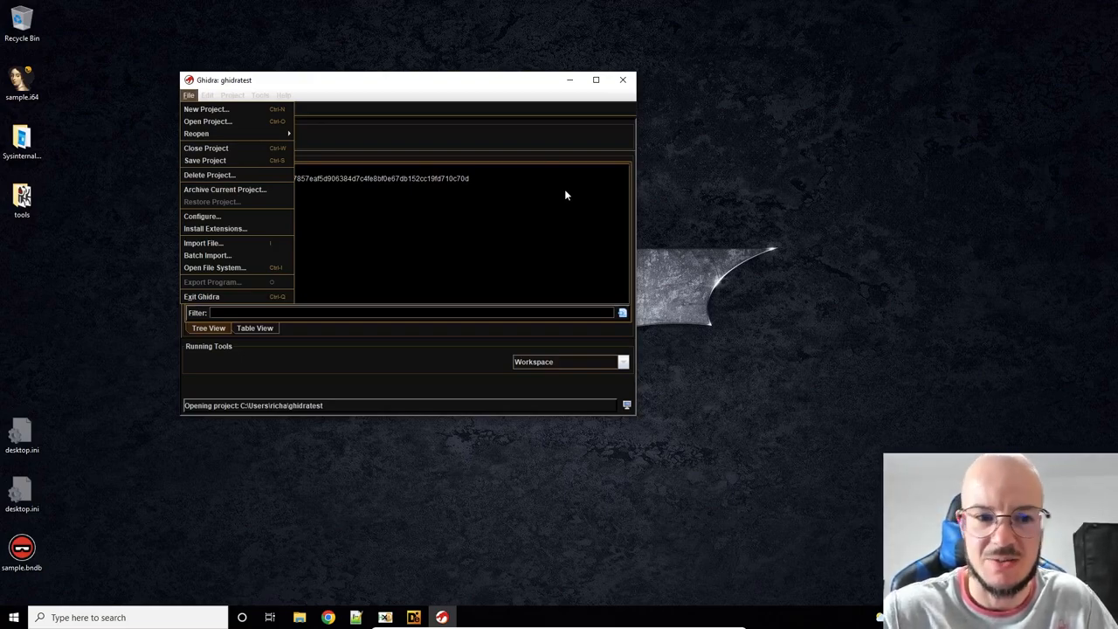
mouse_move(327, 96)
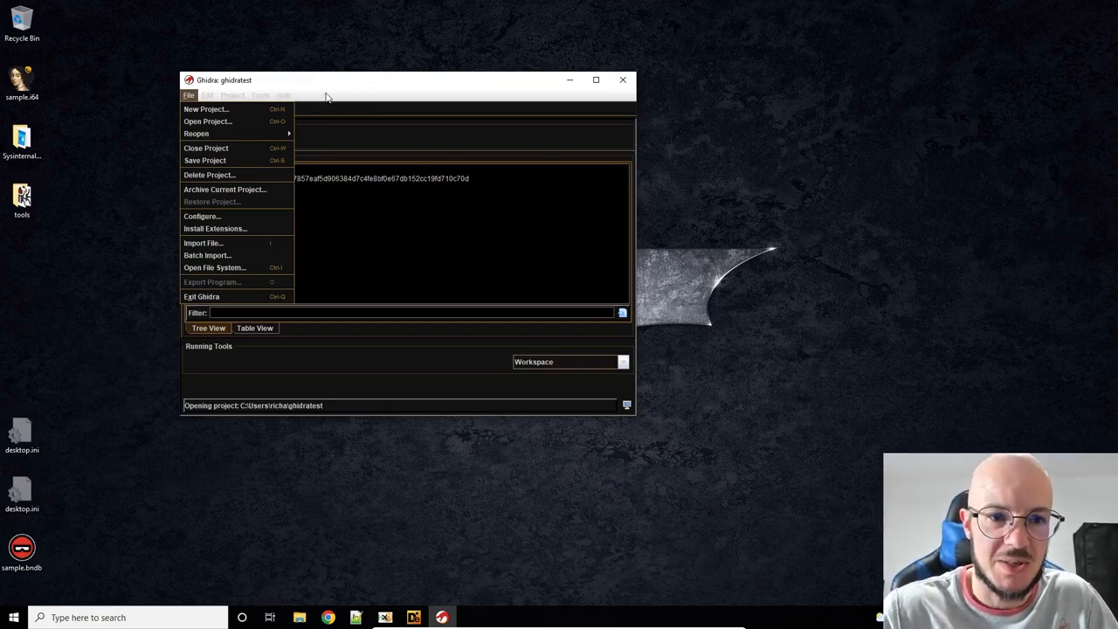
left_click(260, 96)
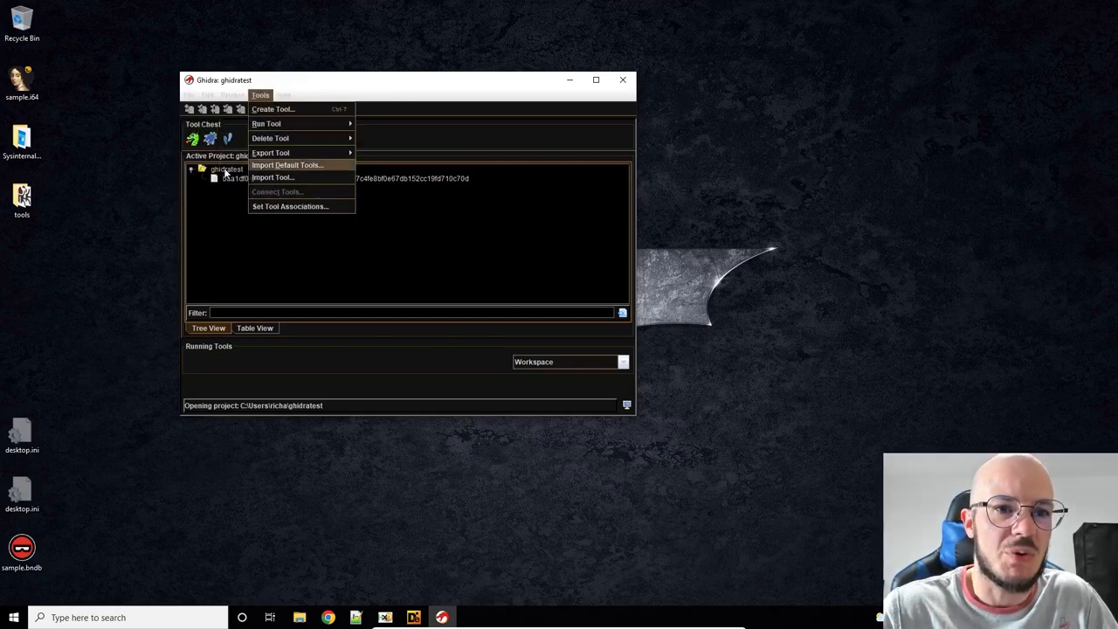
left_click(189, 96)
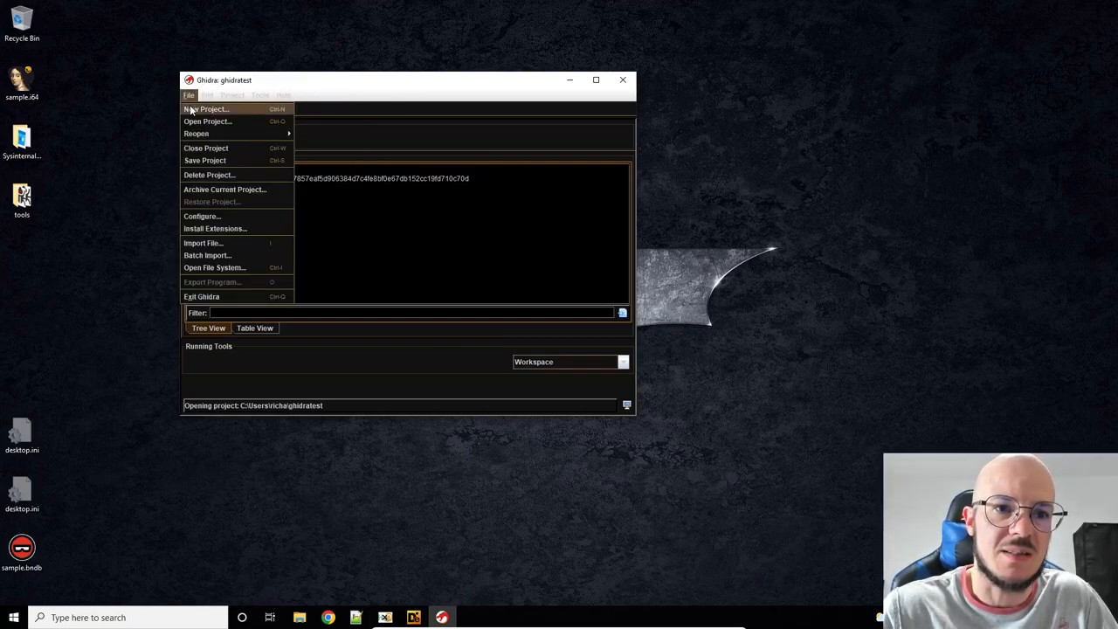
mouse_move(207, 122)
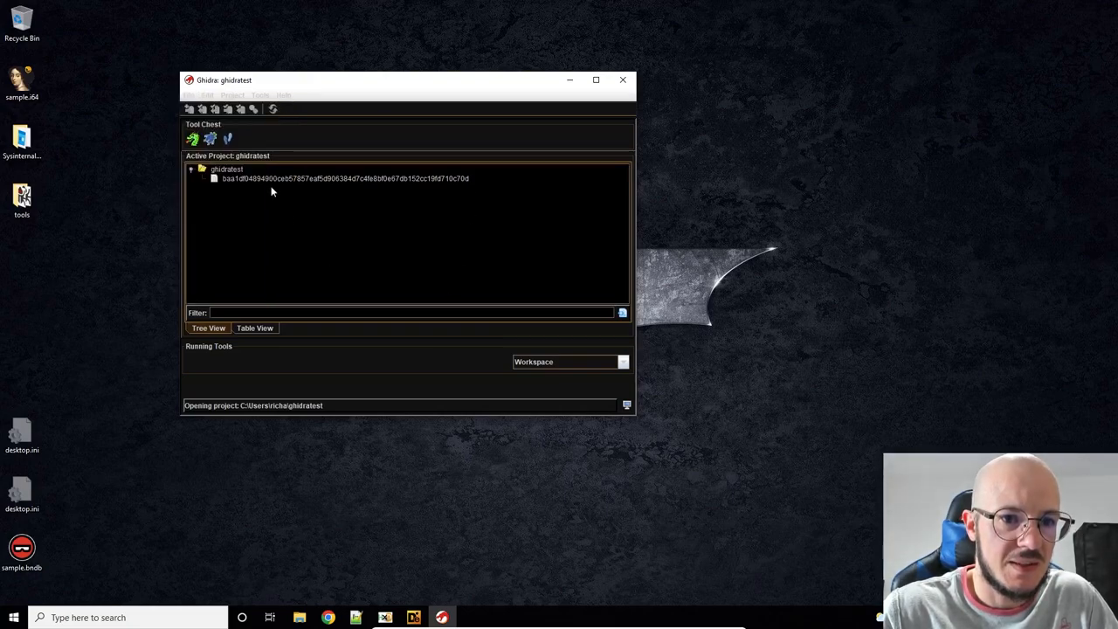
mouse_move(300, 219)
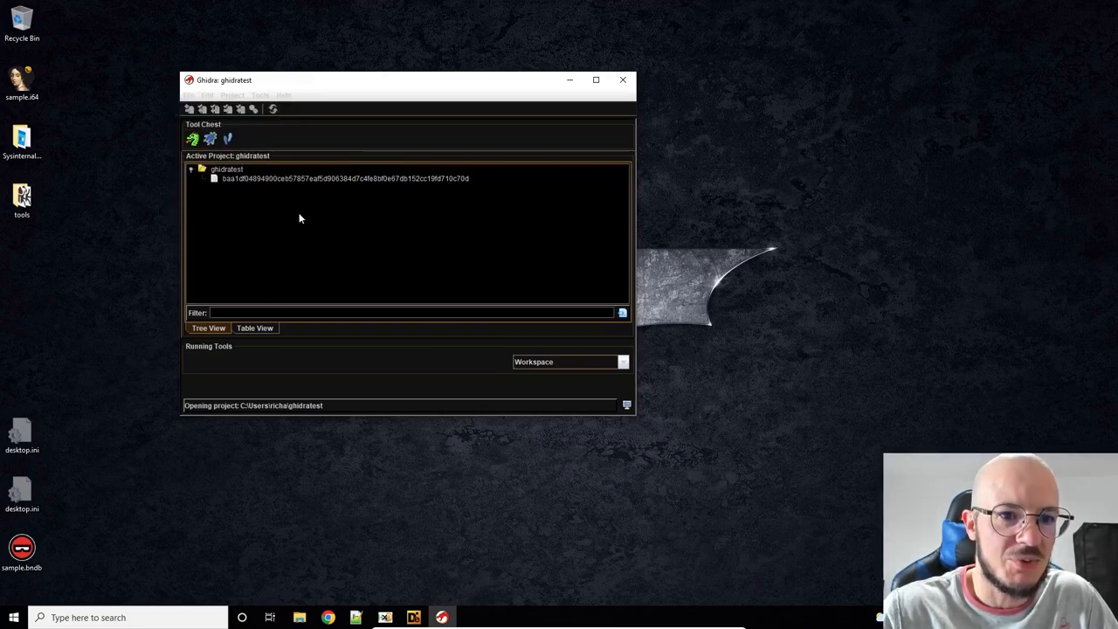
mouse_move(370, 215)
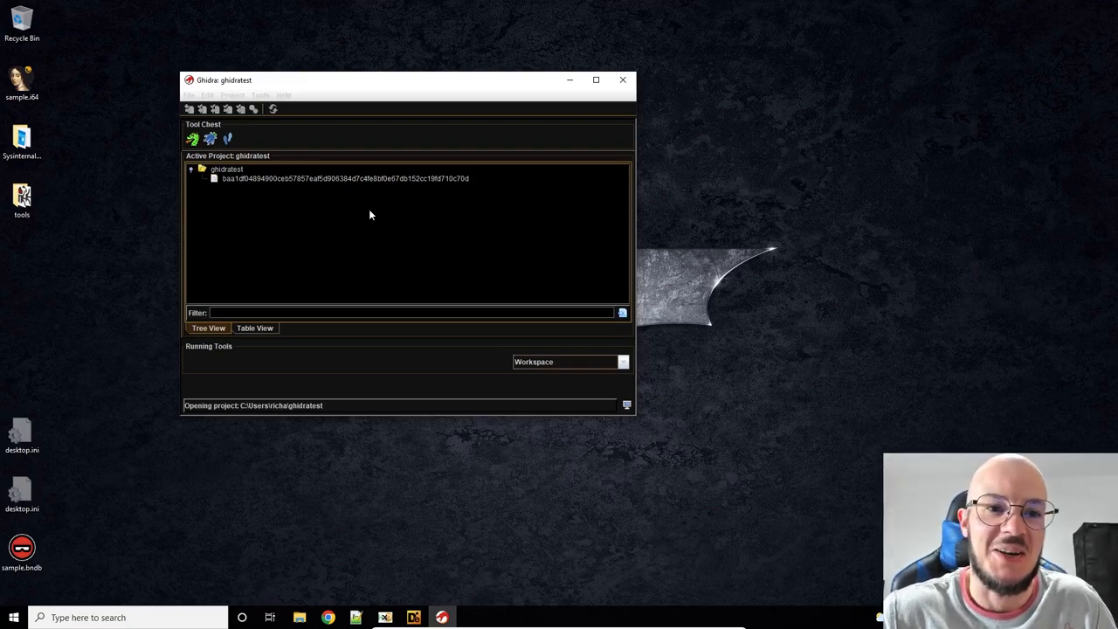
mouse_move(335, 165)
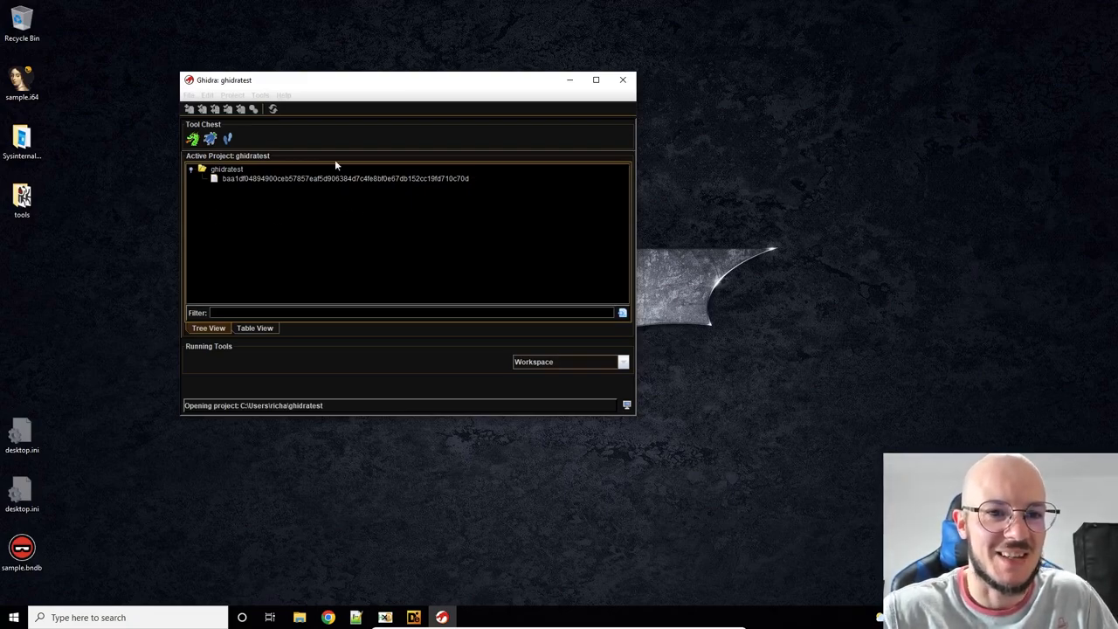
mouse_move(304, 427)
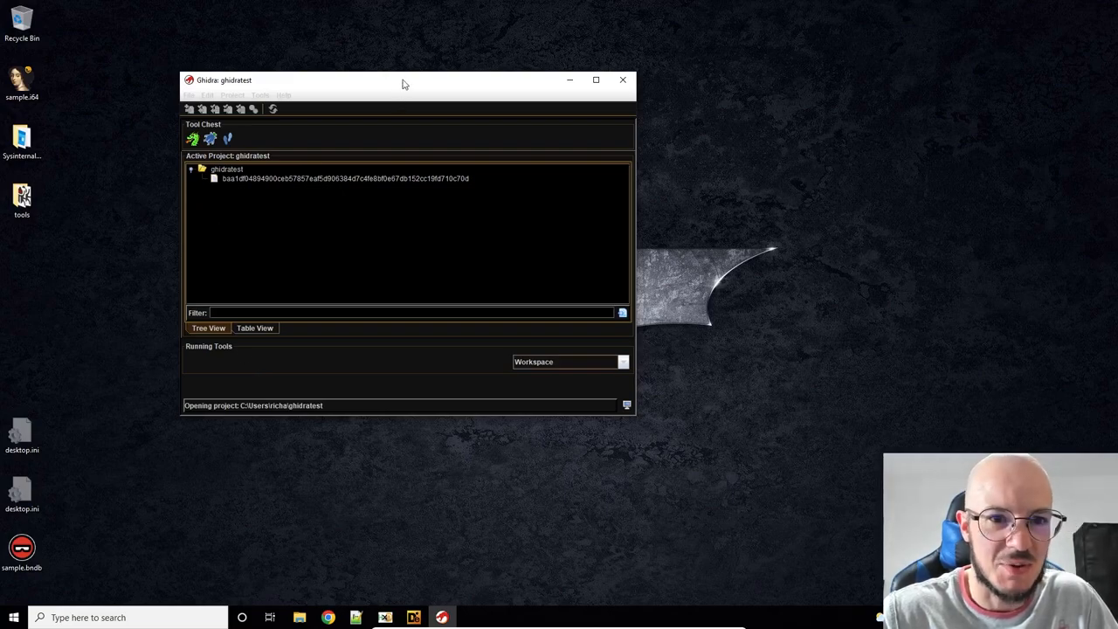
Step: Move the Ghidra project window right and centre the import summary listing 57 functions
left_click_drag(402, 79, 786, 94)
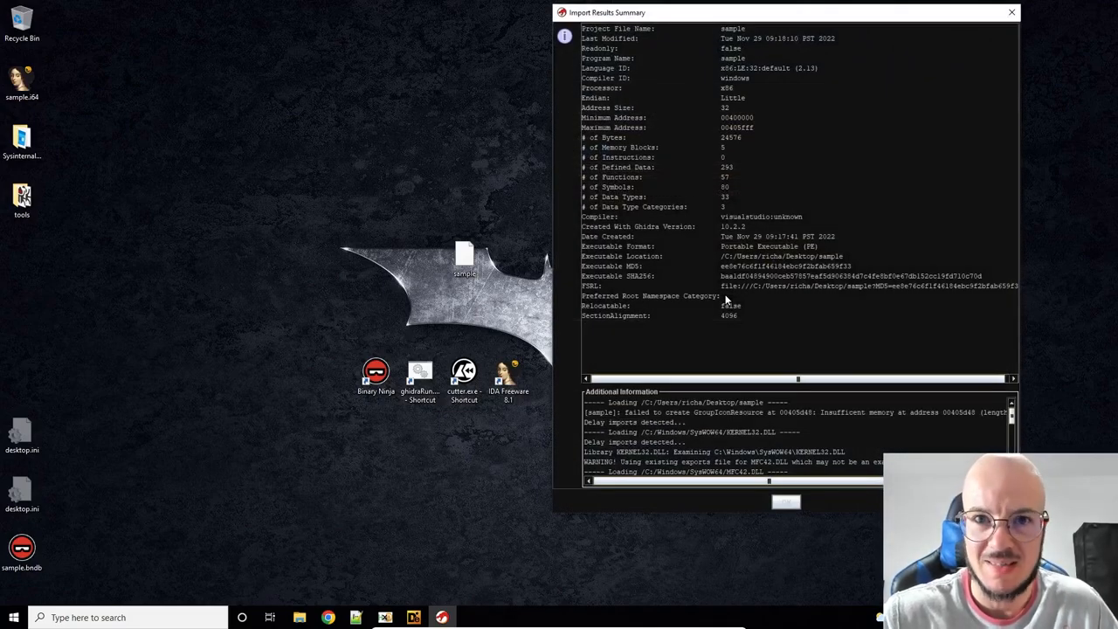
mouse_move(807, 6)
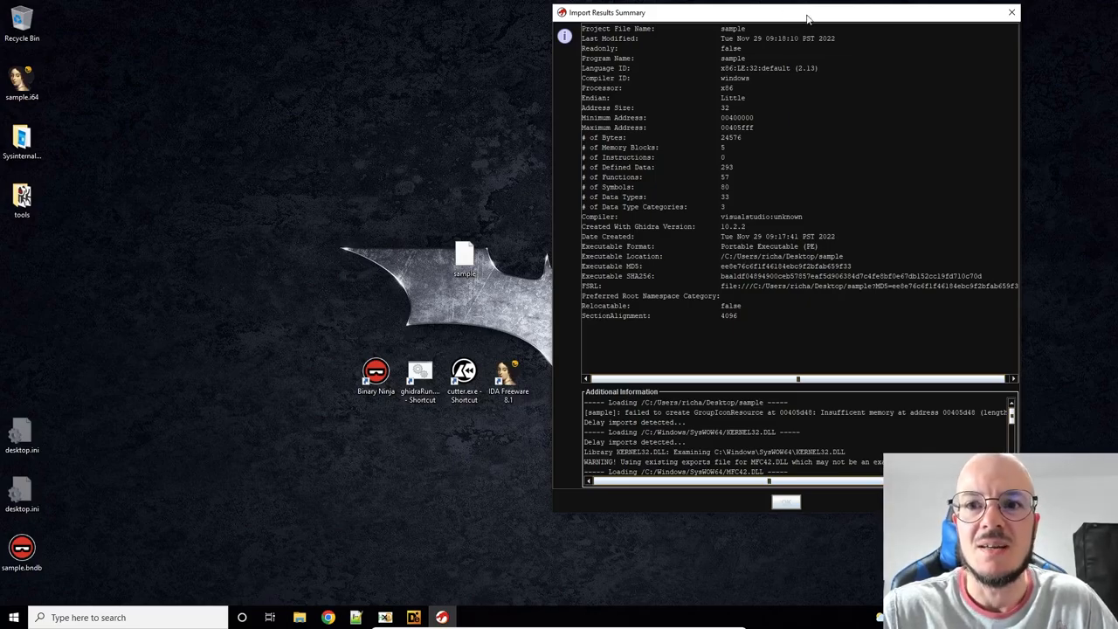
mouse_move(738, 237)
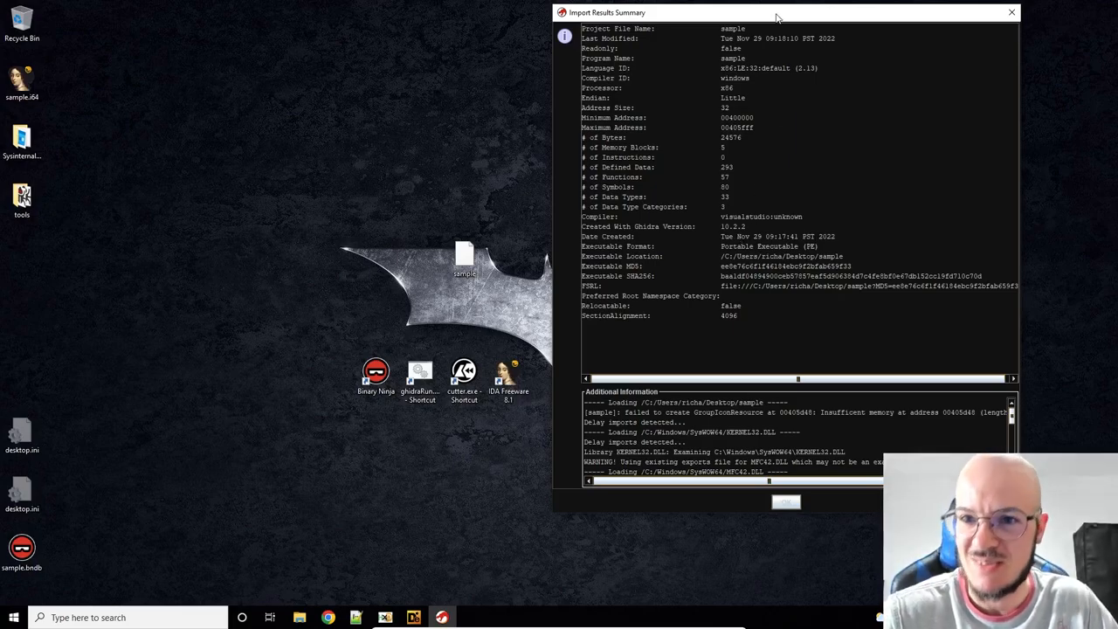
left_click_drag(778, 12, 592, 50)
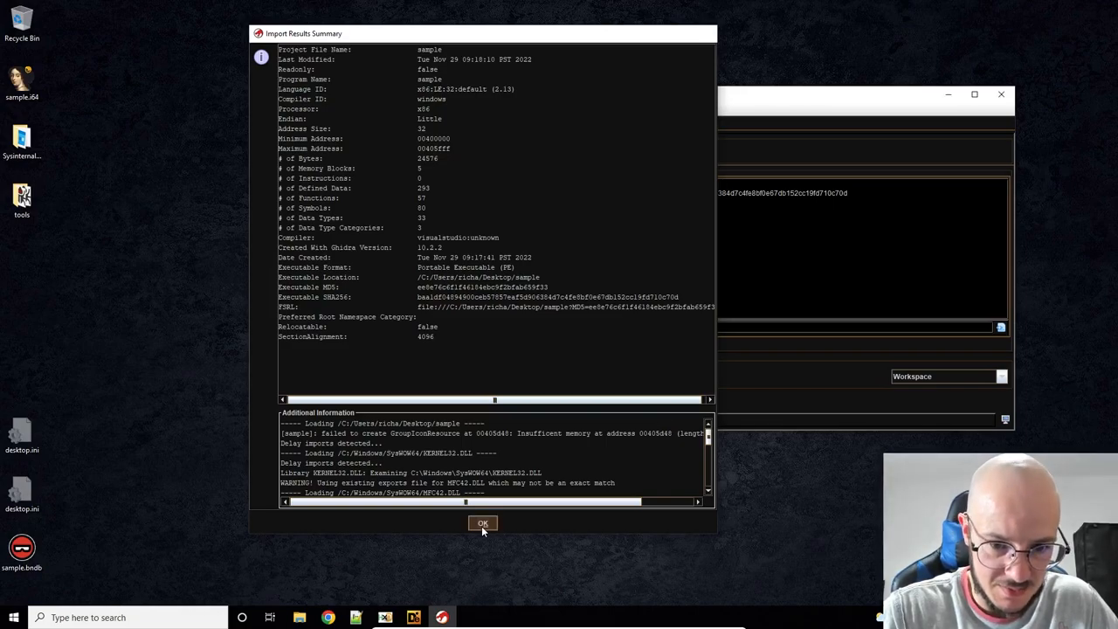
Step: Dismiss the import summary and open the imported sample in the CodeBrowser
left_click(483, 523)
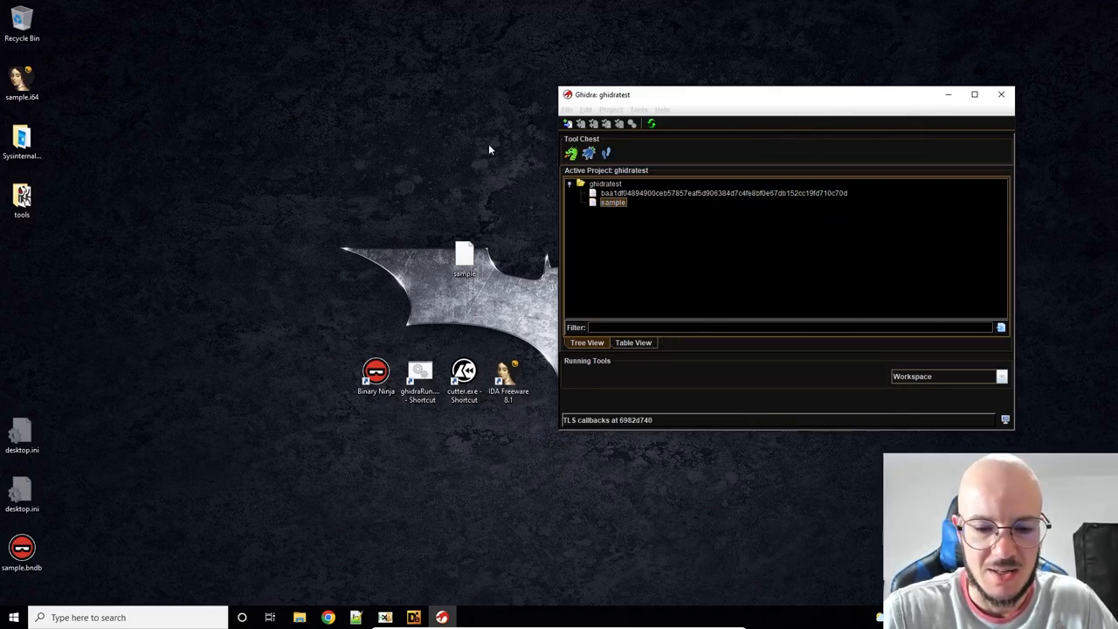
mouse_move(778, 105)
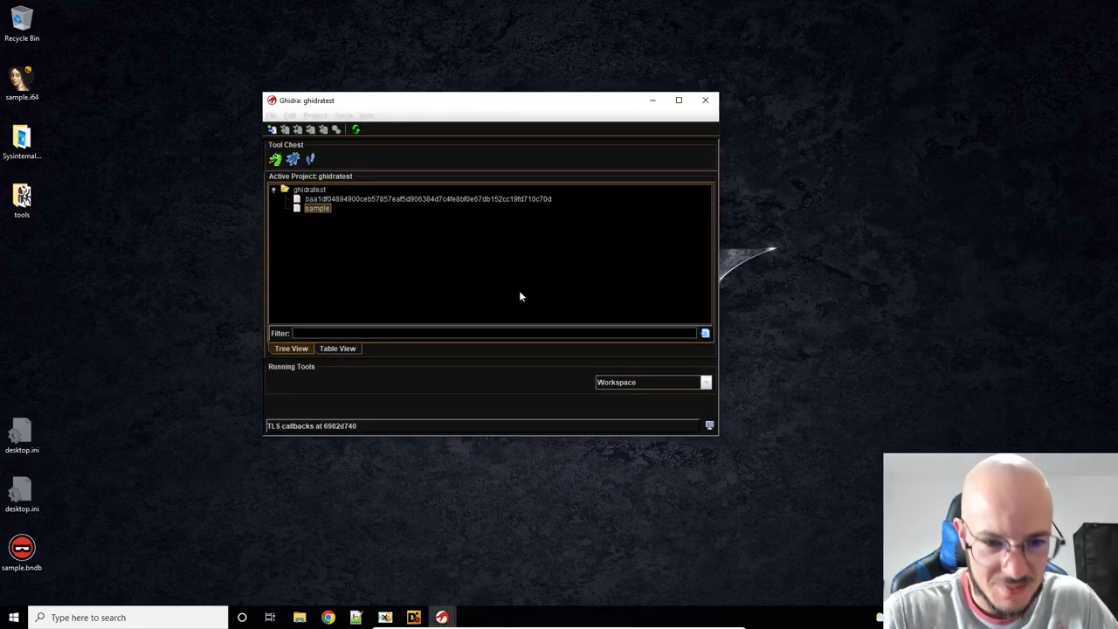
double_click(318, 208)
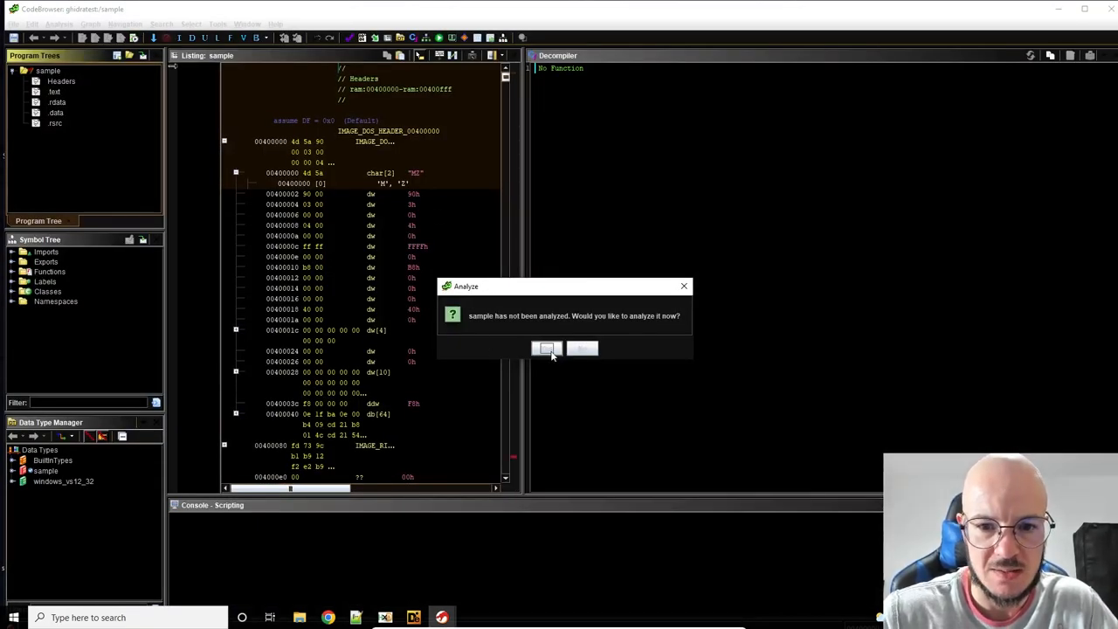
Step: Accept analysis, open the exported entry function, and scroll its code toward FUN_00401f10
left_click(546, 349)
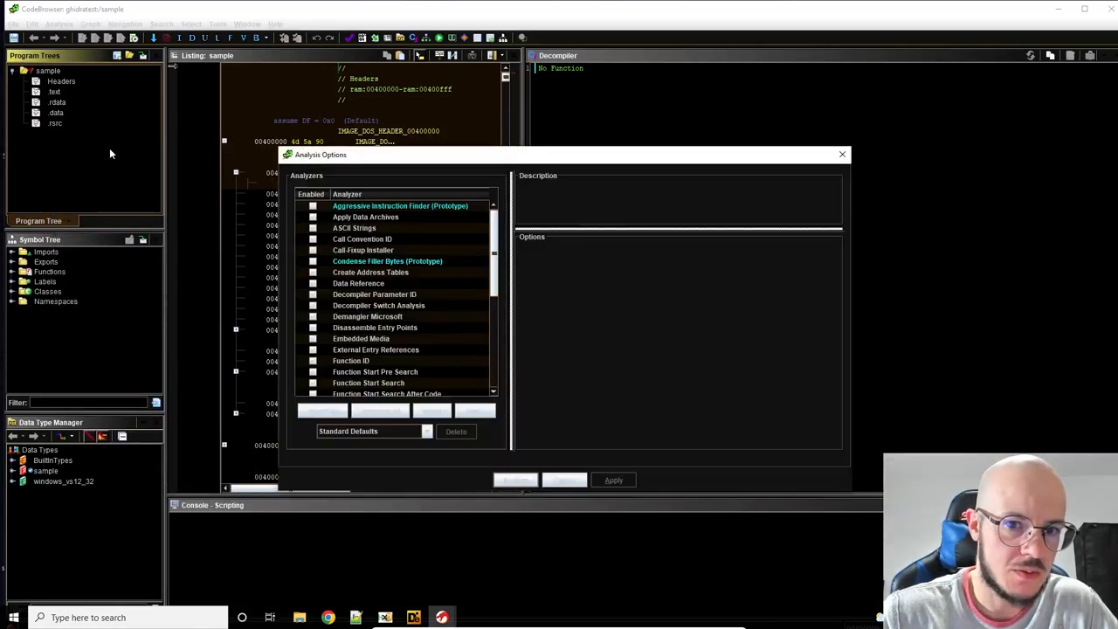
mouse_move(516, 210)
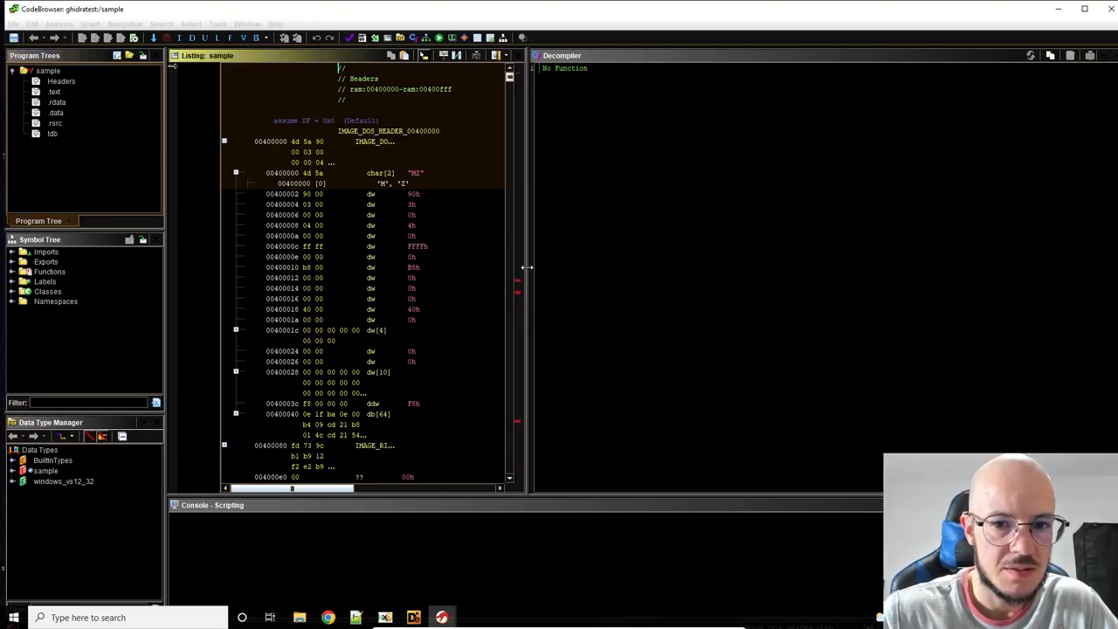
mouse_move(368, 451)
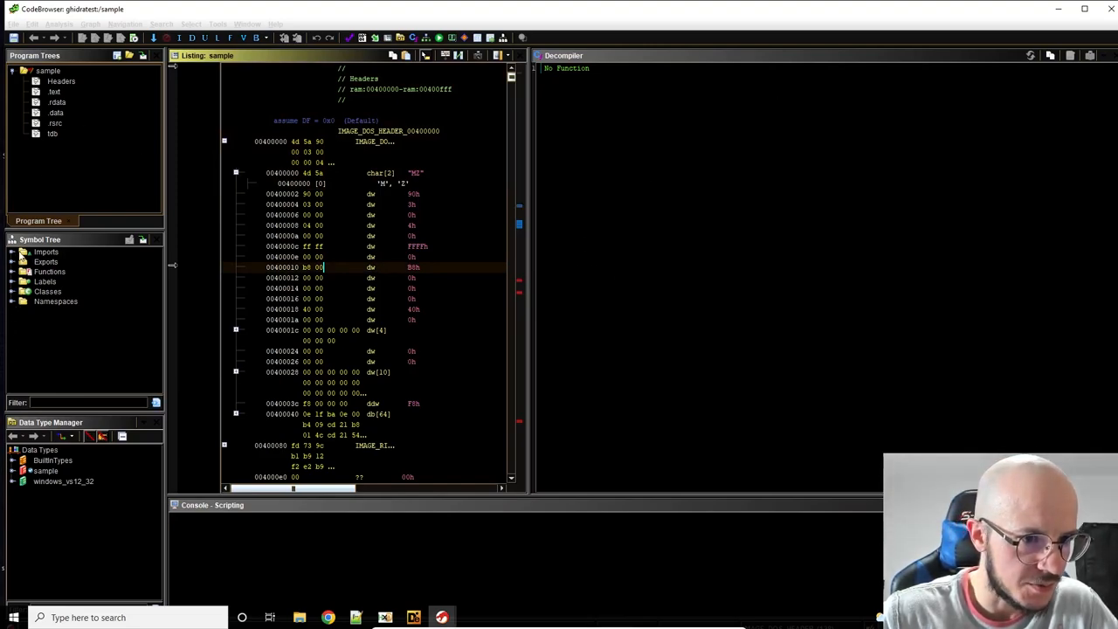
mouse_move(9, 268)
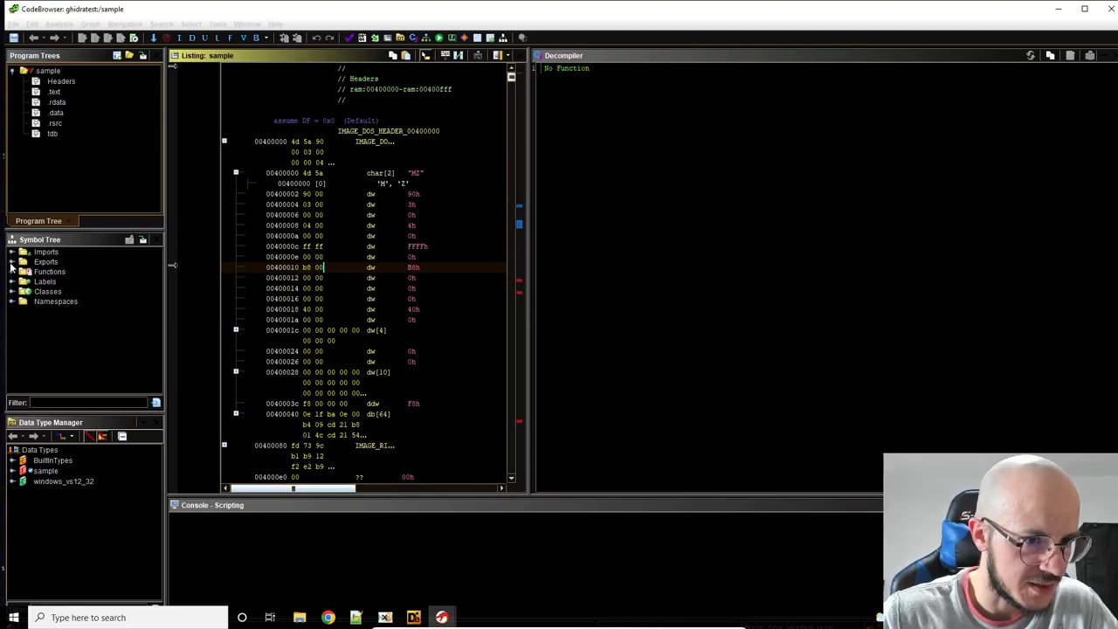
left_click(53, 272)
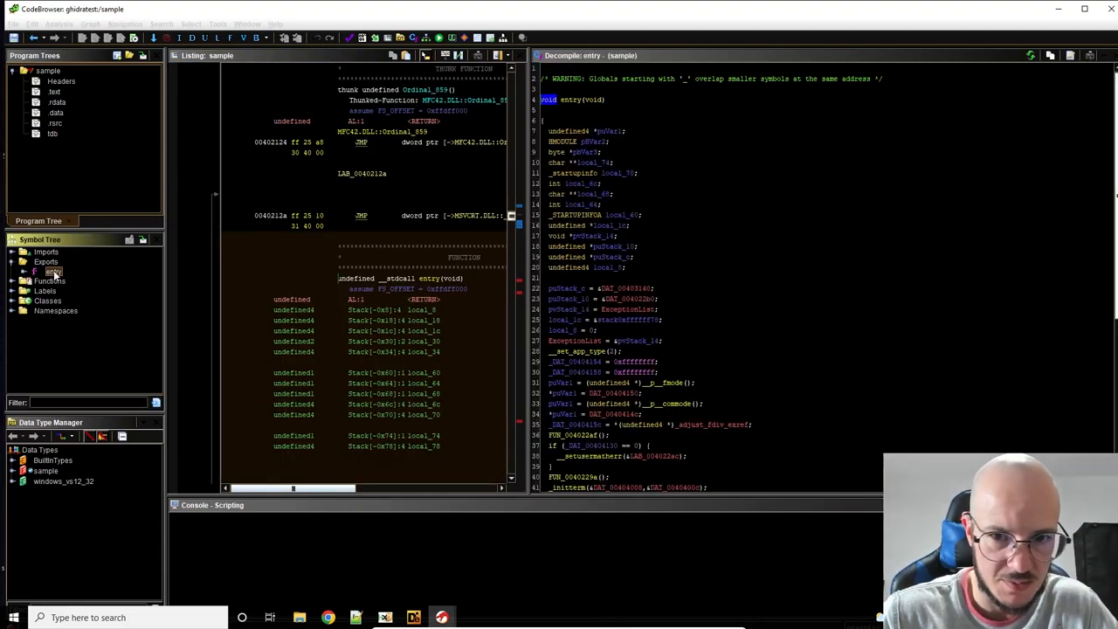
scroll("down", 3)
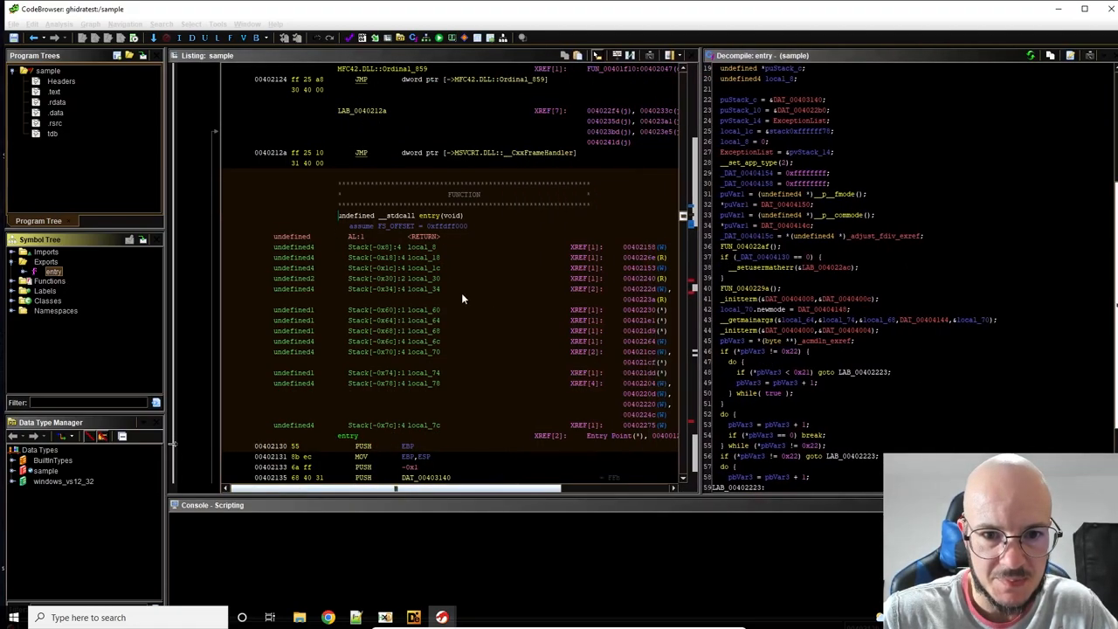
scroll("down", 3)
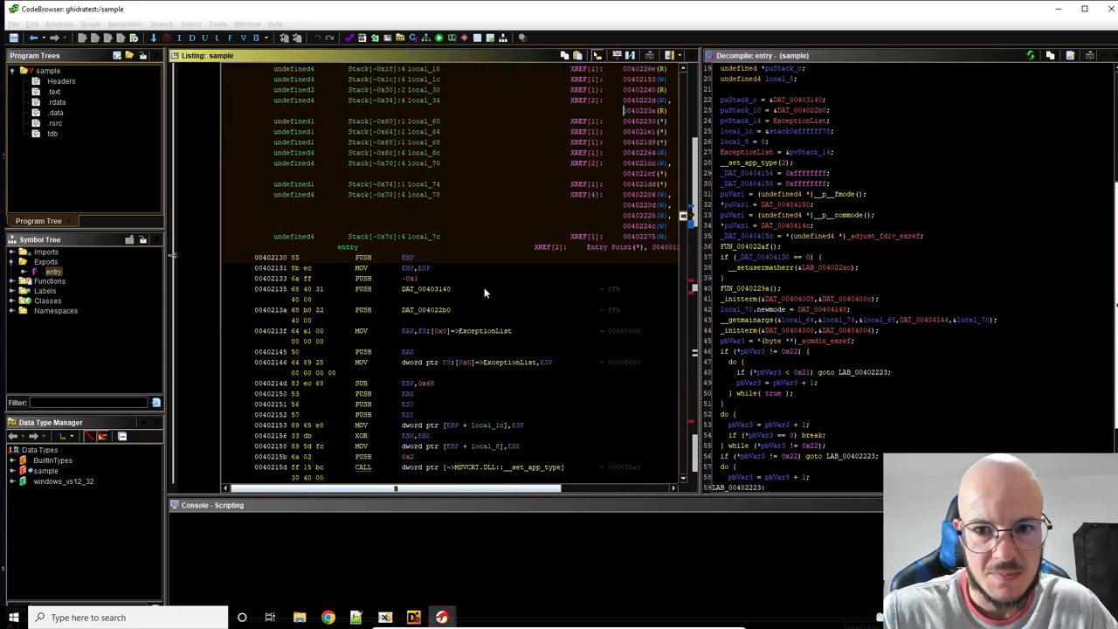
scroll("down", 3)
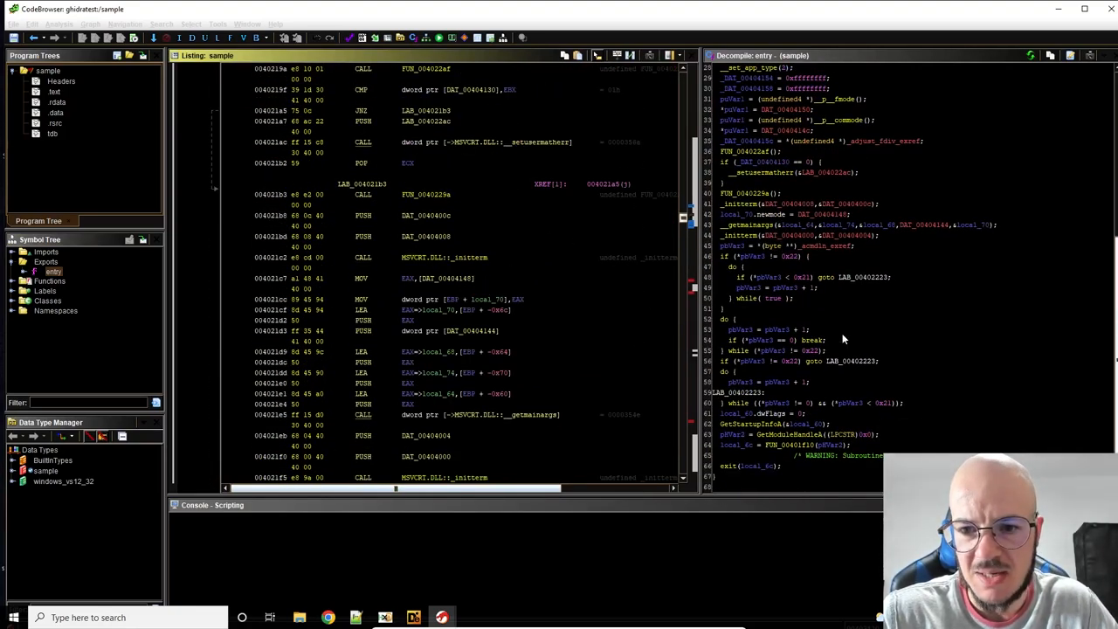
scroll("up", 3)
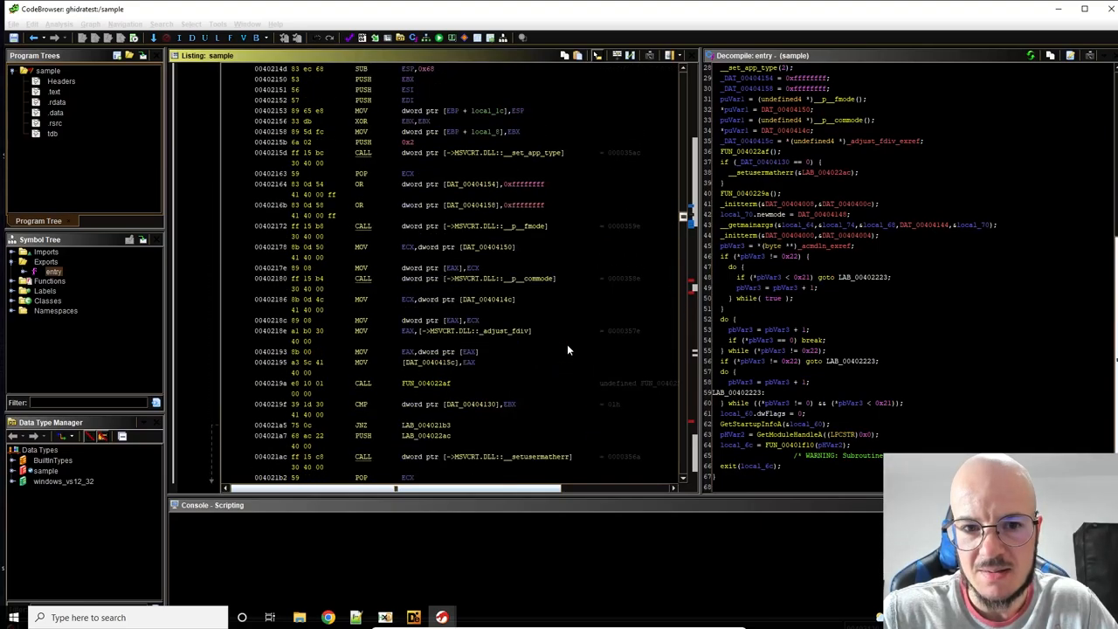
scroll("up", 3)
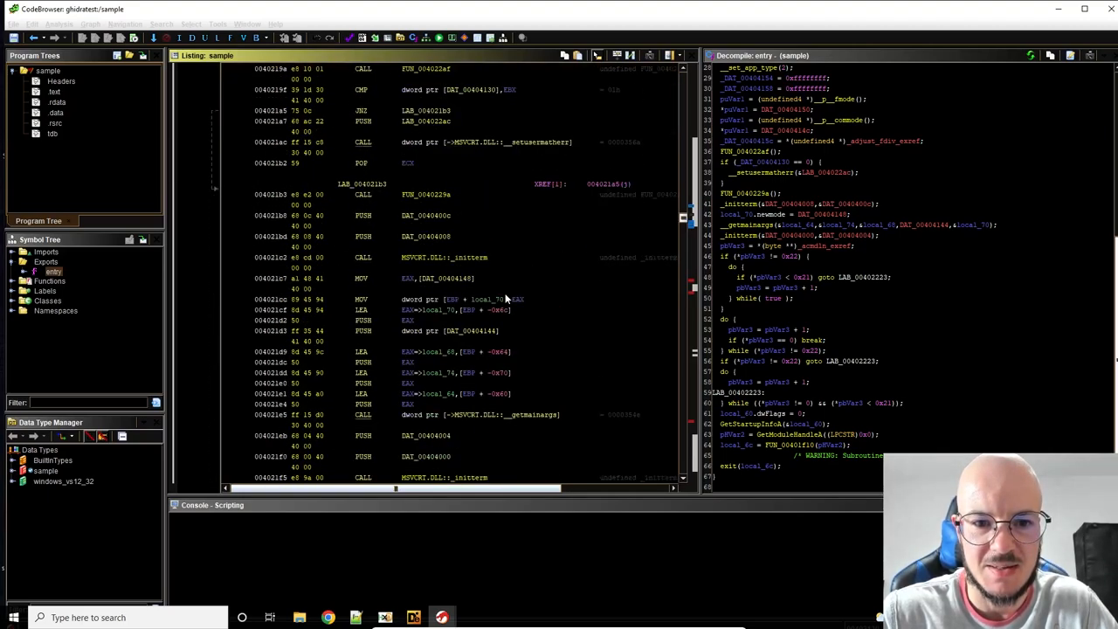
scroll("down", 3)
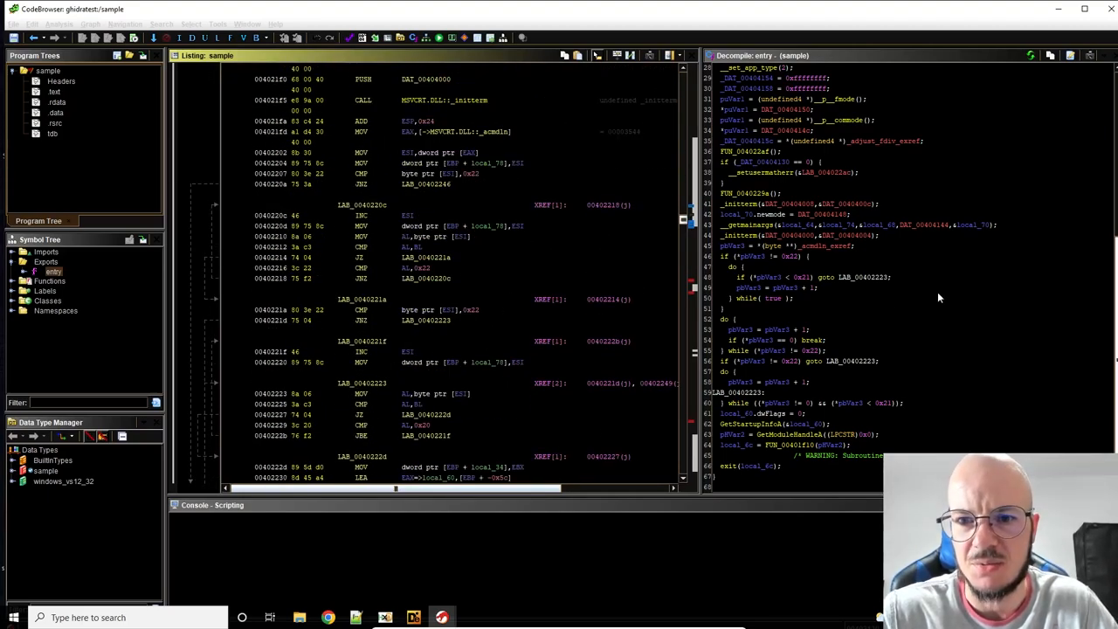
mouse_move(561, 358)
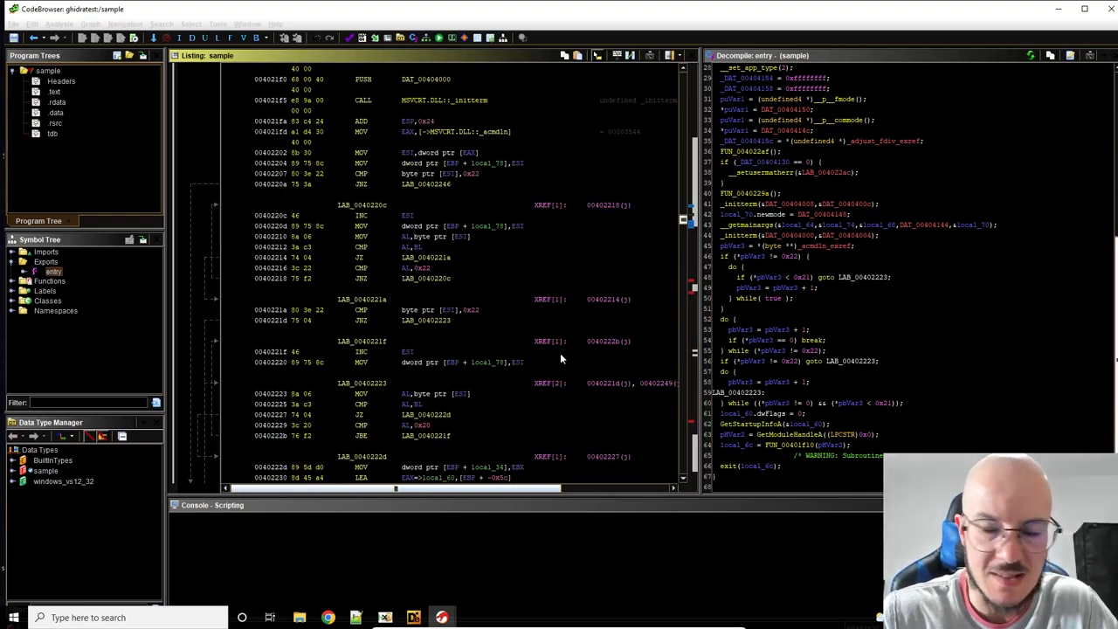
mouse_move(776, 461)
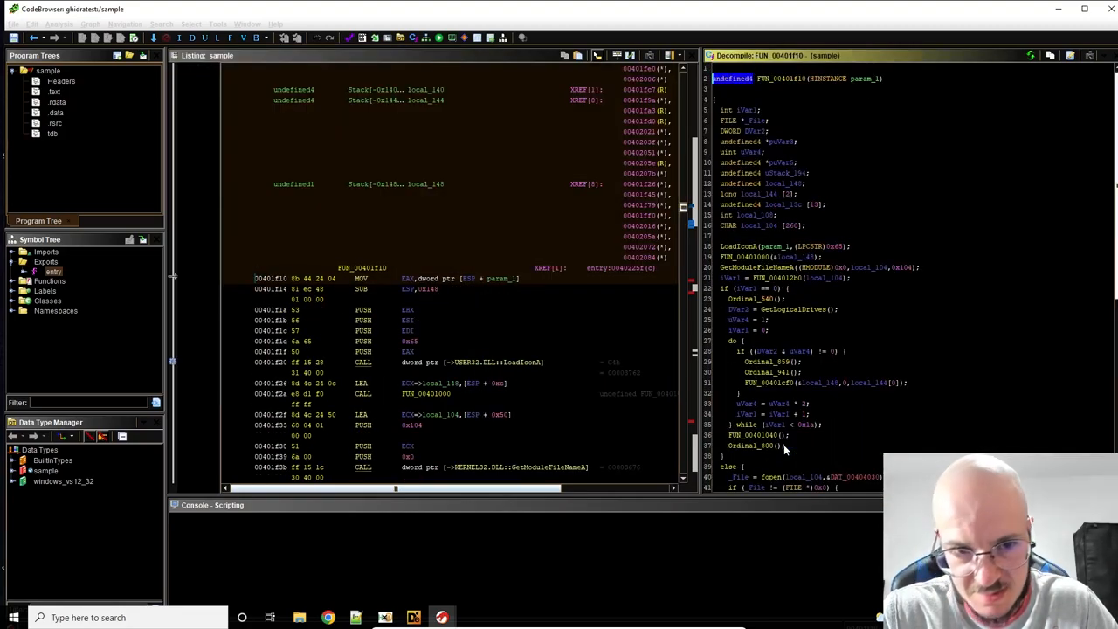
scroll("down", 3)
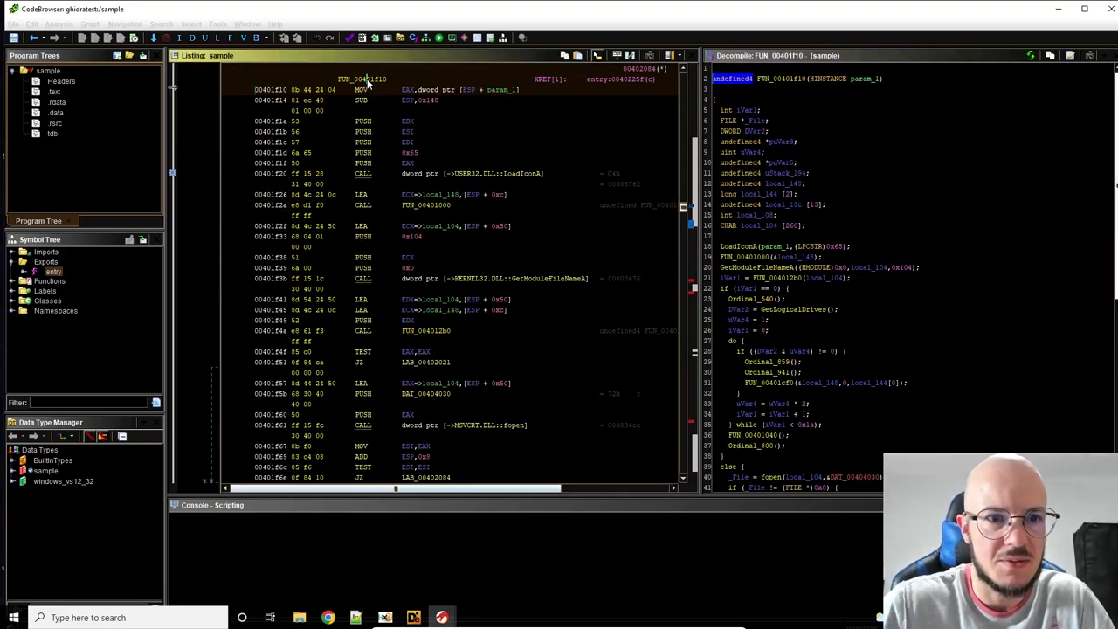
Step: Rename FUN_00401f10 to 'main' via Edit Label
right_click(367, 215)
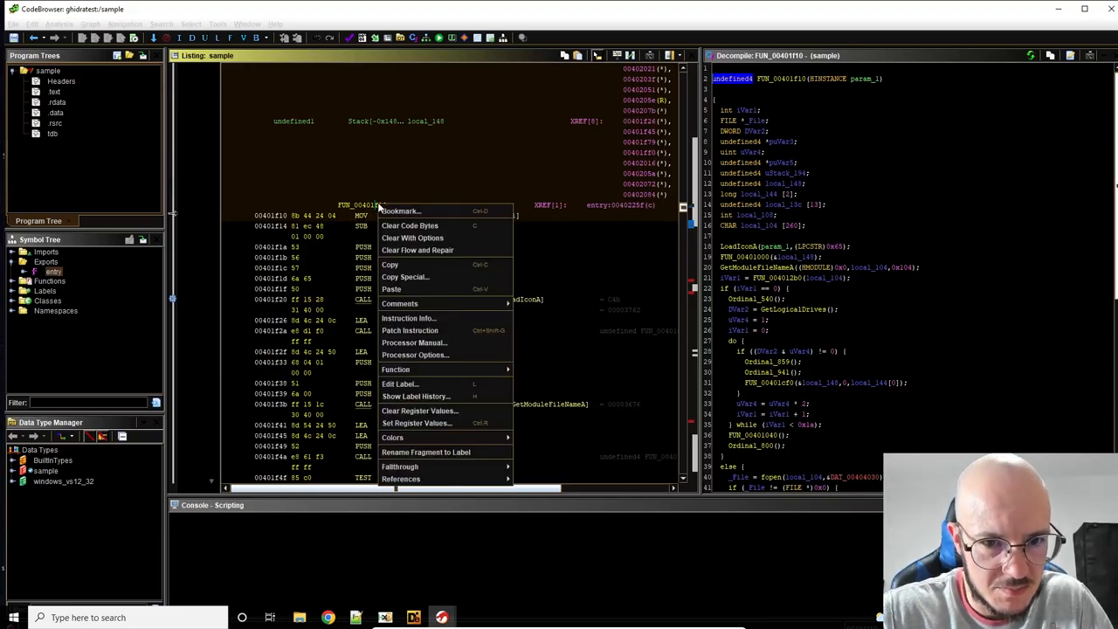
left_click(400, 303)
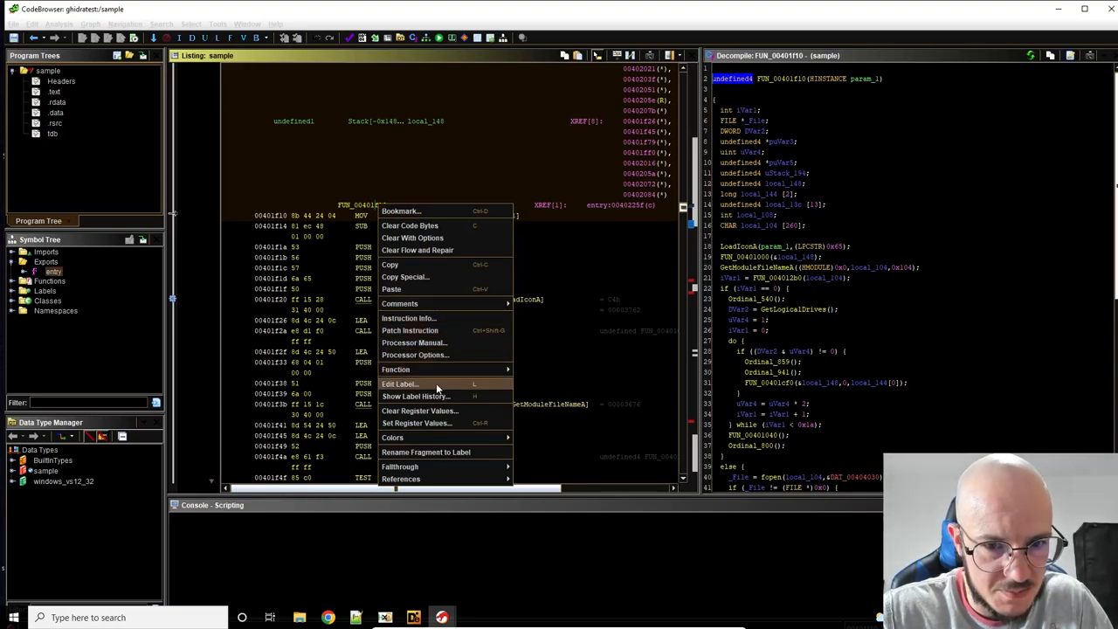
left_click(396, 370)
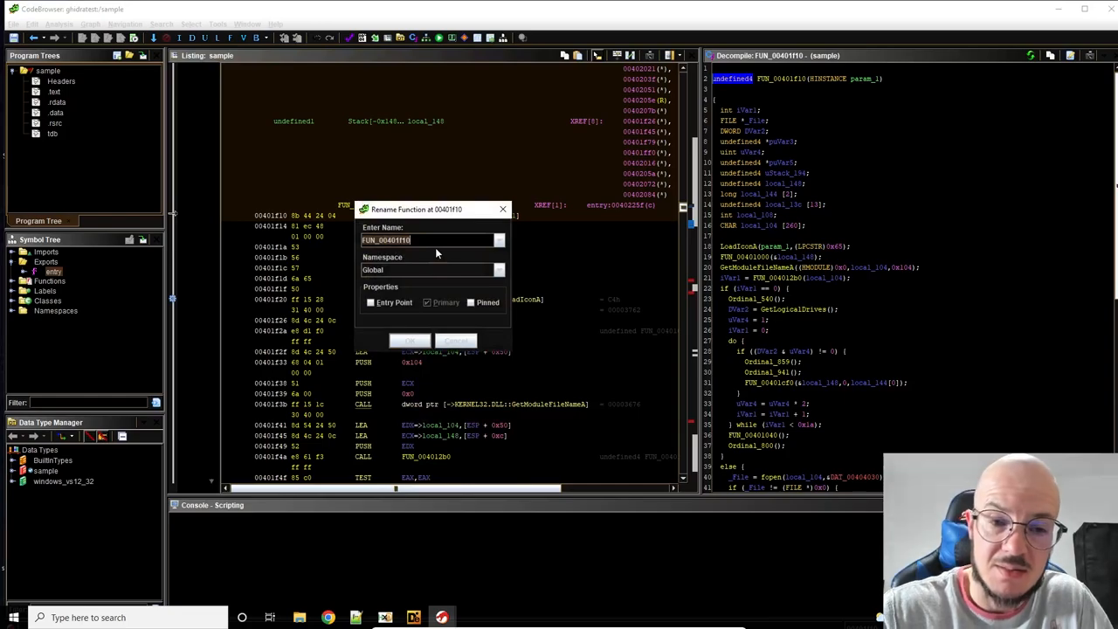
type("main")
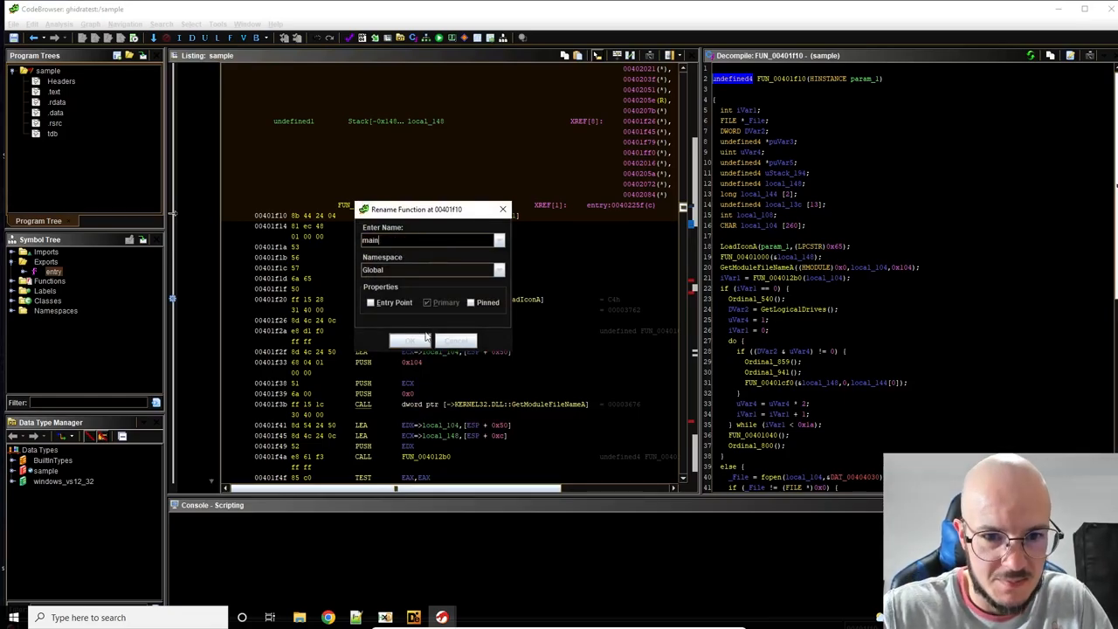
left_click(409, 340)
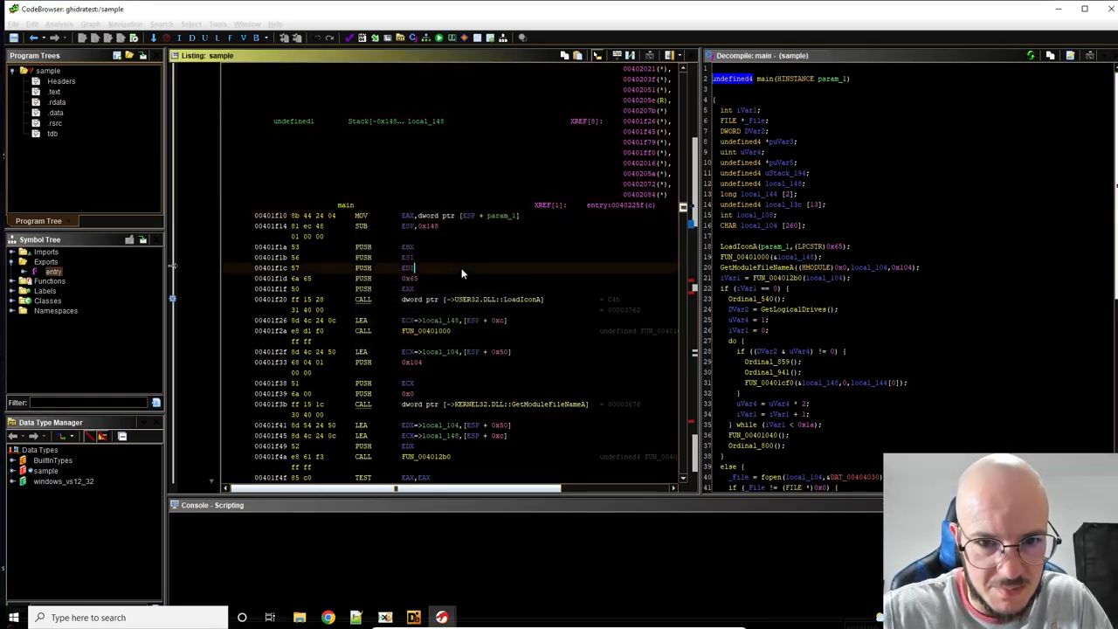
scroll("down", 3)
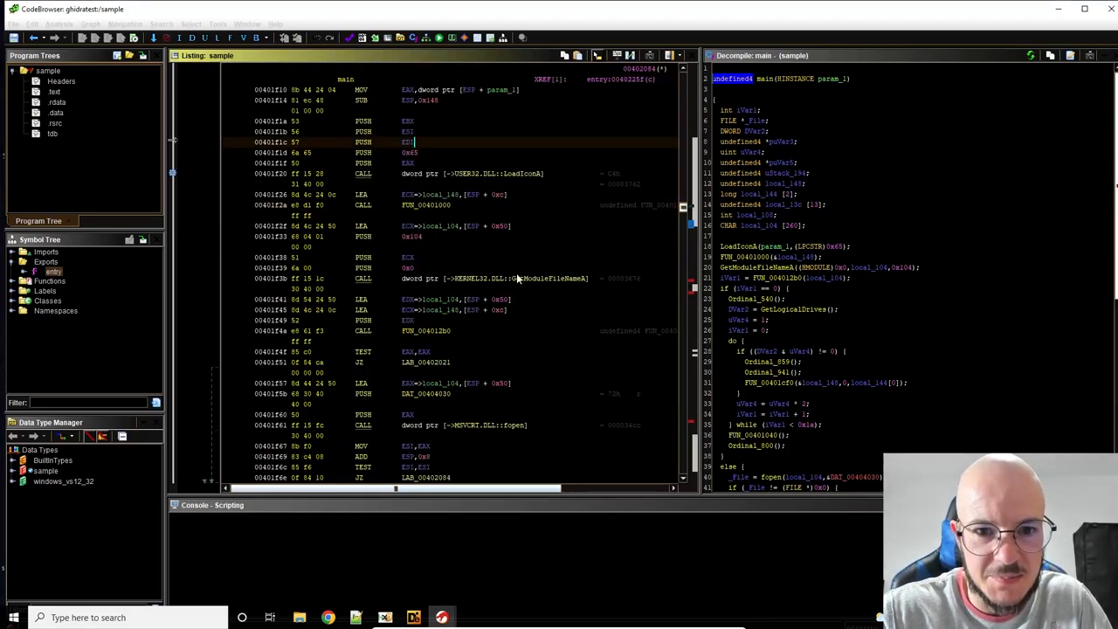
scroll("down", 3)
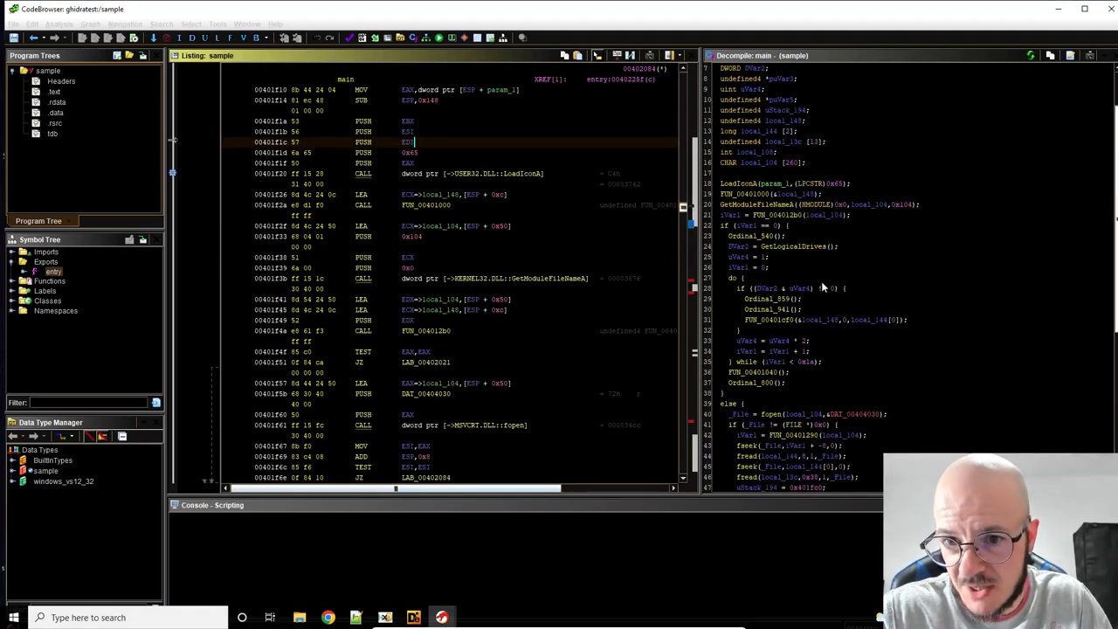
Step: Rename the decompiler variable DVar2 to 'resultvalue'
right_click(738, 246)
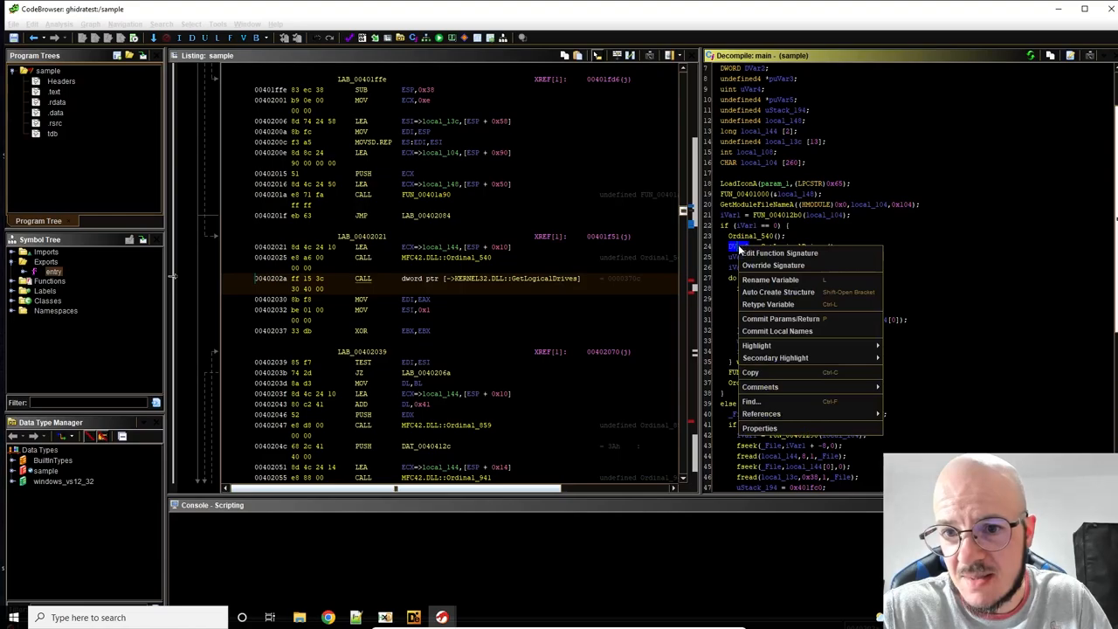
mouse_move(912, 300)
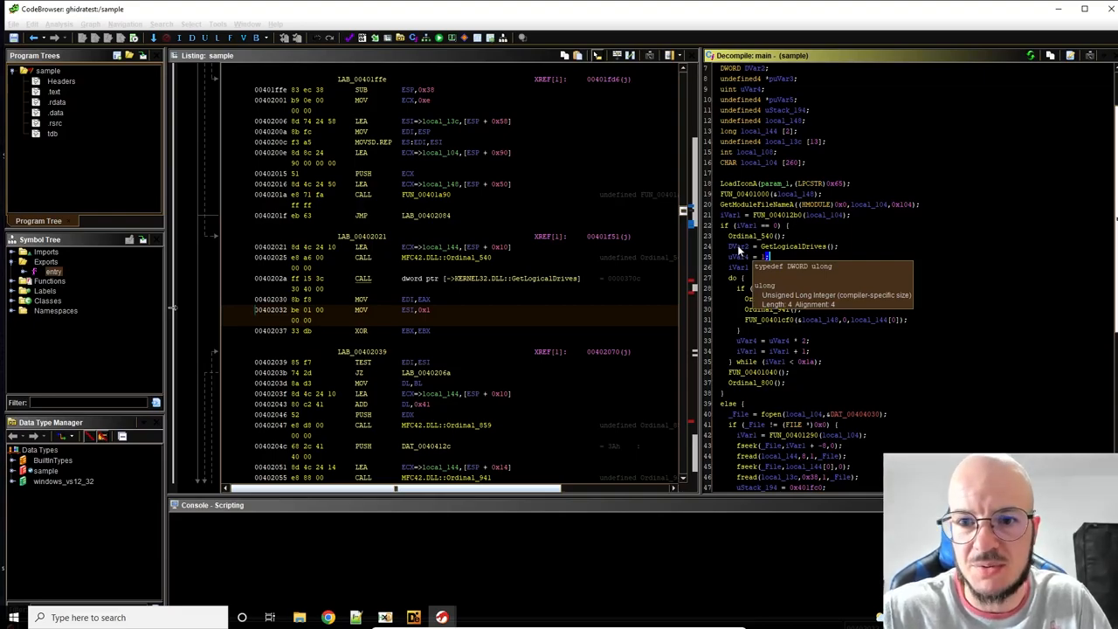
right_click(738, 246)
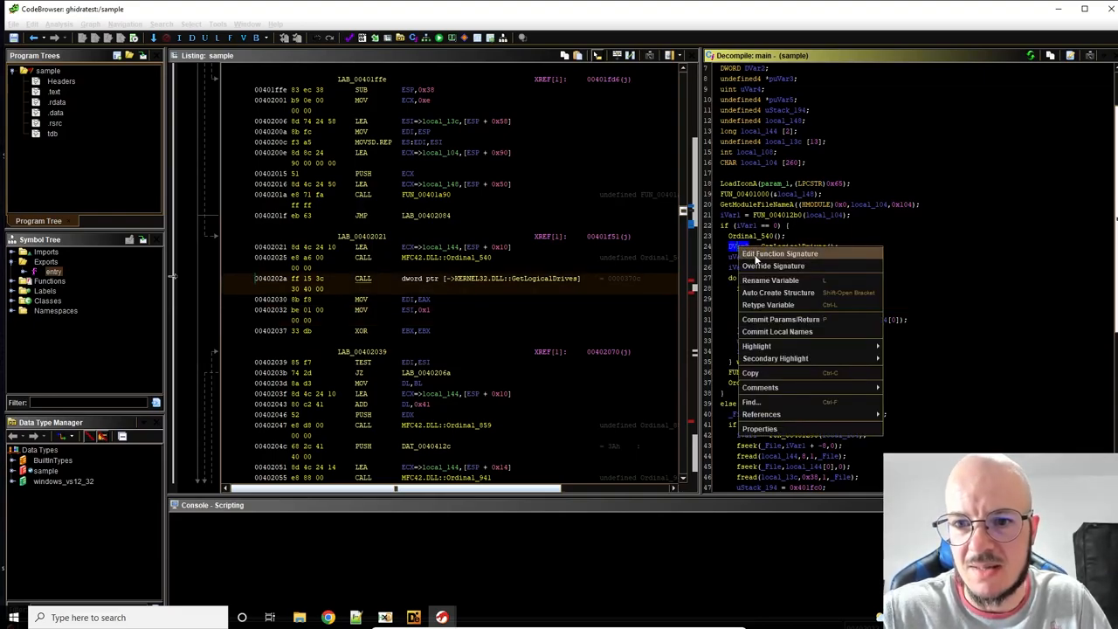
left_click(770, 281)
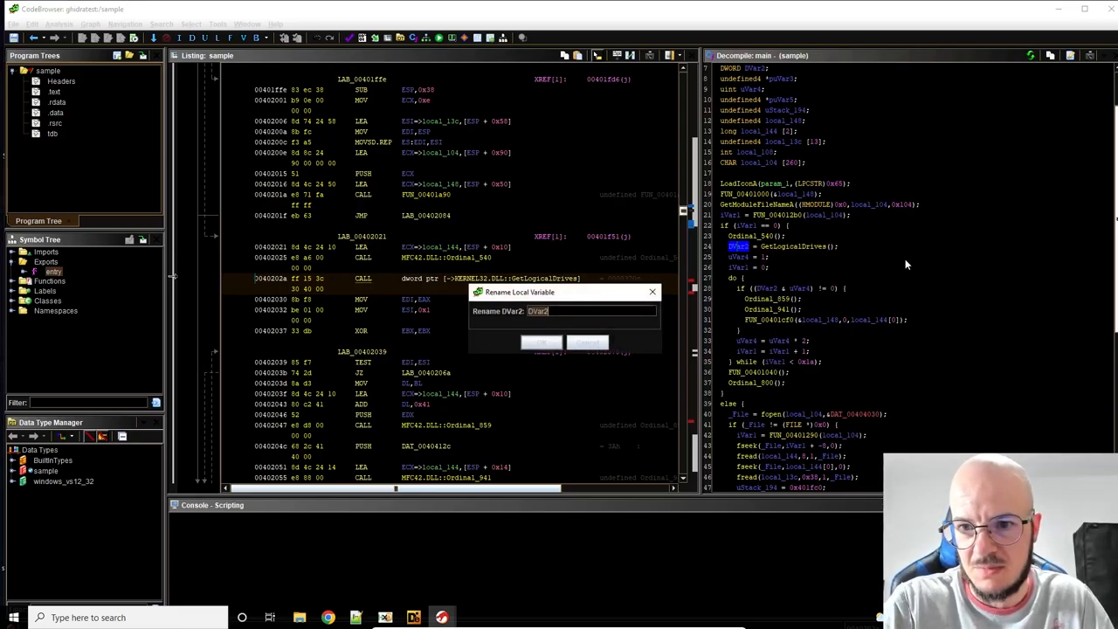
type("result")
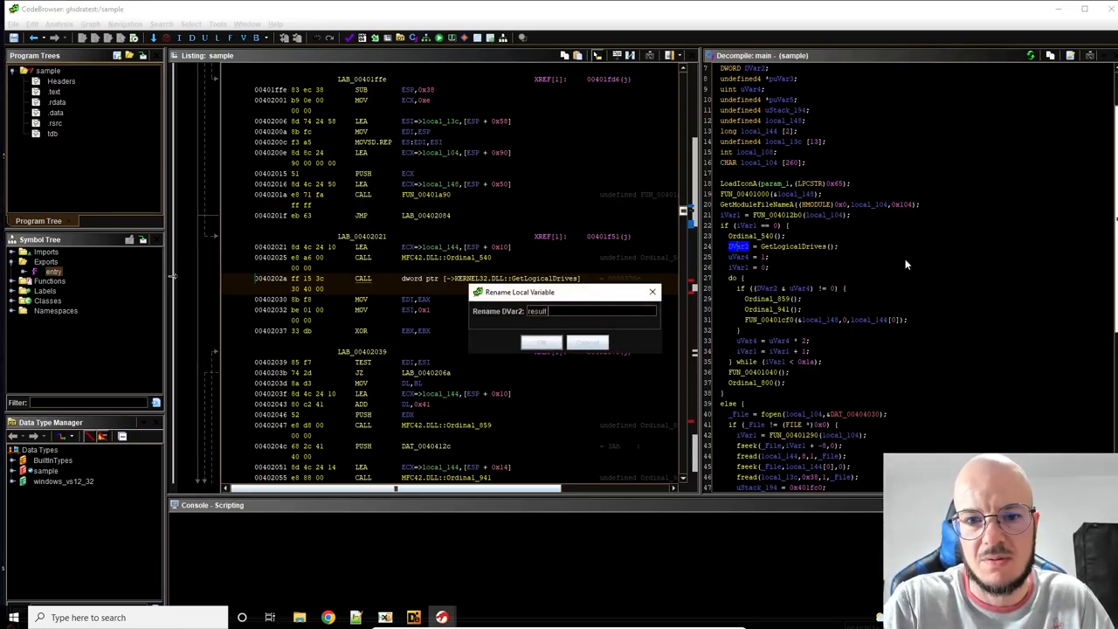
type("value")
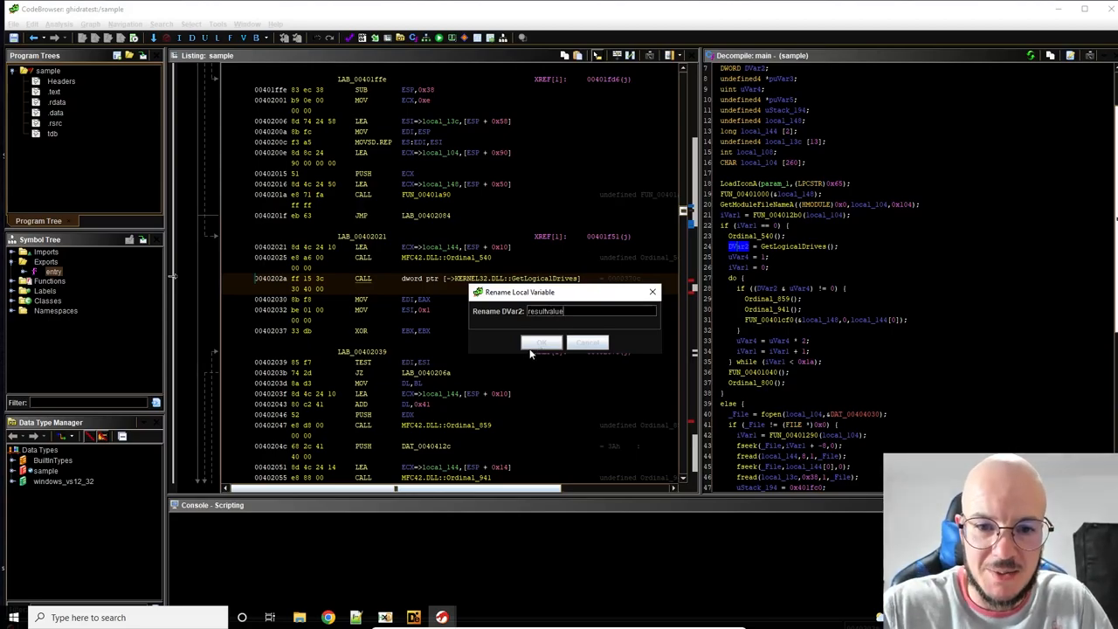
left_click(540, 342)
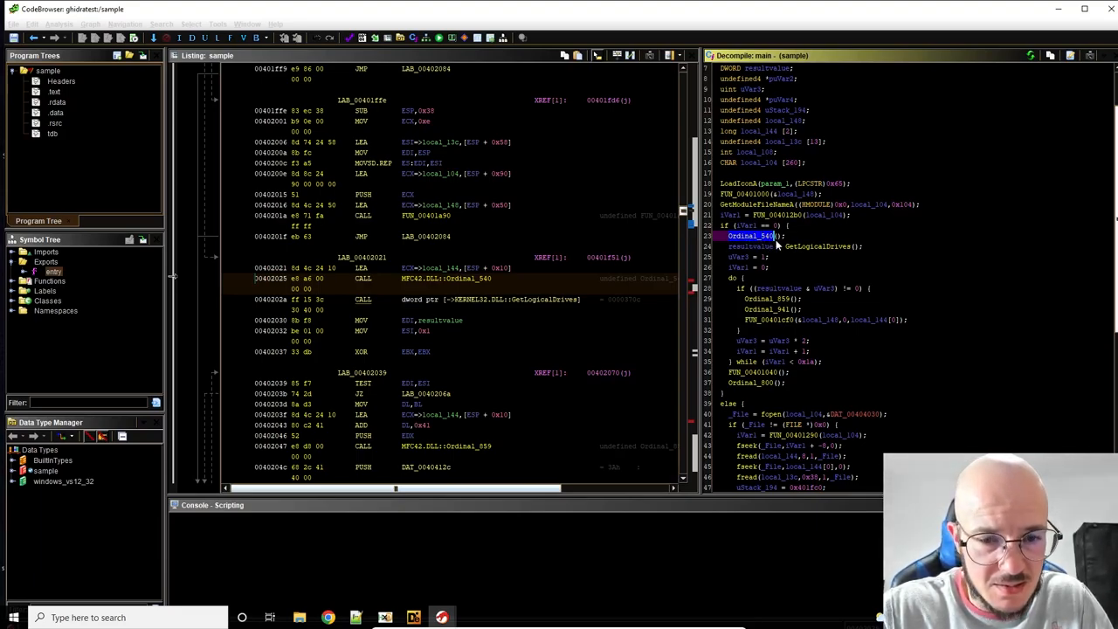
Step: Select the Ordinal_540 call, then double-click FUN_004012b0 in main's decompiled code
left_click(419, 278)
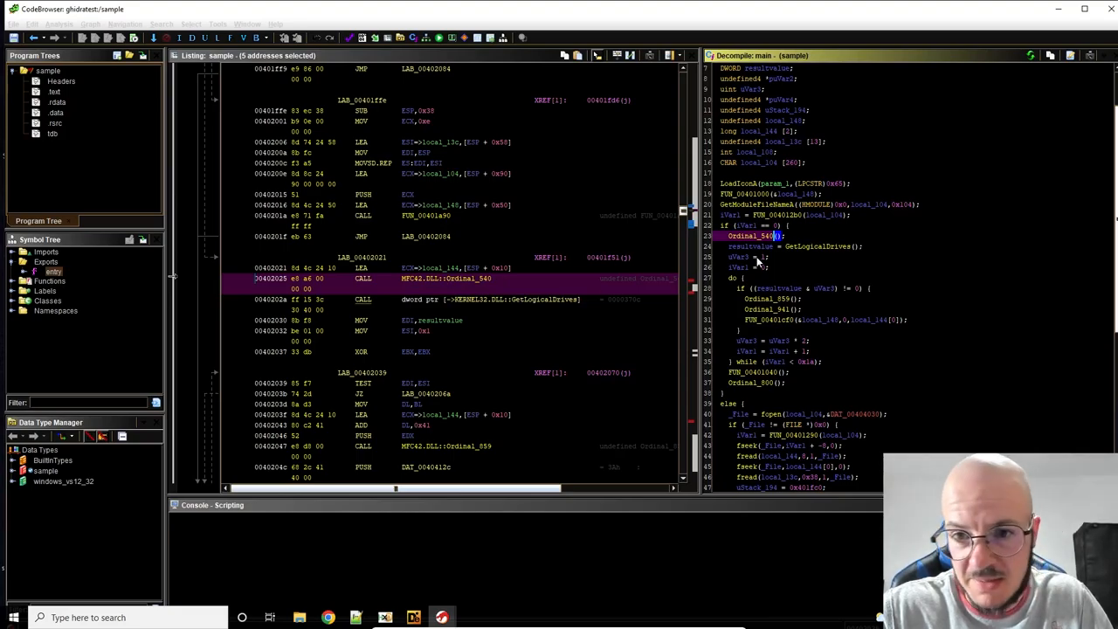
mouse_move(810, 282)
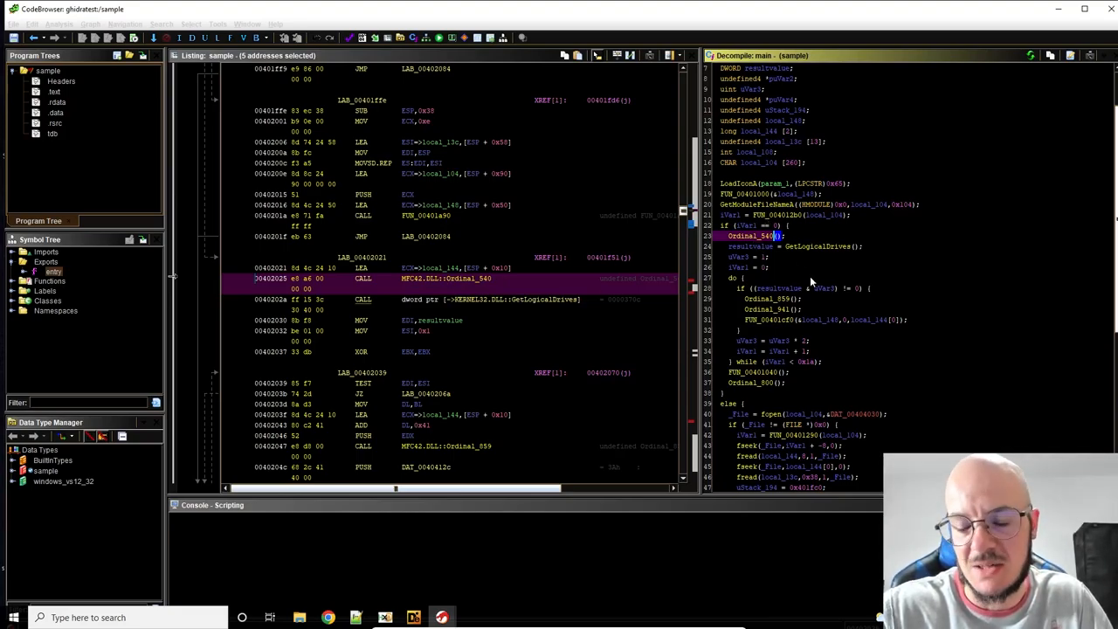
double_click(771, 215)
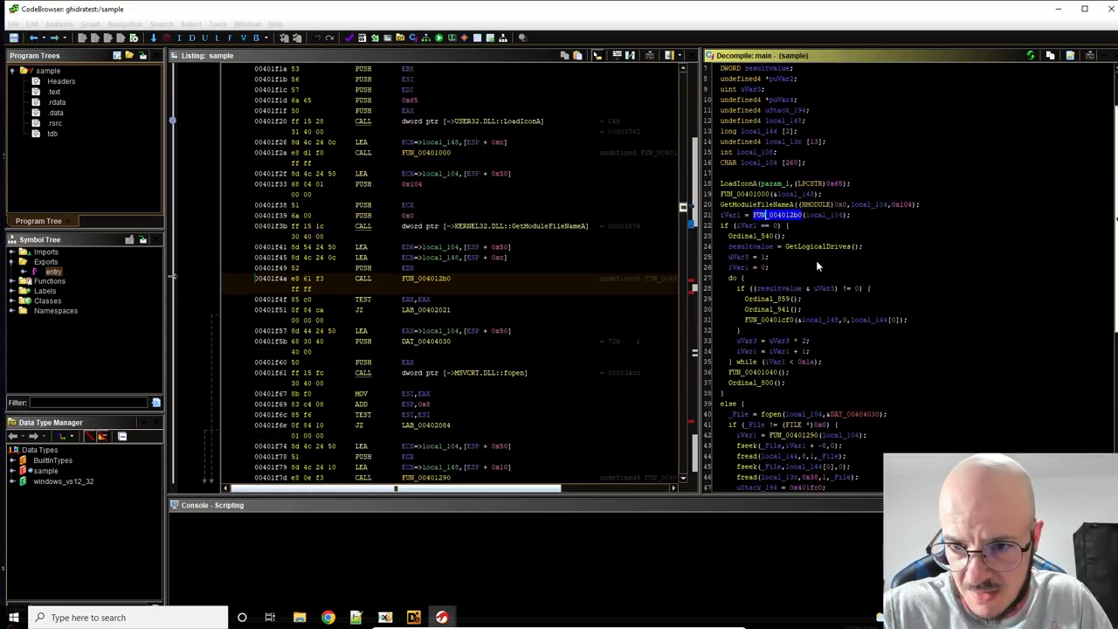
mouse_move(771, 327)
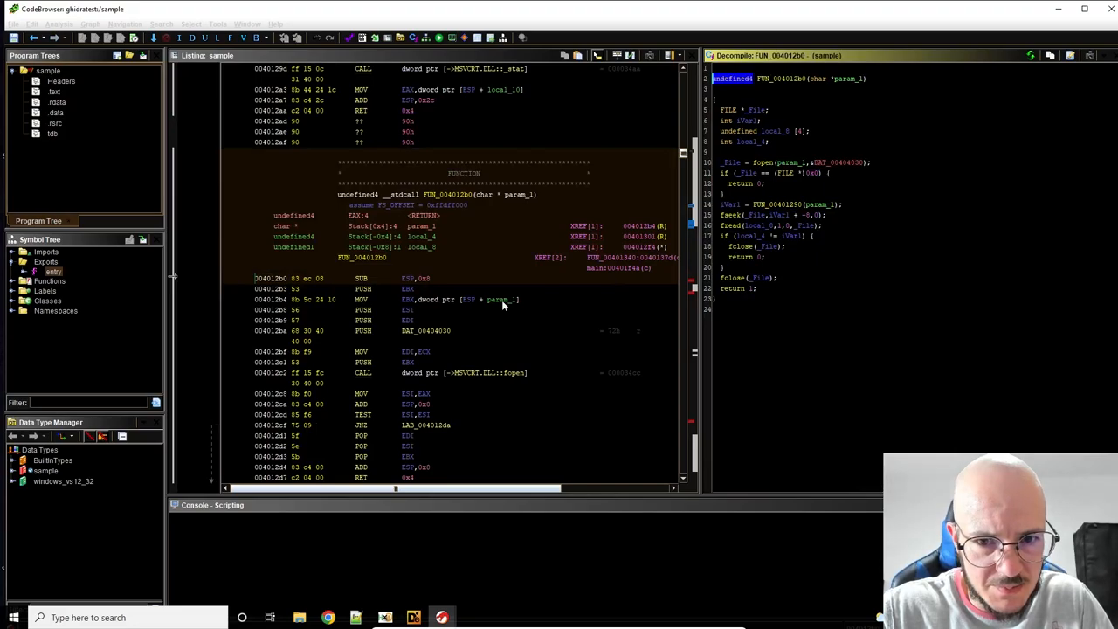
mouse_move(459, 227)
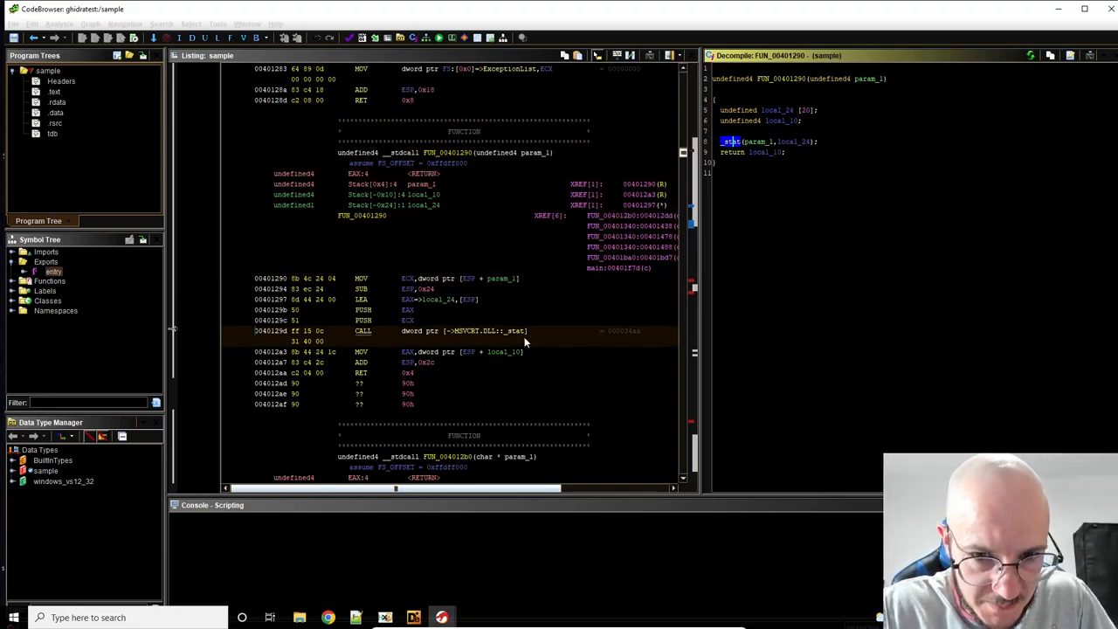
left_click(760, 152)
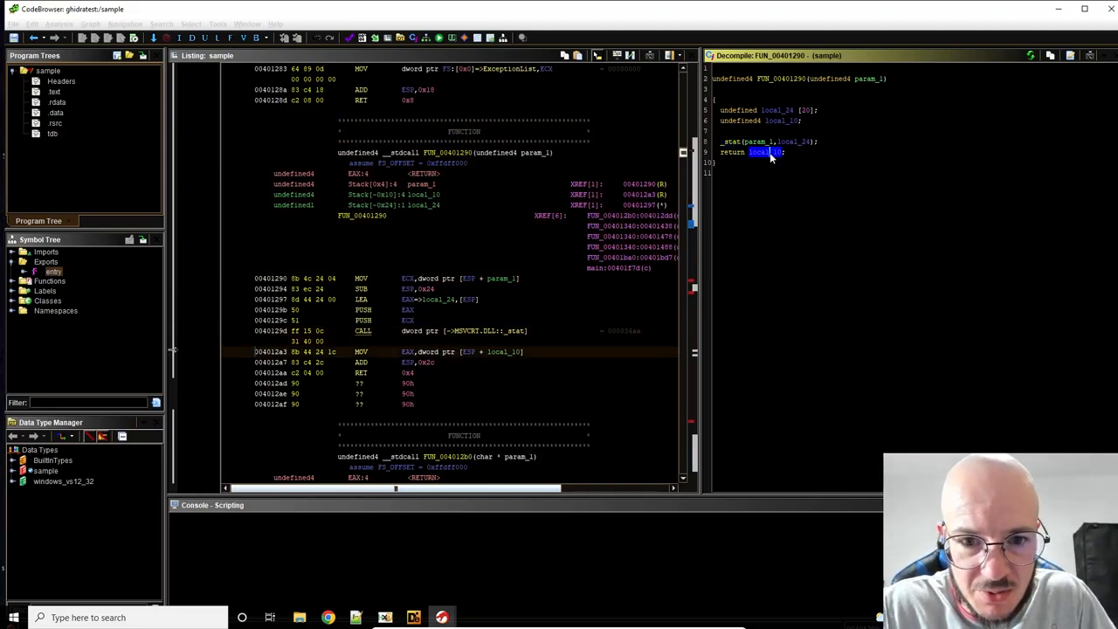
left_click(733, 141)
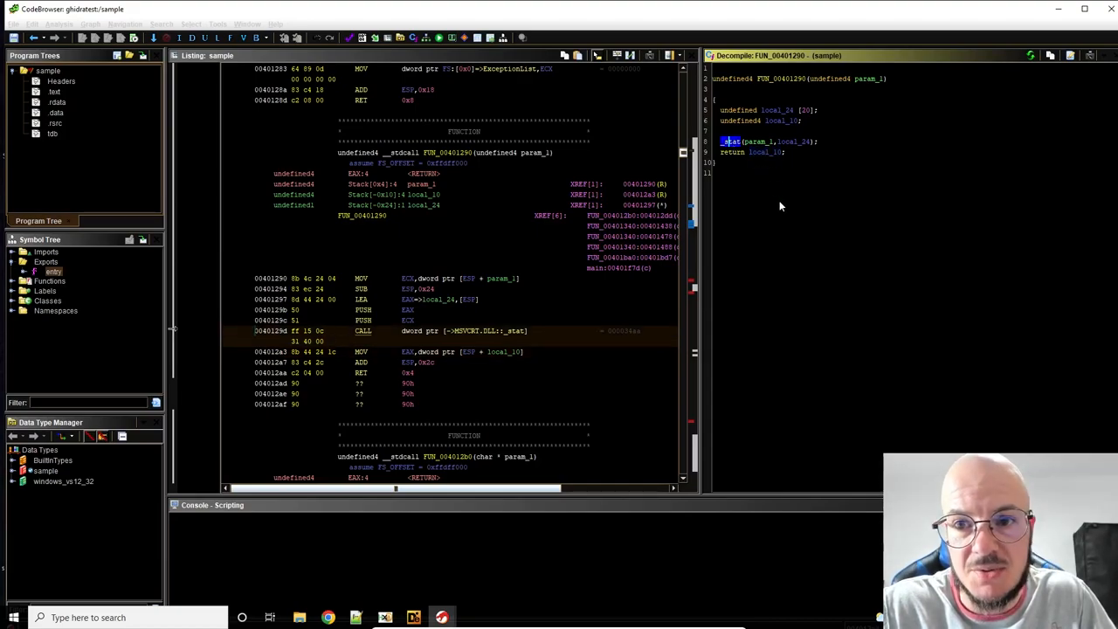
mouse_move(781, 87)
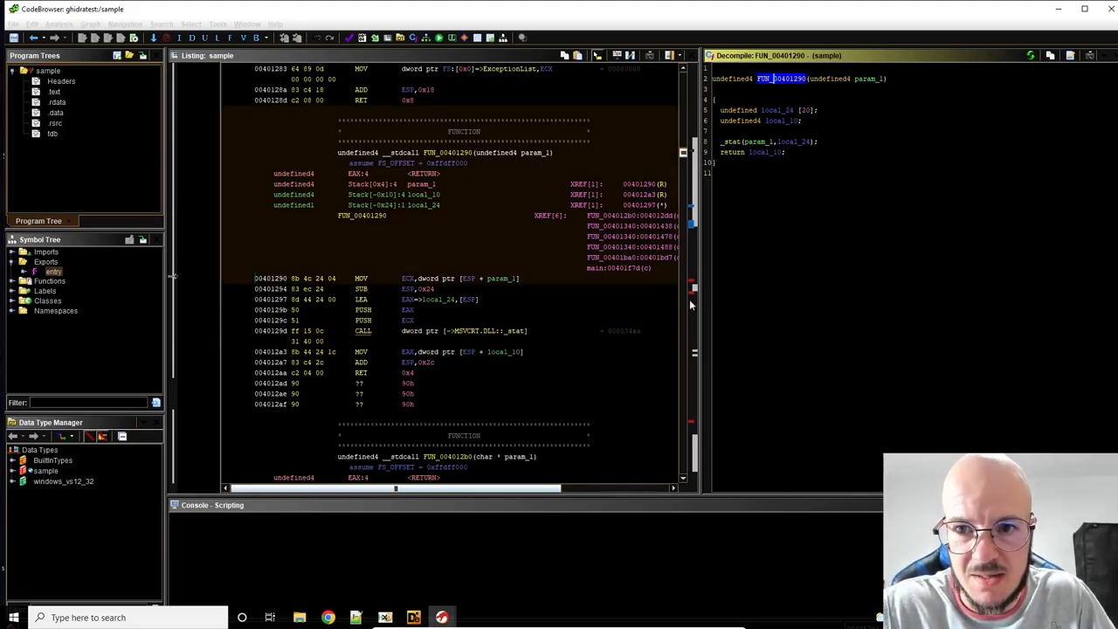
mouse_move(456, 391)
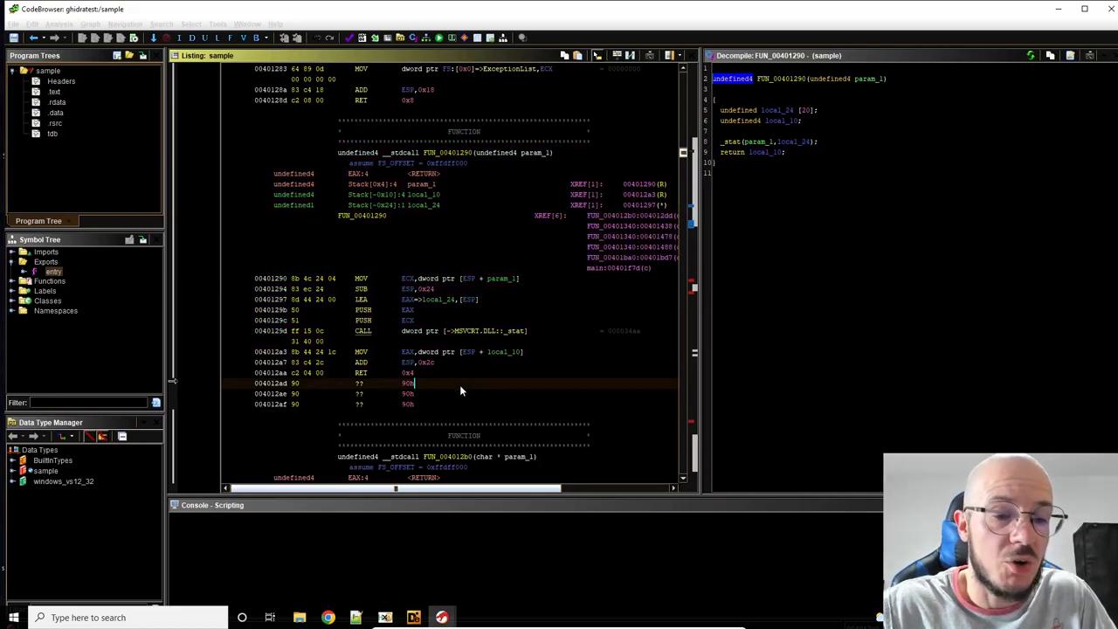
mouse_move(538, 150)
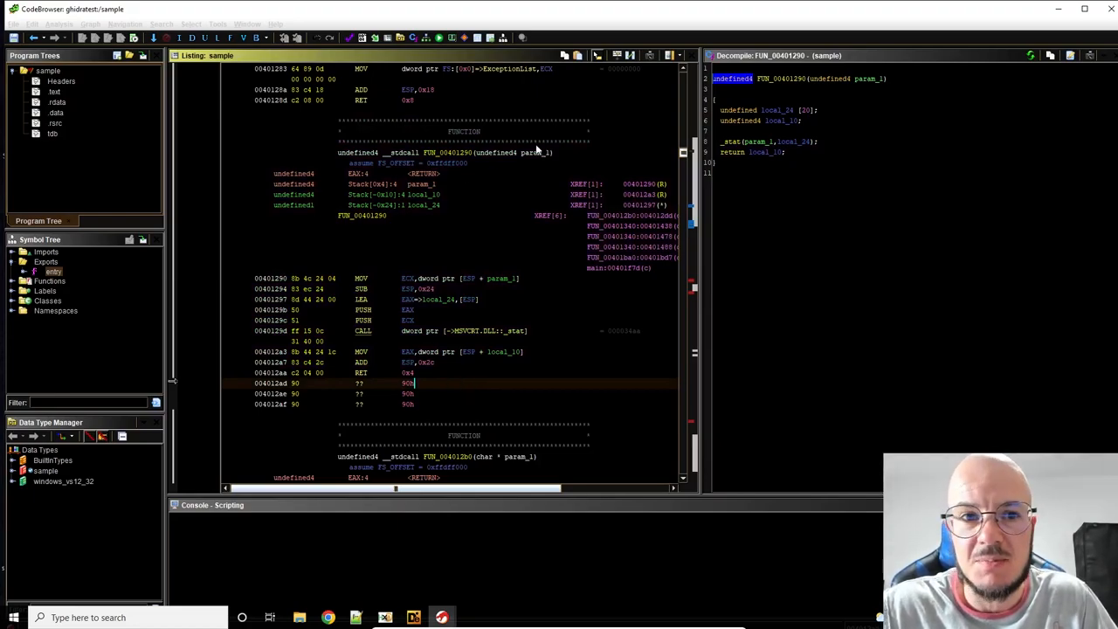
mouse_move(372, 255)
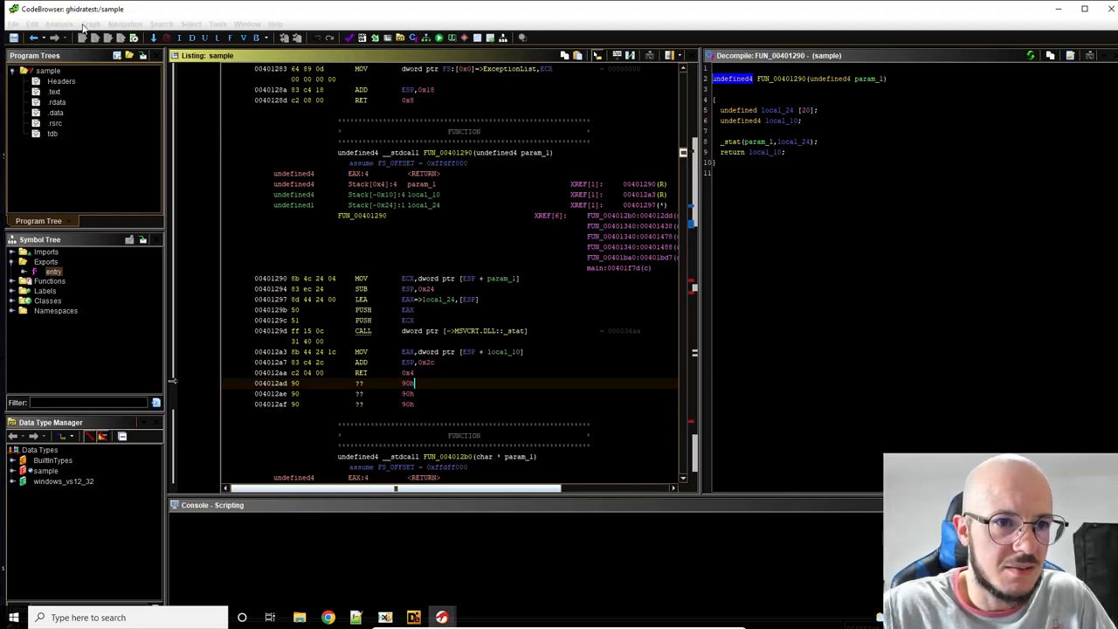
mouse_move(464, 391)
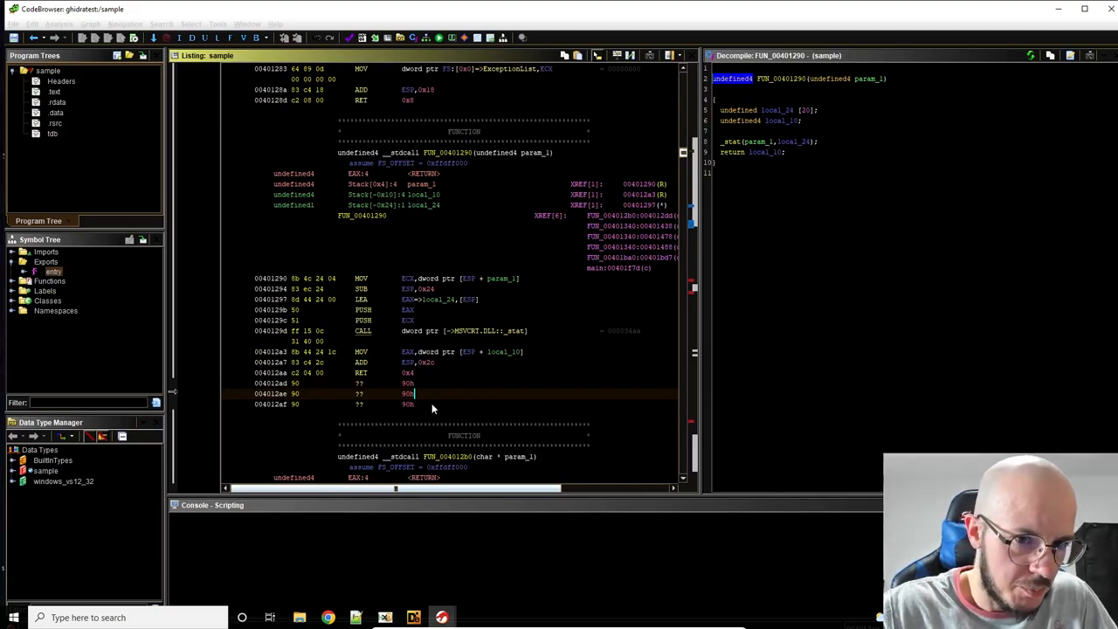
mouse_move(466, 252)
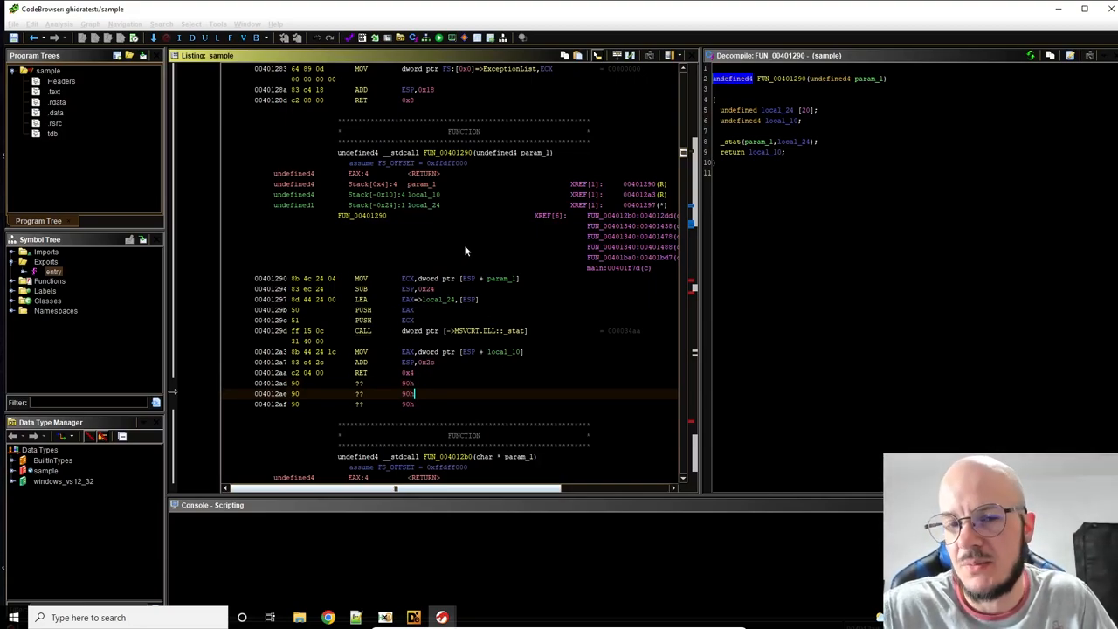
mouse_move(427, 404)
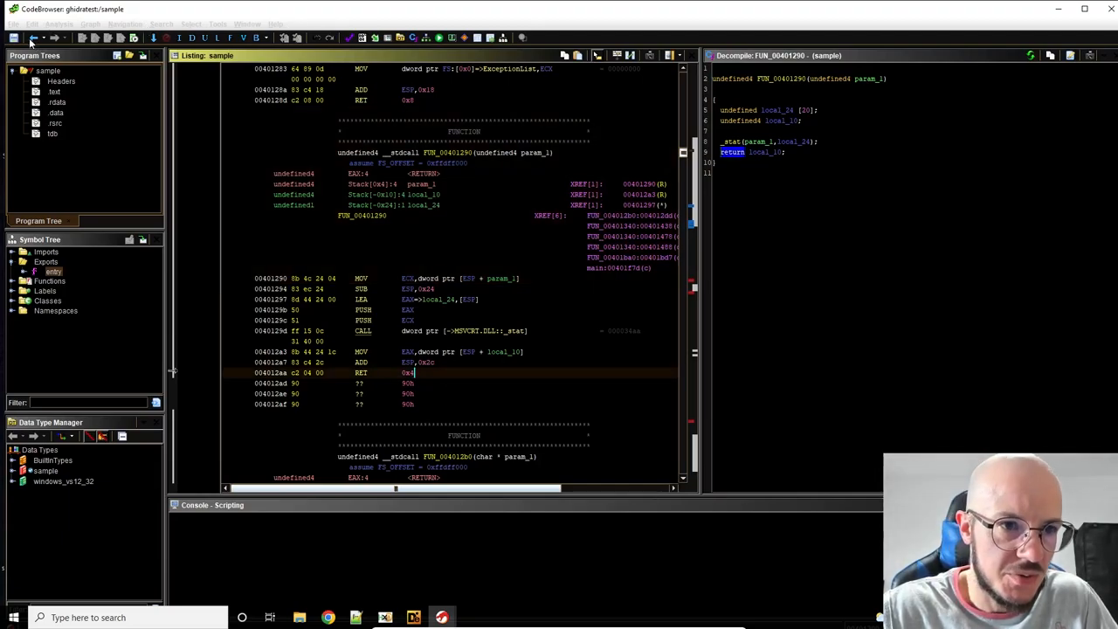
mouse_move(445, 300)
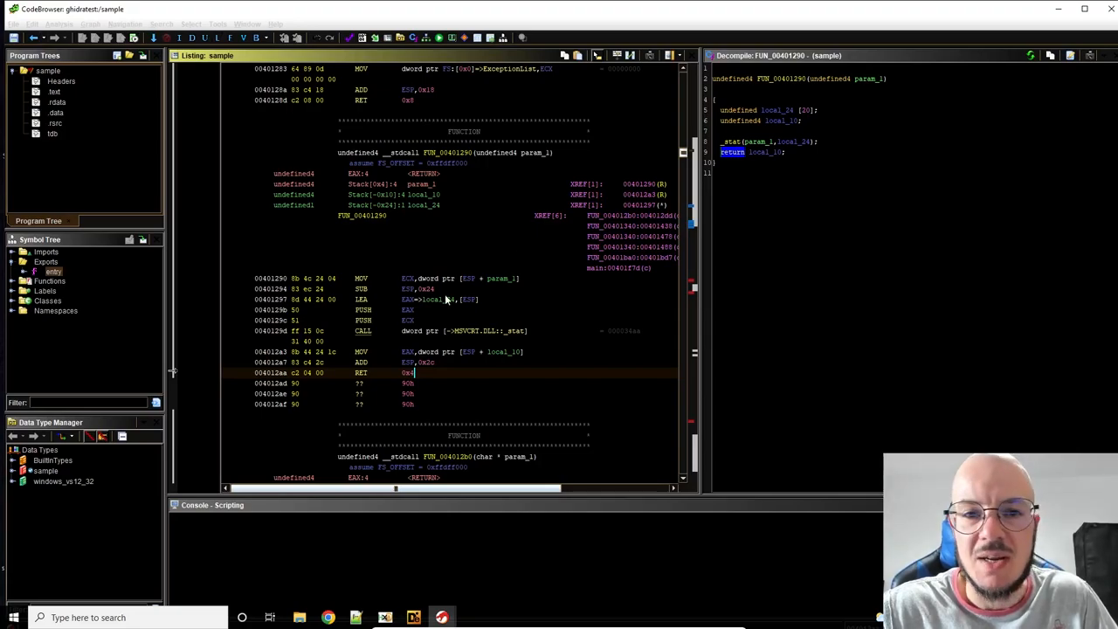
mouse_move(182, 160)
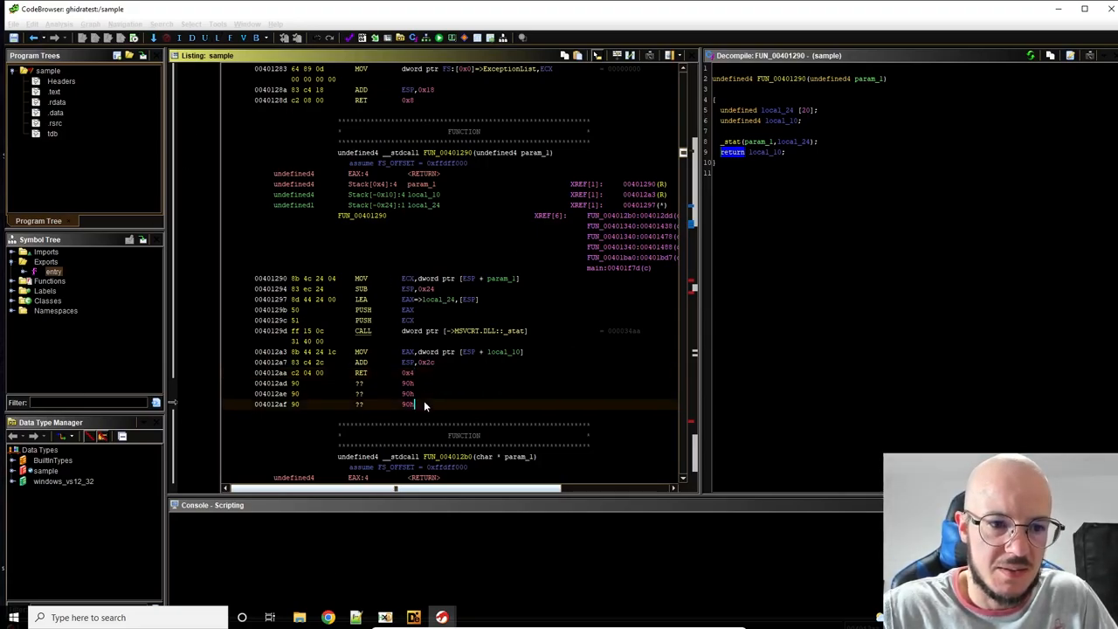
scroll("down", 3)
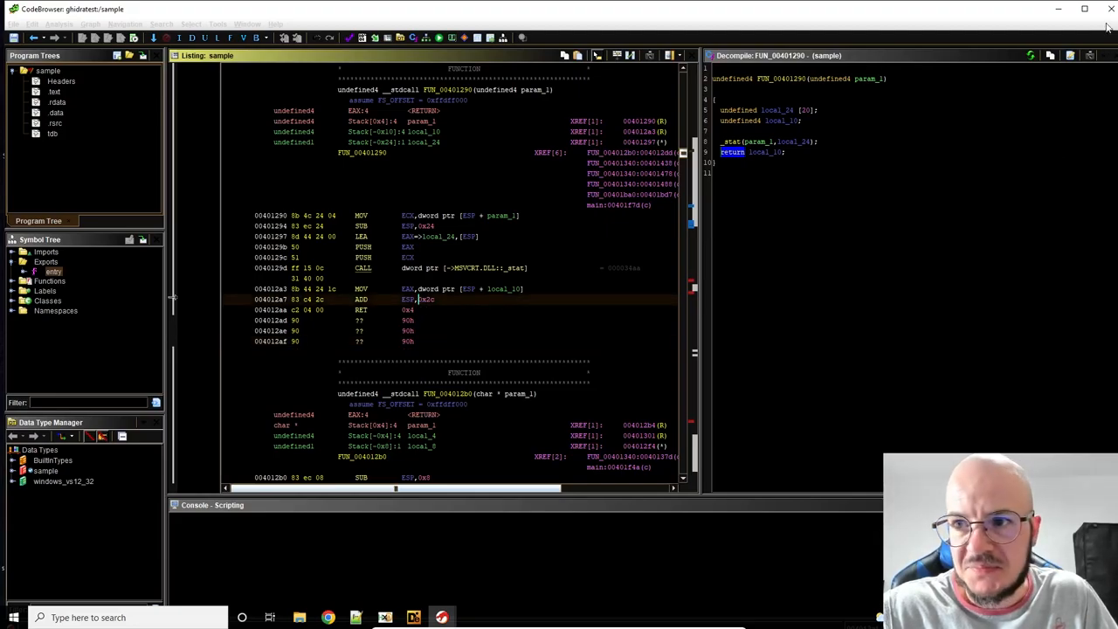
Step: Close the Ghidra CodeBrowser and select the malware sample file on the desktop
left_click(1107, 9)
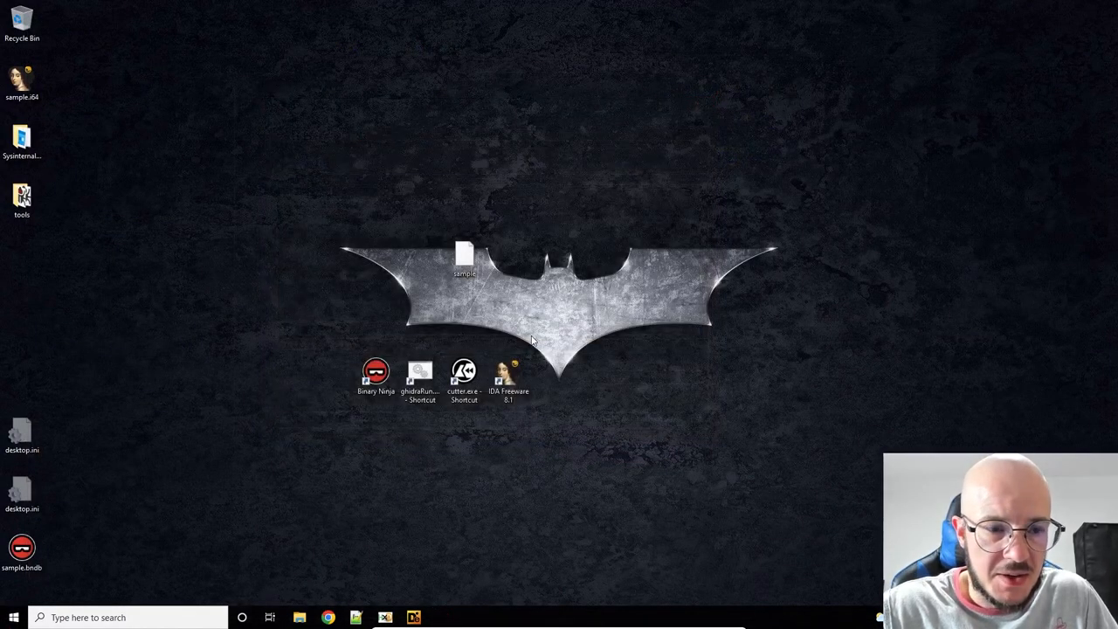
mouse_move(540, 442)
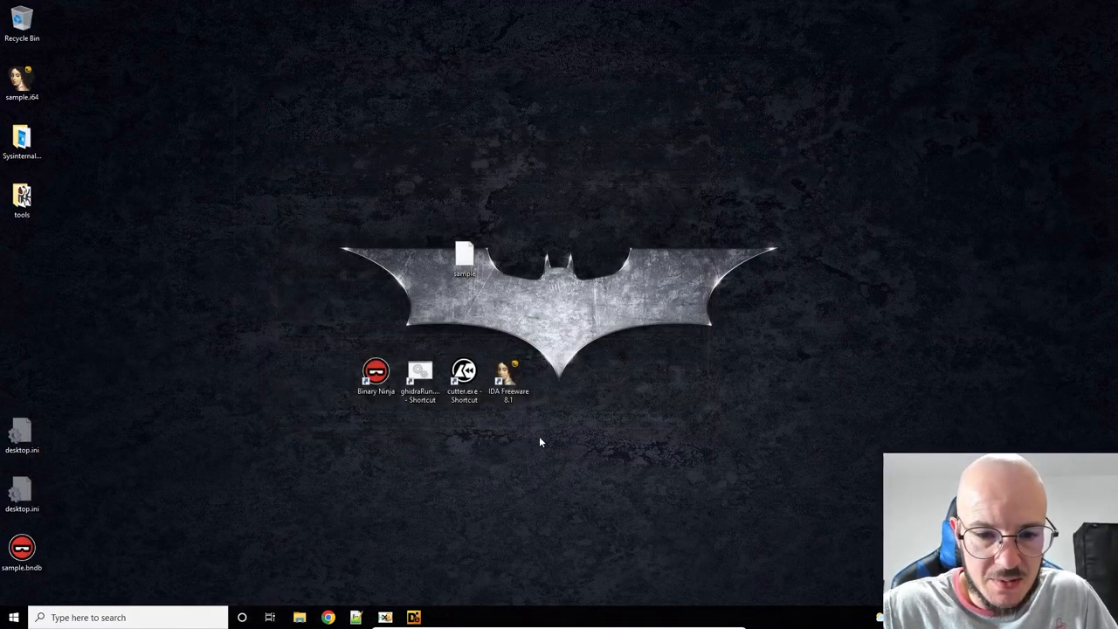
mouse_move(551, 444)
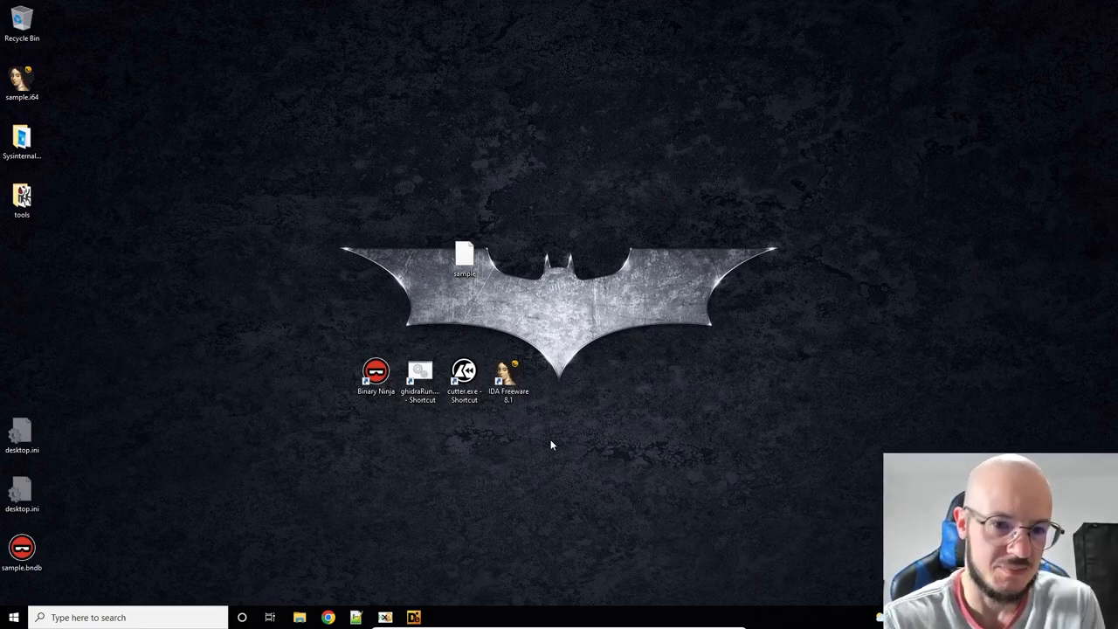
left_click(464, 258)
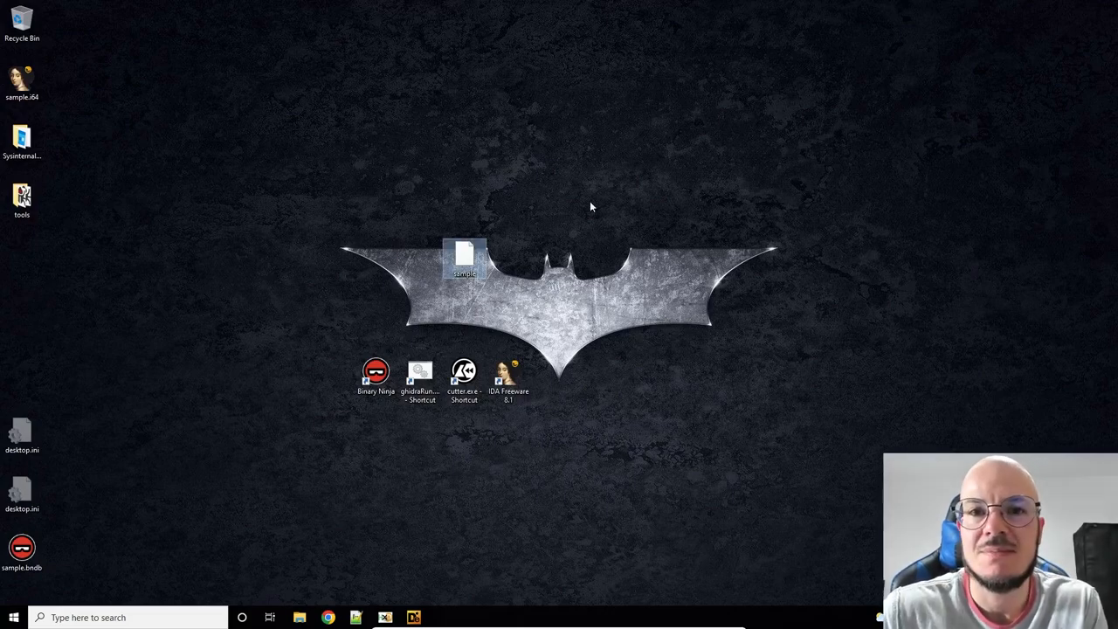
mouse_move(582, 187)
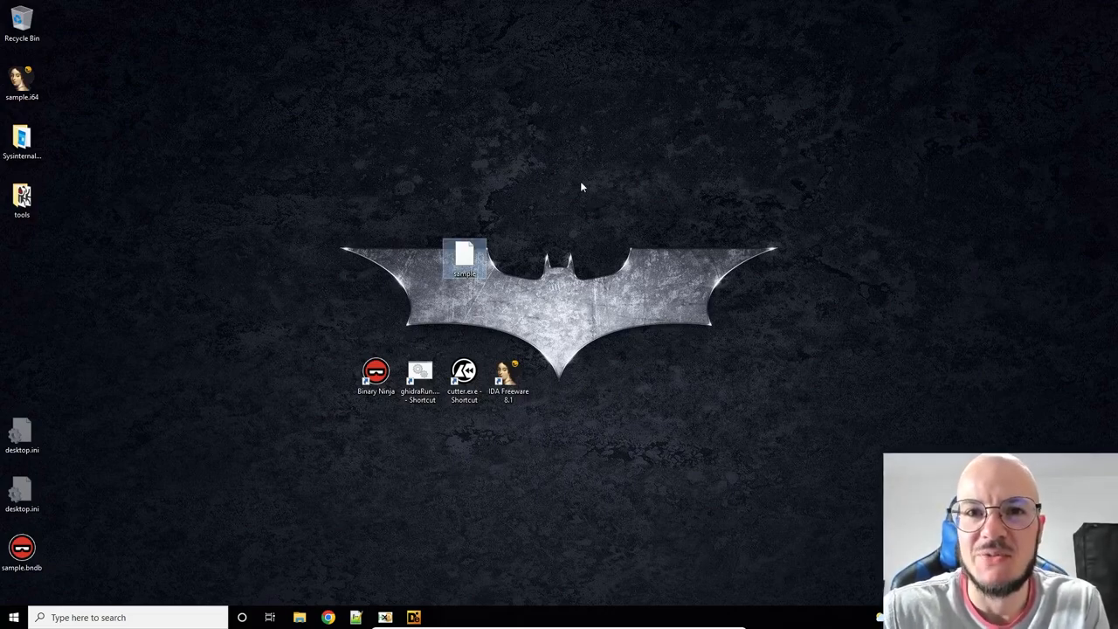